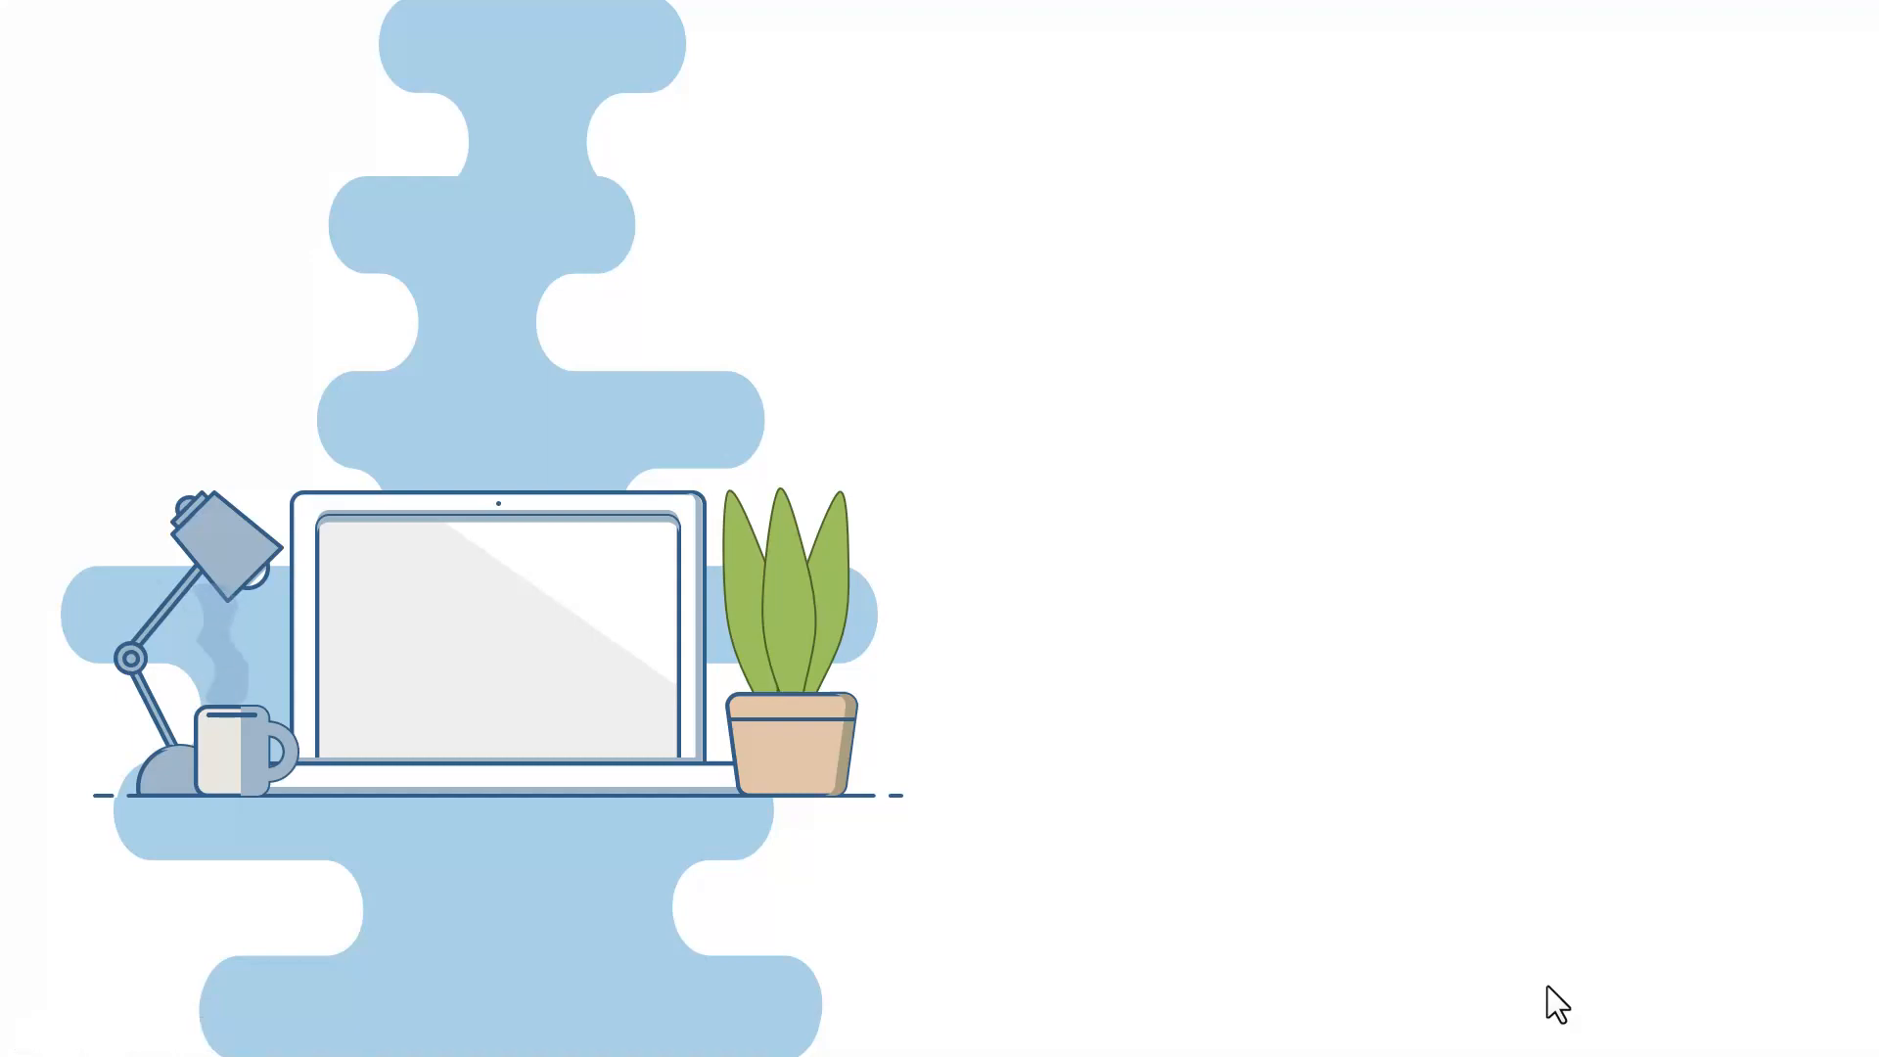
{"action": "mouse_move", "coordinate": [1487, 783]}
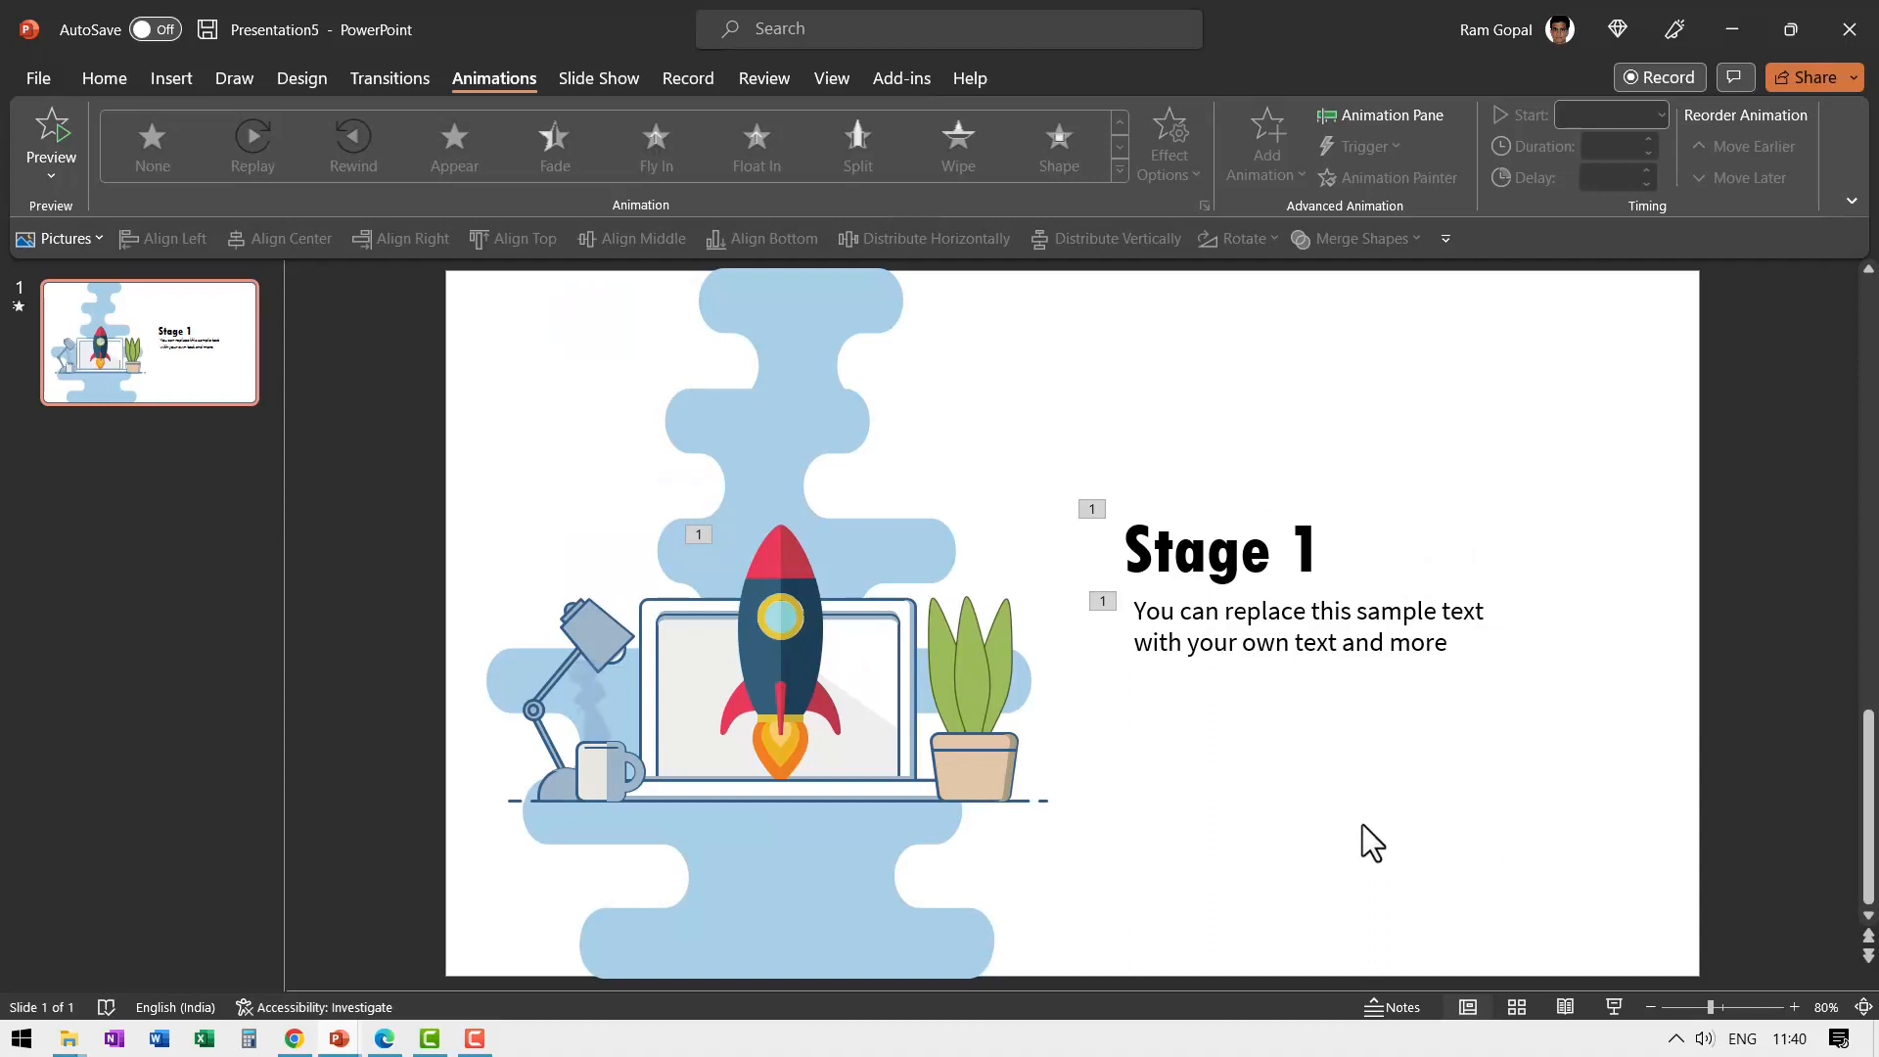
{"action": "mouse_move", "coordinate": [1192, 701]}
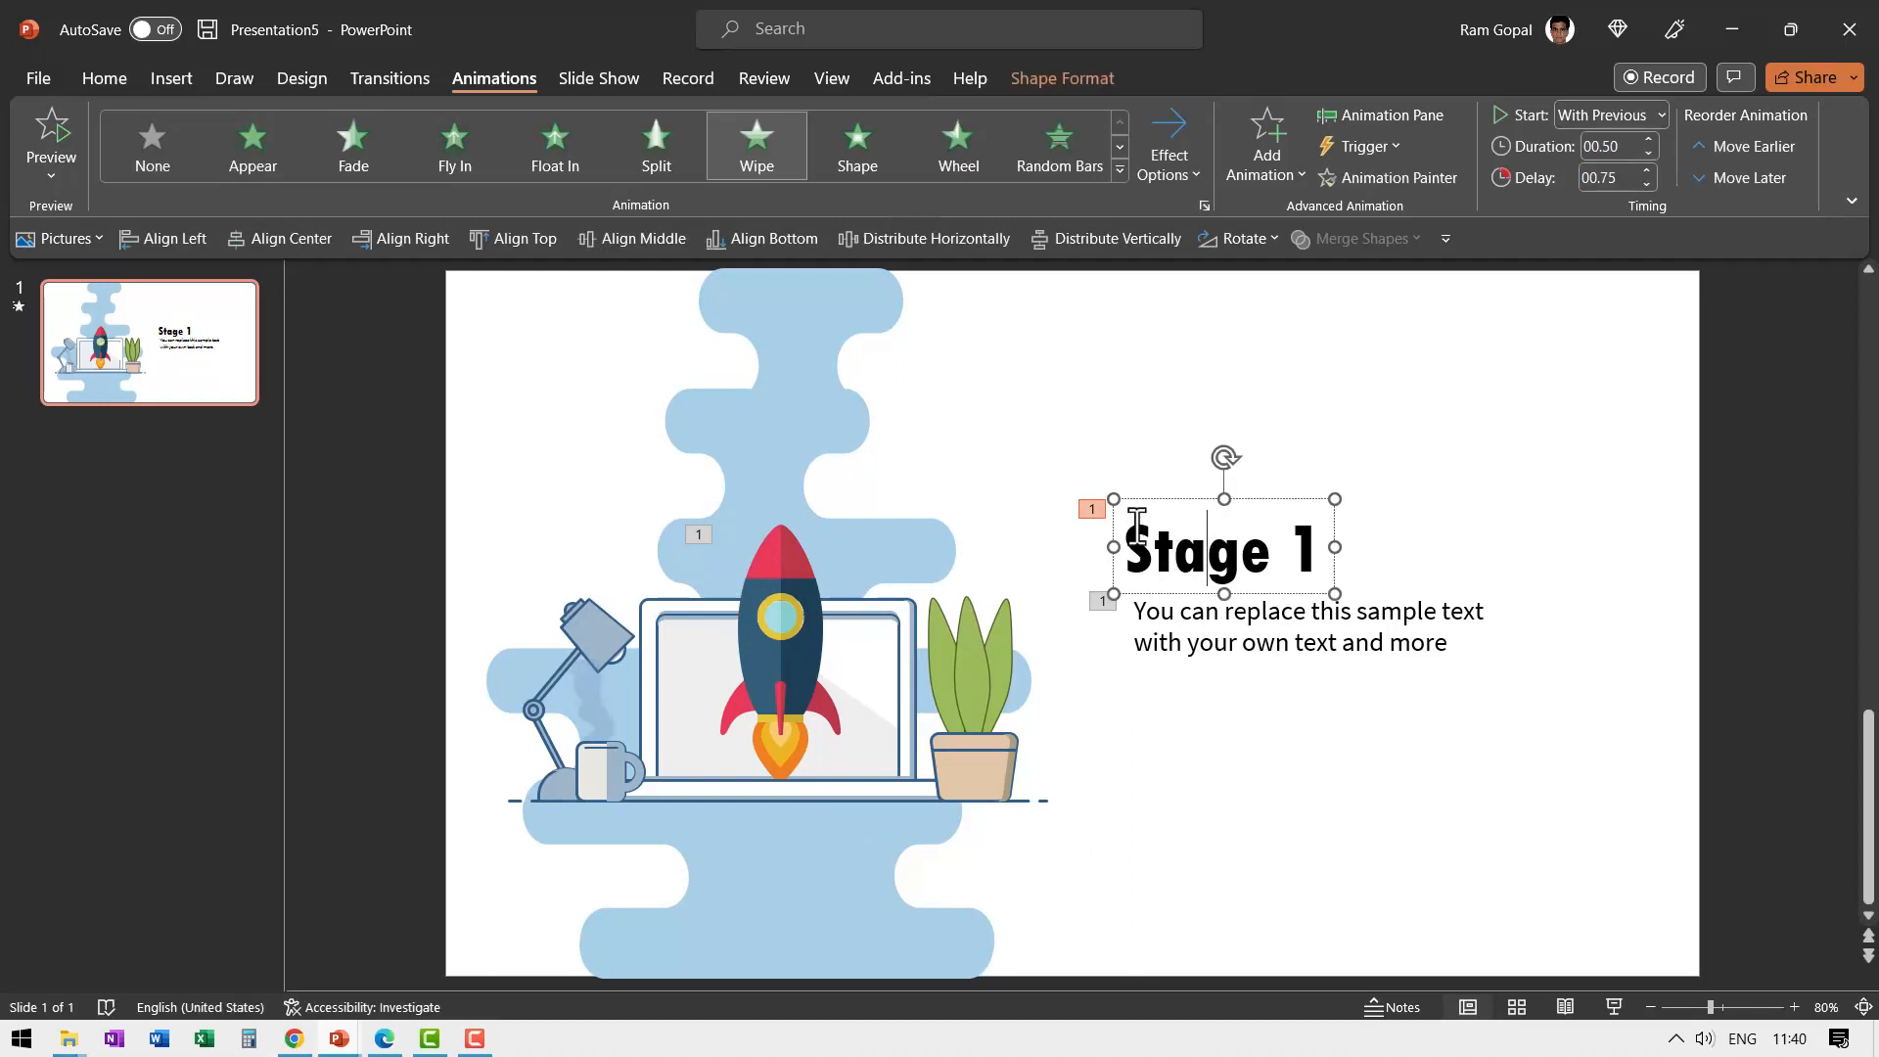
{"action": "left_click", "coordinate": [104, 78]}
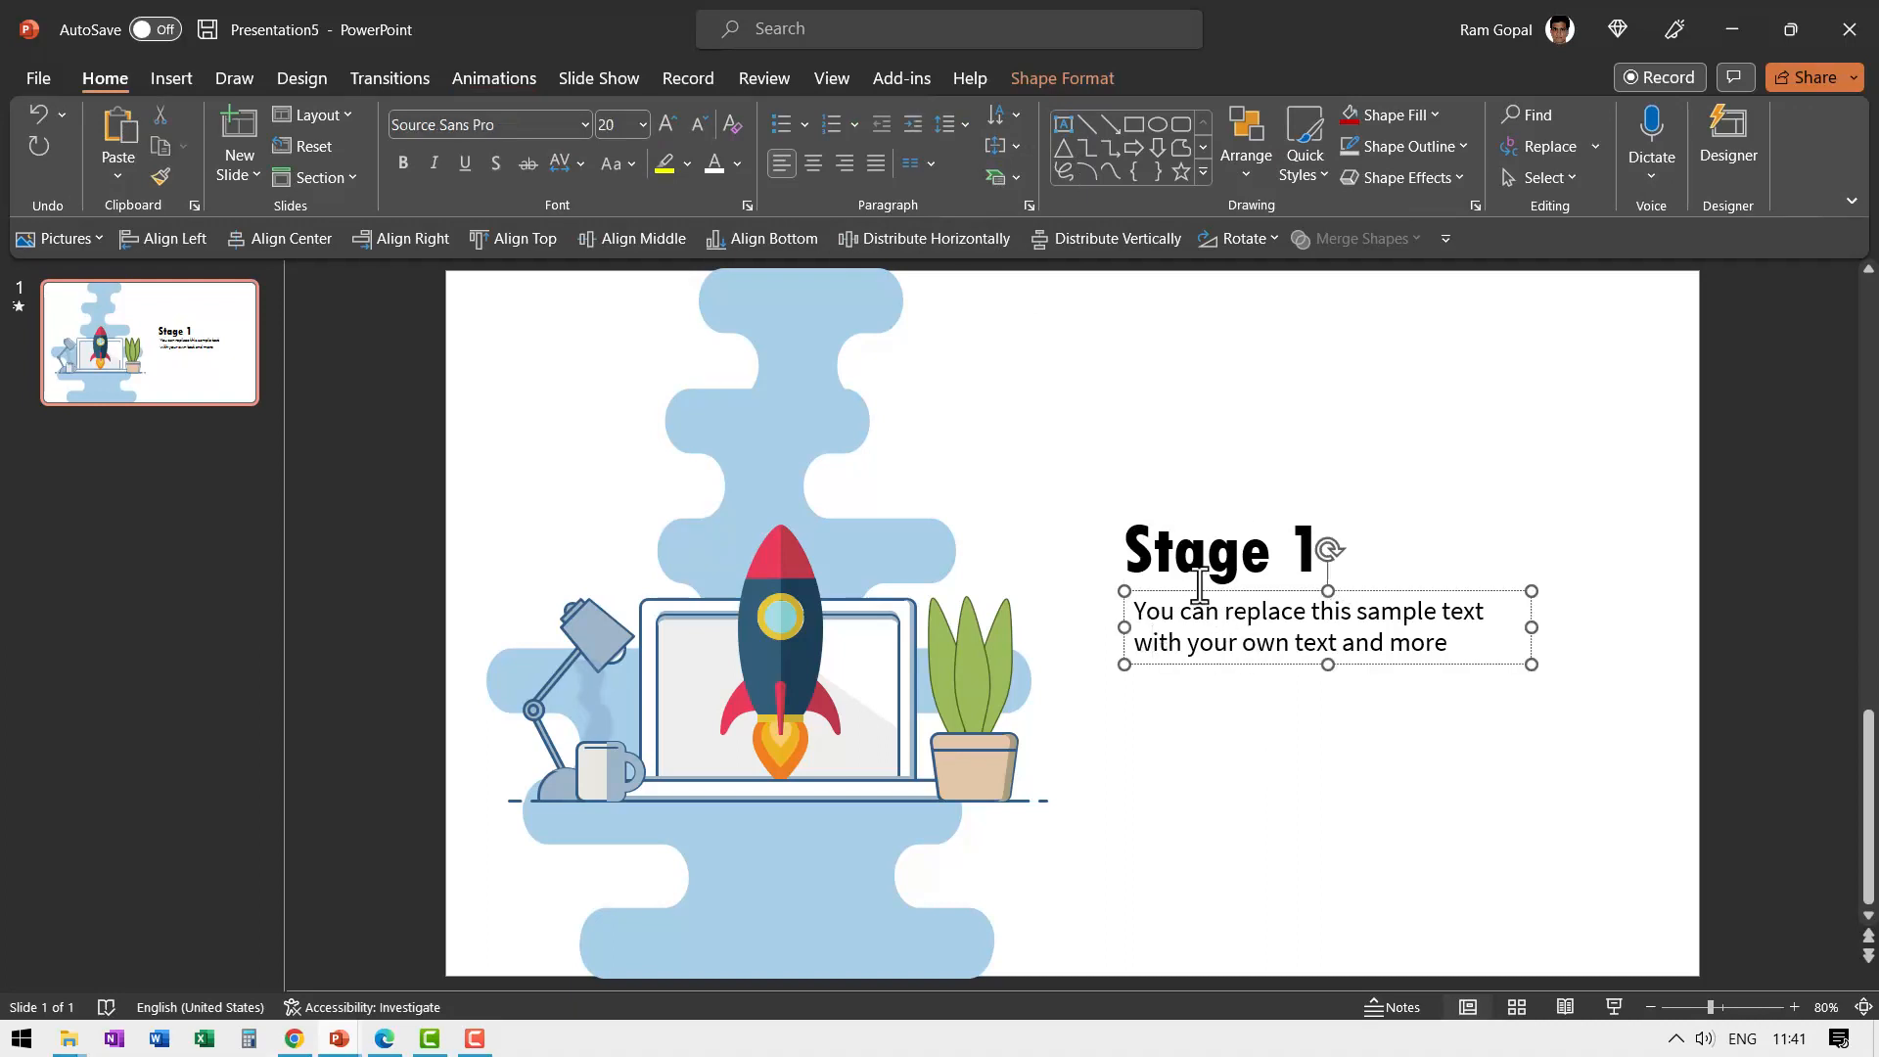
{"action": "mouse_move", "coordinate": [1280, 644]}
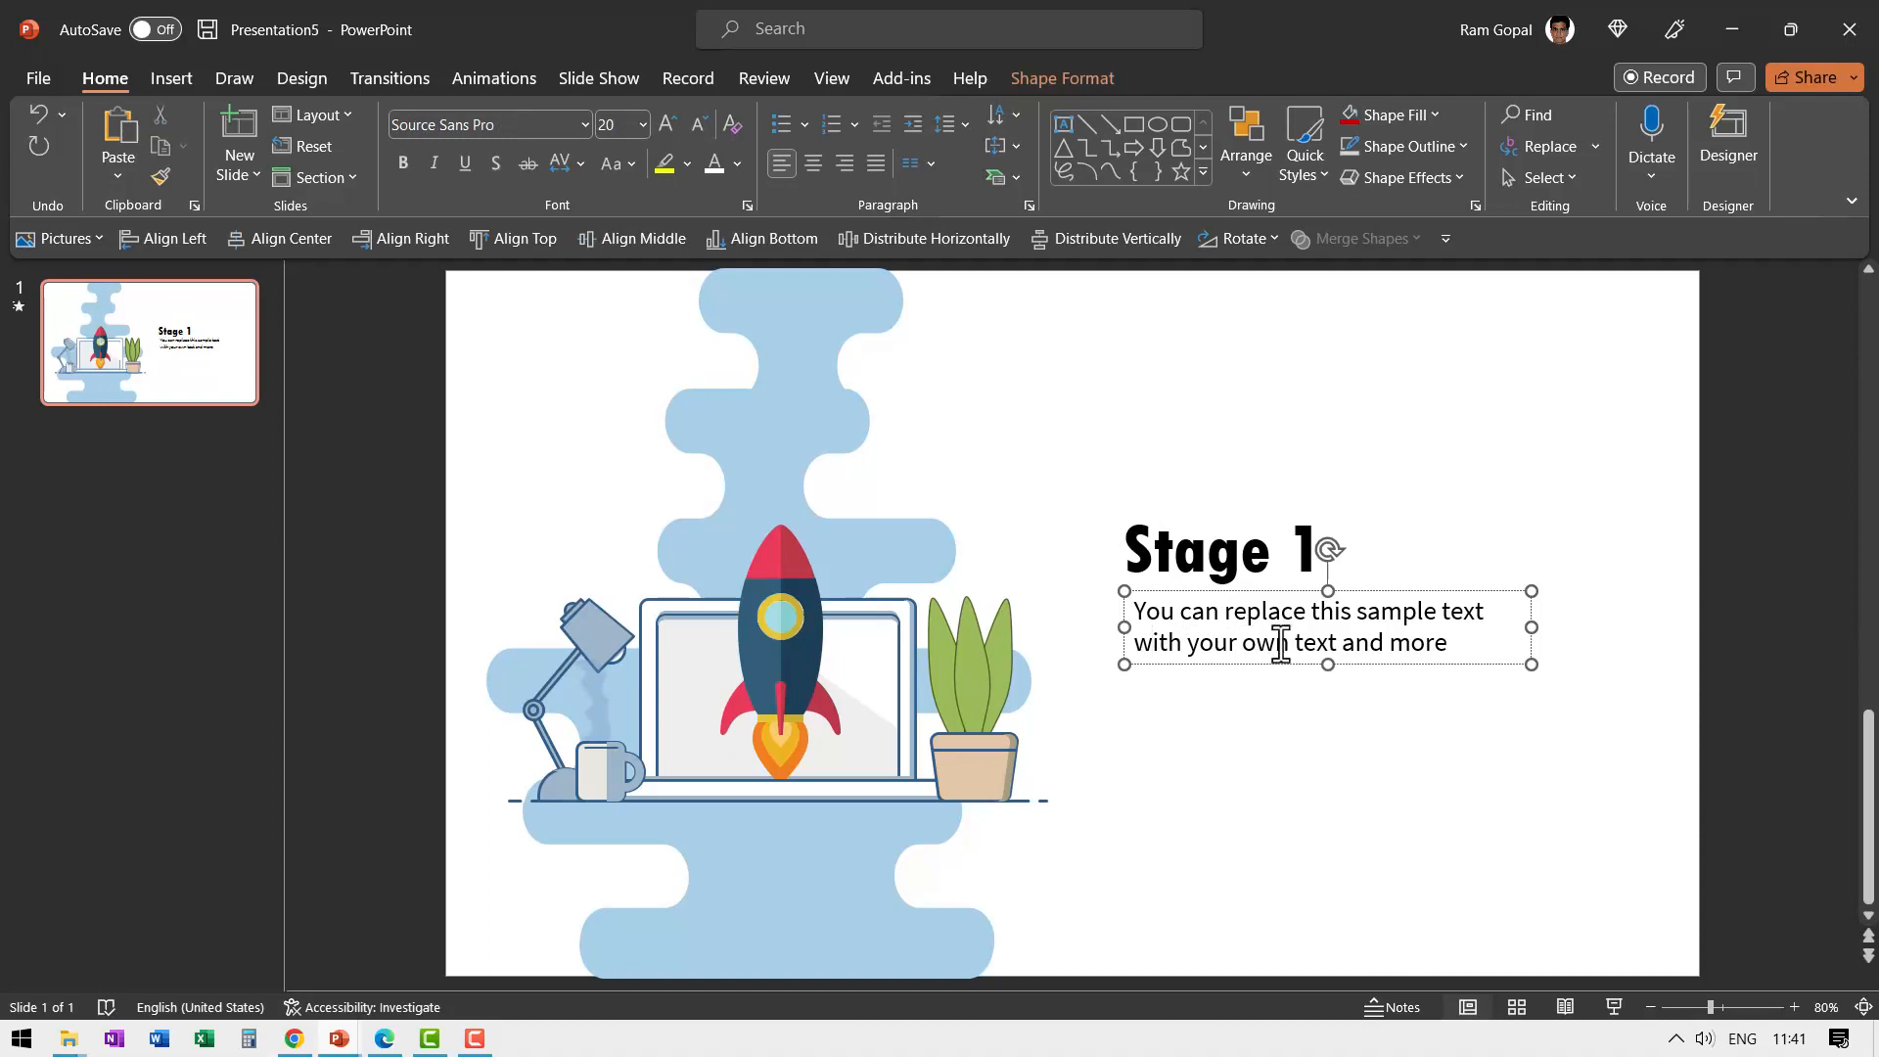
{"action": "left_click", "coordinate": [755, 143]}
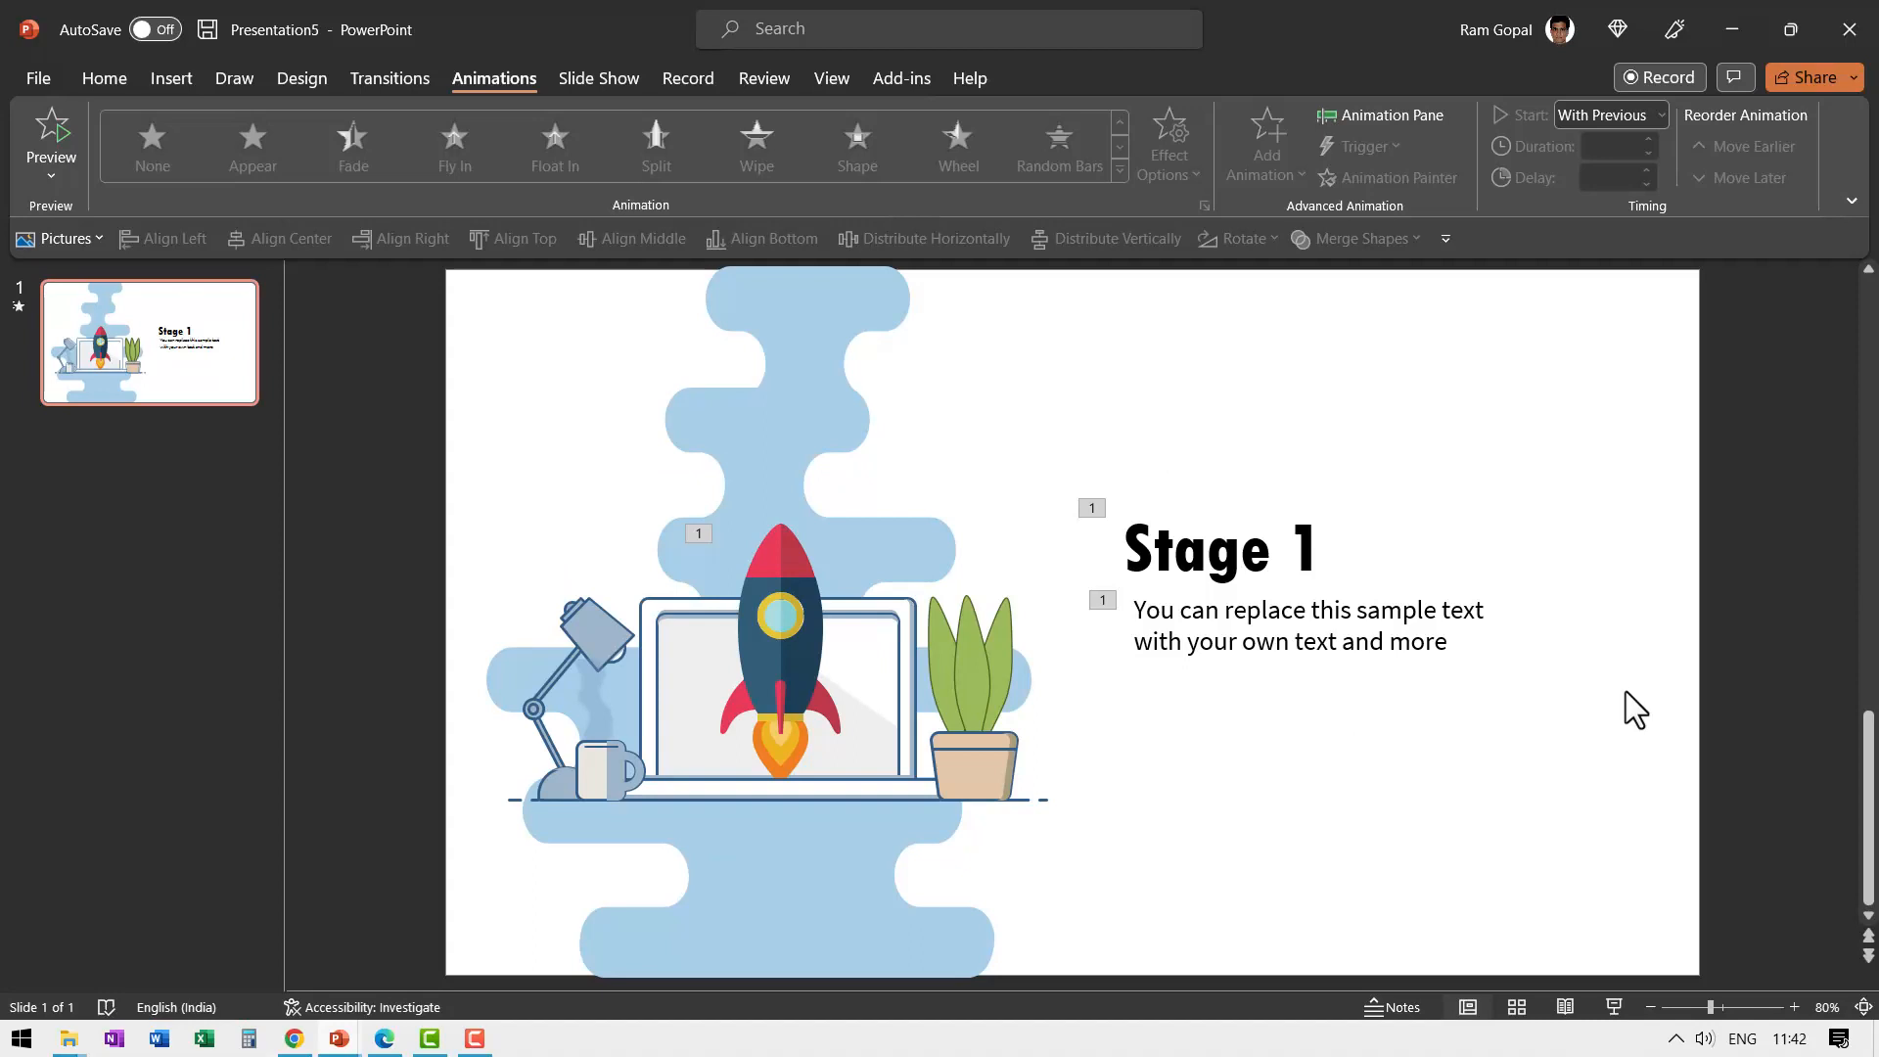
- Duplicate slide 1 as slide 2 and select all of its objects
{"action": "right_click", "coordinate": [148, 341]}
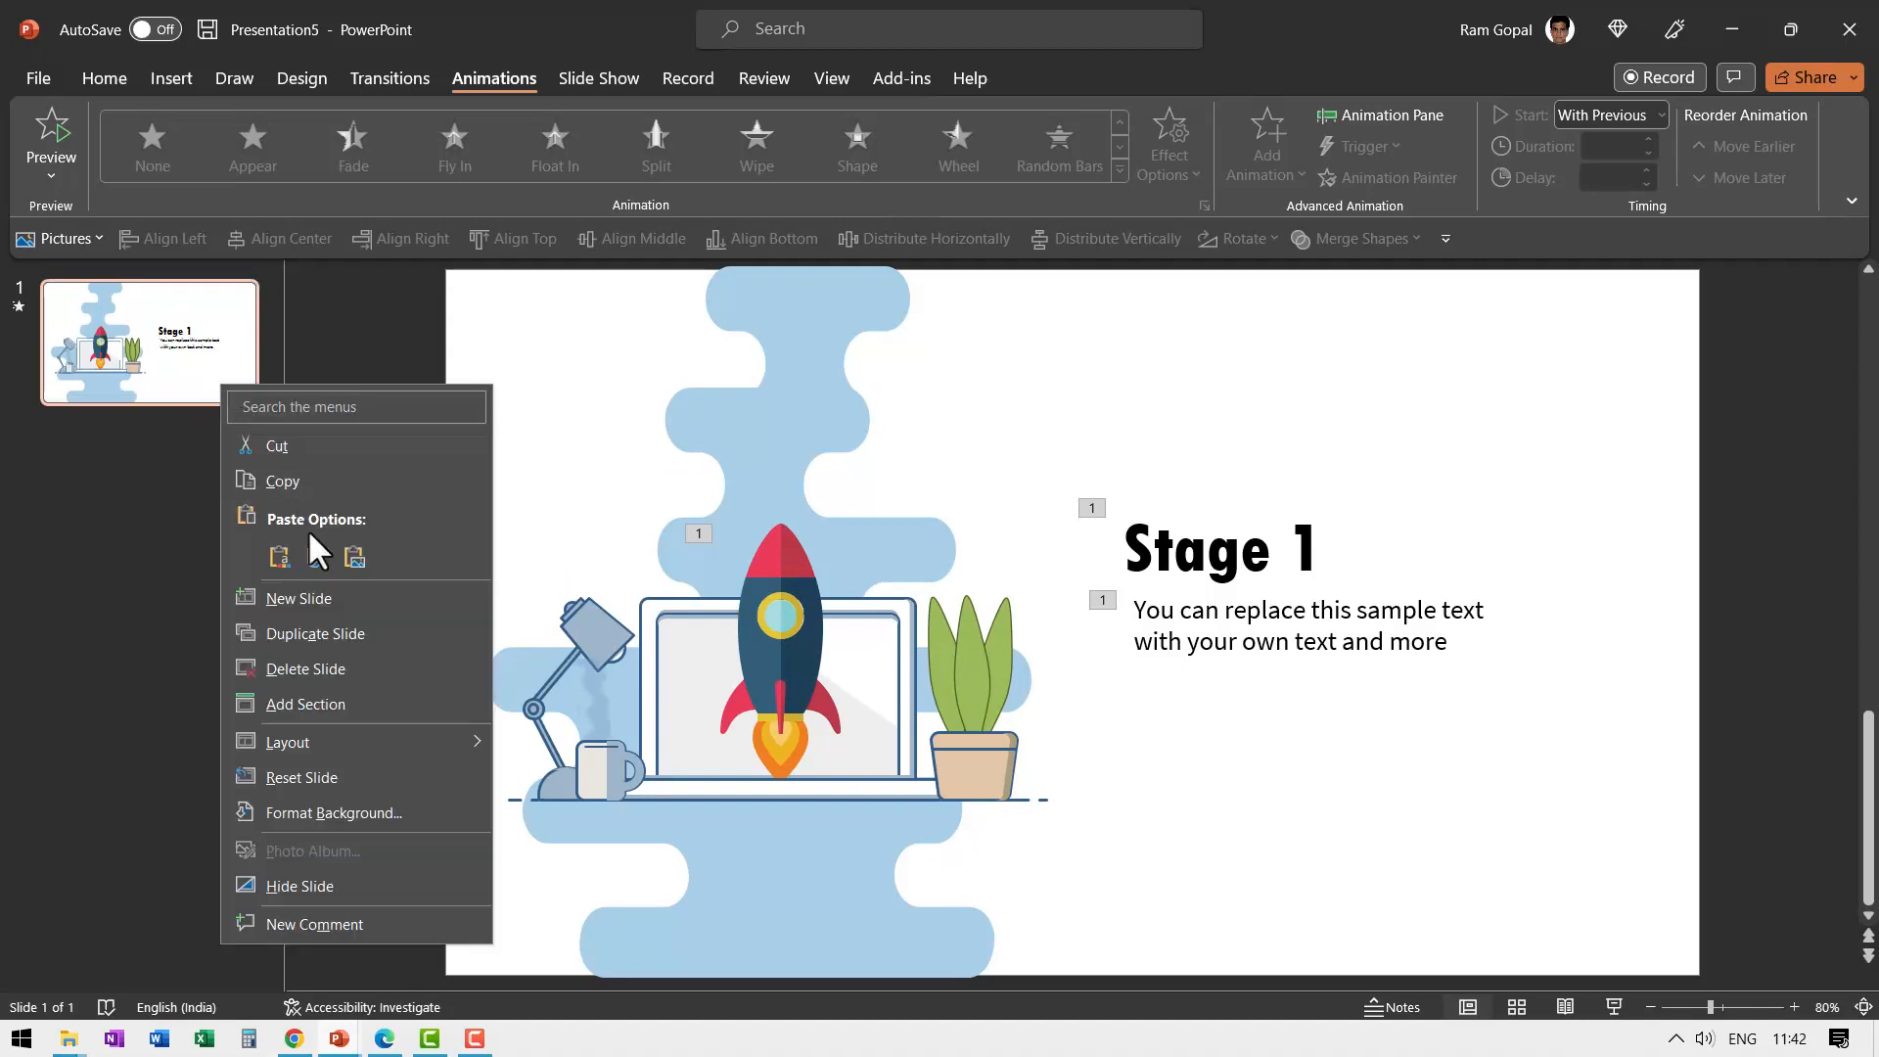
{"action": "left_click", "coordinate": [313, 633]}
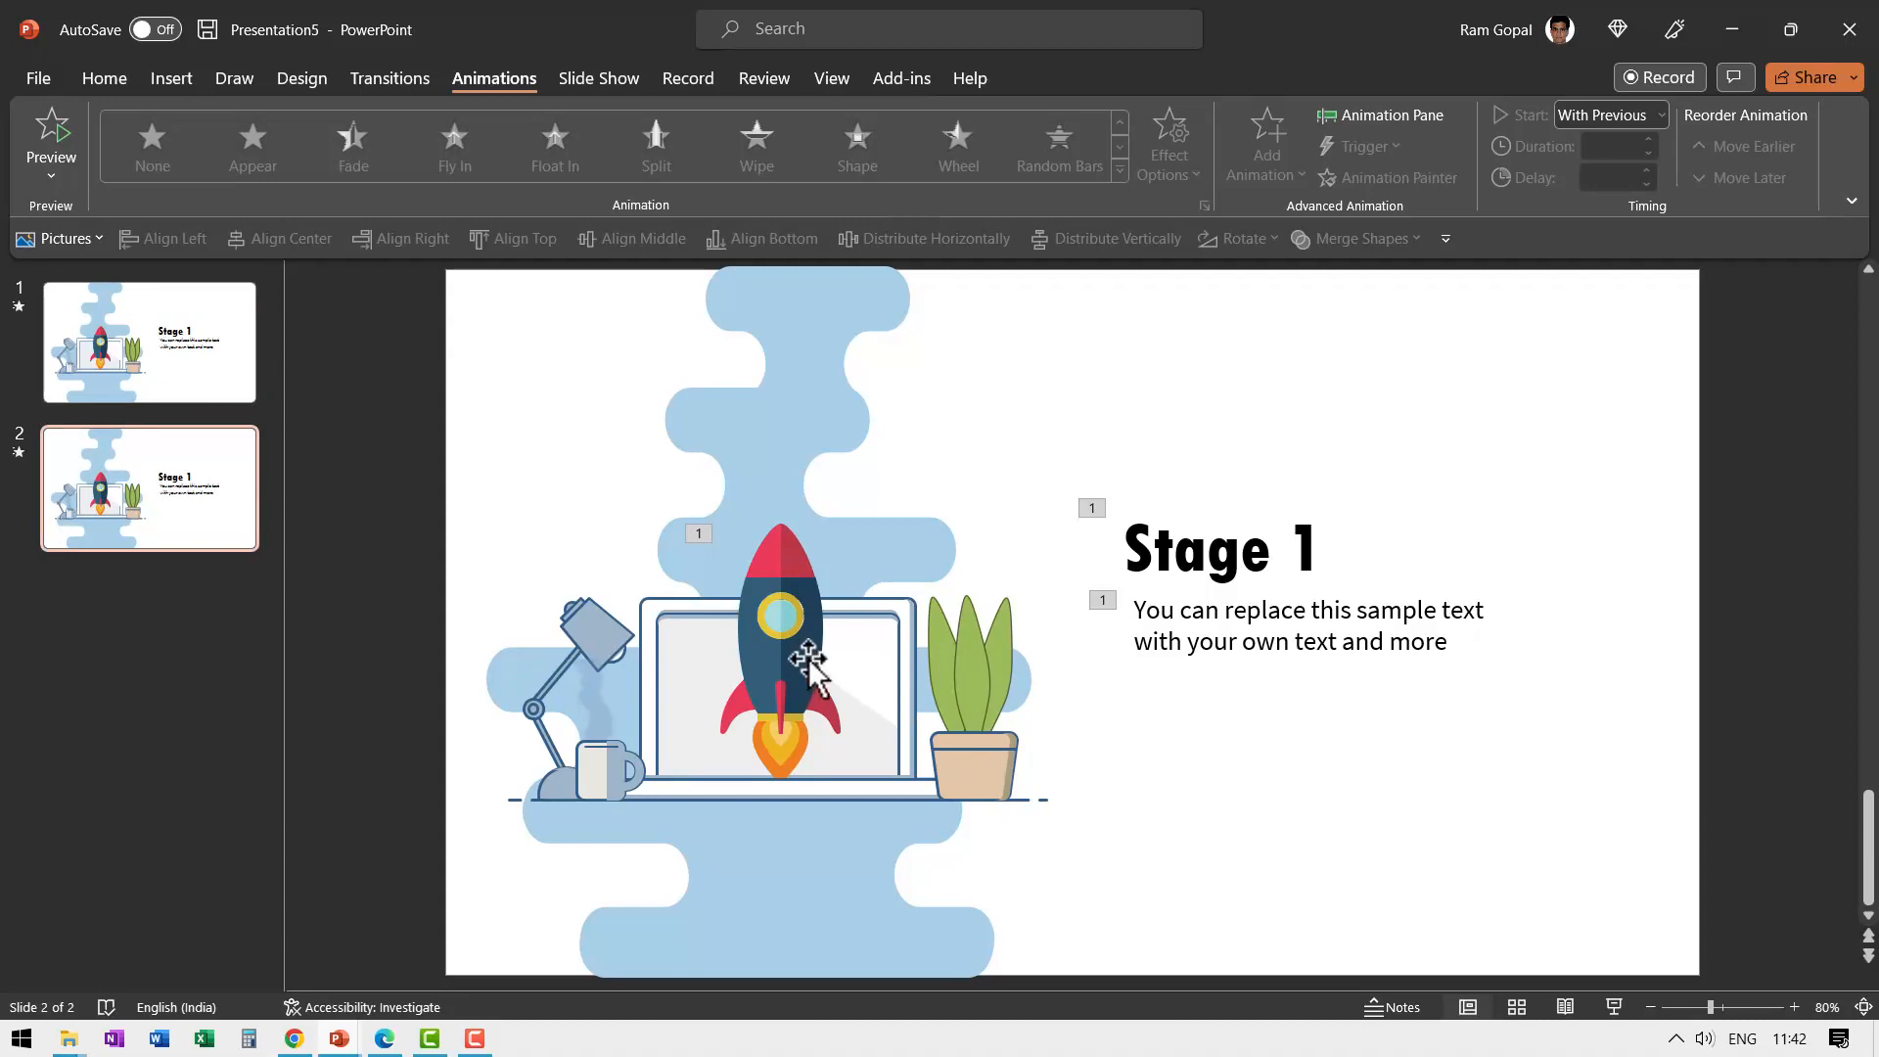
{"action": "mouse_move", "coordinate": [885, 399]}
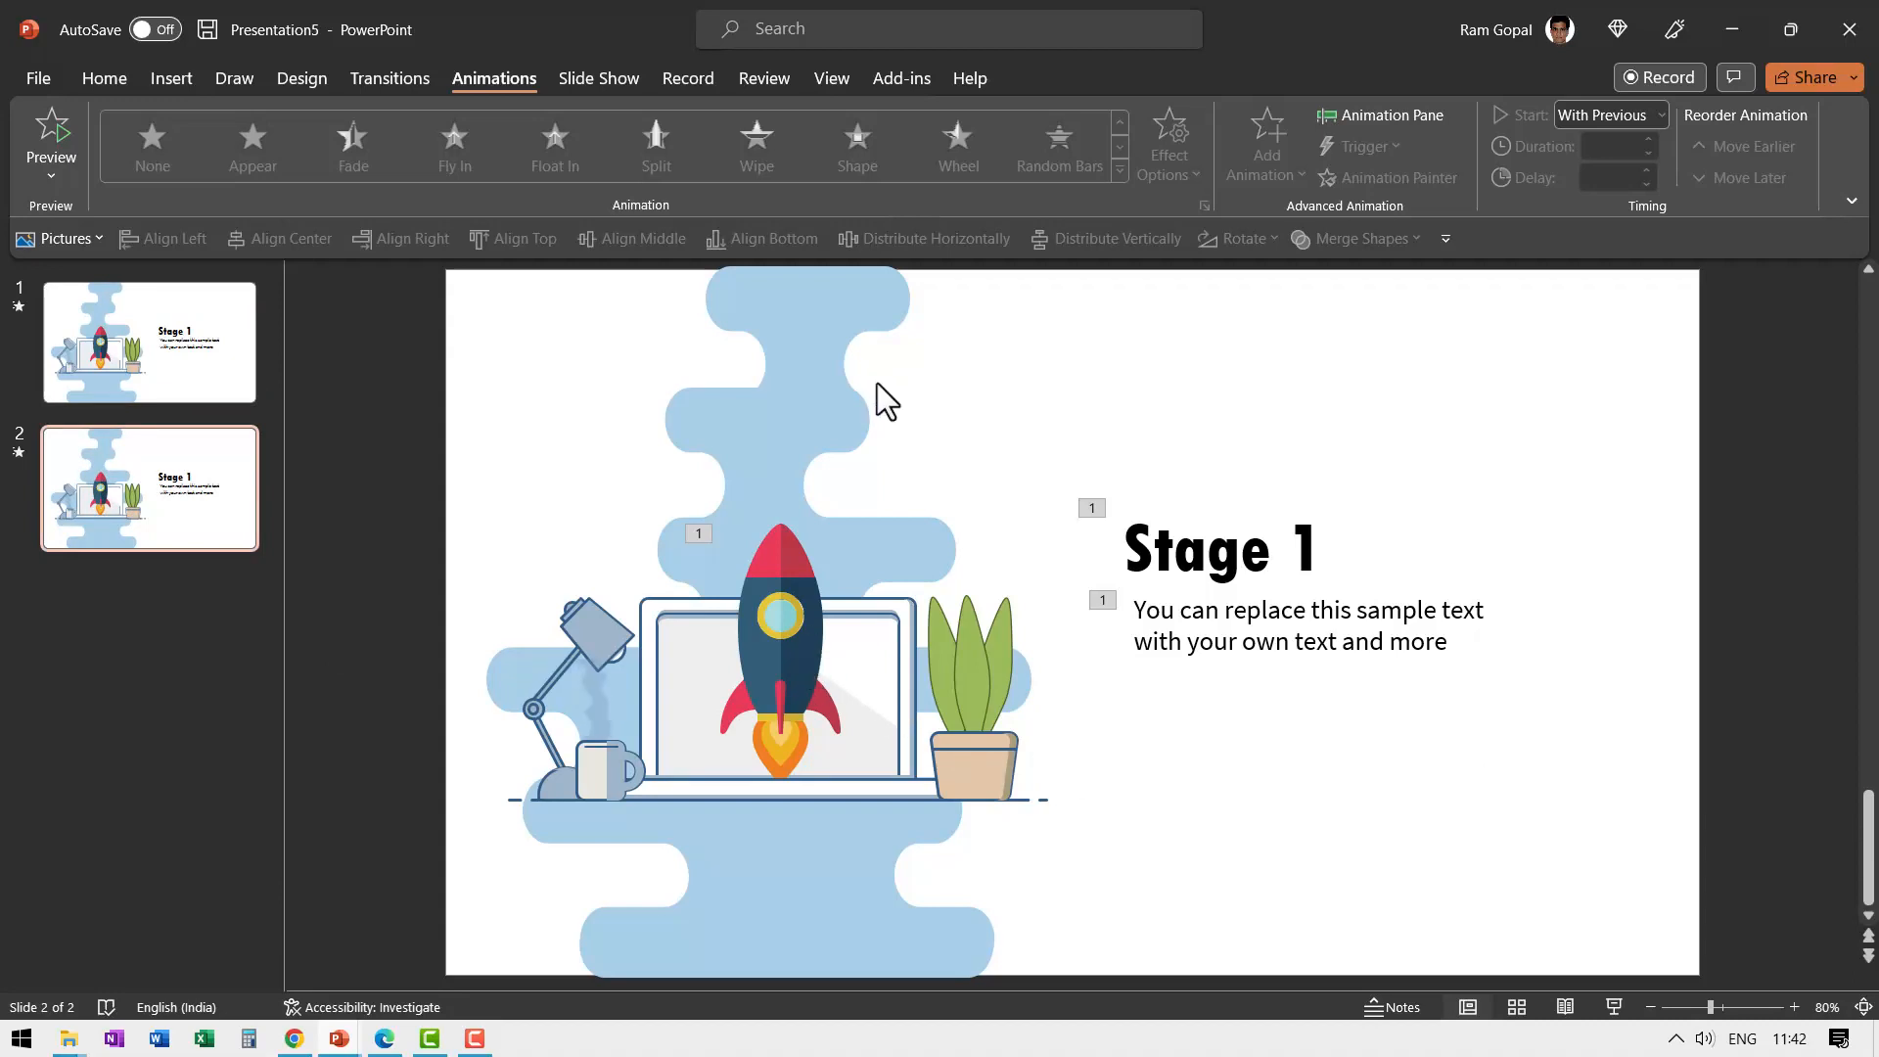
{"action": "mouse_move", "coordinate": [844, 628]}
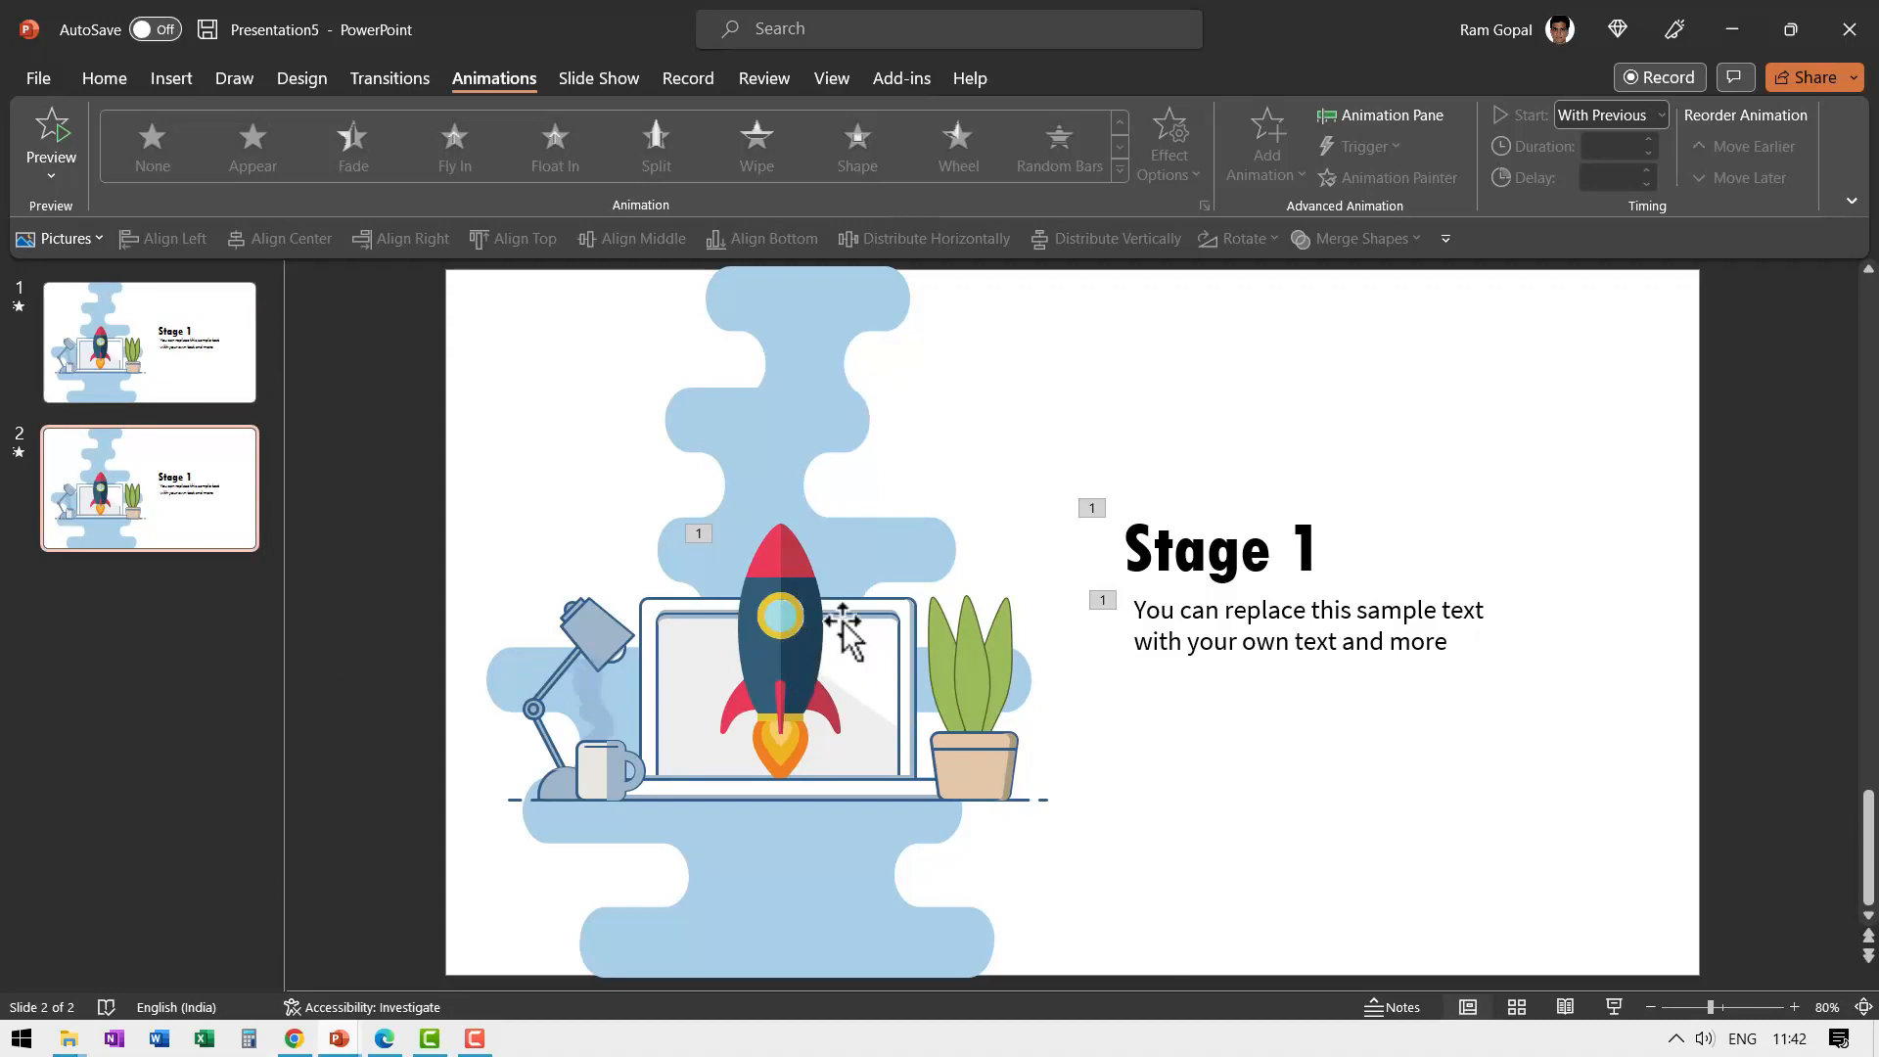
{"action": "left_click", "coordinate": [390, 78]}
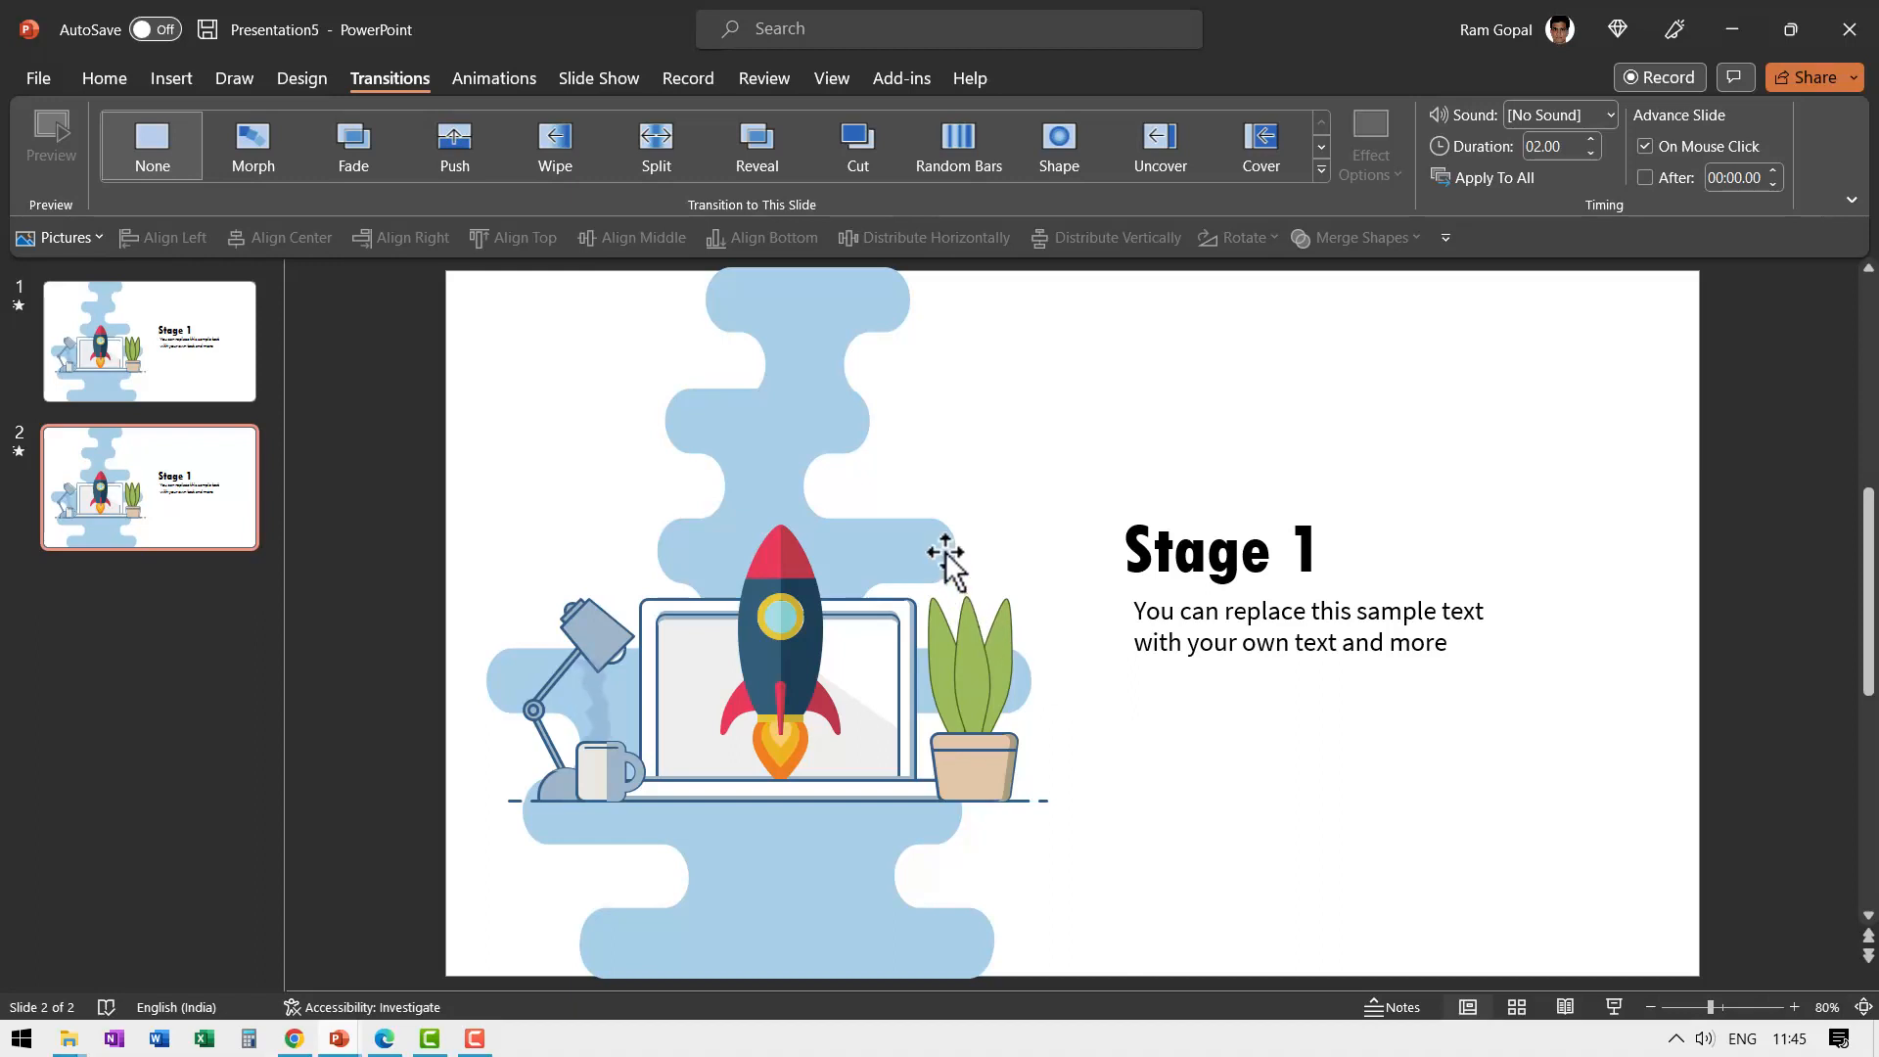
{"action": "key", "text": "ctrl+a"}
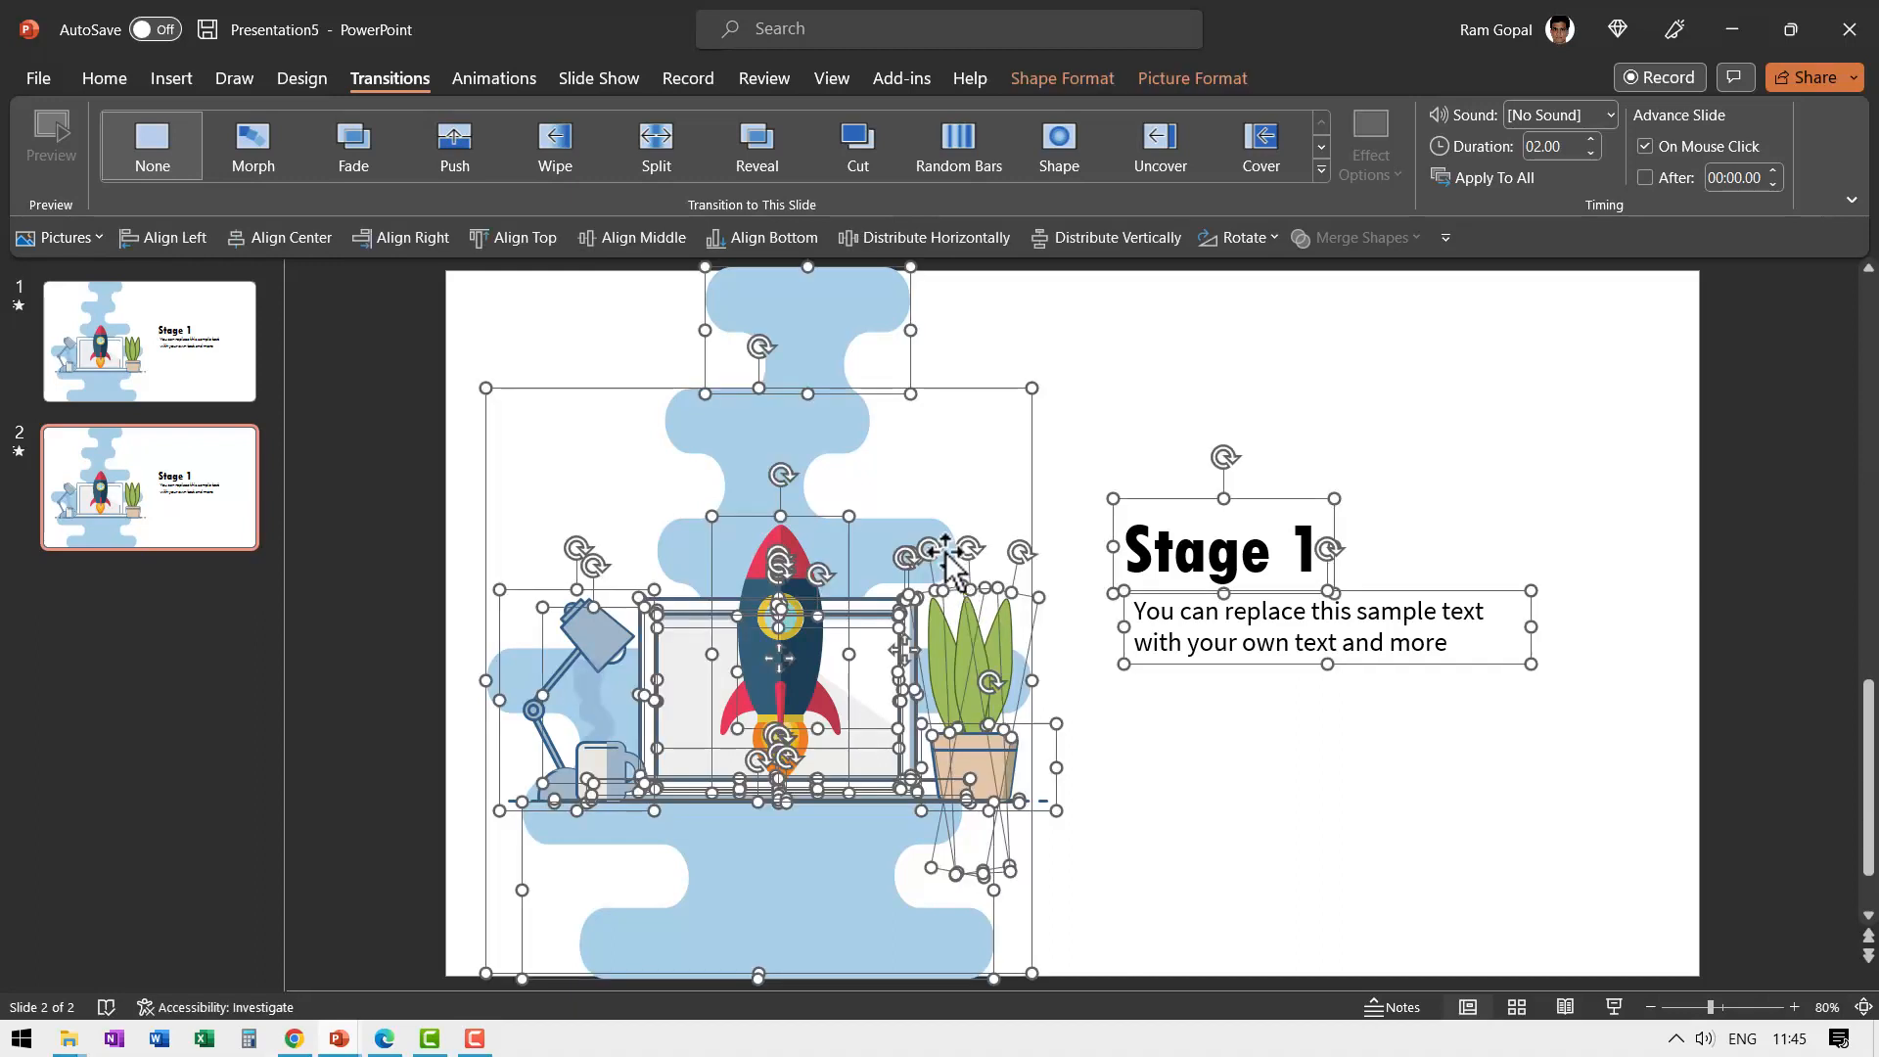
{"action": "mouse_move", "coordinate": [839, 515]}
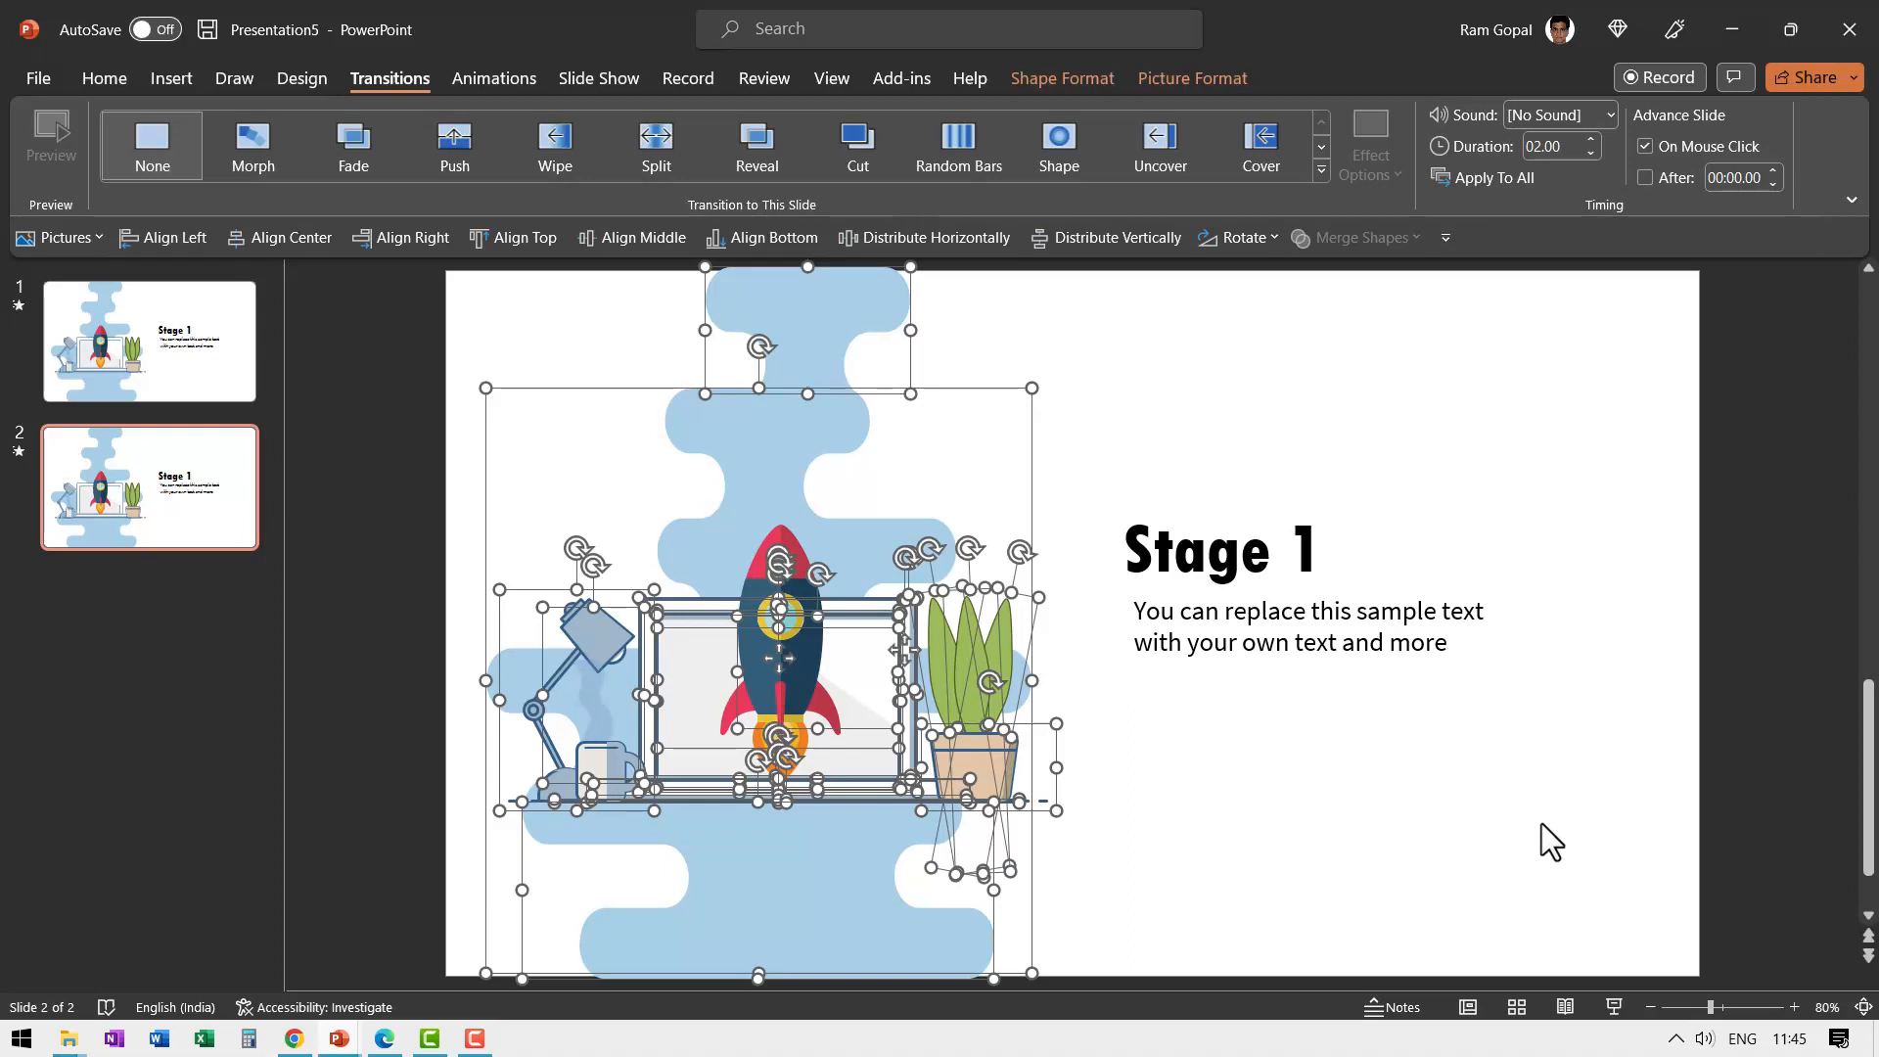
- Move the laptop desk scene off the bottom of slide 2, leaving the rocket and caption
{"action": "left_click", "coordinate": [1648, 1006]}
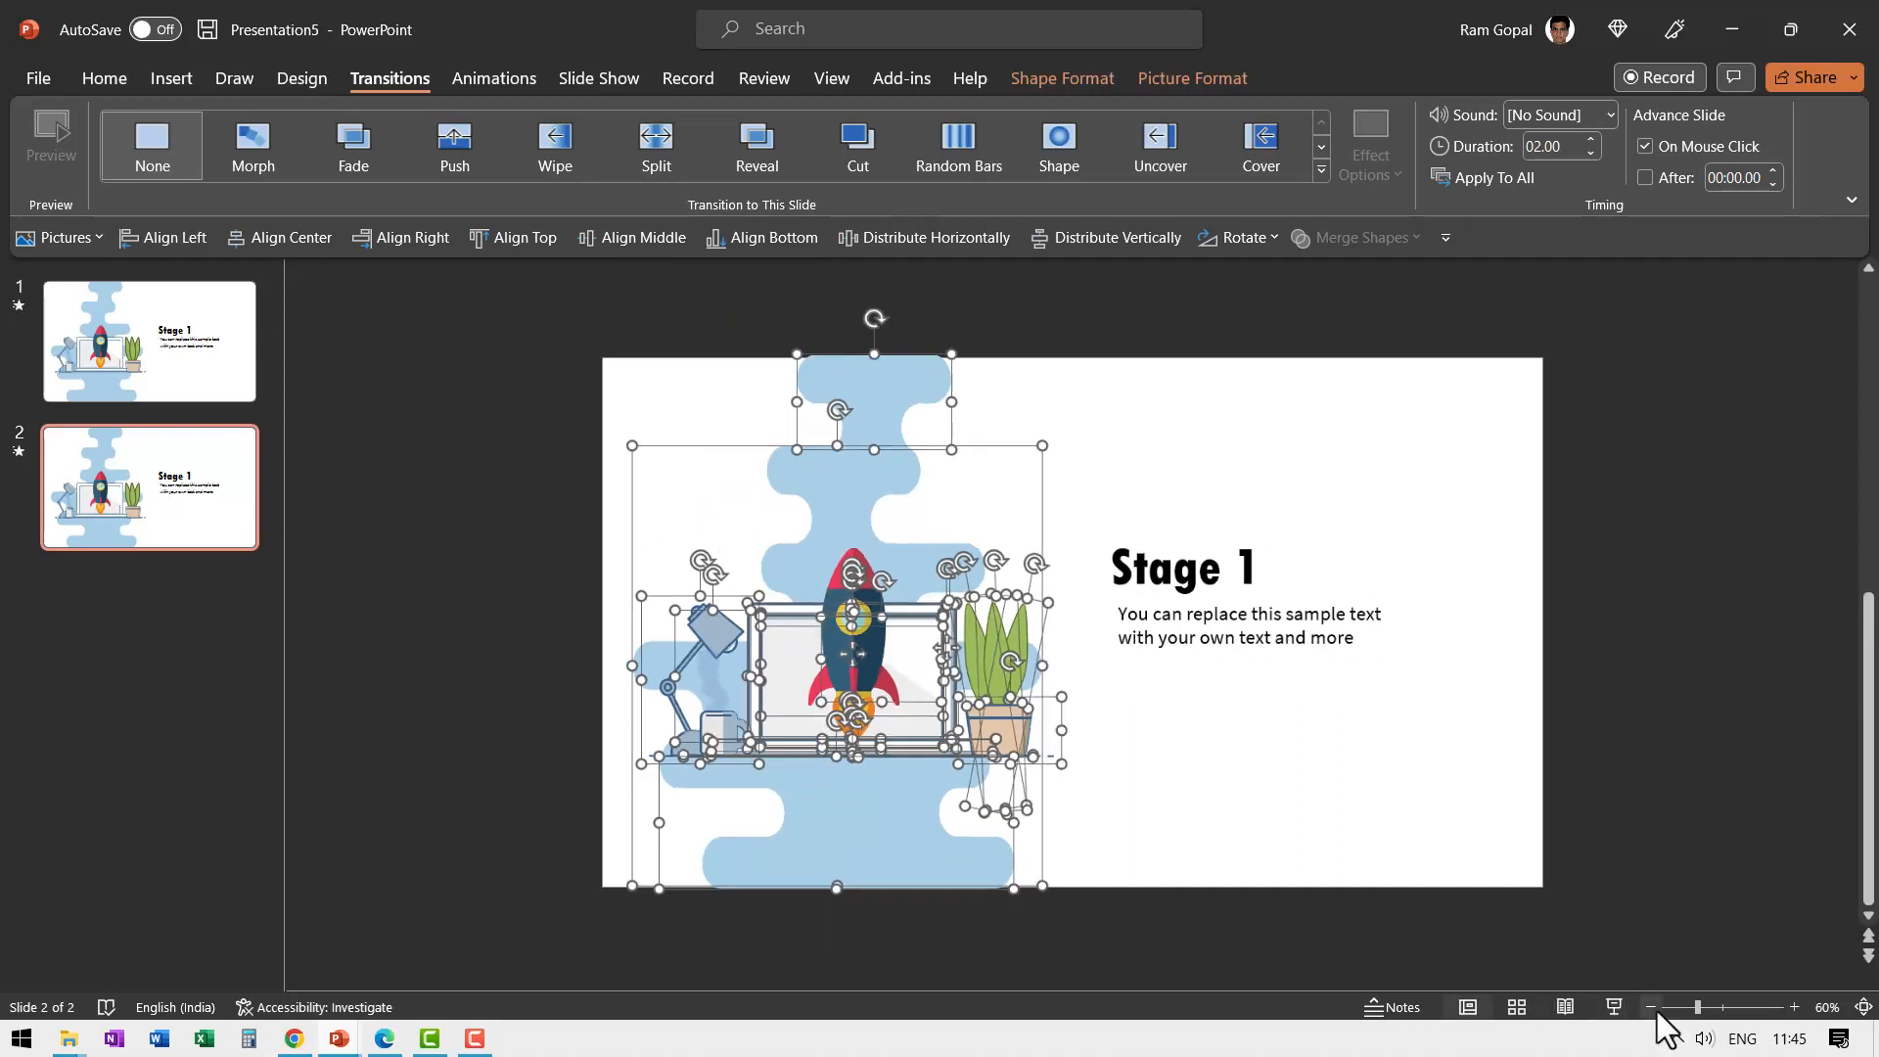
{"action": "left_click", "coordinate": [1653, 1006]}
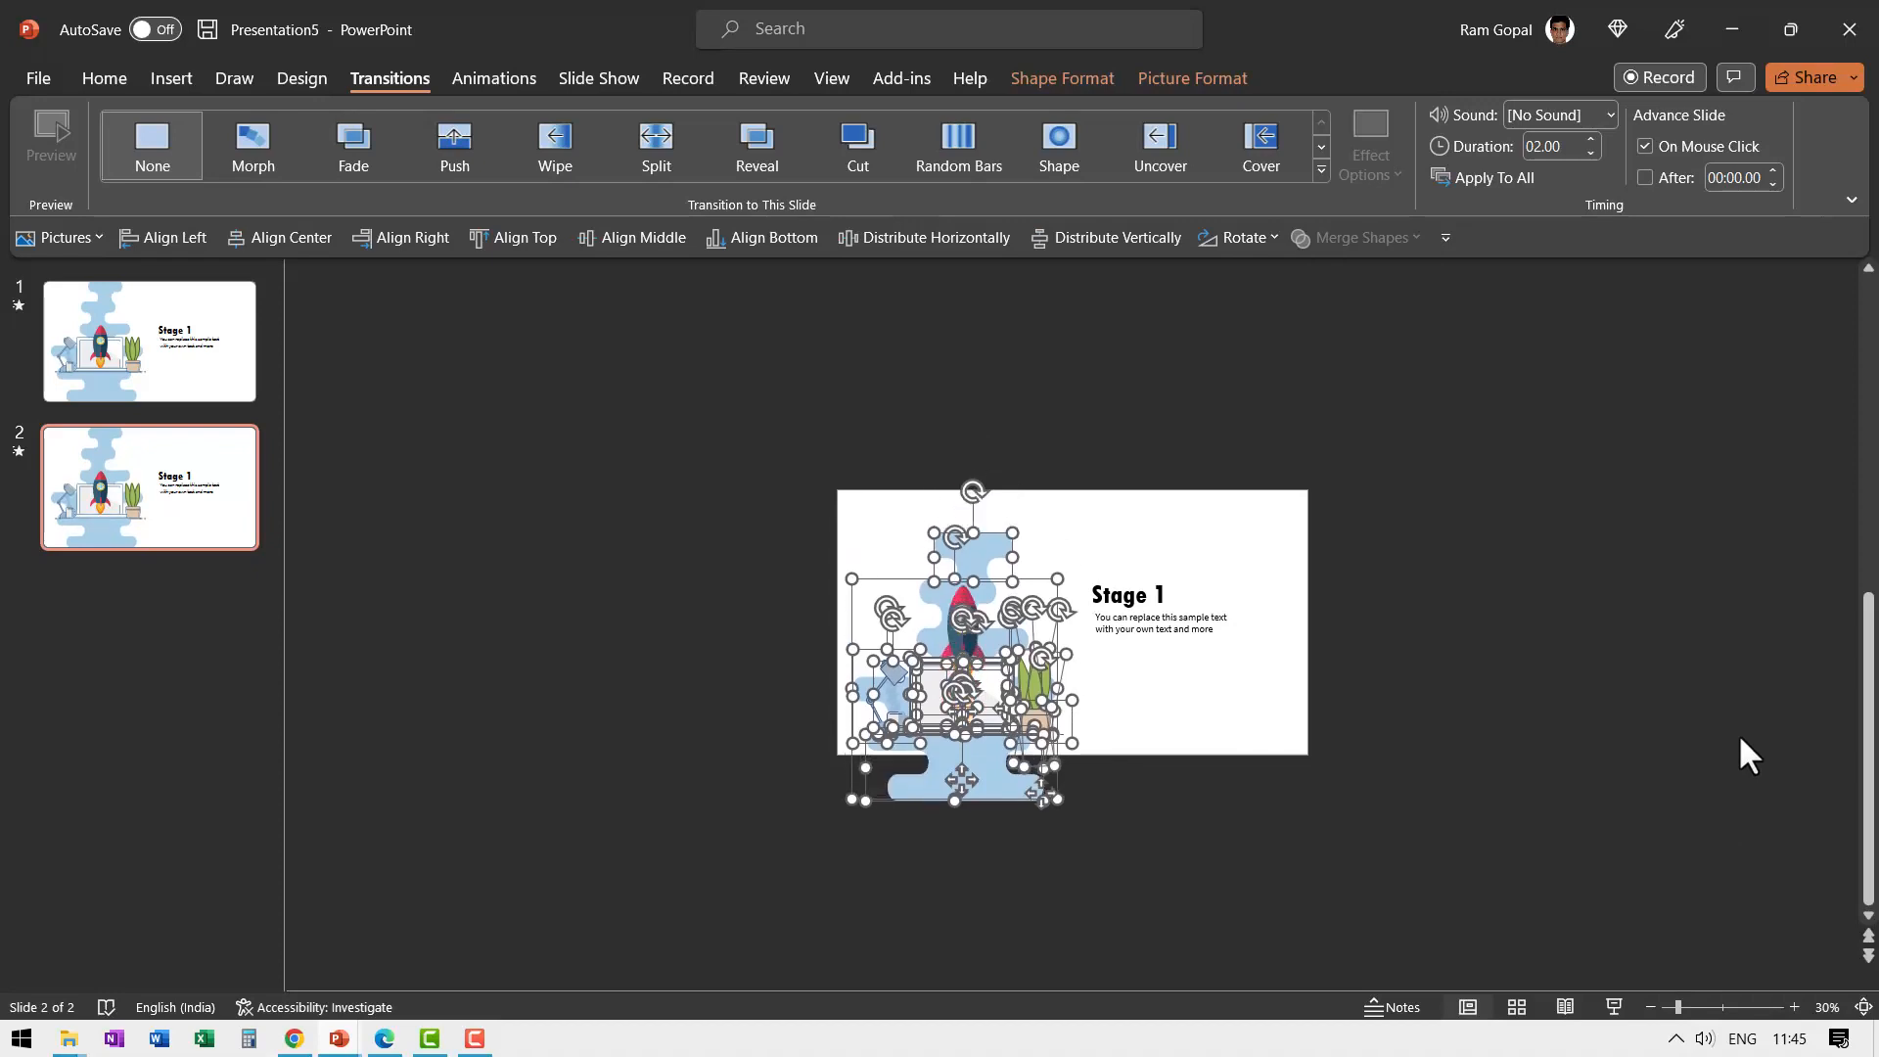
{"action": "left_click_drag", "start_coordinate": [955, 643], "coordinate": [955, 858]}
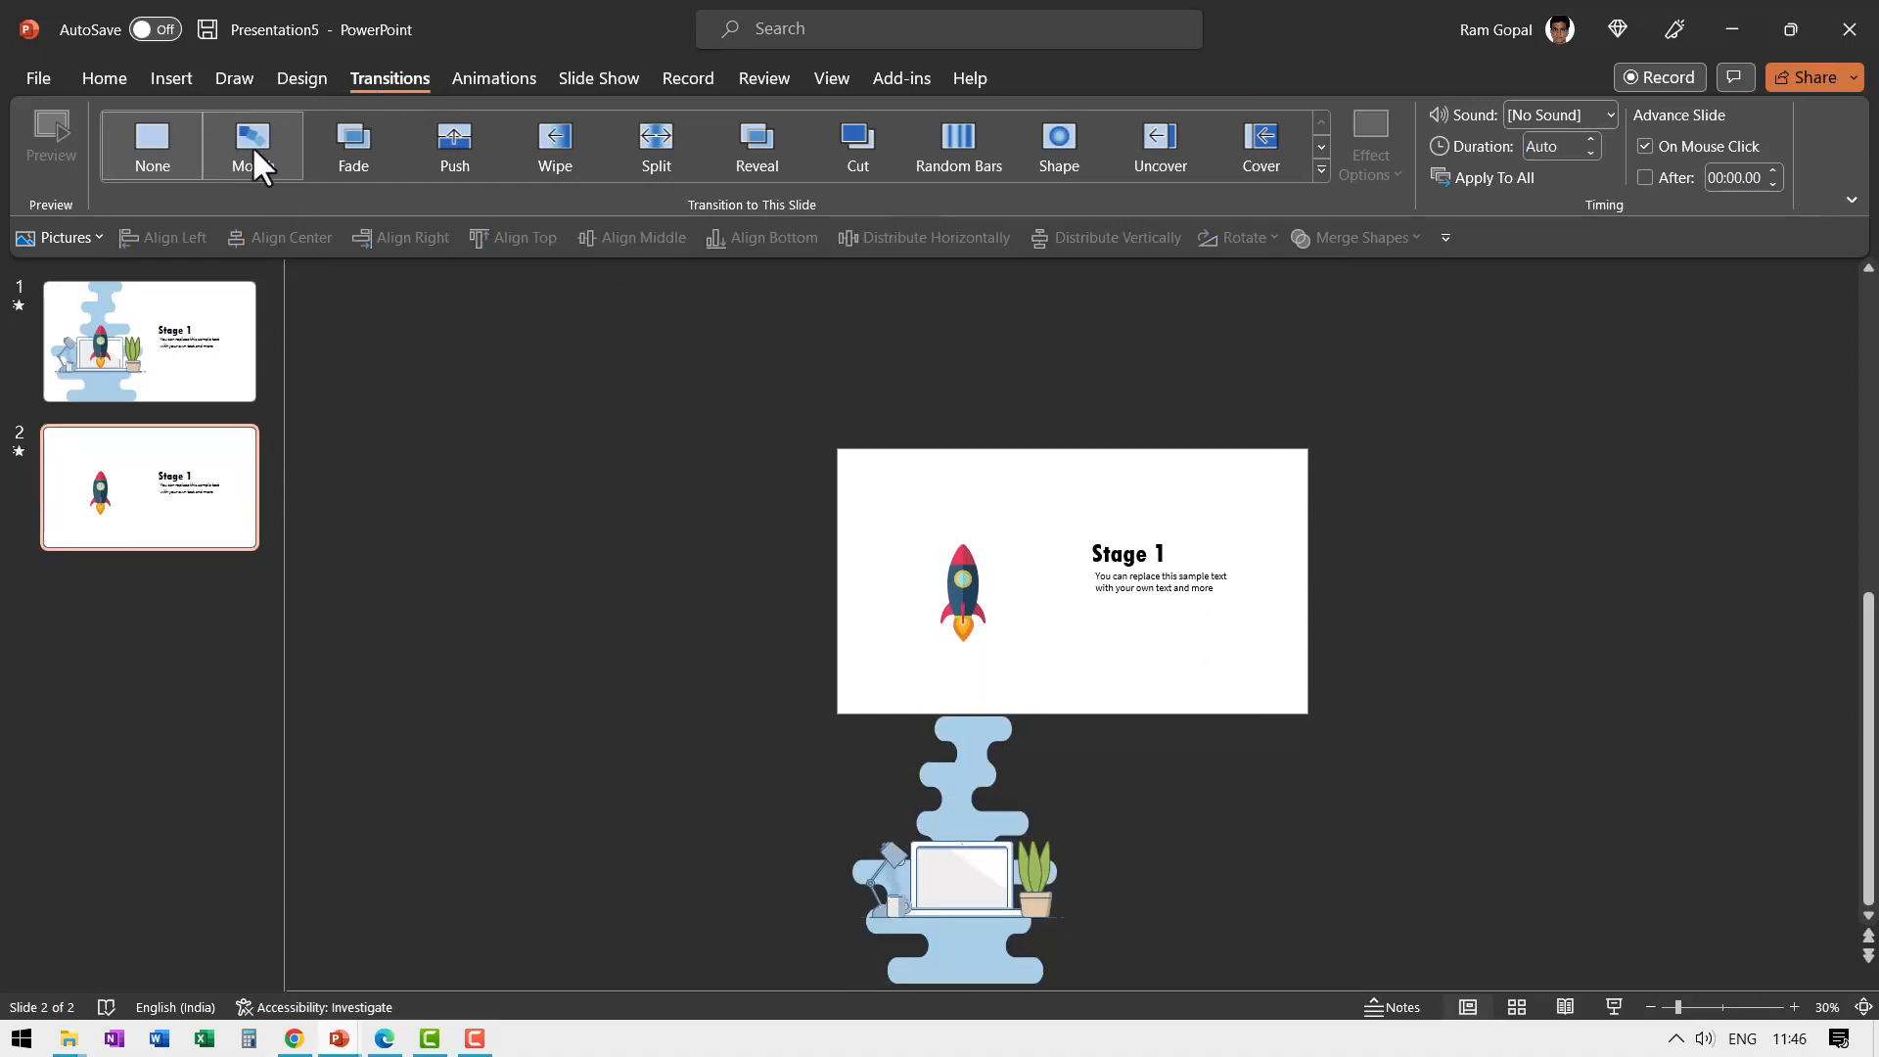
- Apply the Morph transition to slide 2 and go to its animation settings
{"action": "left_click", "coordinate": [253, 147]}
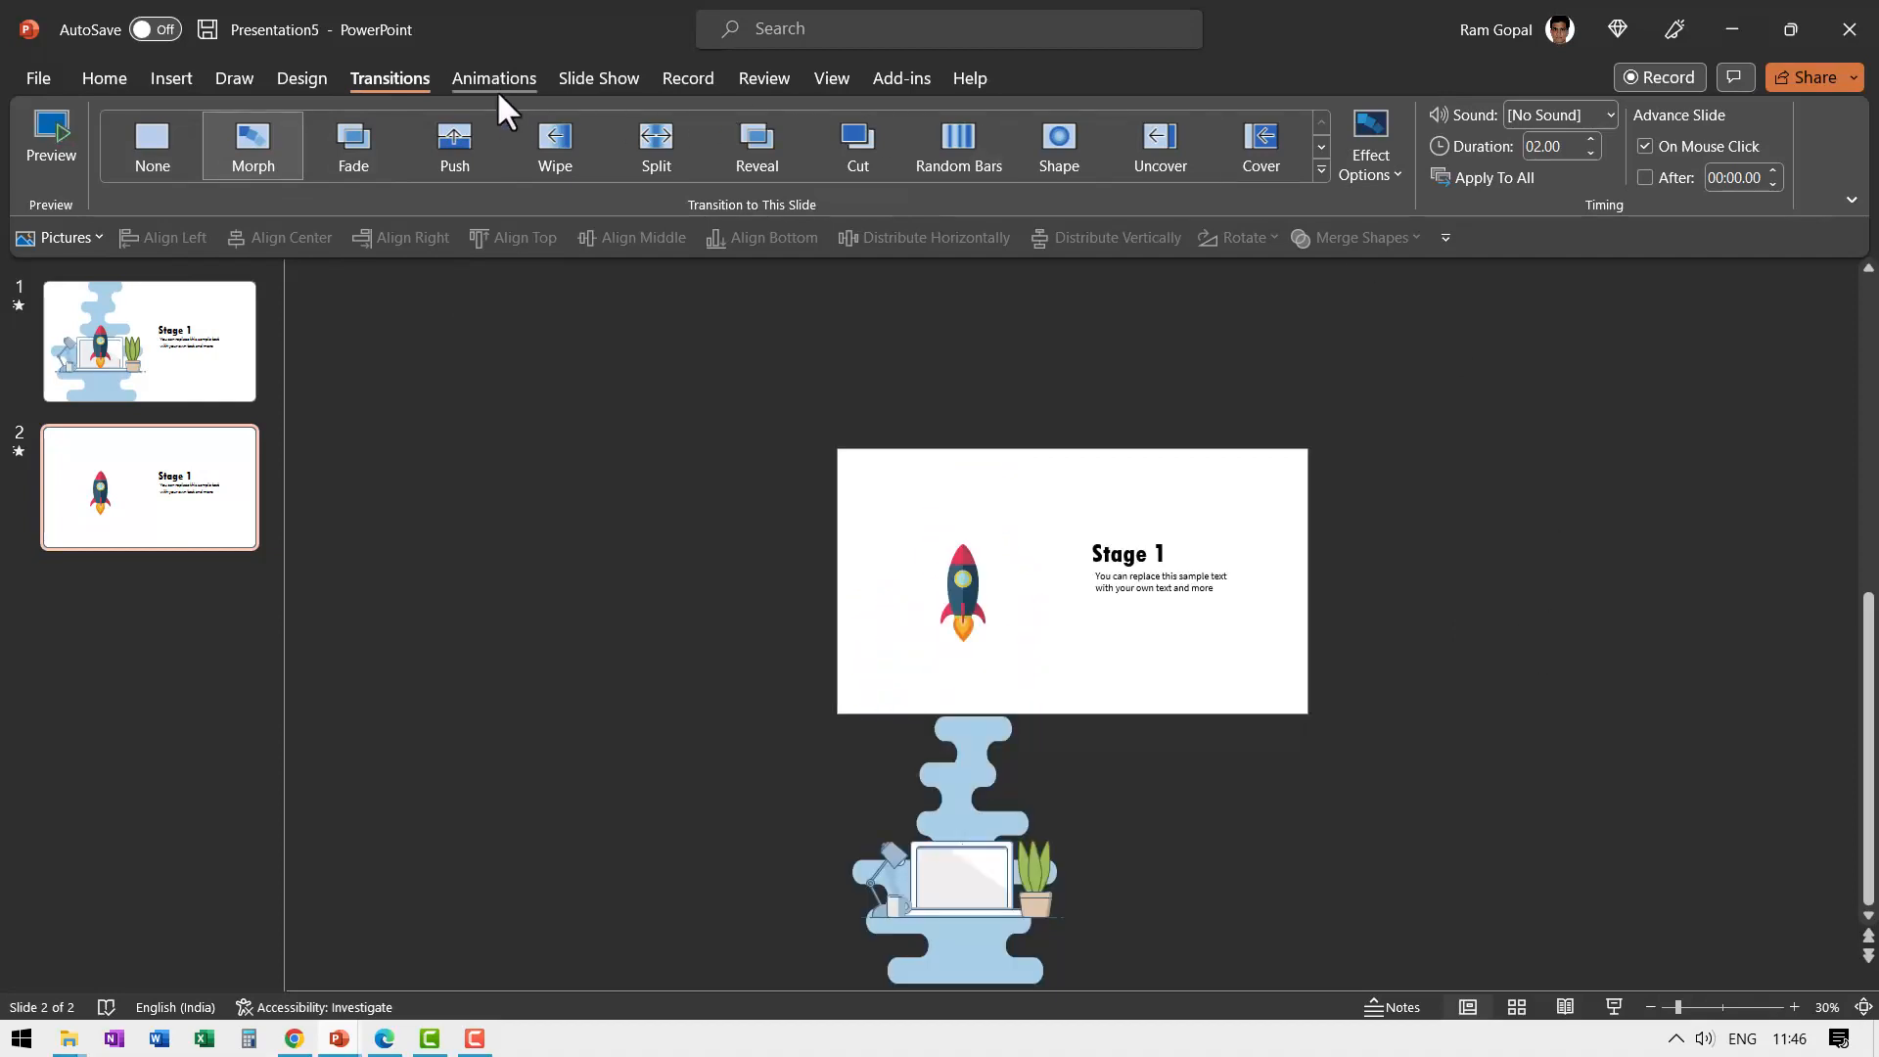
{"action": "left_click", "coordinate": [493, 78]}
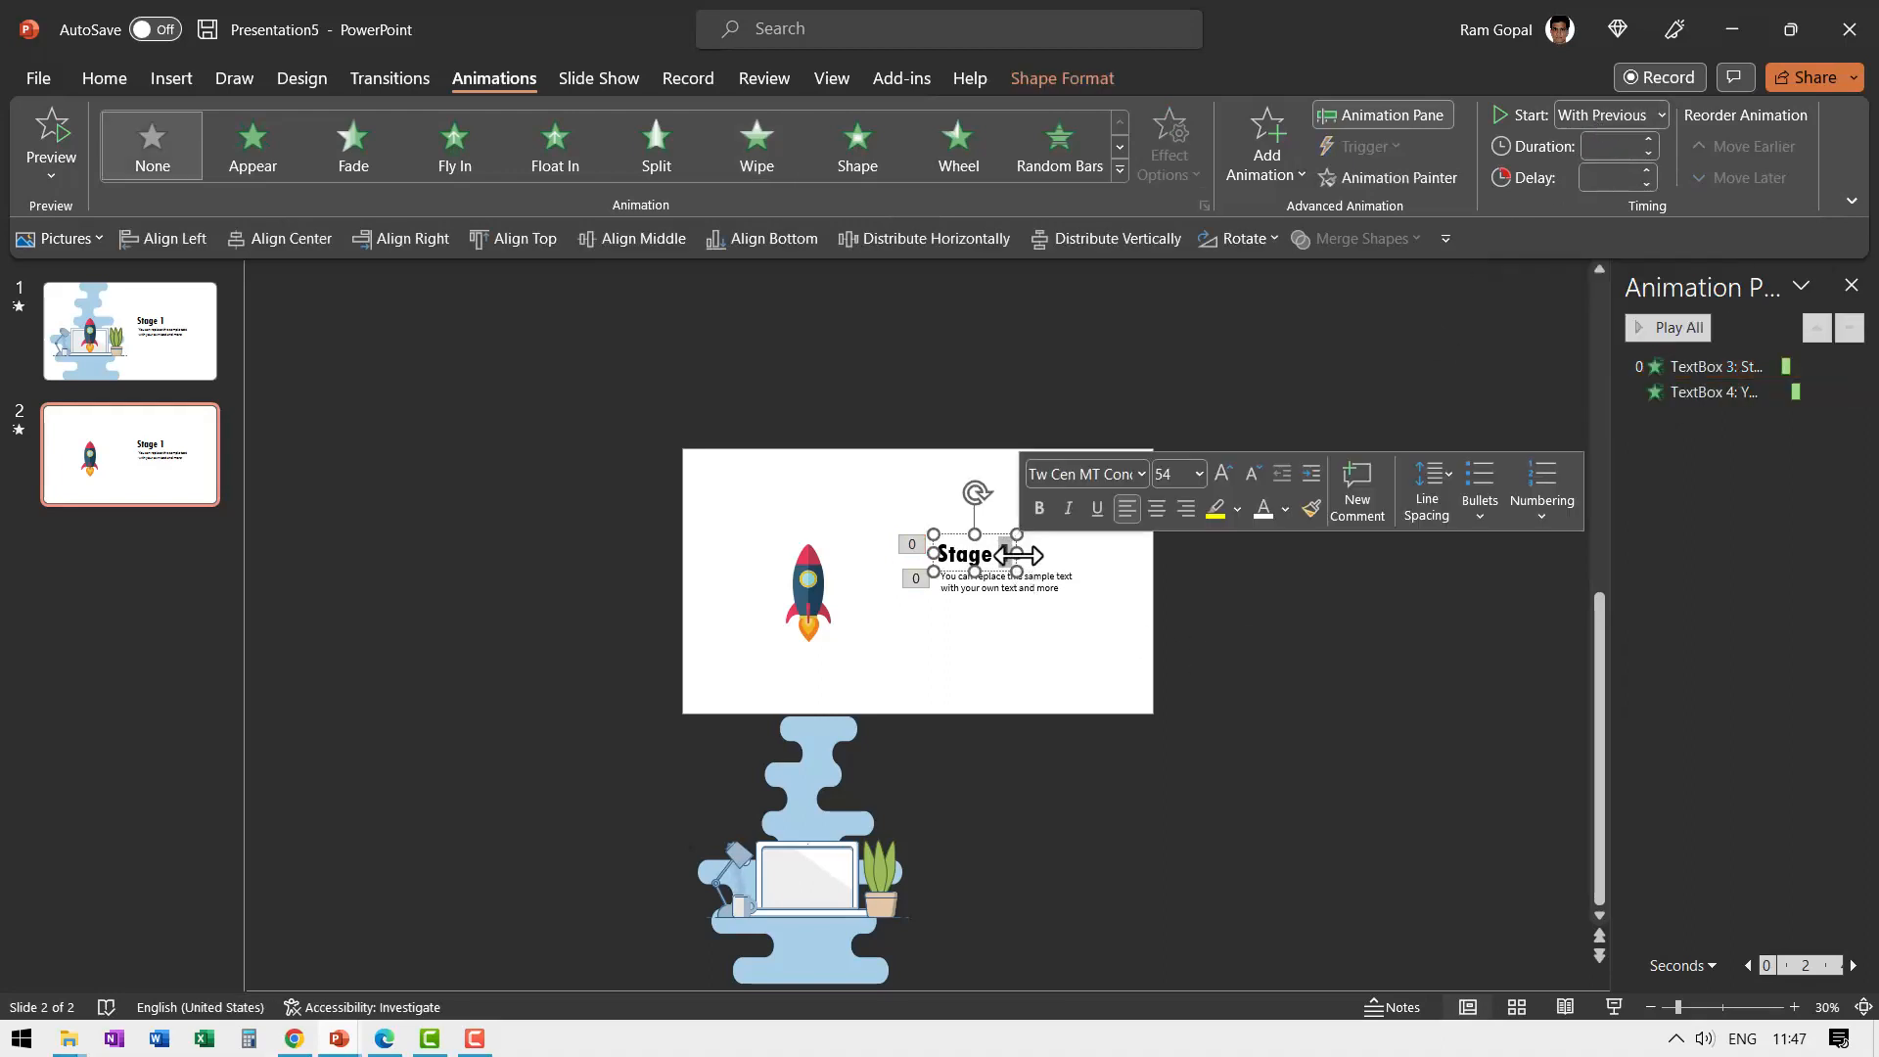
- Preview the presentation as a slide show from the laptop desk scene
{"action": "left_click", "coordinate": [129, 333]}
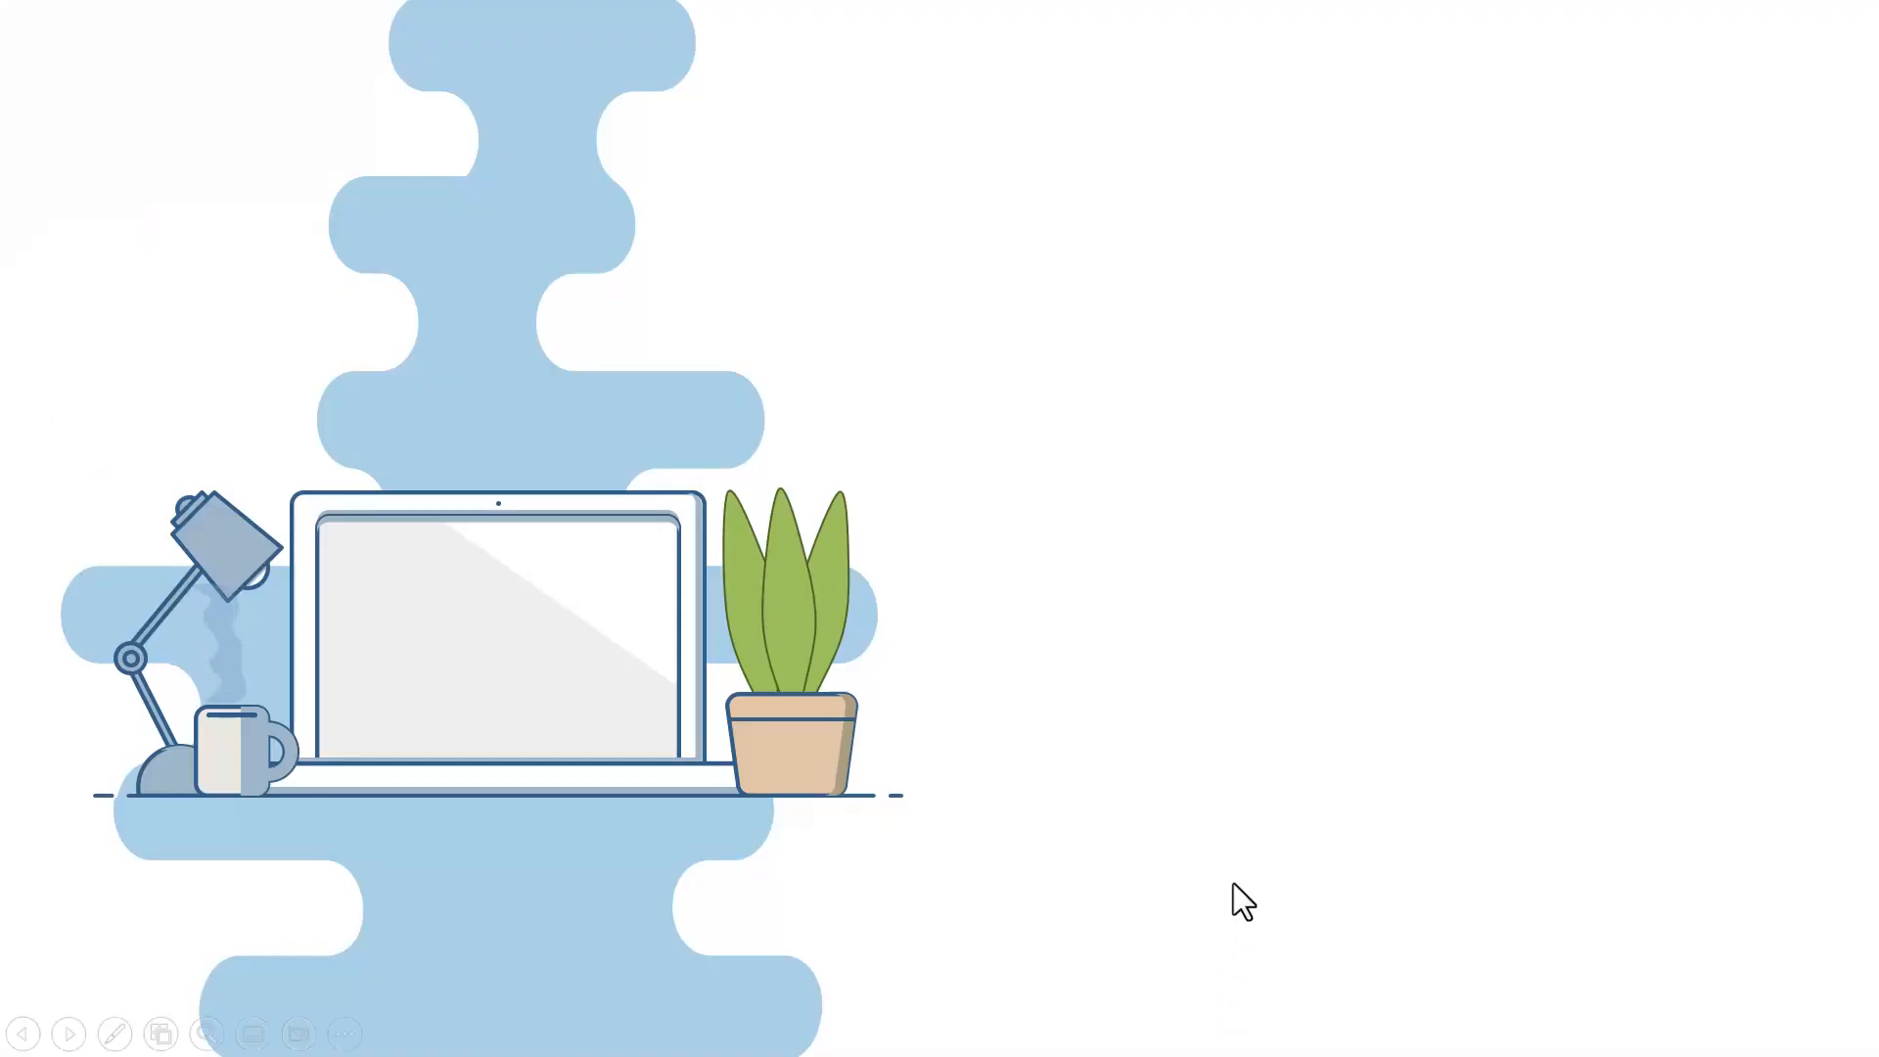
{"action": "mouse_move", "coordinate": [1198, 877]}
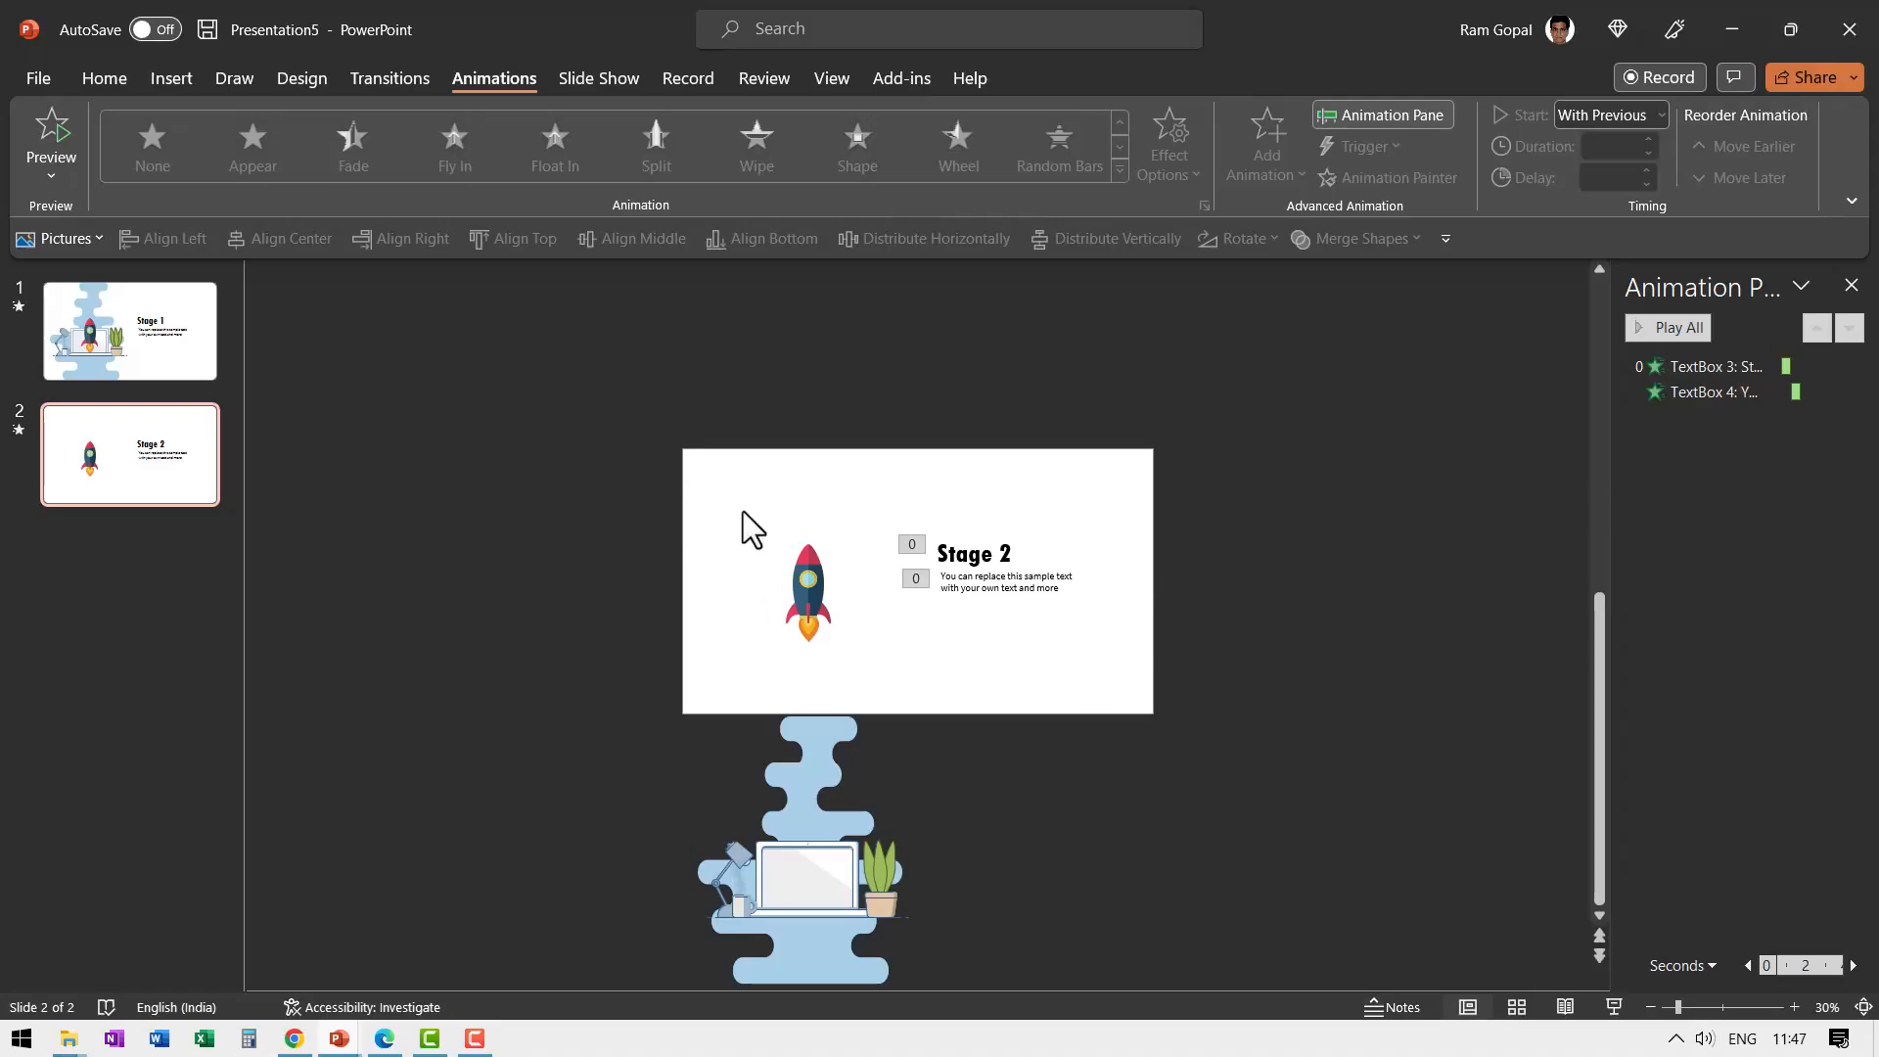
{"action": "mouse_move", "coordinate": [873, 654]}
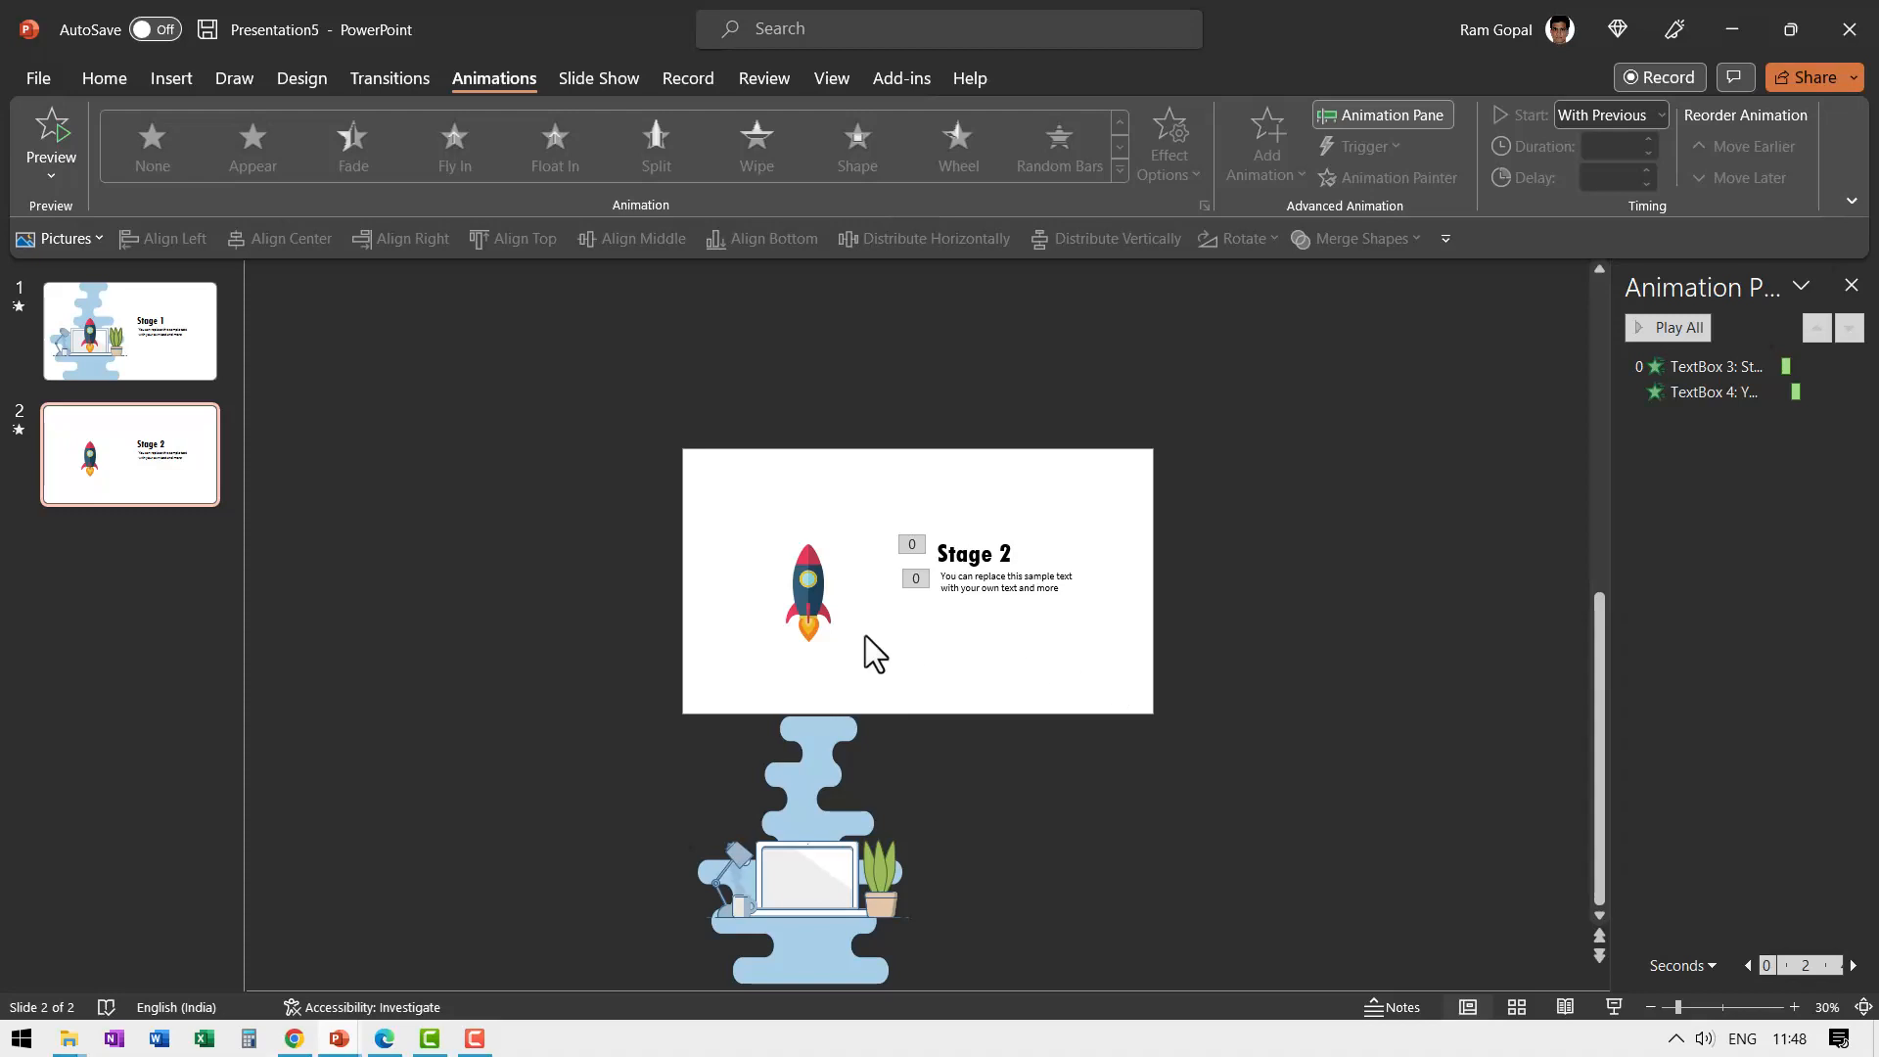
{"action": "mouse_move", "coordinate": [1100, 681]}
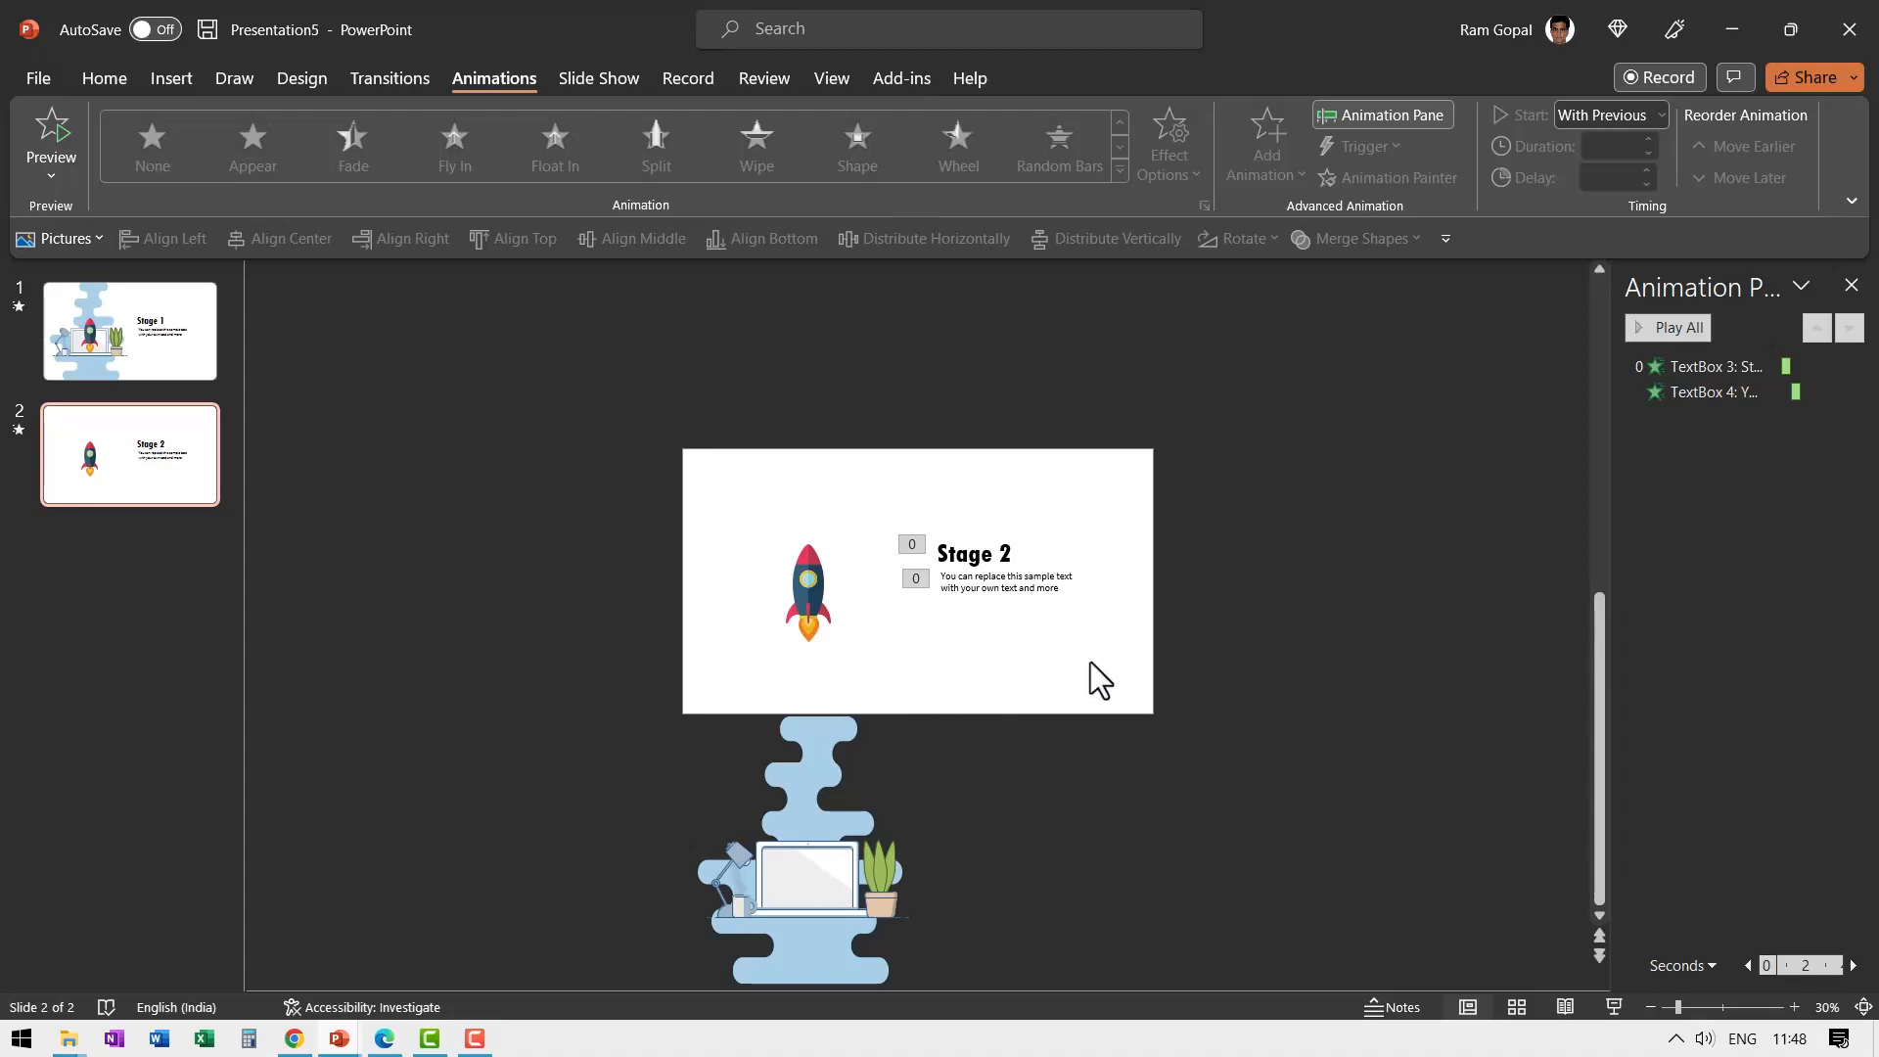
{"action": "mouse_move", "coordinate": [1096, 664]}
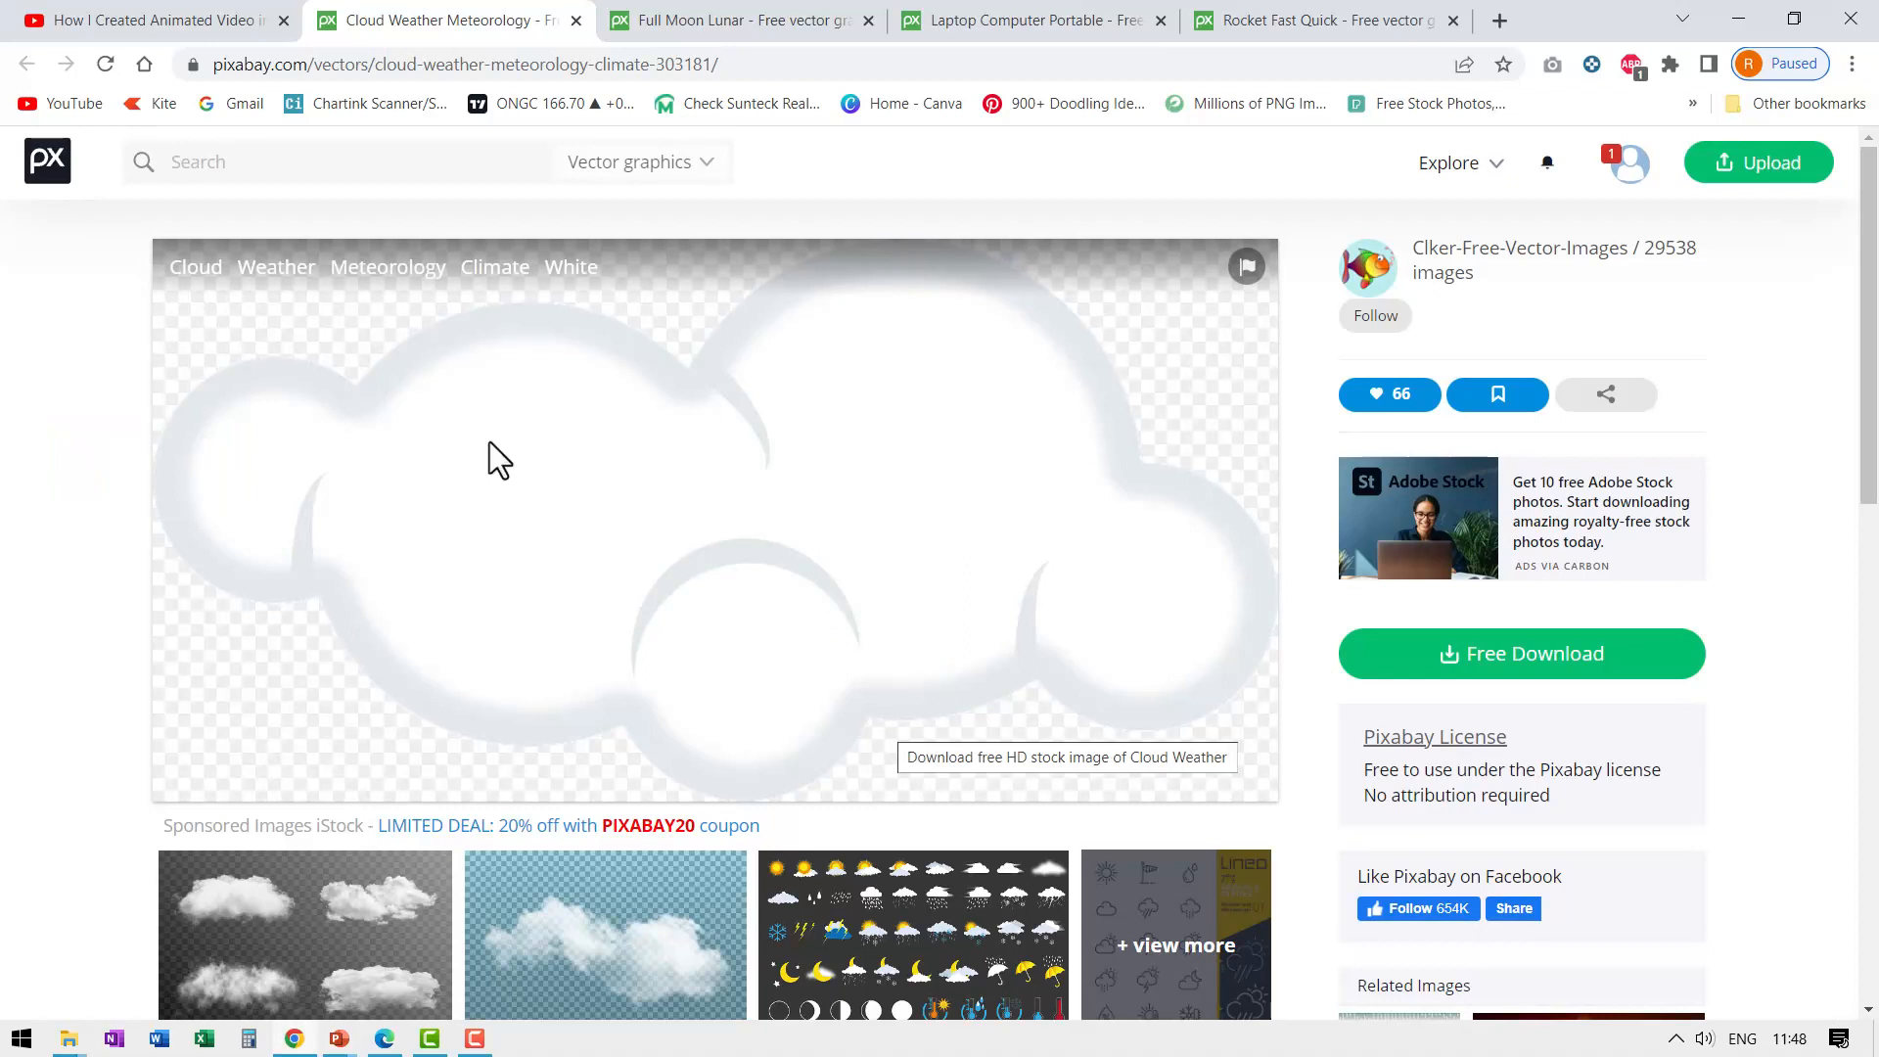
{"action": "mouse_move", "coordinate": [779, 499]}
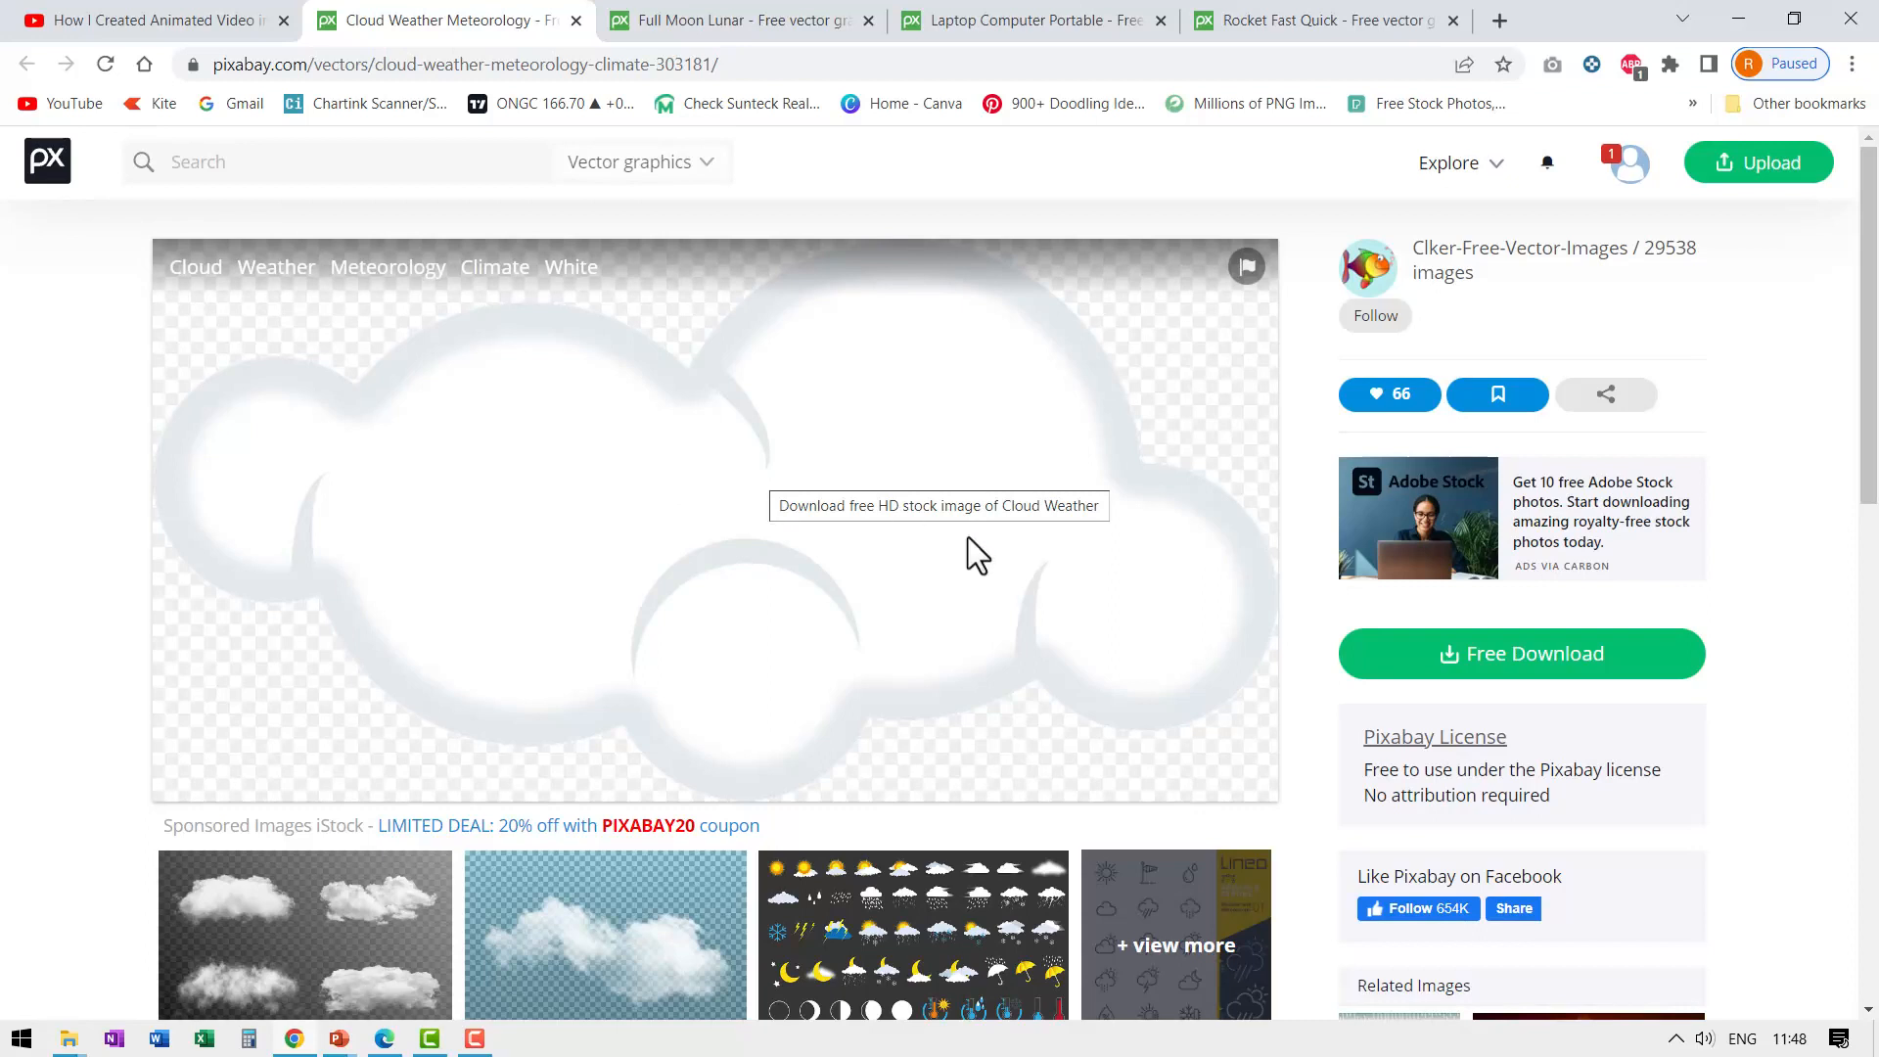
- Show the Free Download size options for the Pixabay cloud vector
{"action": "left_click", "coordinate": [1522, 654]}
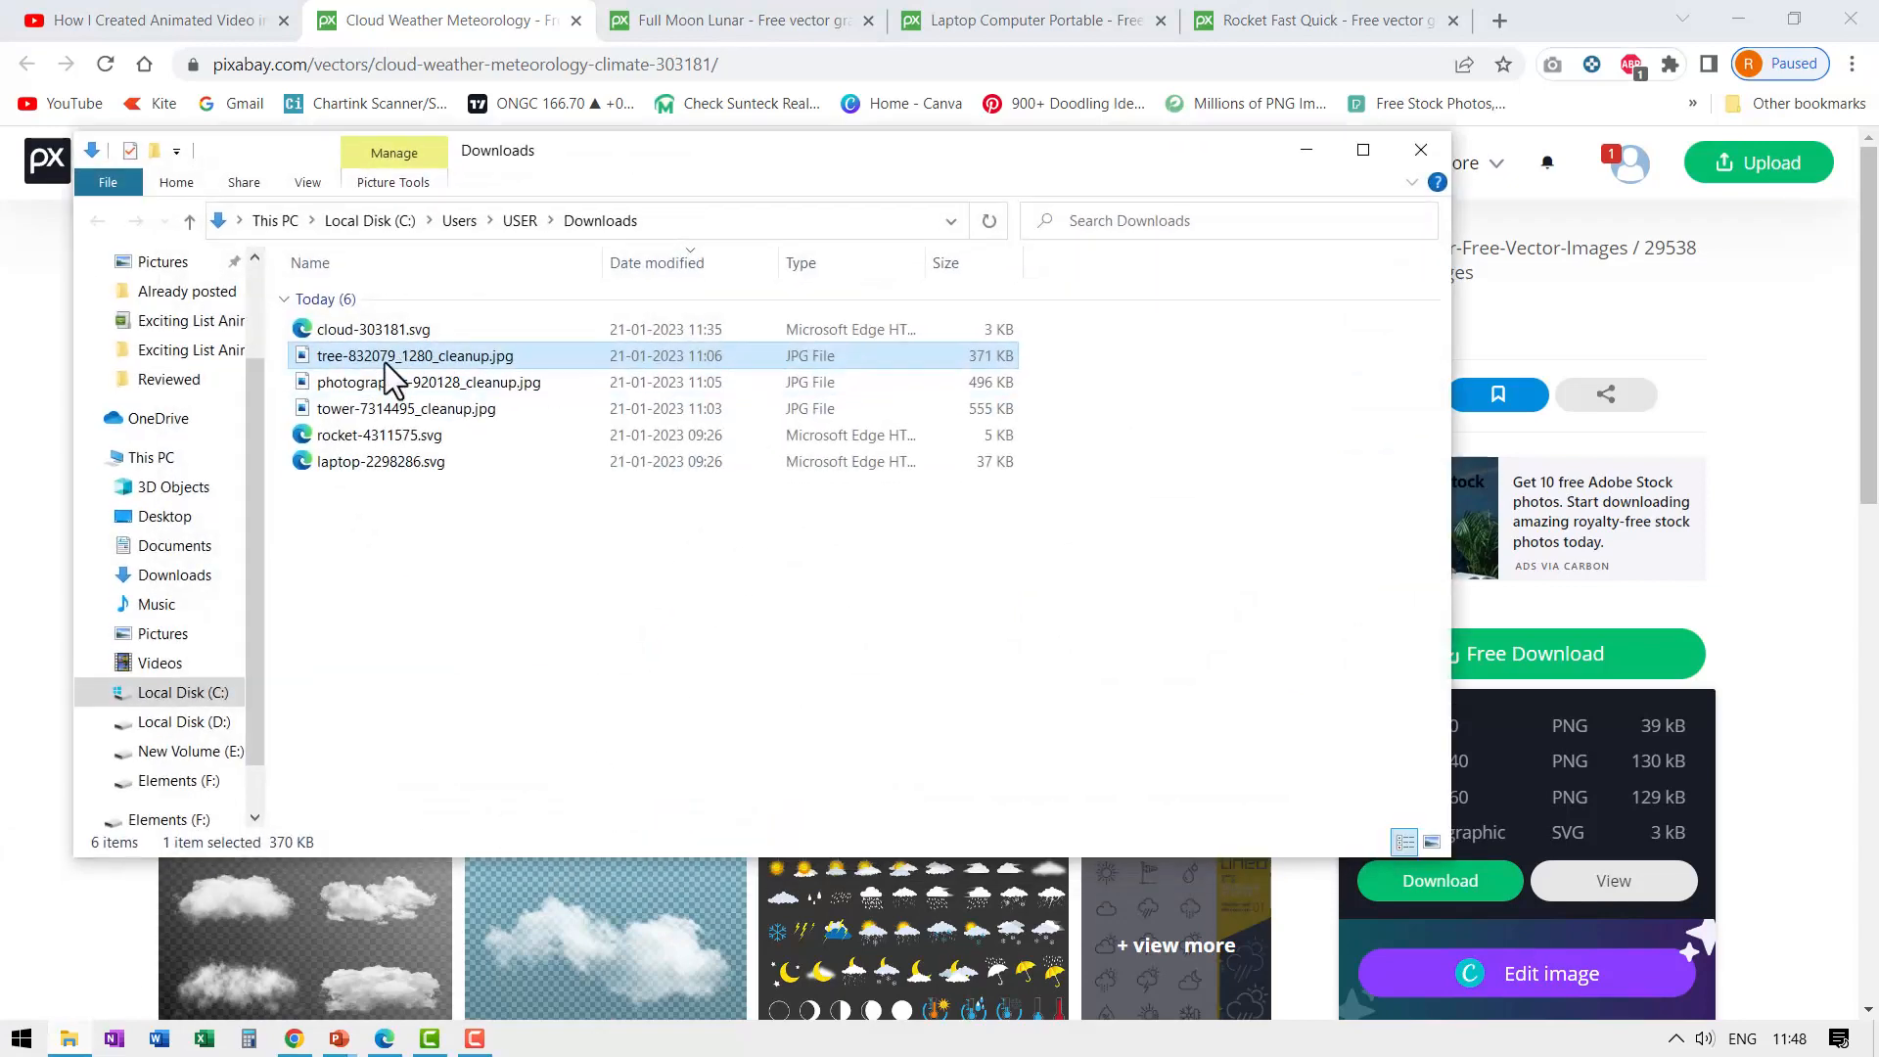
- Copy the downloaded cloud-303181.svg from the Downloads folder
{"action": "right_click", "coordinate": [372, 329]}
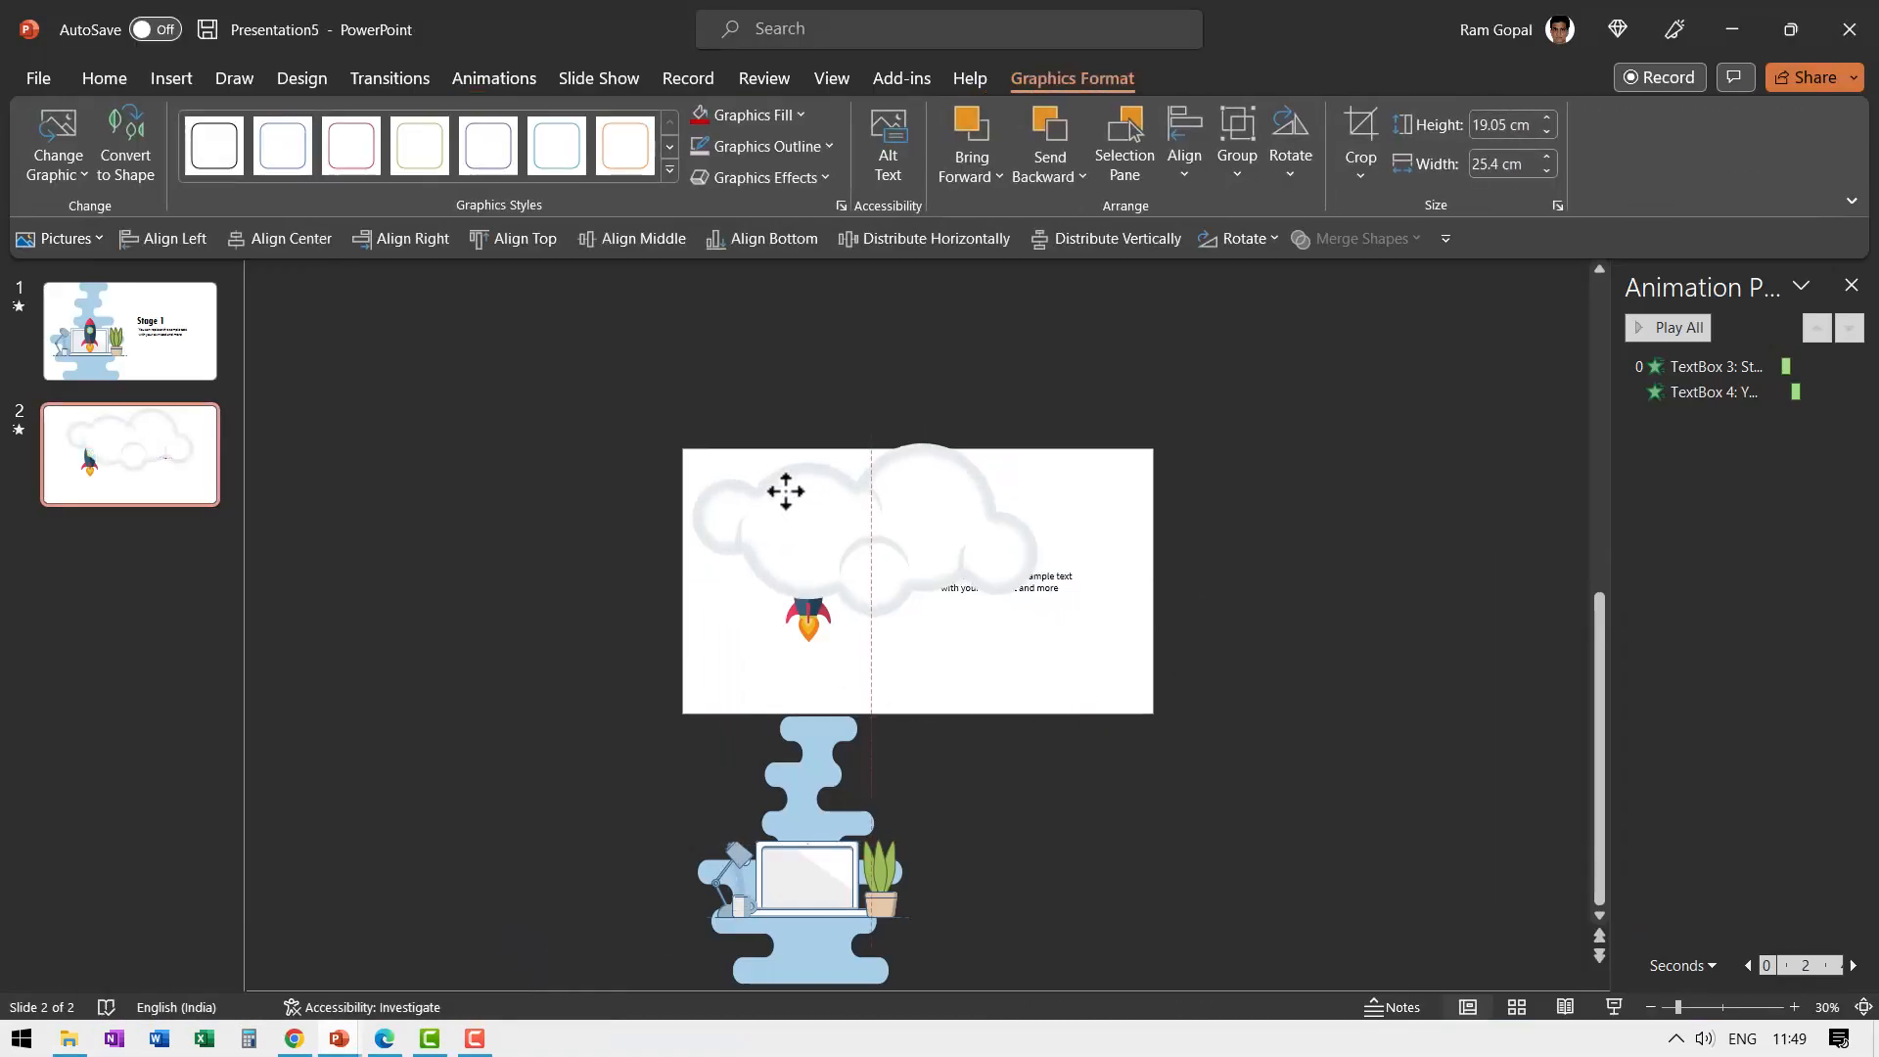
- Move the pasted cloud behind the Stage 2 caption and reorder clouds around the rocket
{"action": "left_click", "coordinate": [787, 491]}
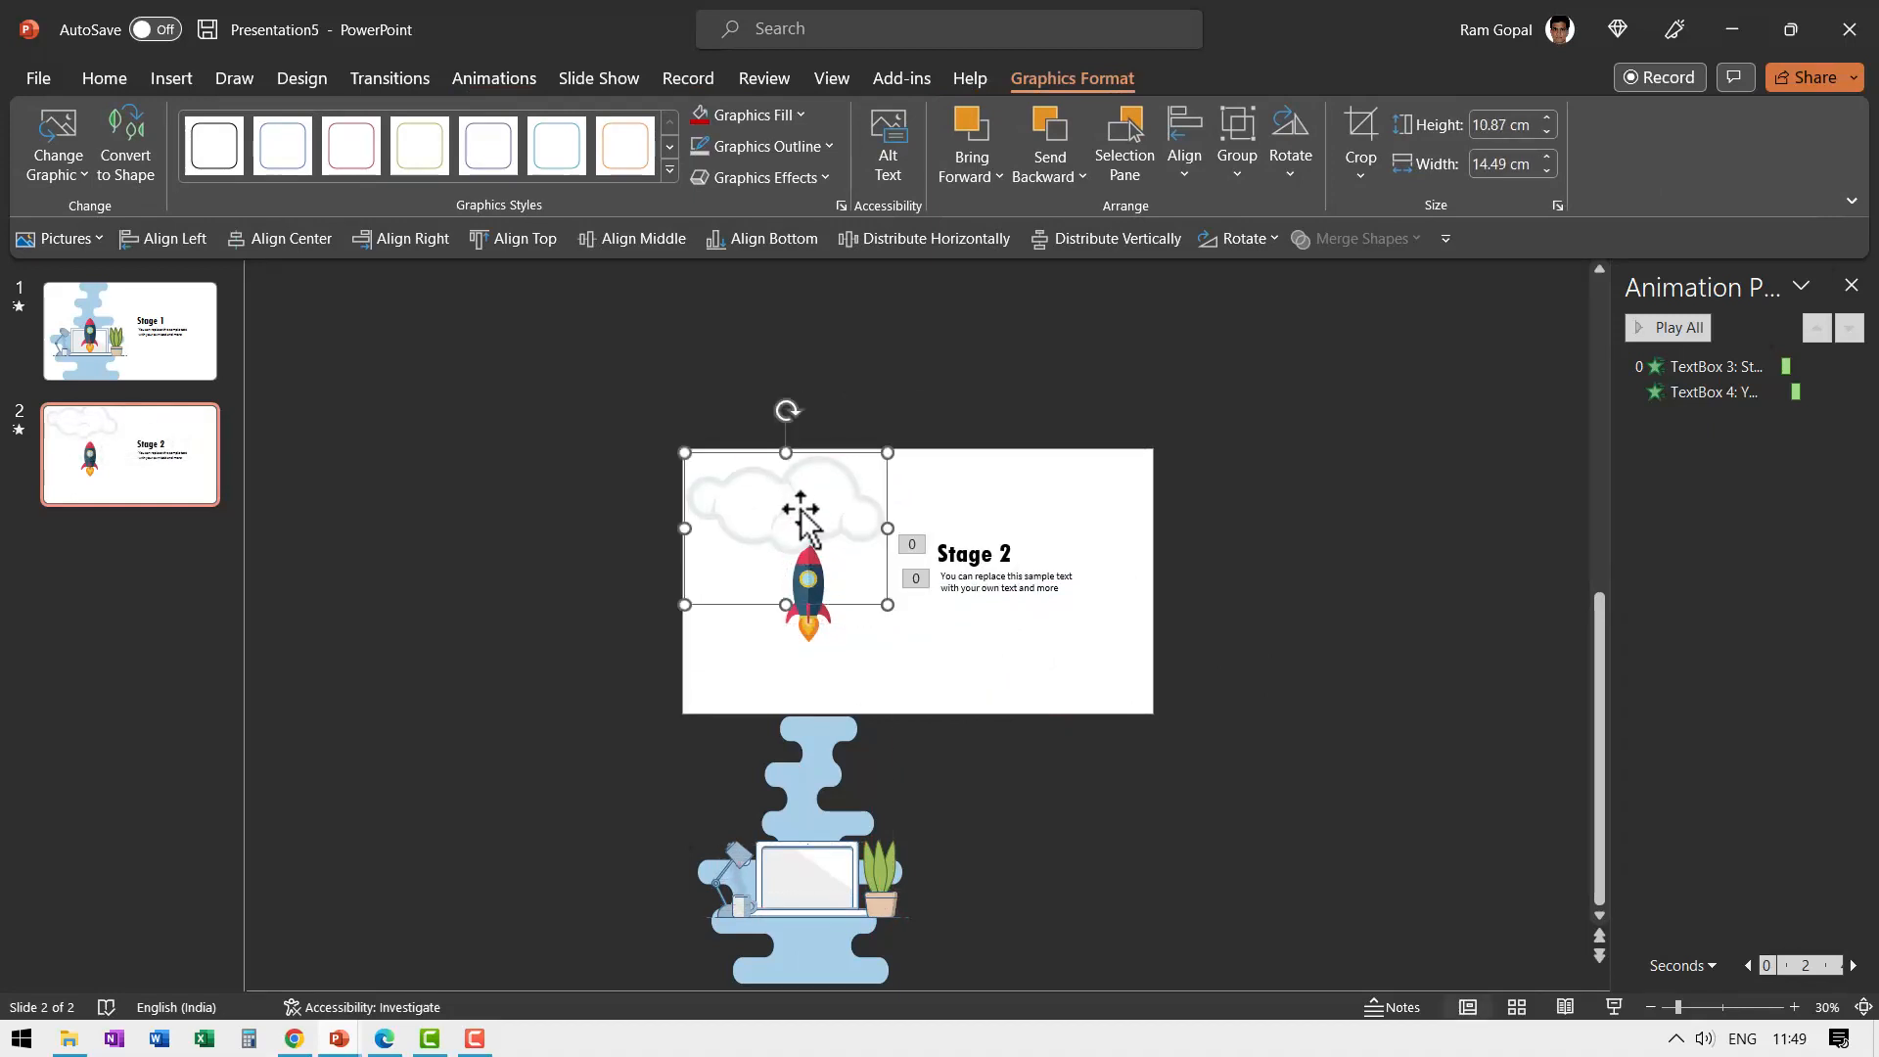
{"action": "left_click_drag", "start_coordinate": [785, 527], "coordinate": [1084, 541]}
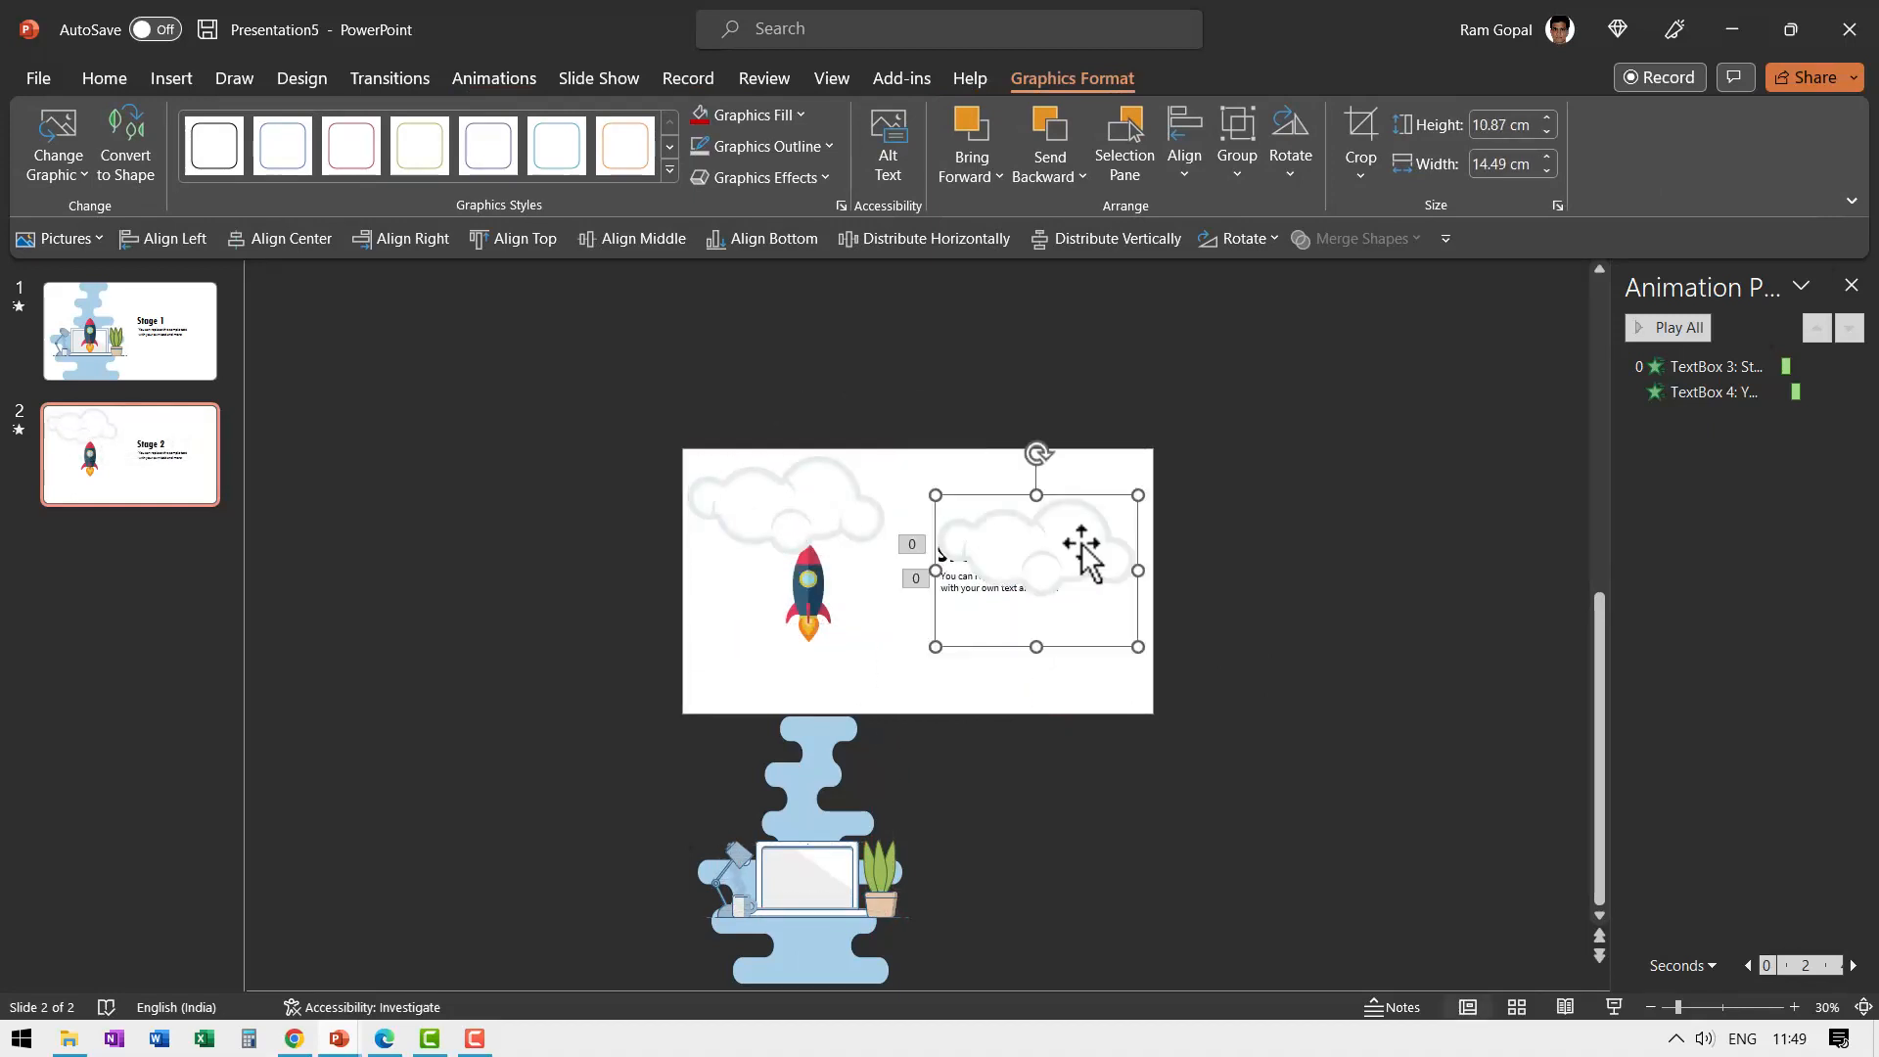
{"action": "right_click", "coordinate": [1082, 552]}
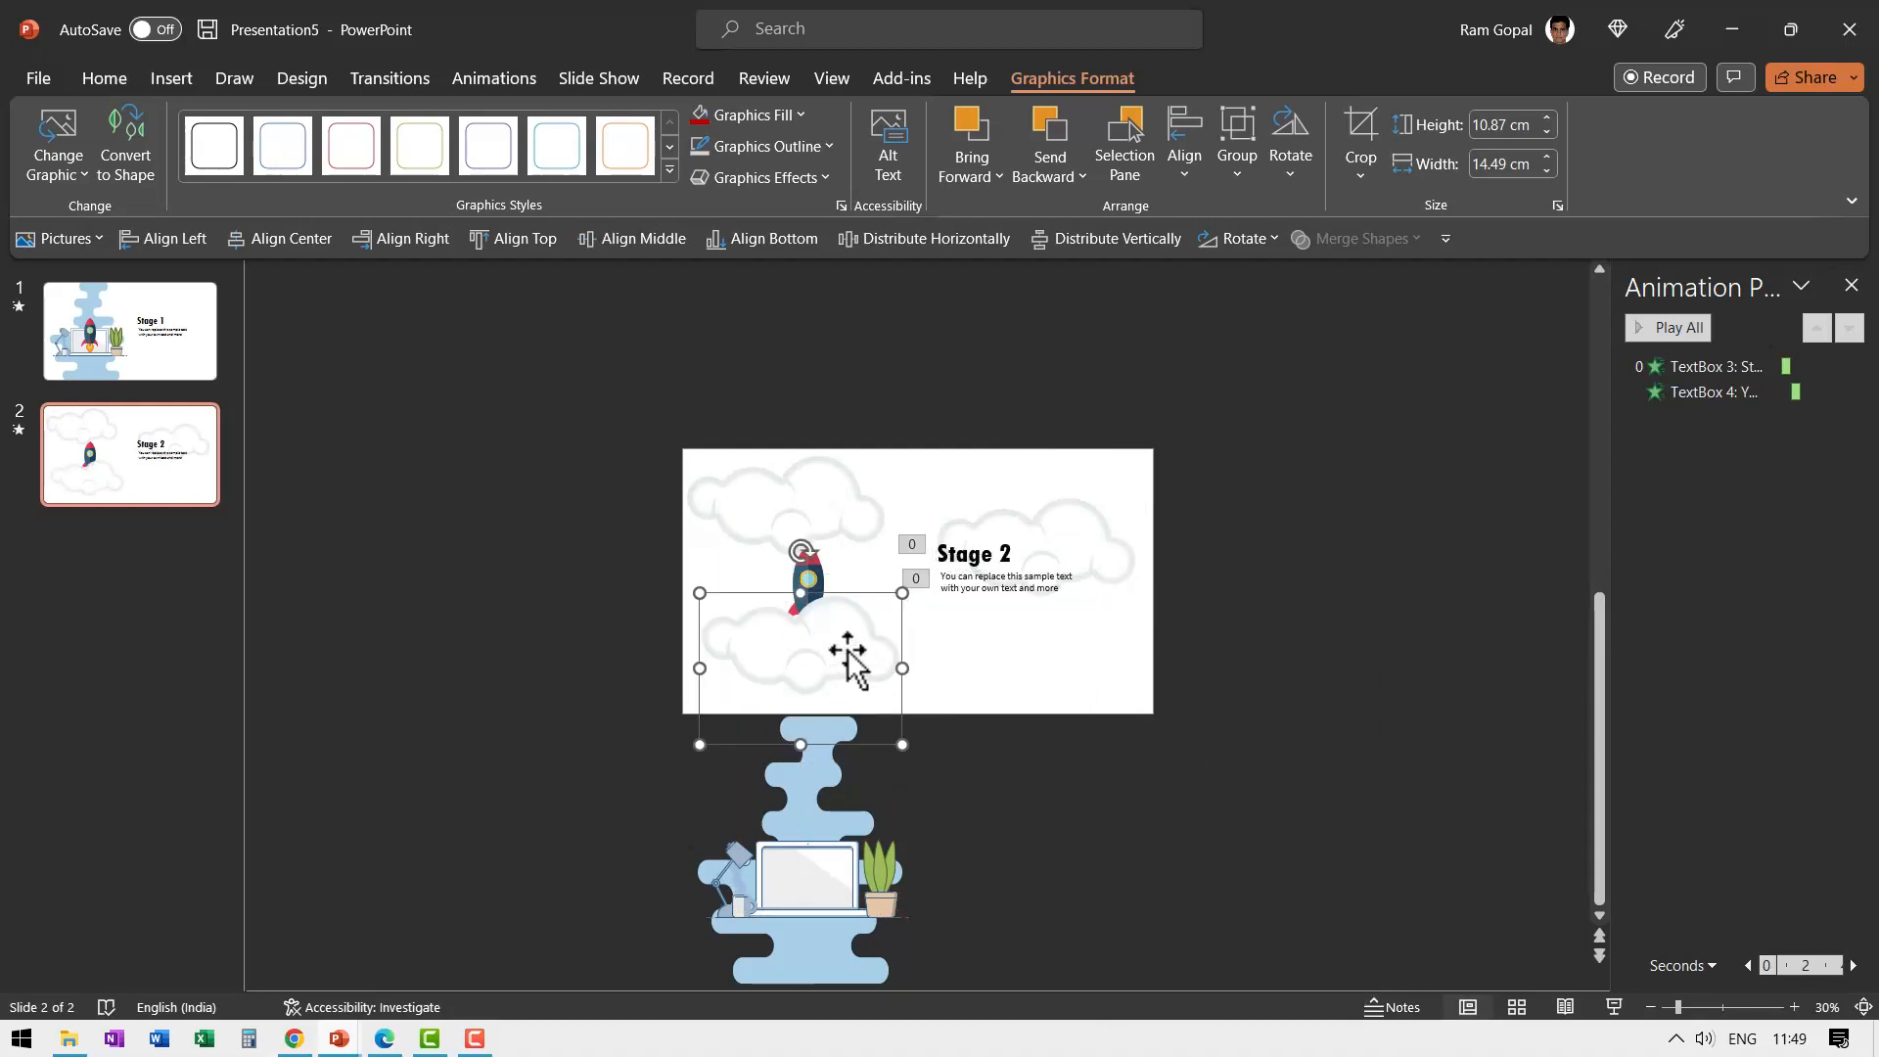
{"action": "right_click", "coordinate": [848, 650]}
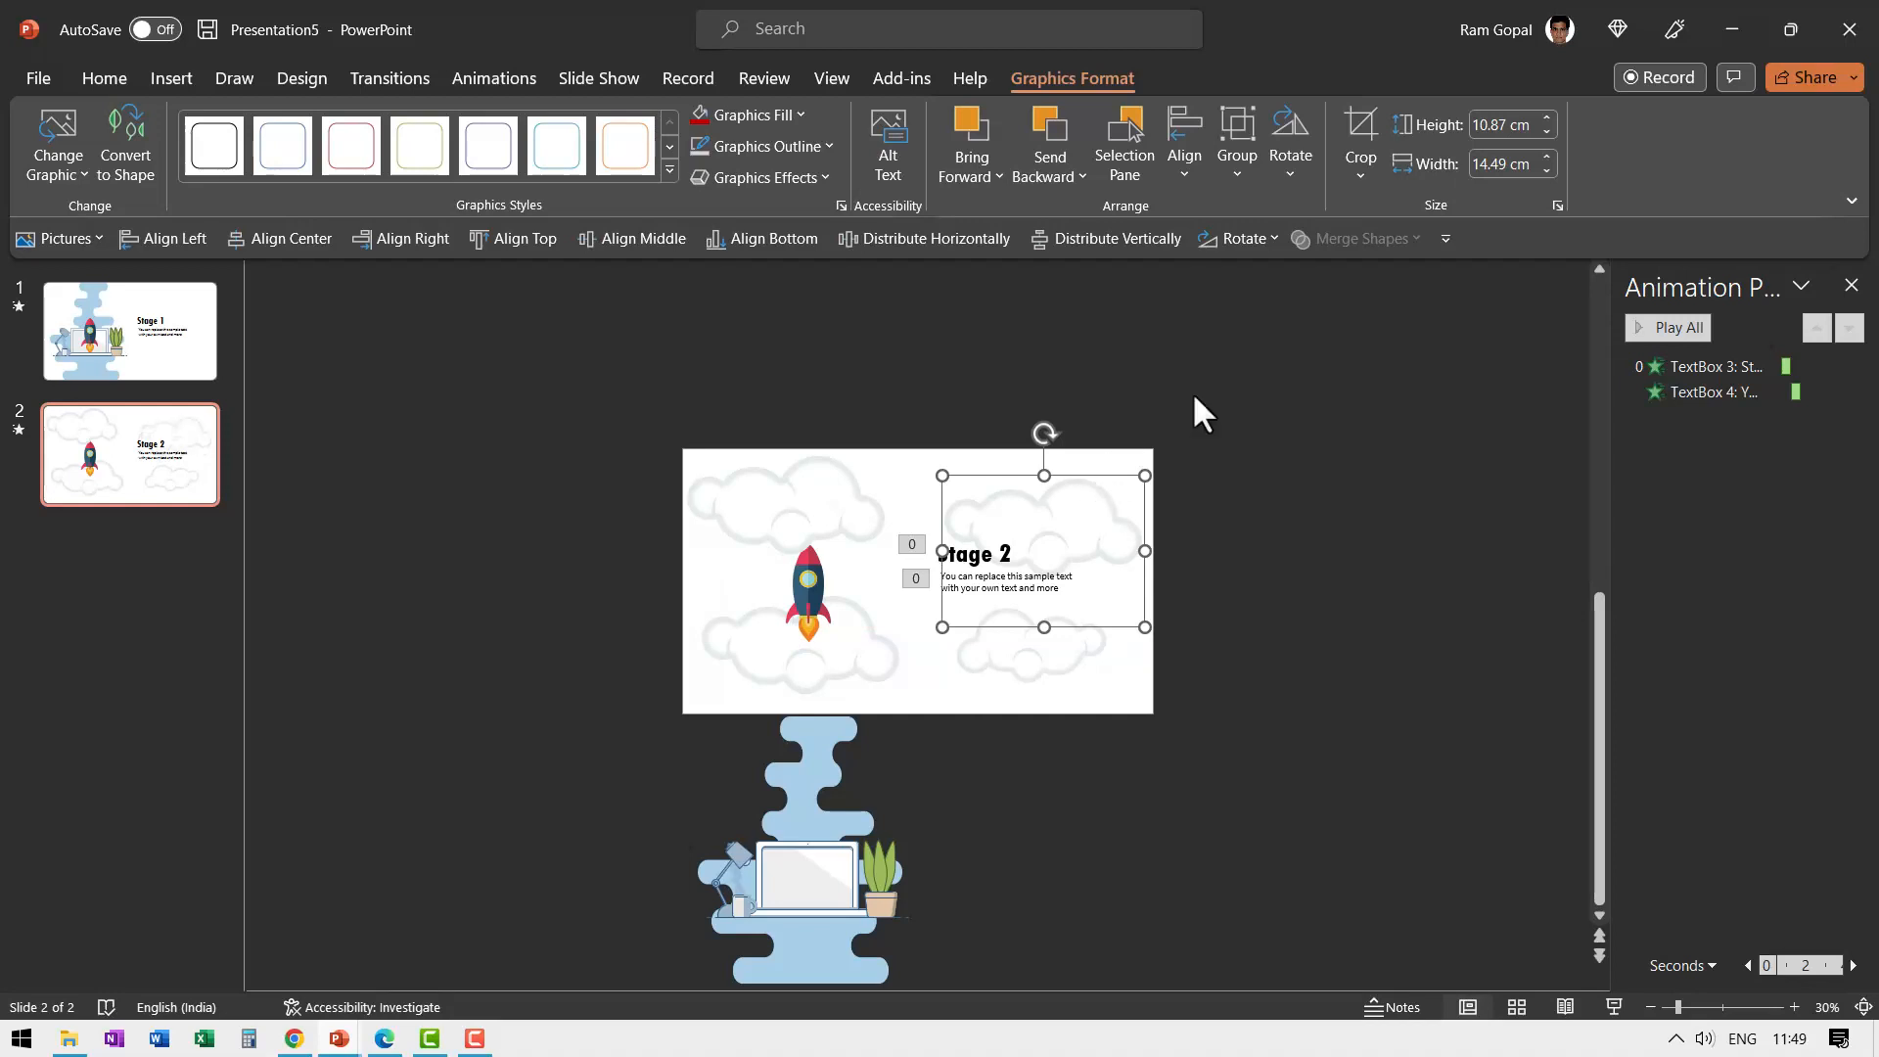
{"action": "mouse_move", "coordinate": [1139, 581]}
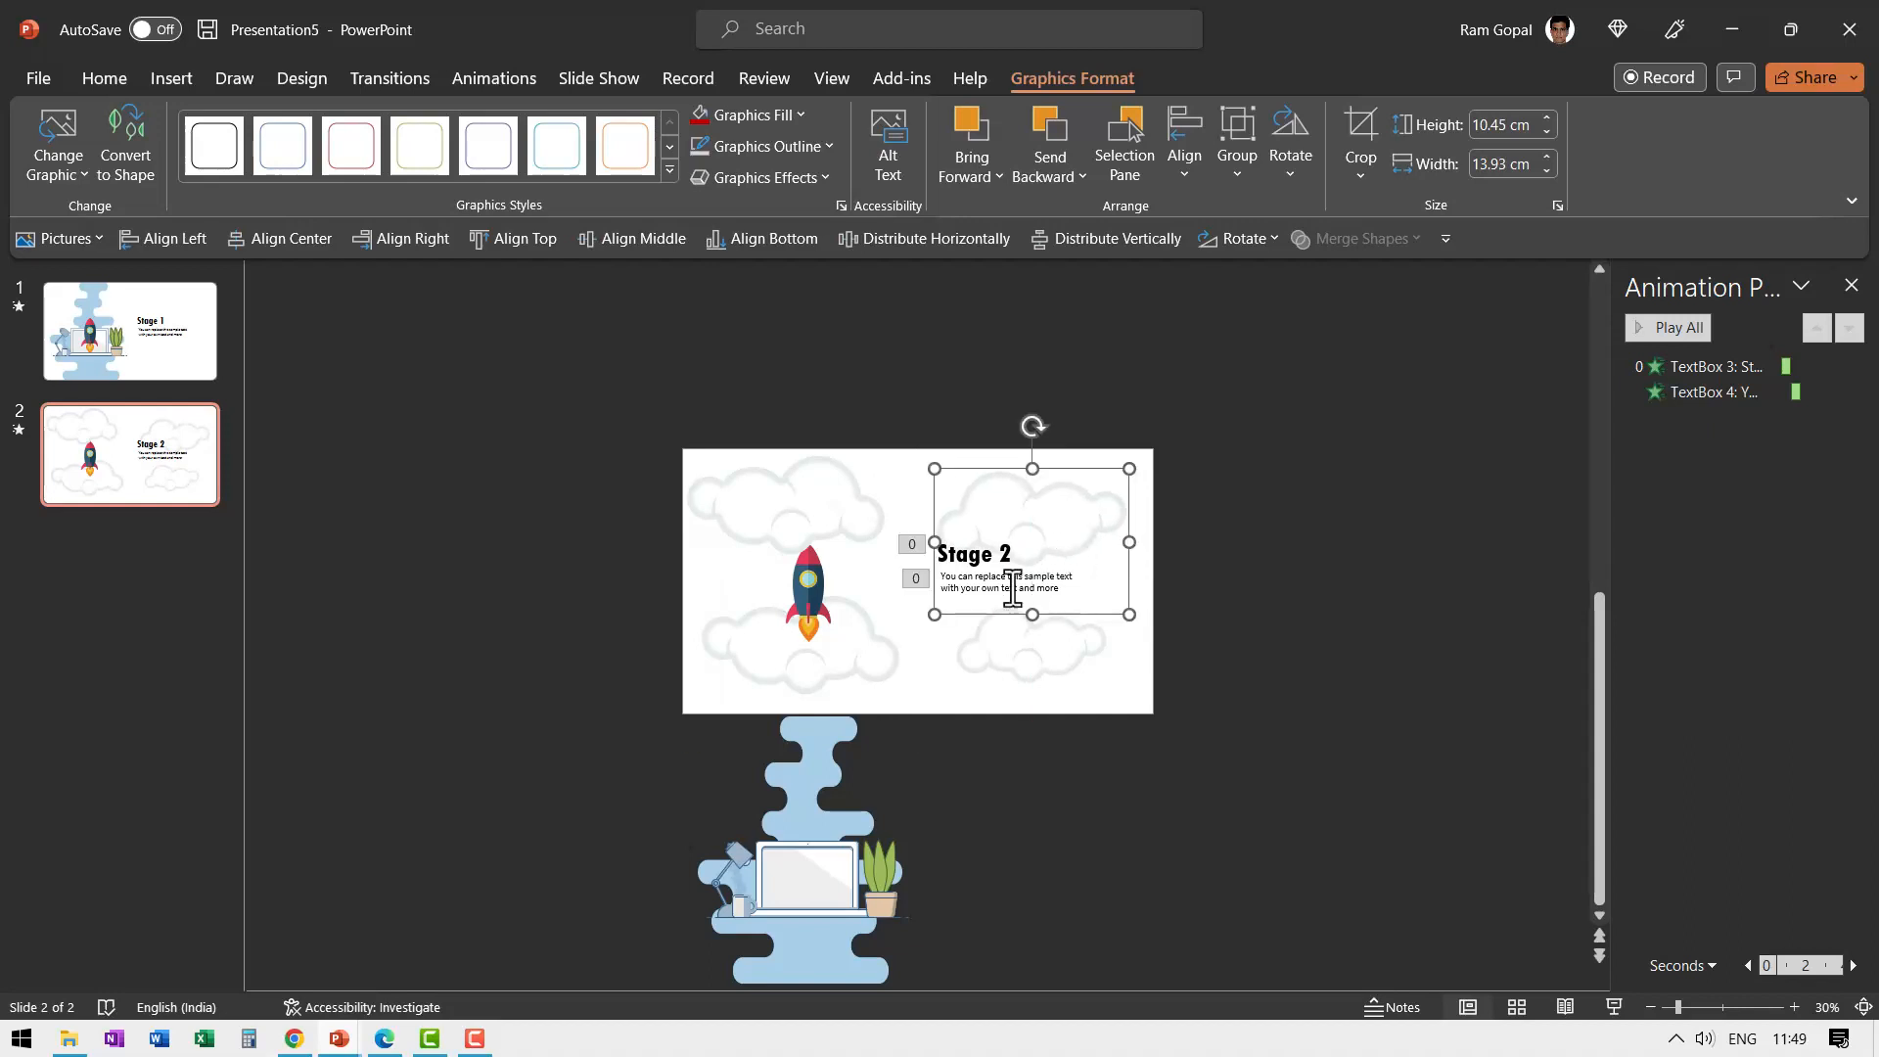
{"action": "mouse_move", "coordinate": [1012, 552]}
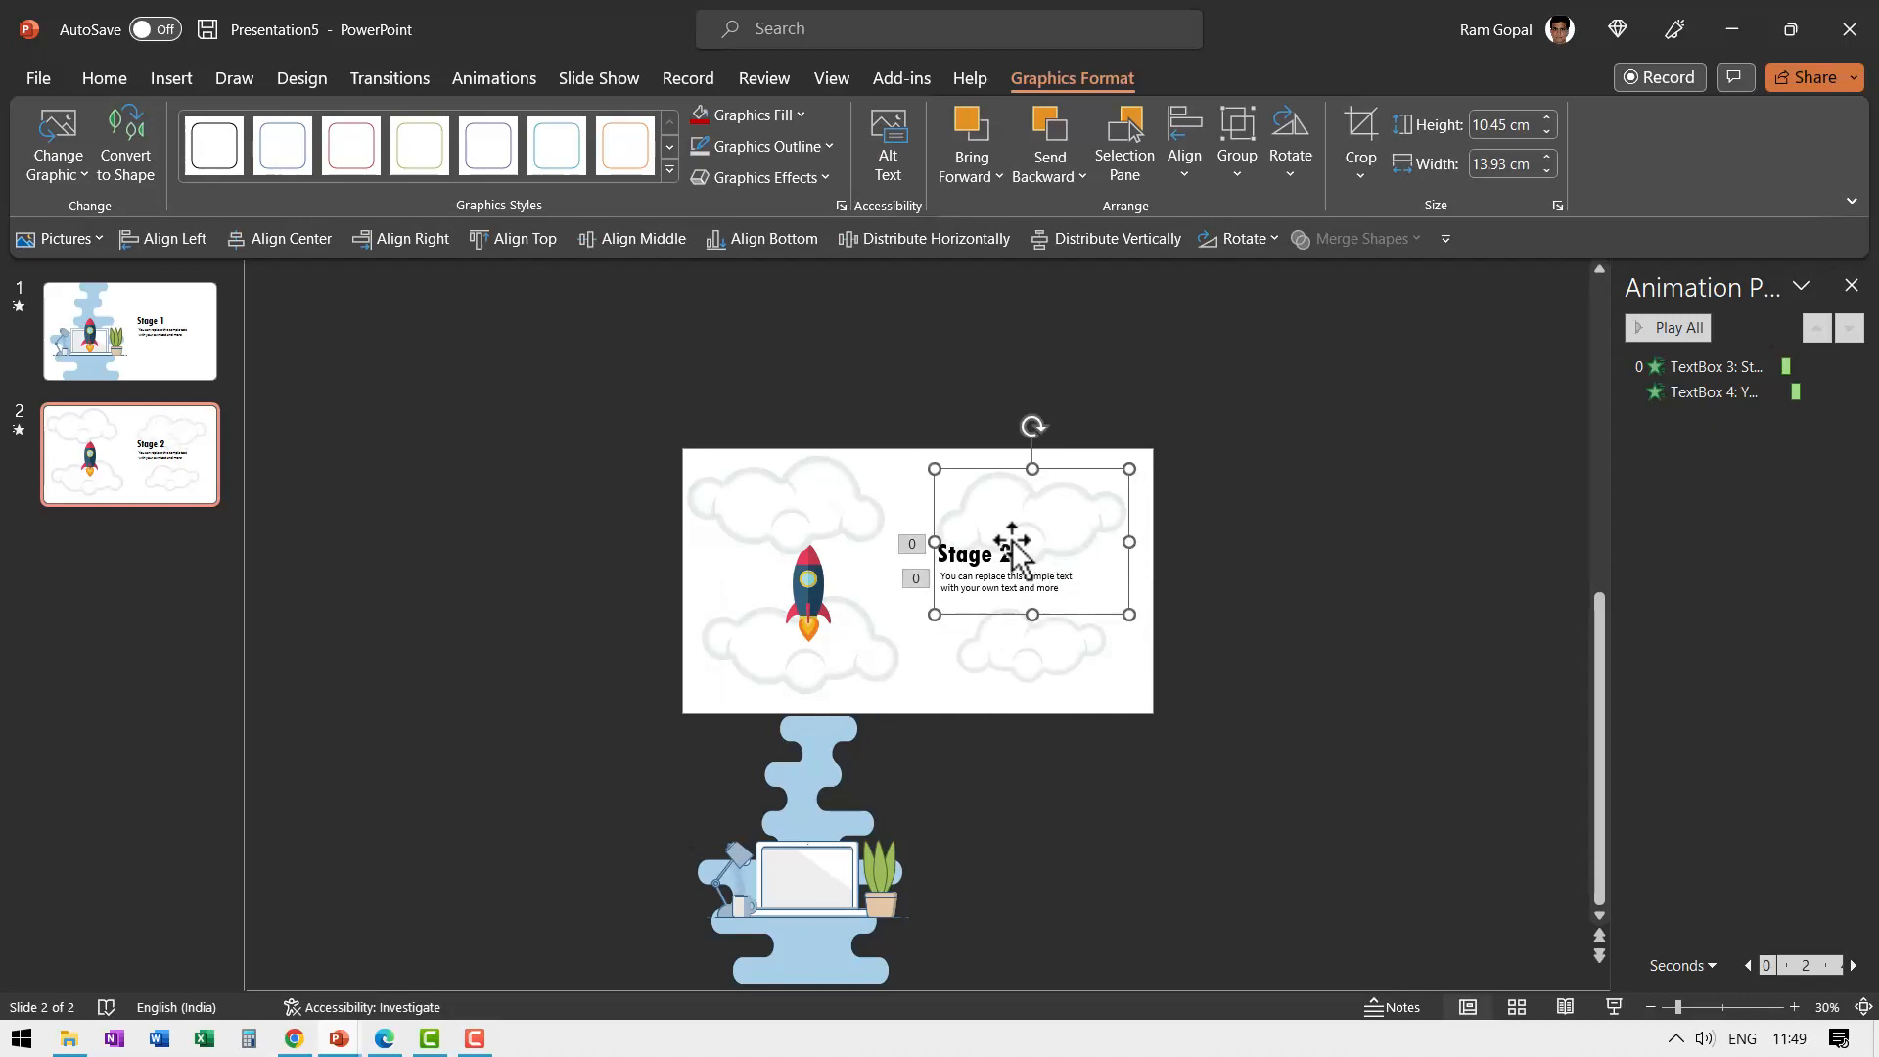
{"action": "mouse_move", "coordinate": [983, 587]}
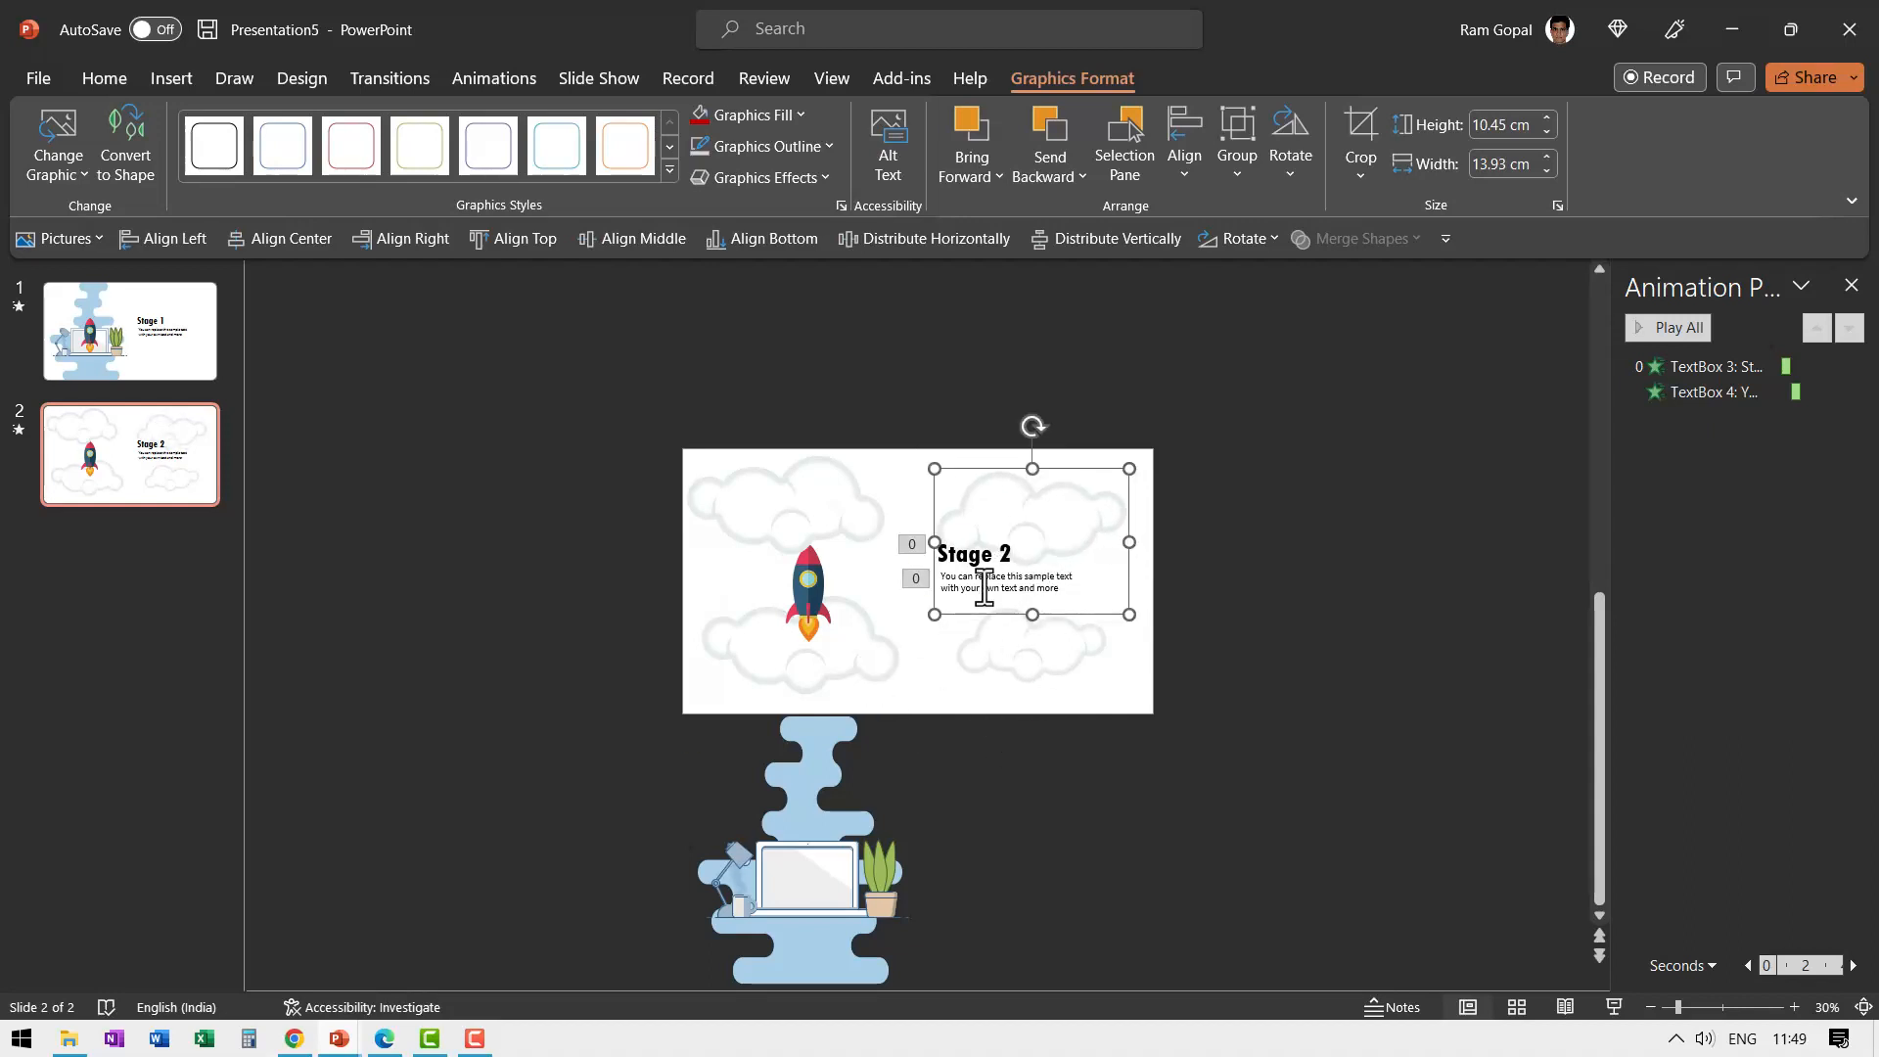
{"action": "left_click", "coordinate": [809, 583]}
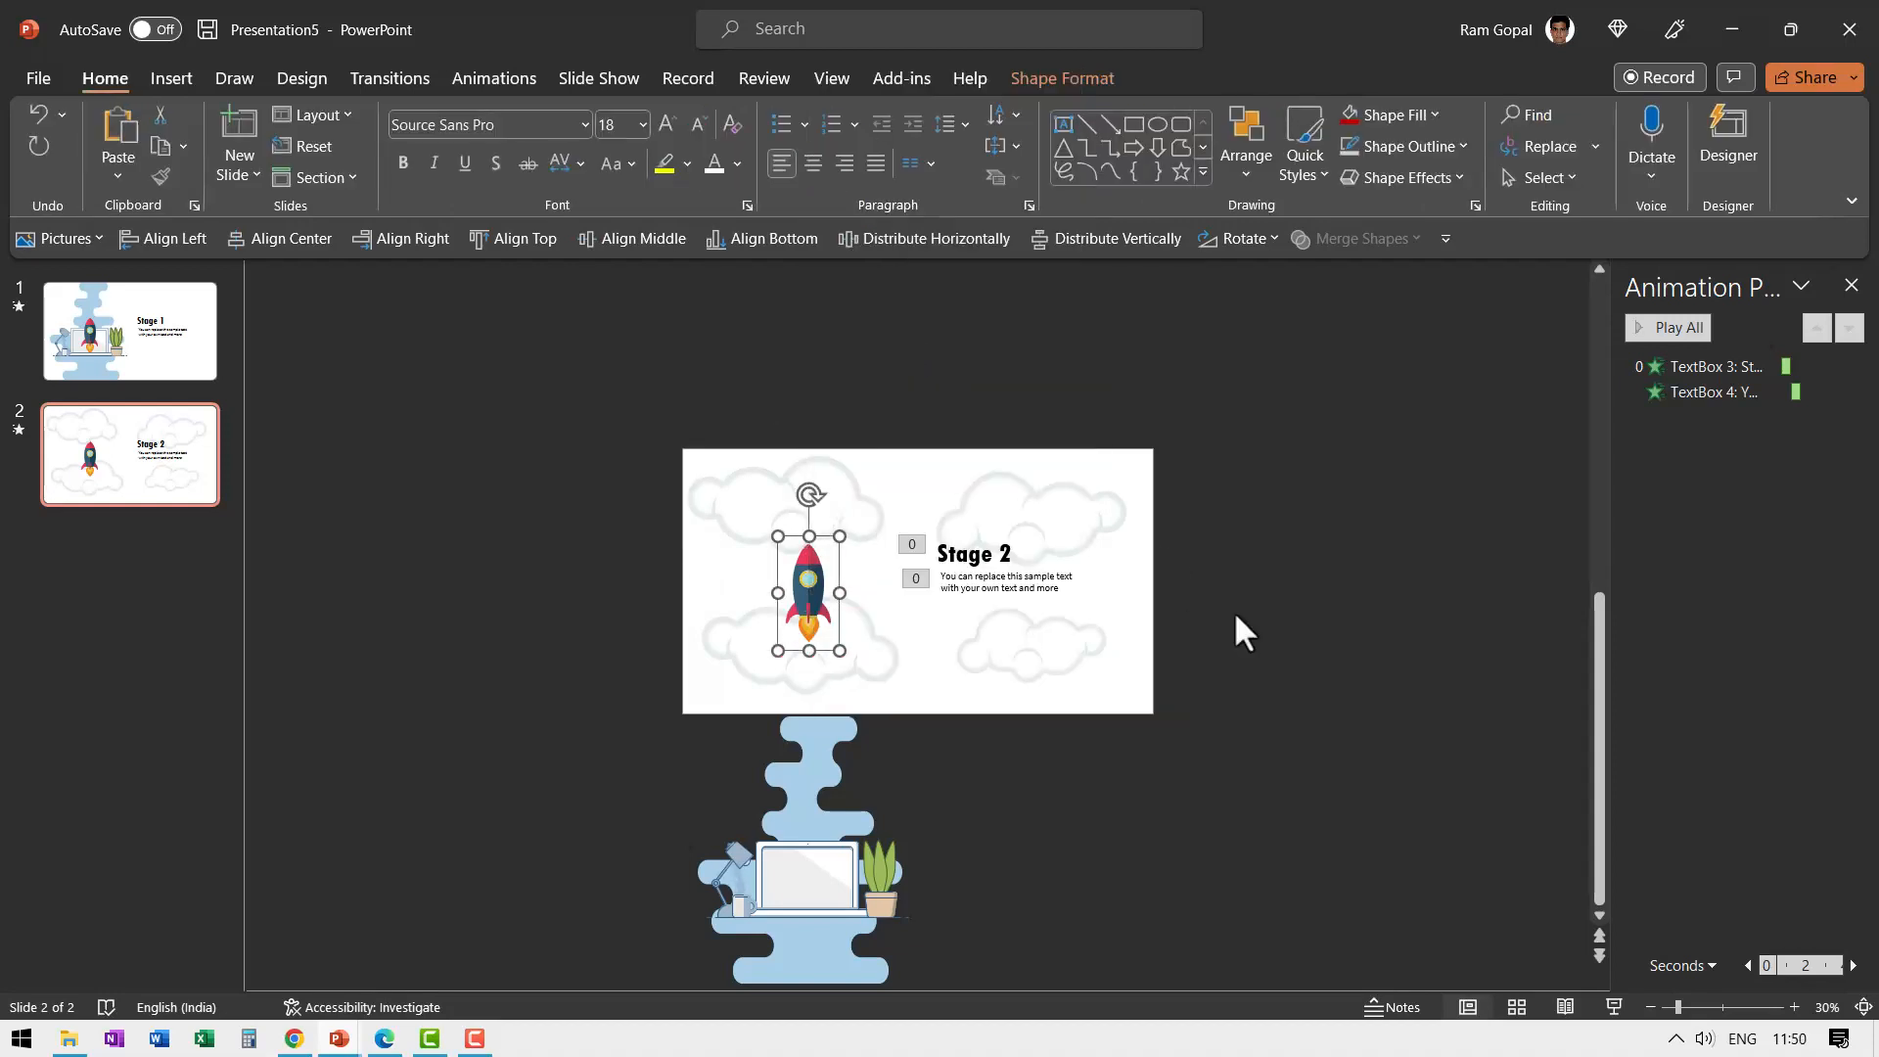
{"action": "left_click", "coordinate": [1218, 644]}
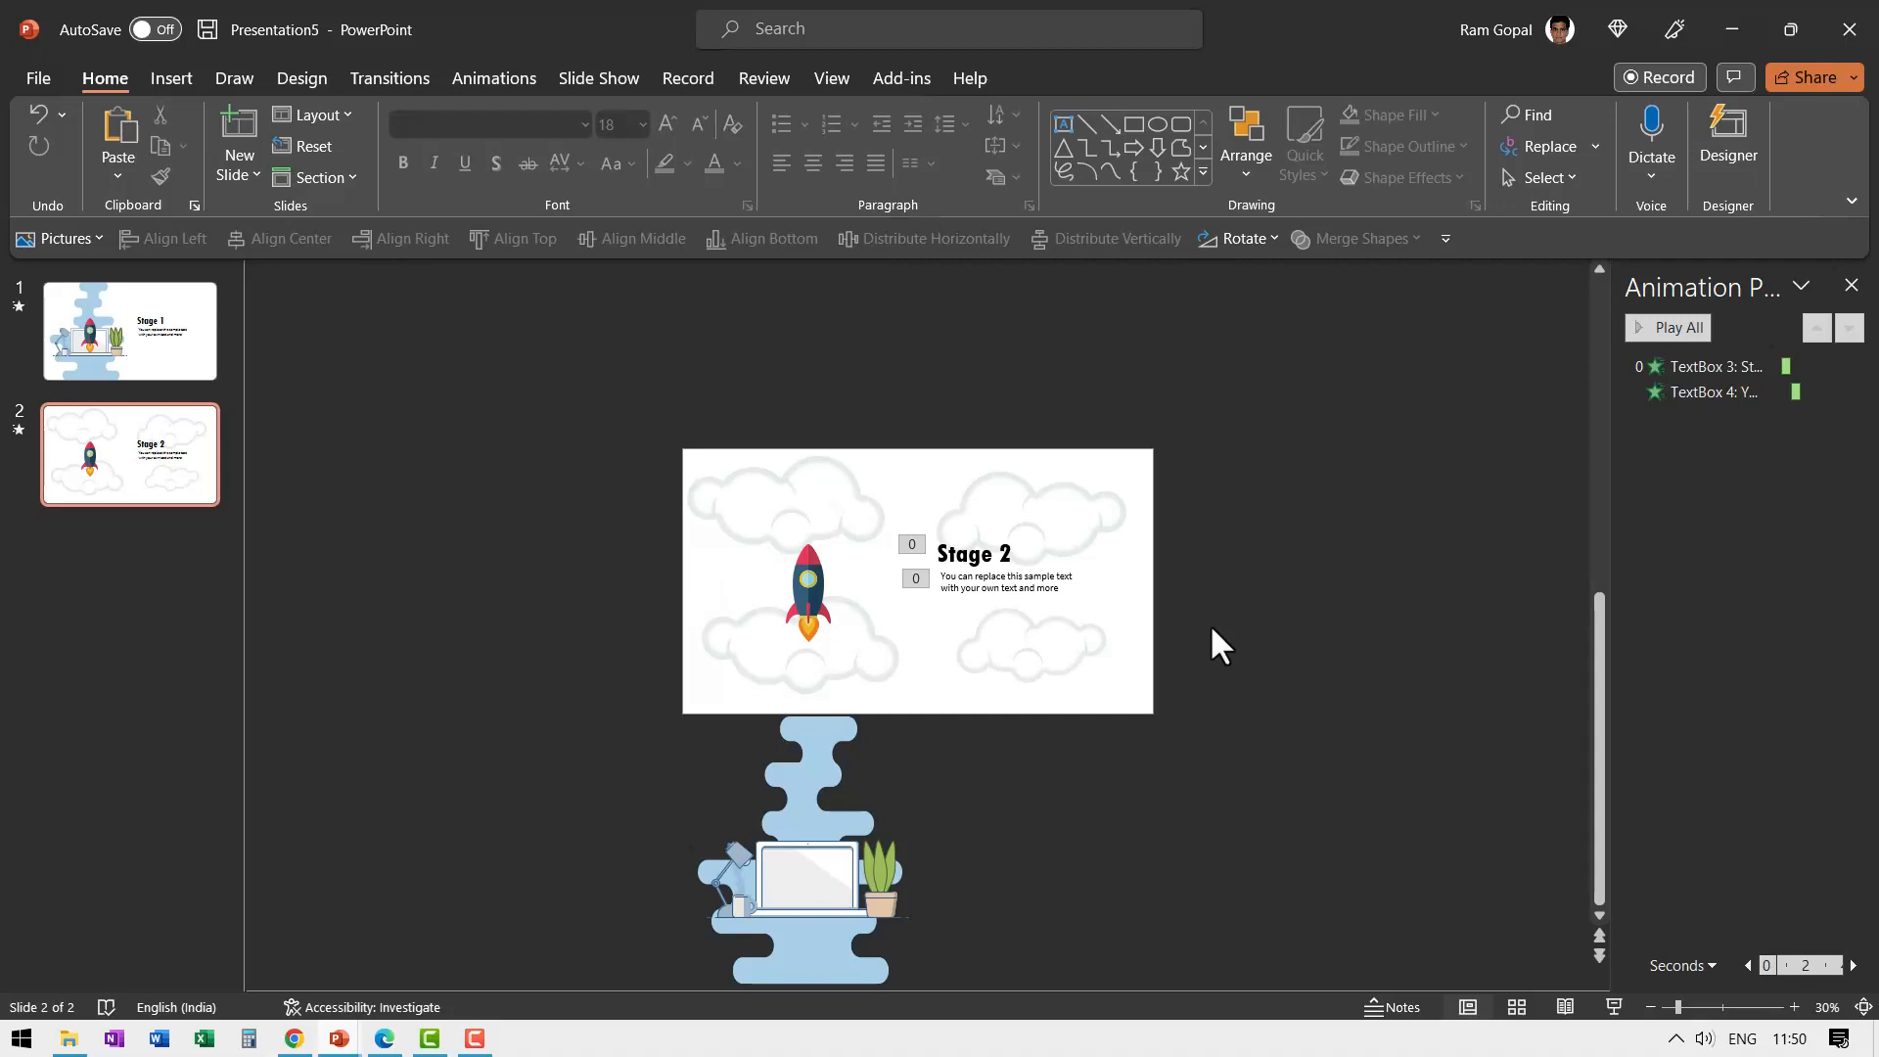
{"action": "mouse_move", "coordinate": [944, 588]}
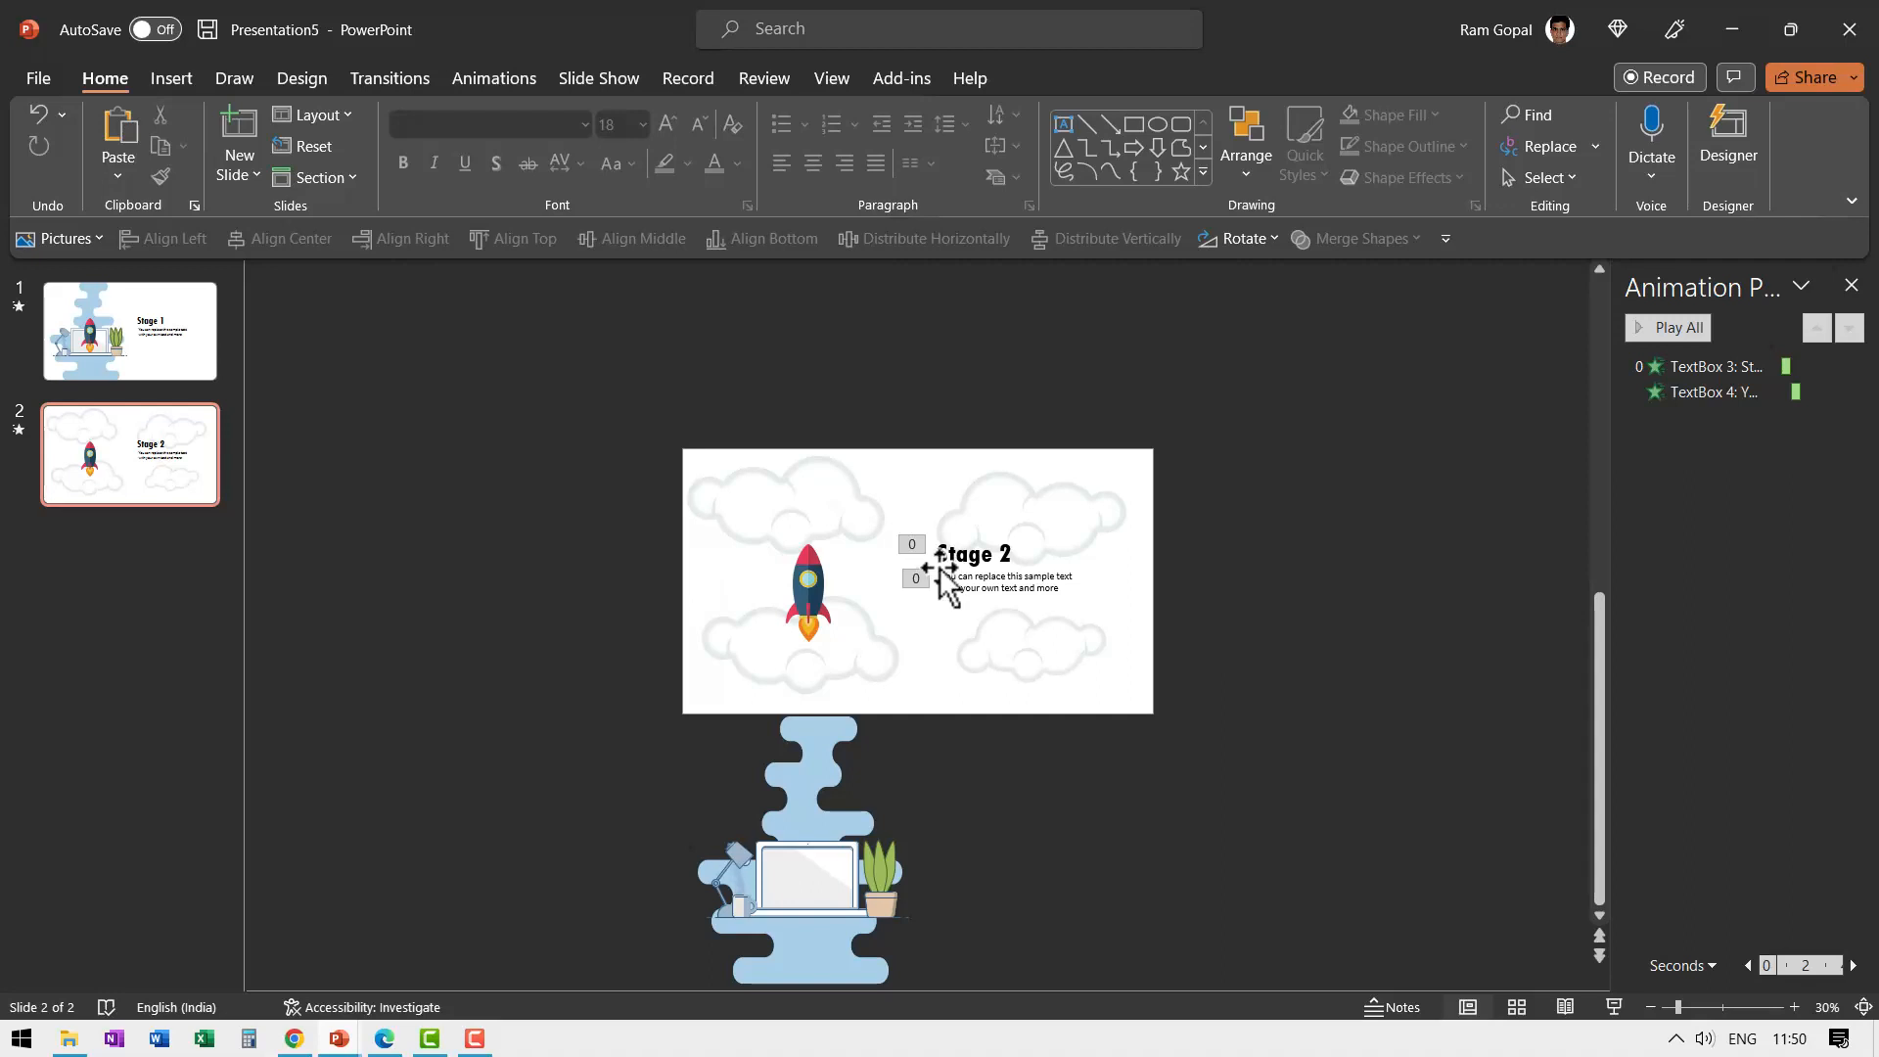
{"action": "mouse_move", "coordinate": [1018, 666]}
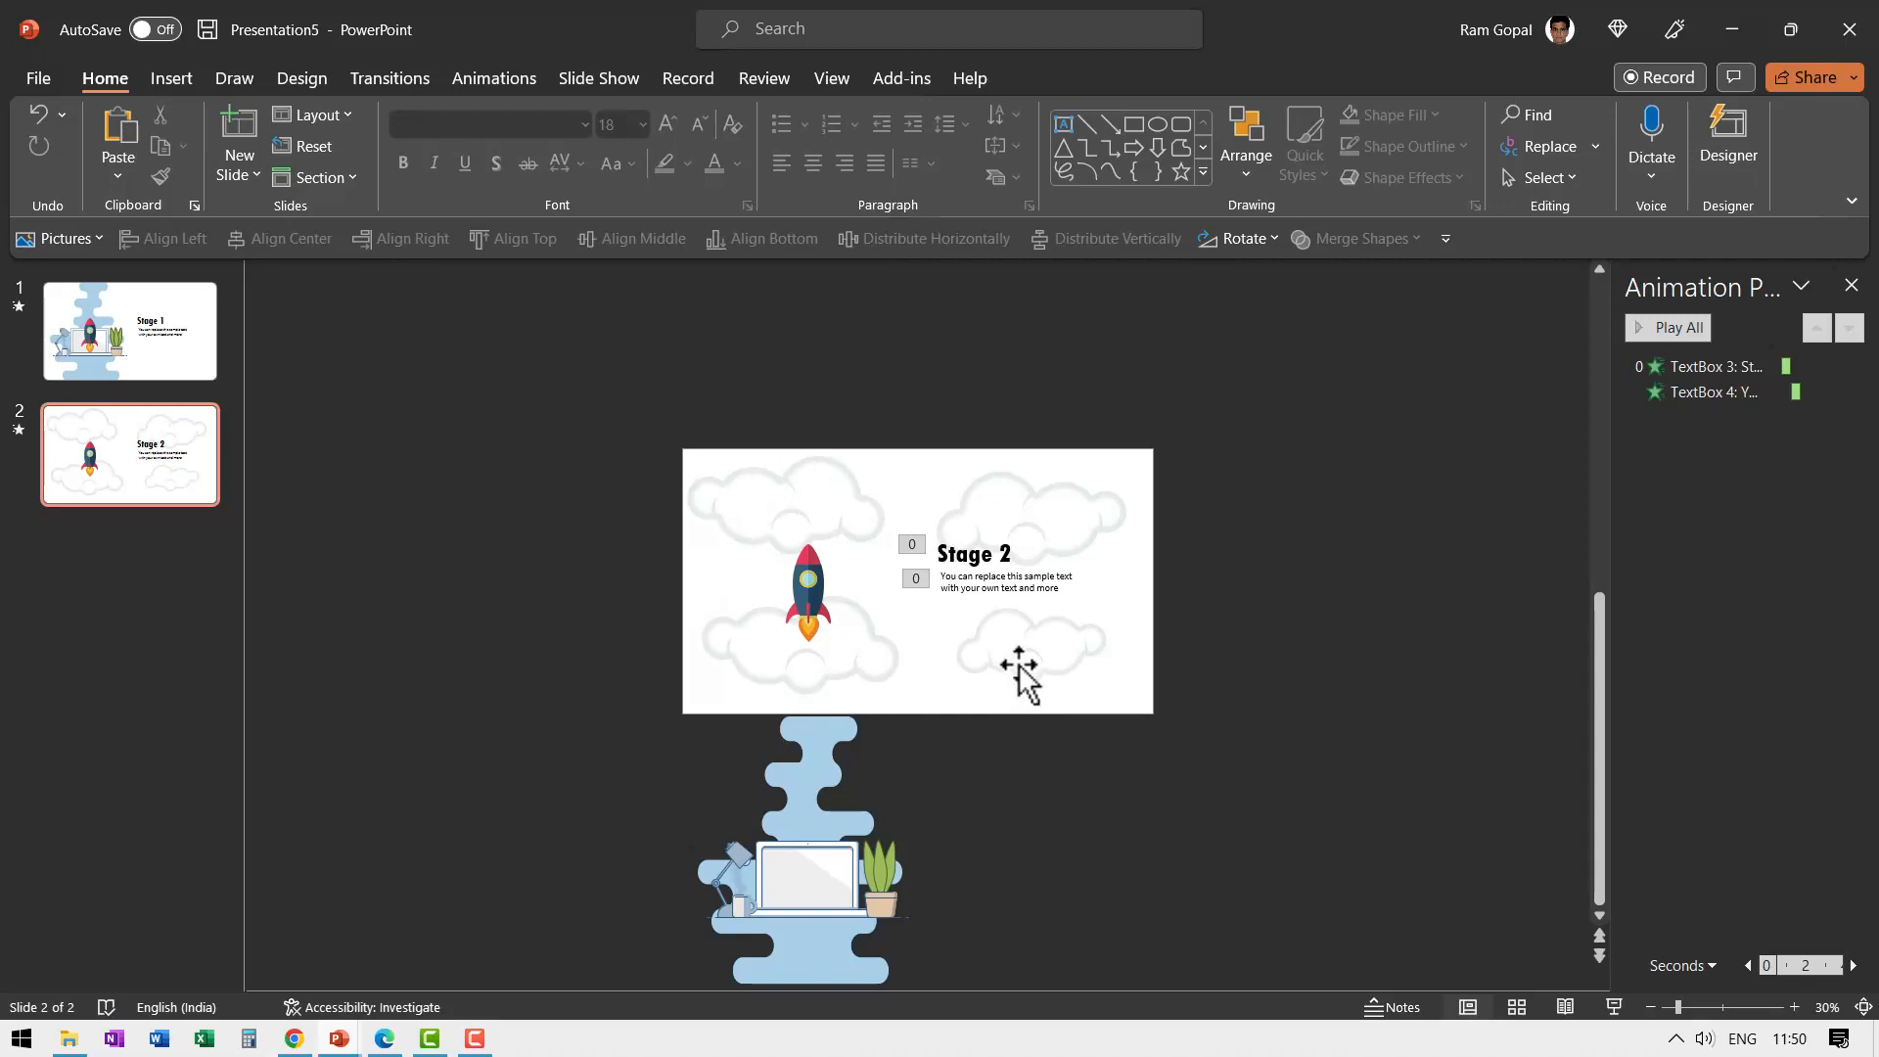
{"action": "mouse_move", "coordinate": [1117, 657]}
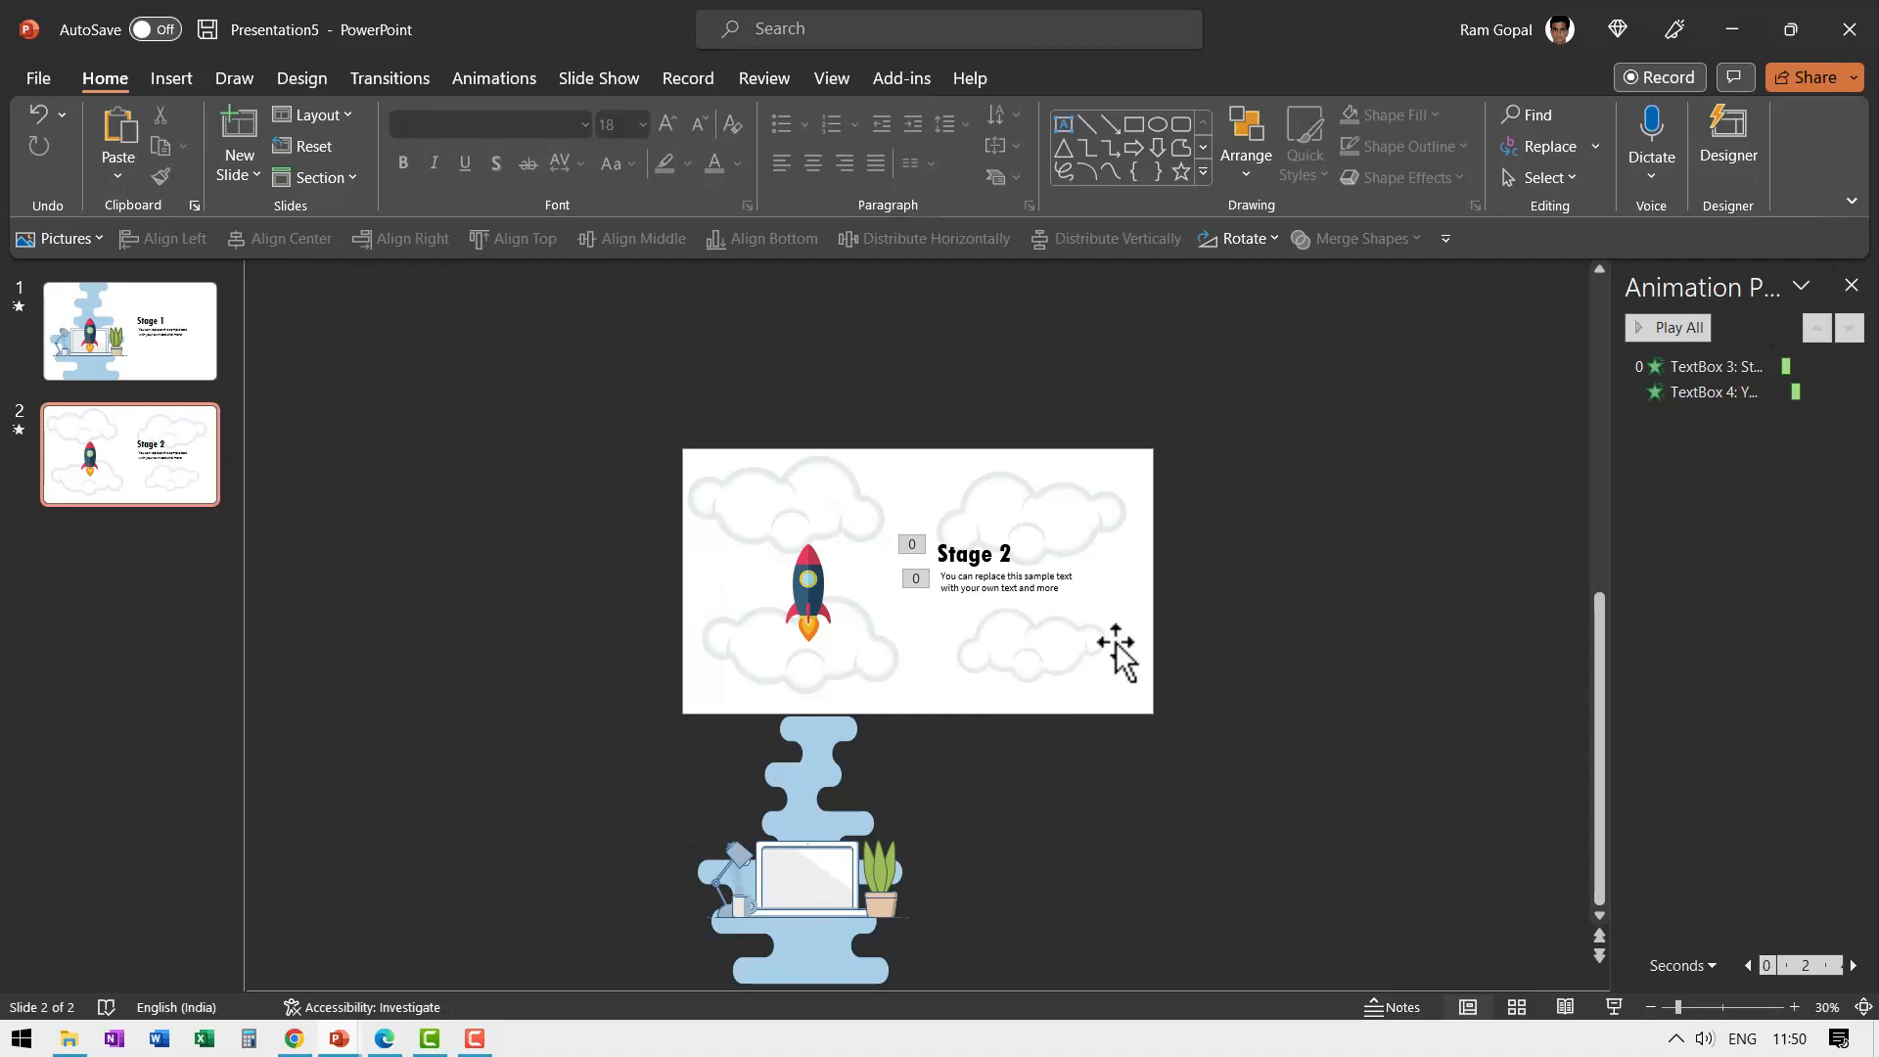
{"action": "mouse_move", "coordinate": [200, 366]}
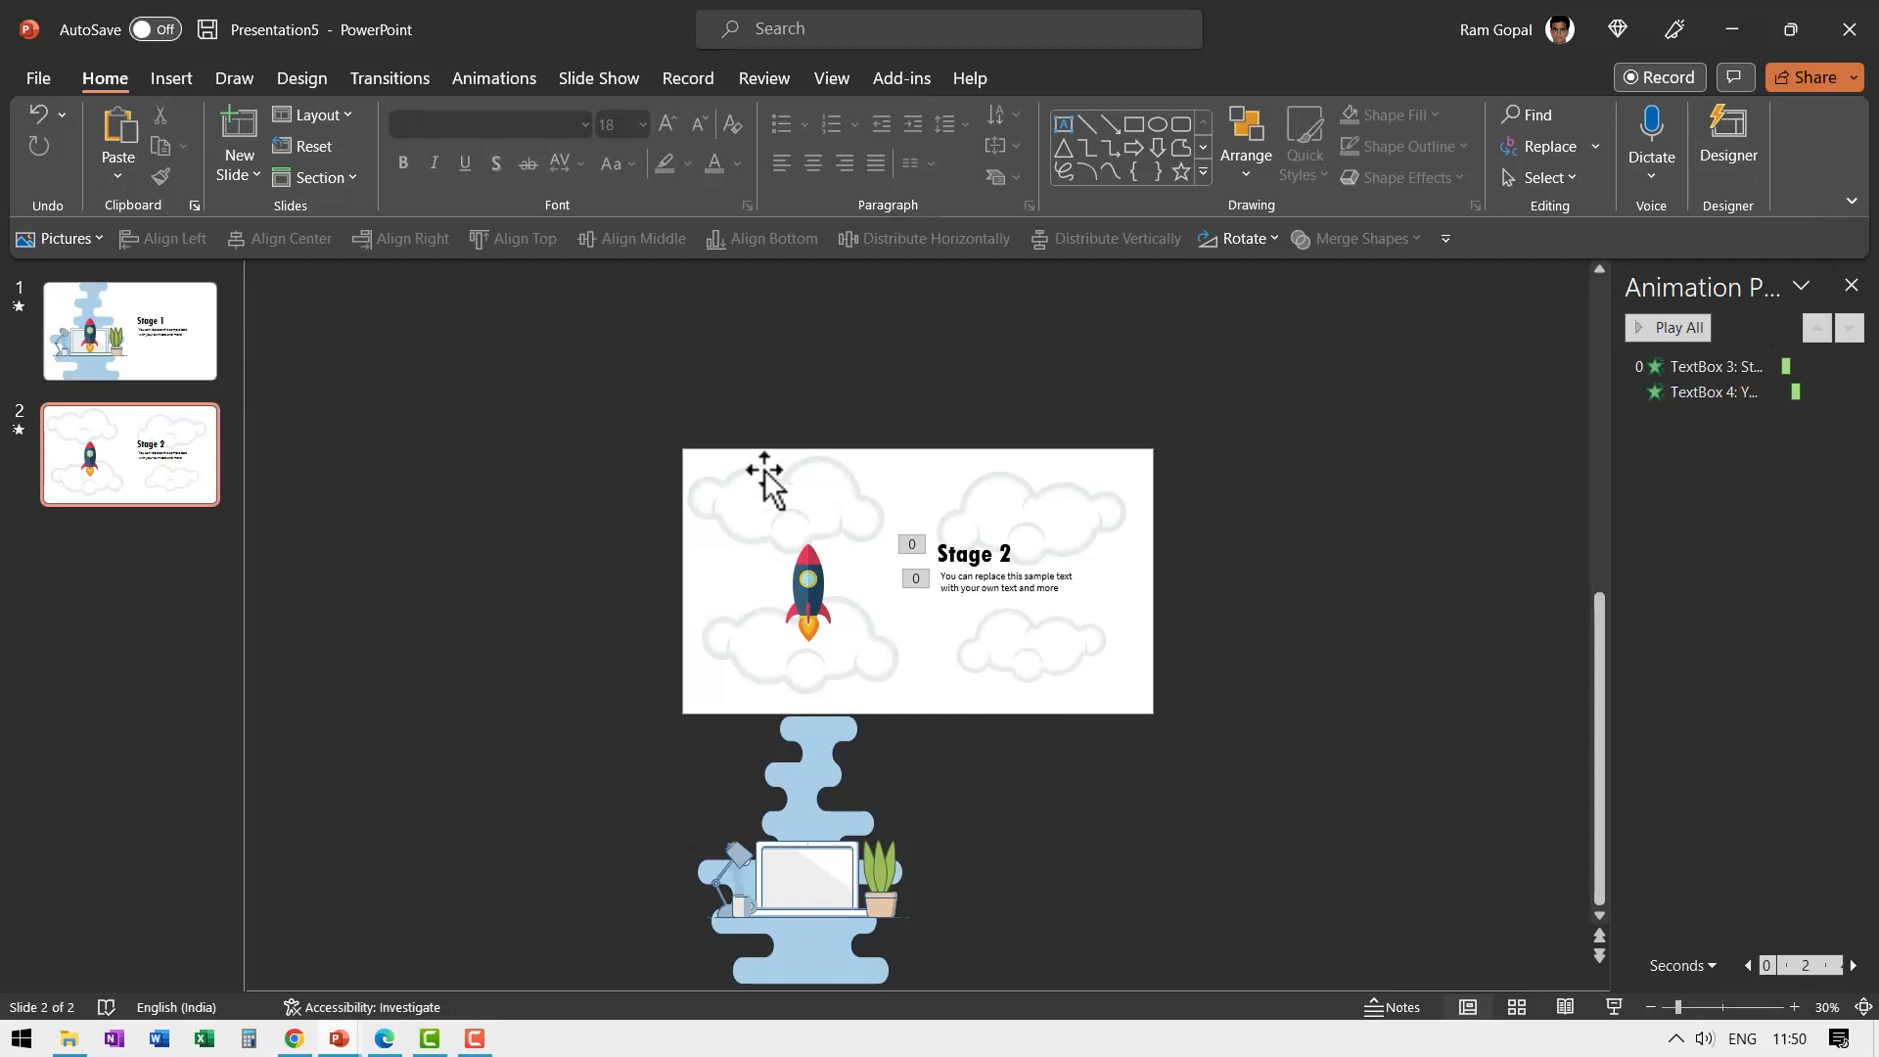
{"action": "mouse_move", "coordinate": [783, 507]}
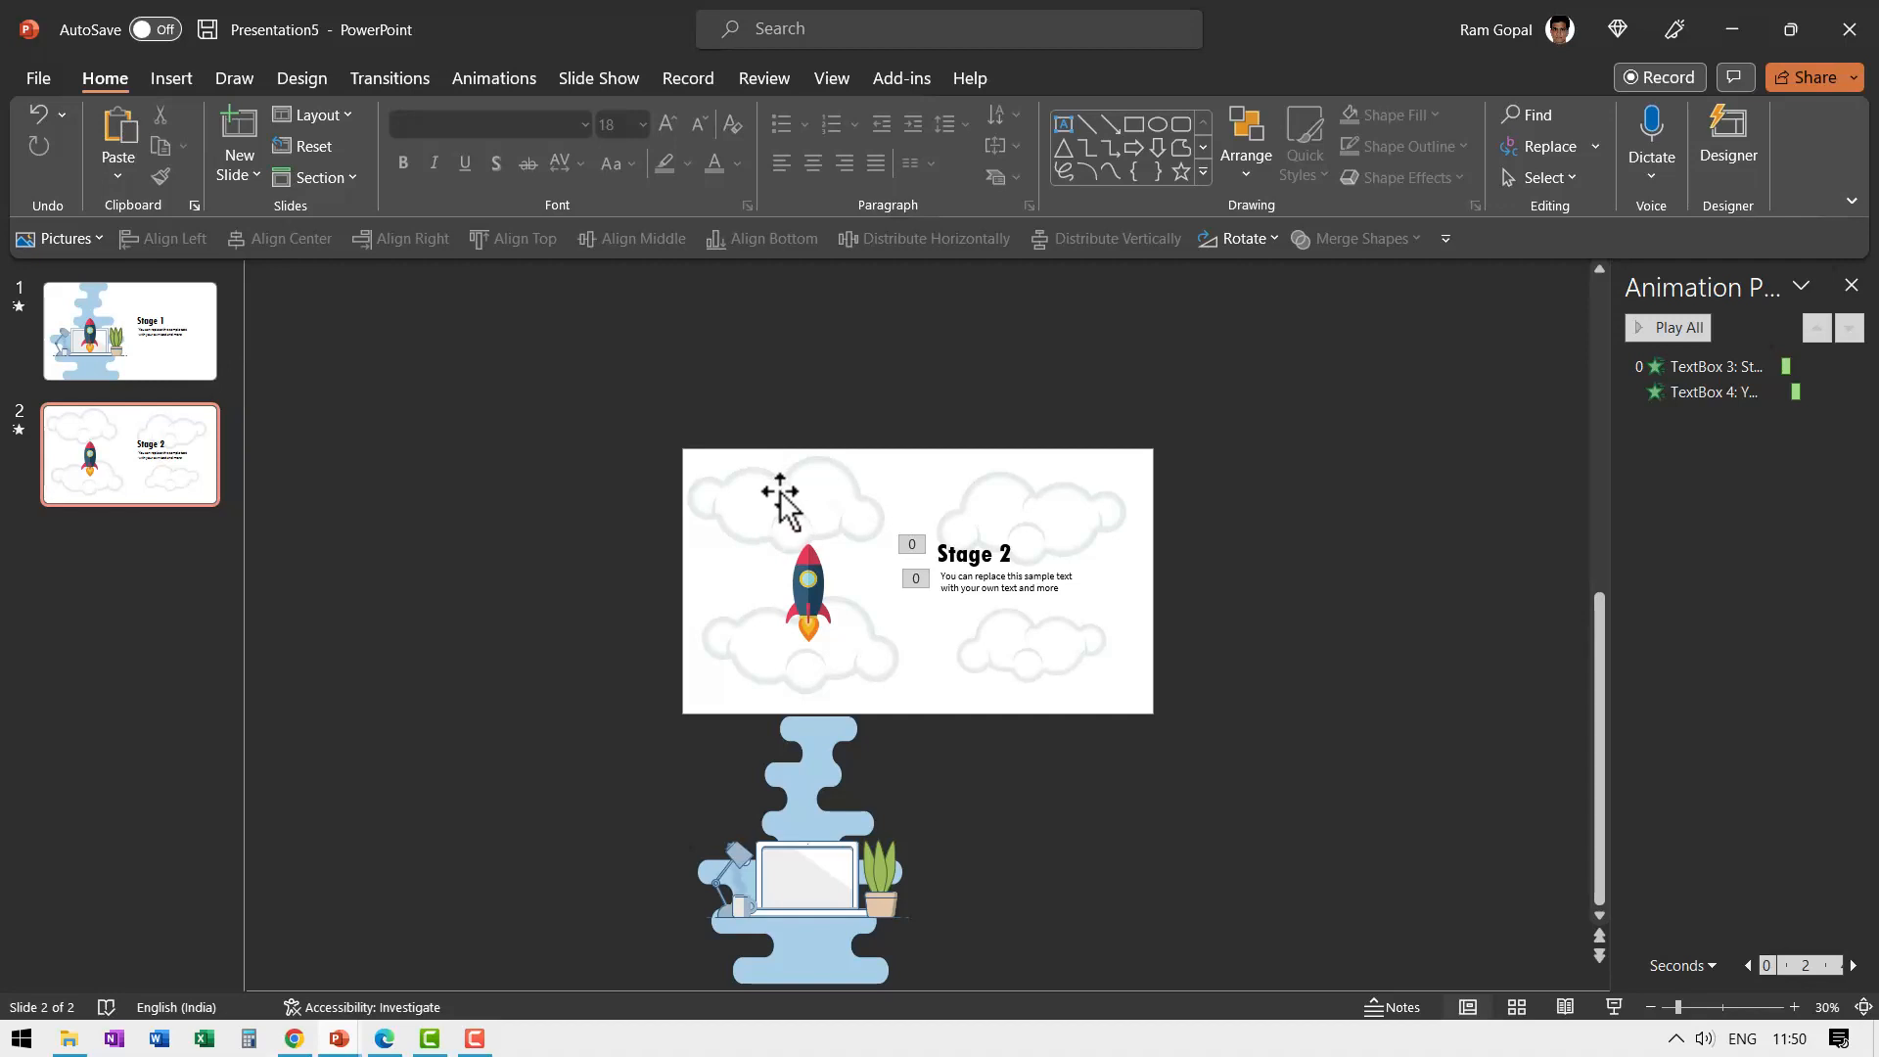
{"action": "mouse_move", "coordinate": [182, 366]}
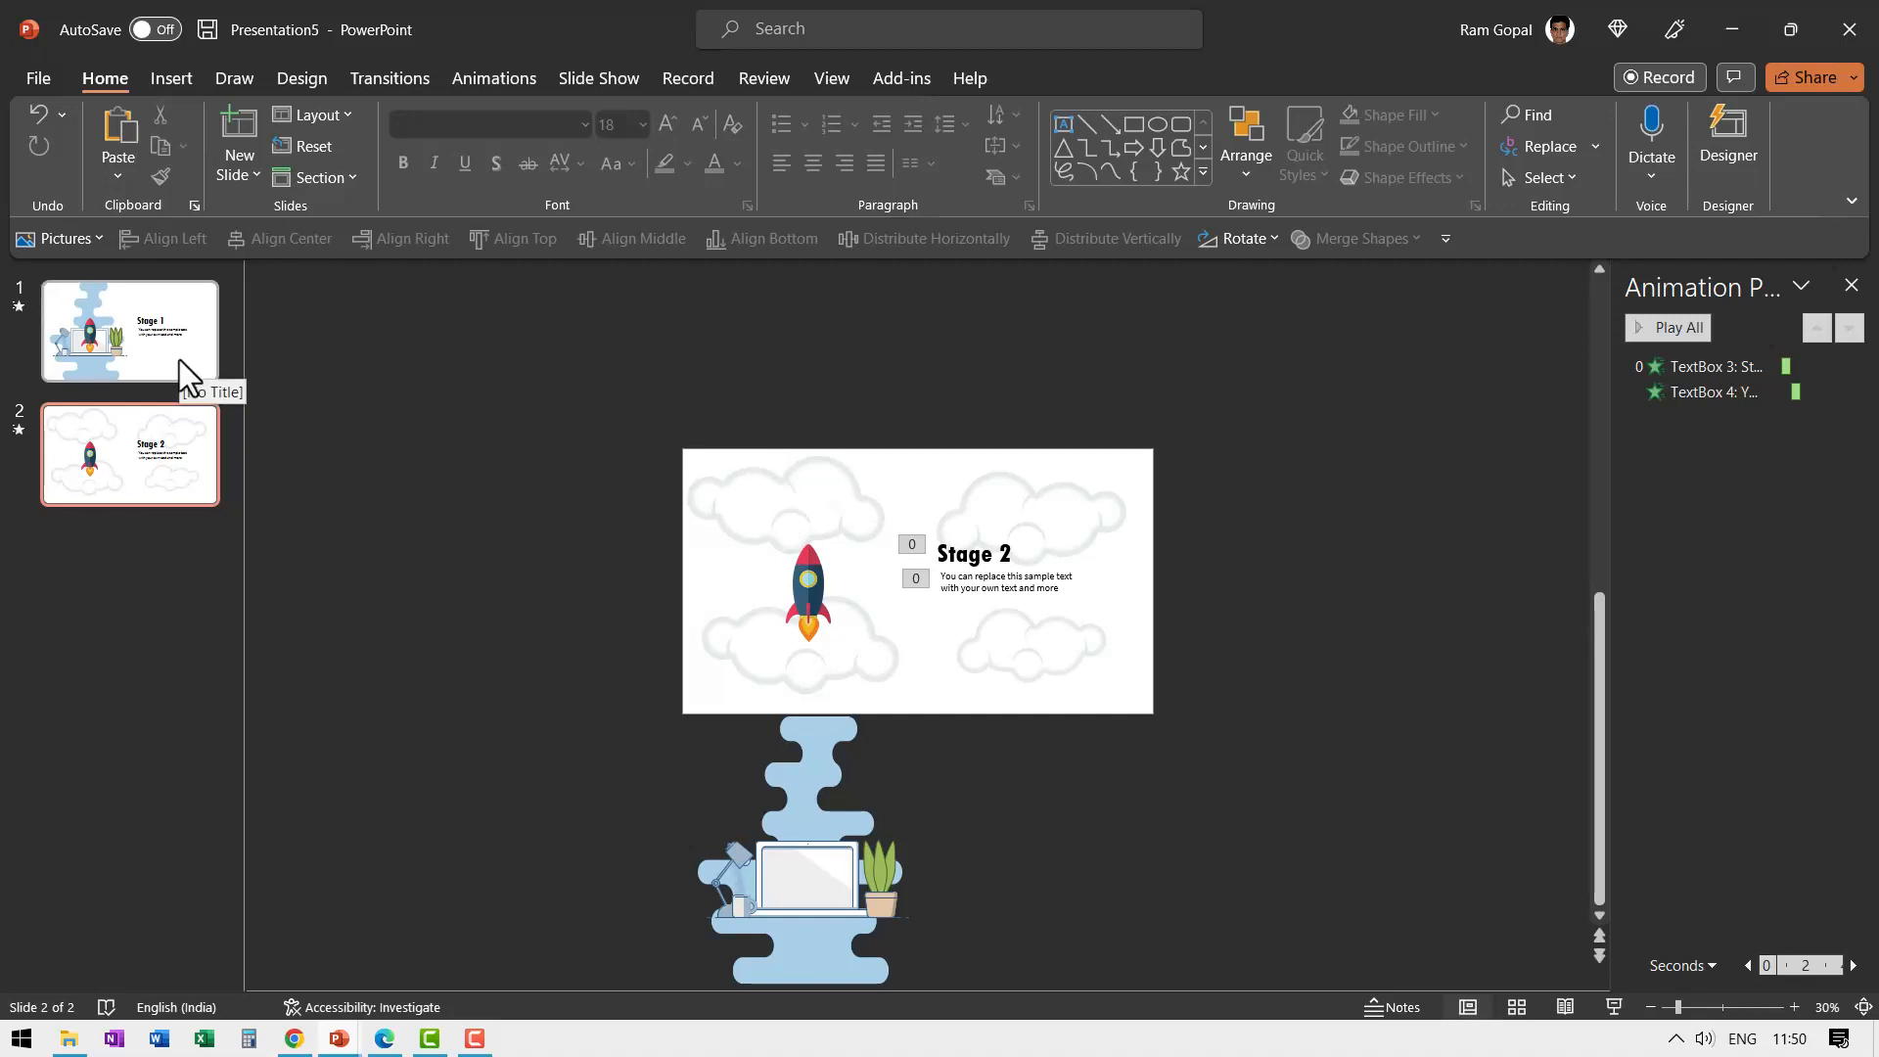
{"action": "mouse_move", "coordinate": [781, 511]}
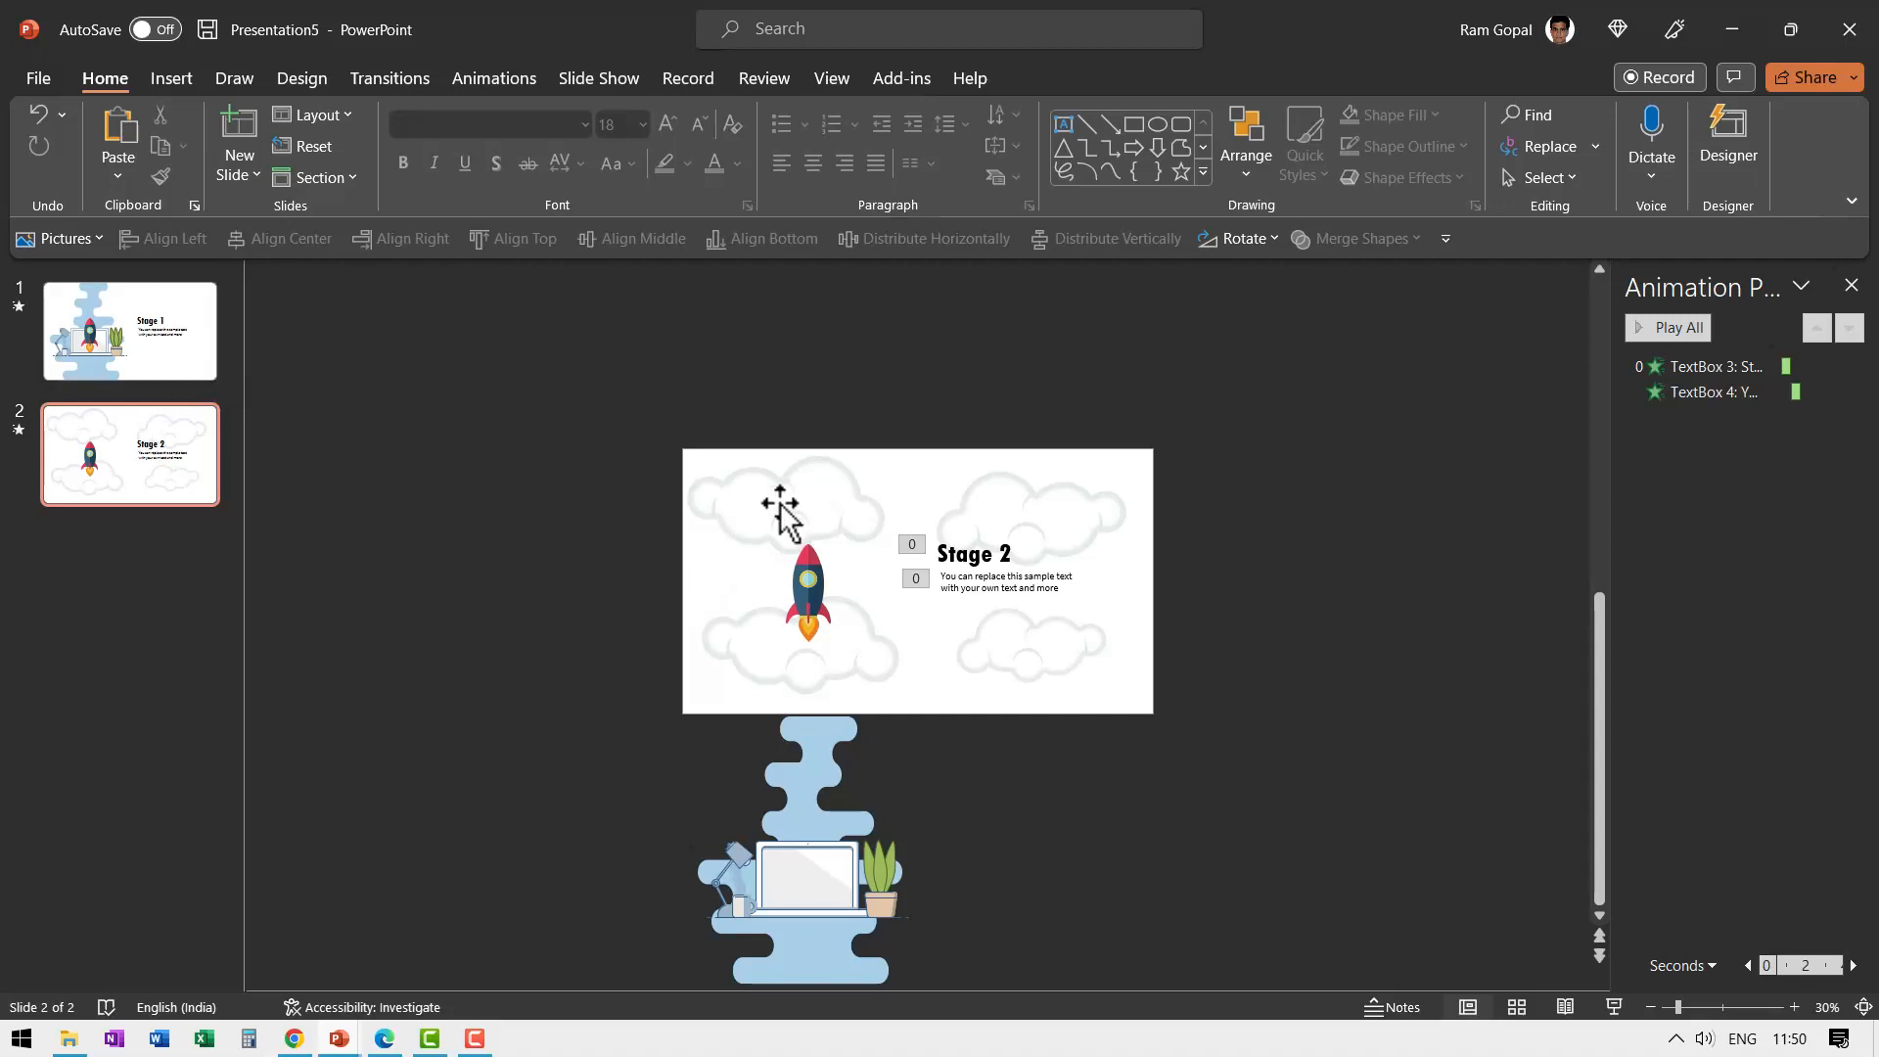
- Paste the copied clouds onto slide 1, sitting just above the slide edge
{"action": "left_click", "coordinate": [1018, 520]}
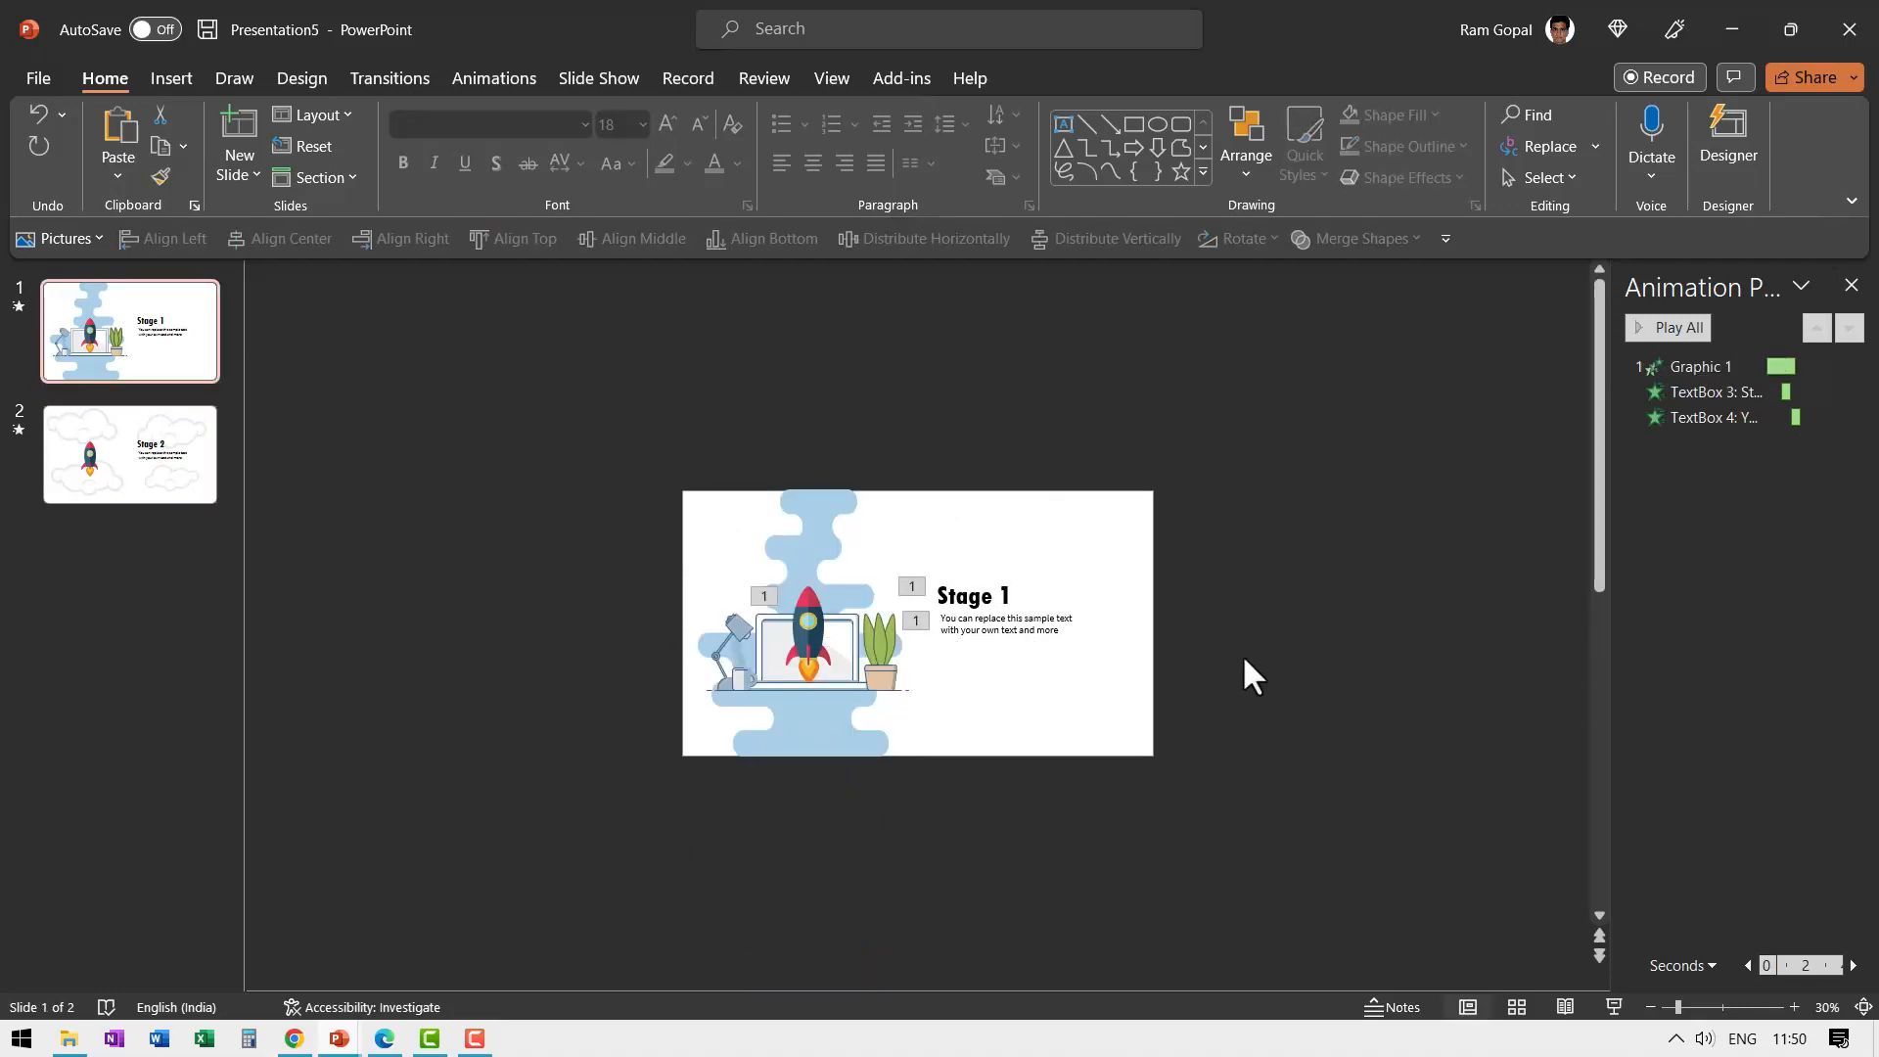
{"action": "key", "text": "ctrl+v"}
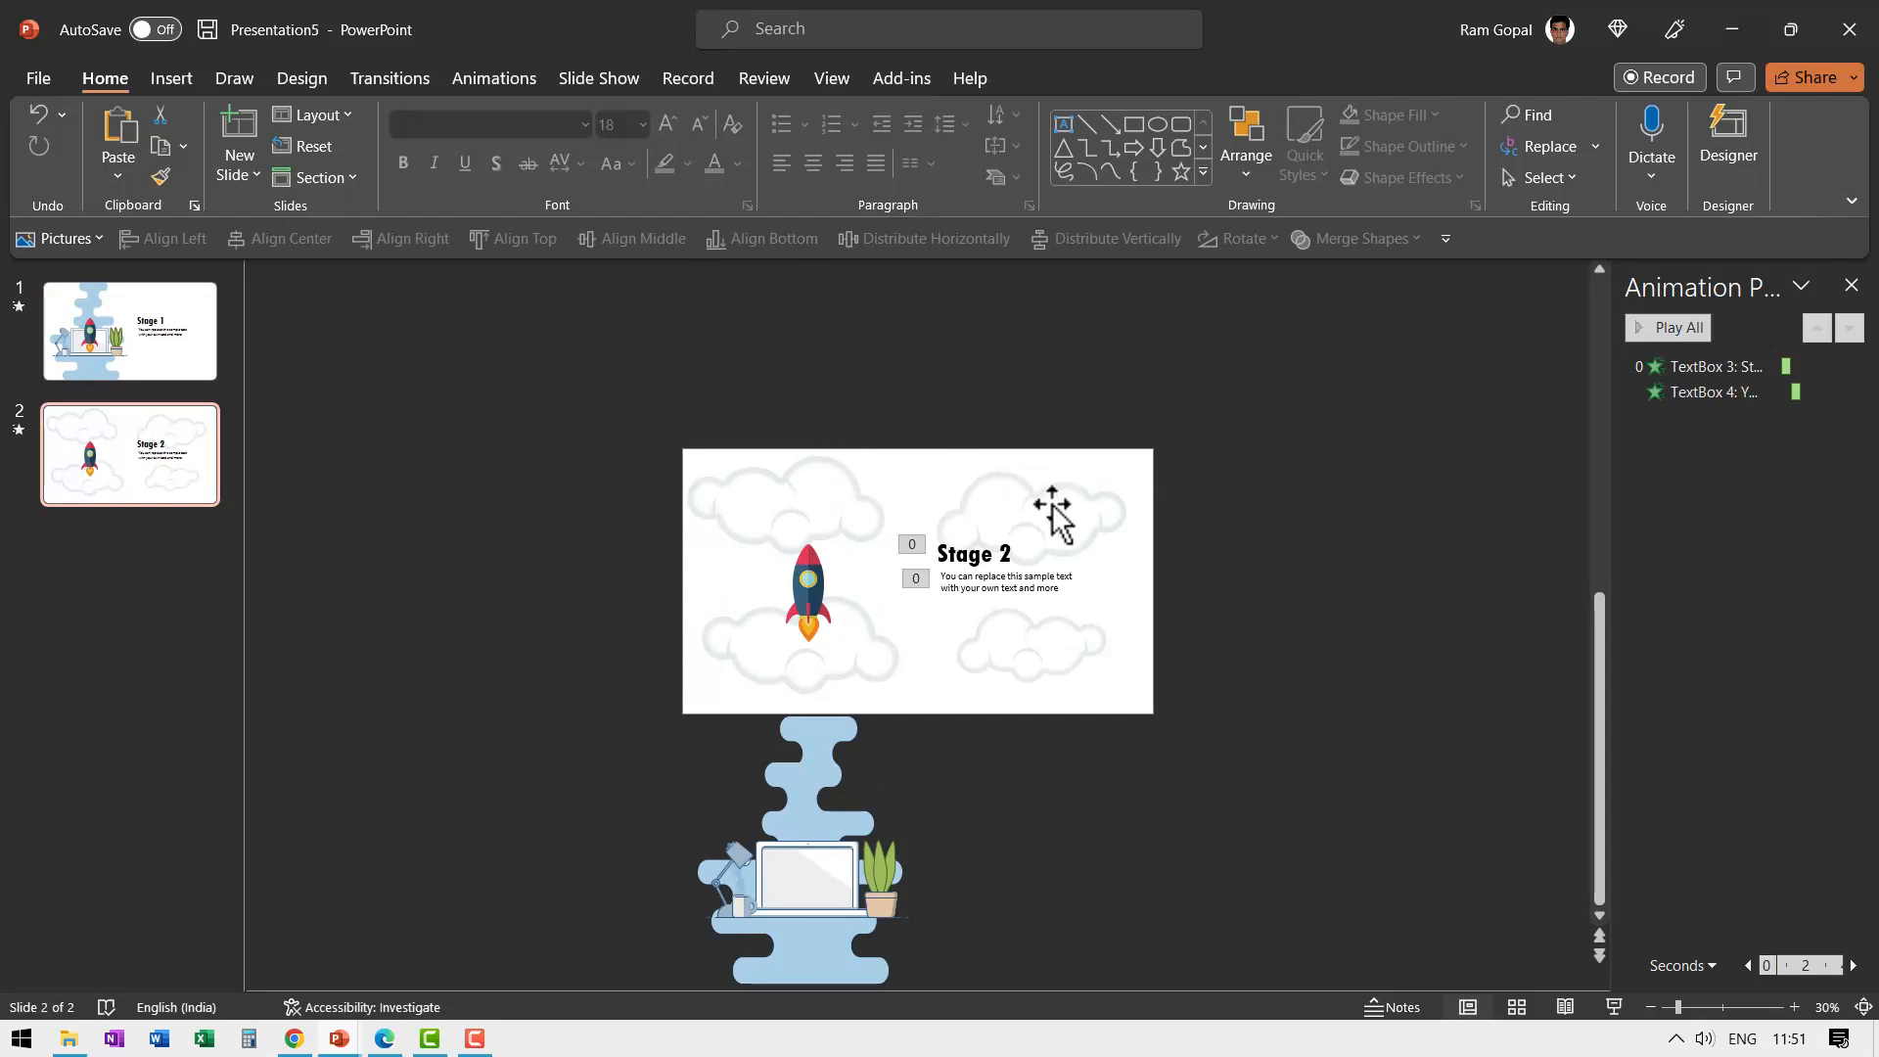
{"action": "left_click", "coordinate": [130, 333]}
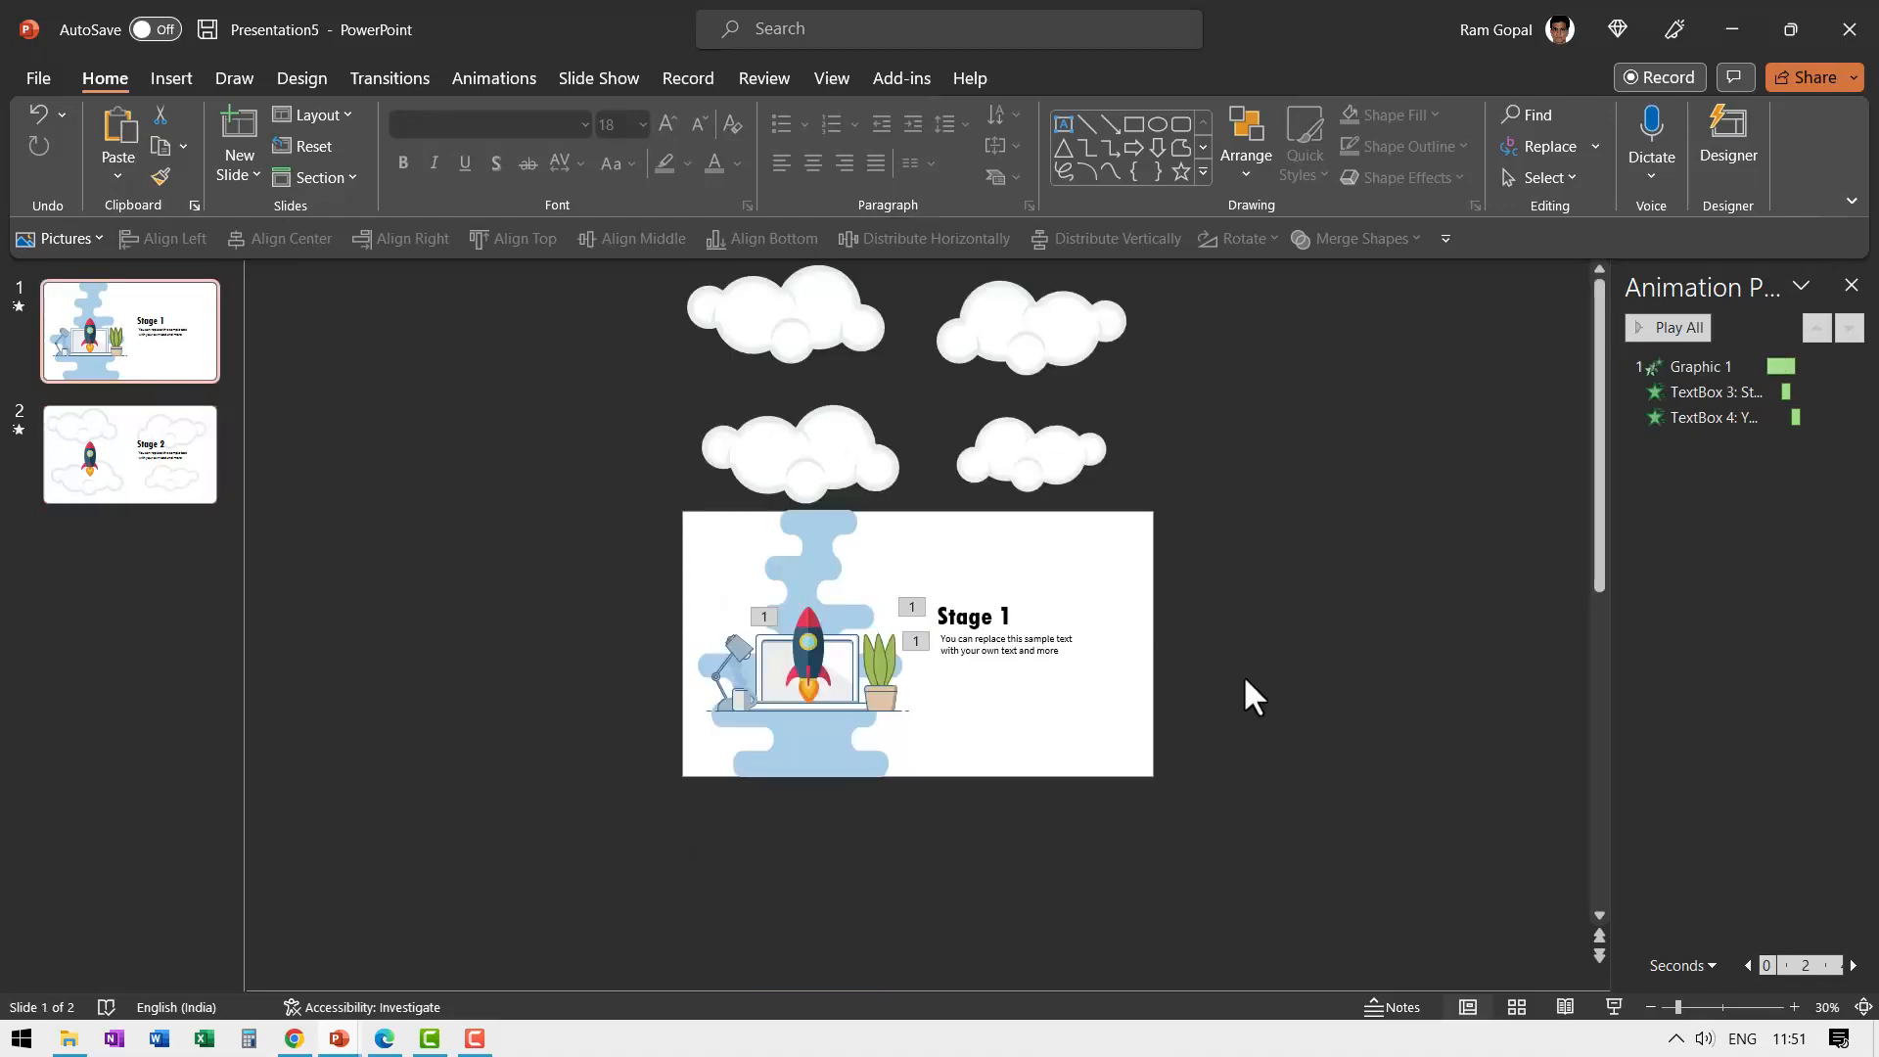
{"action": "mouse_move", "coordinate": [1605, 941]}
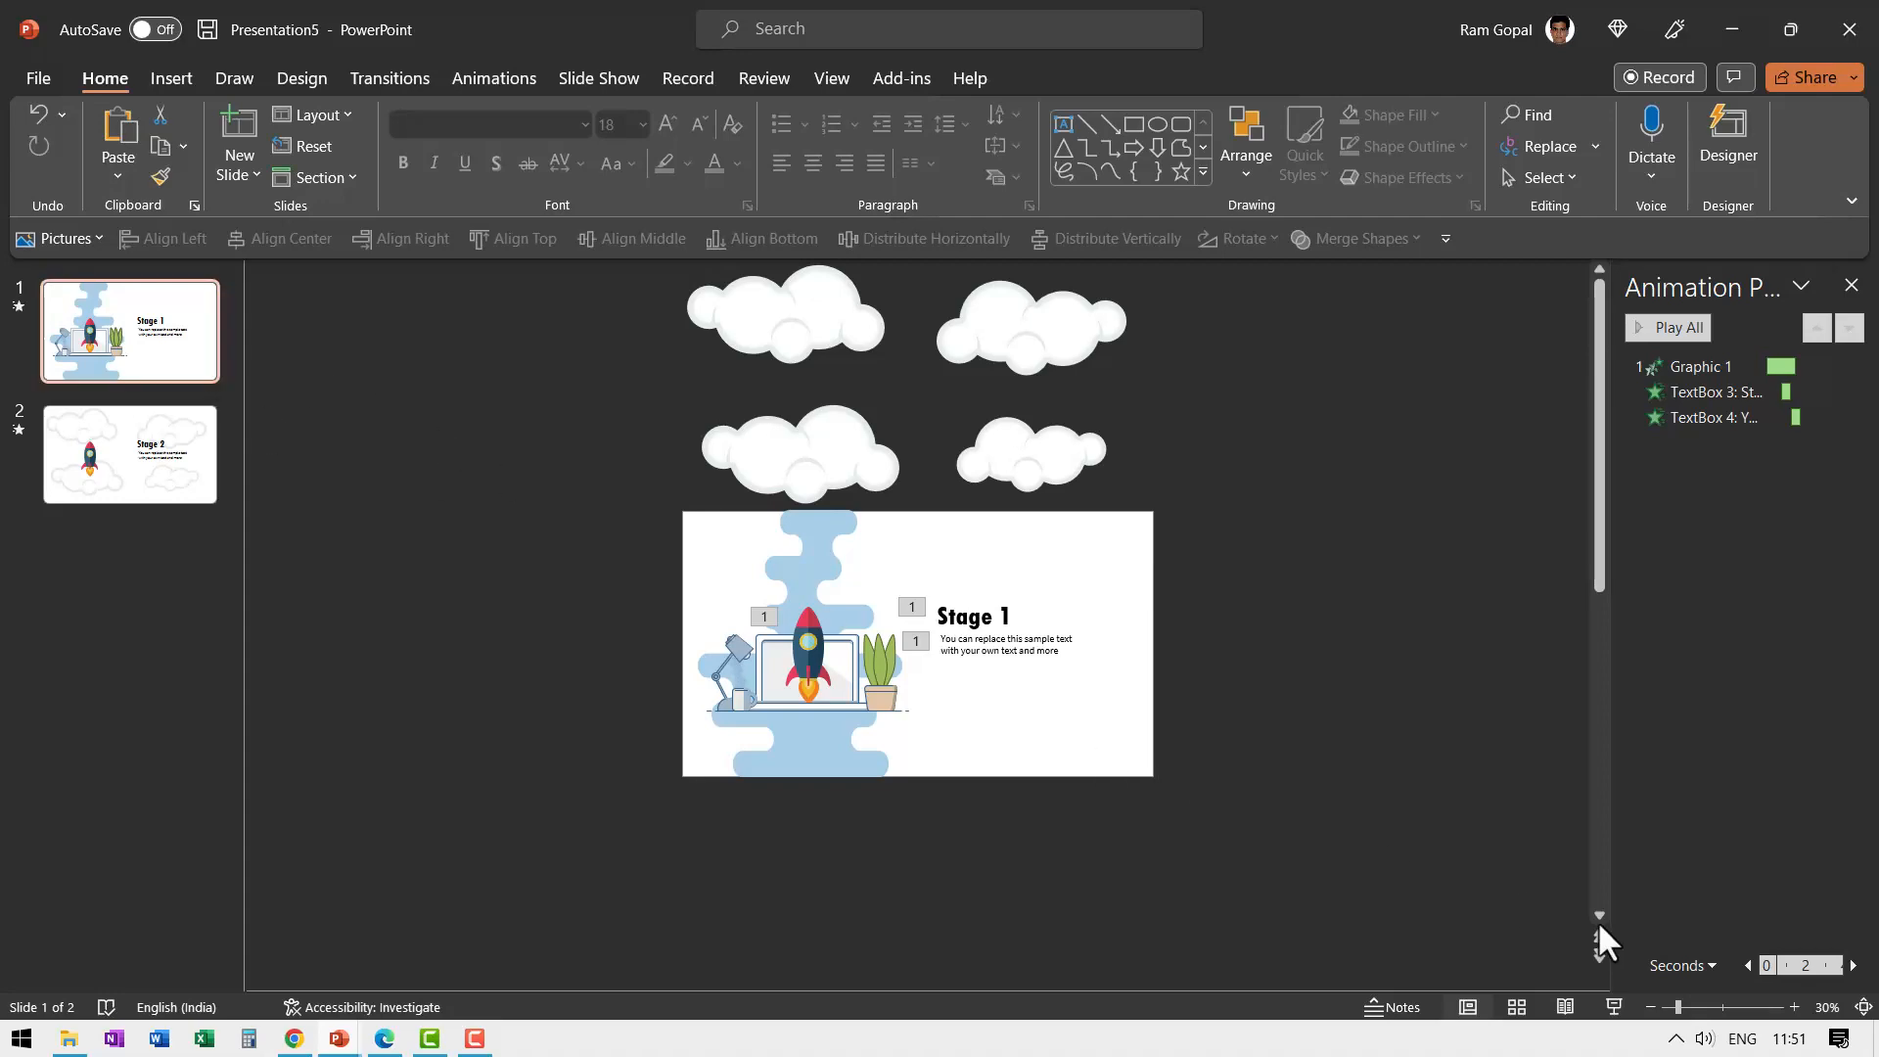
- Return to slide 2 with the rocket among the clouds
{"action": "left_click", "coordinate": [129, 454]}
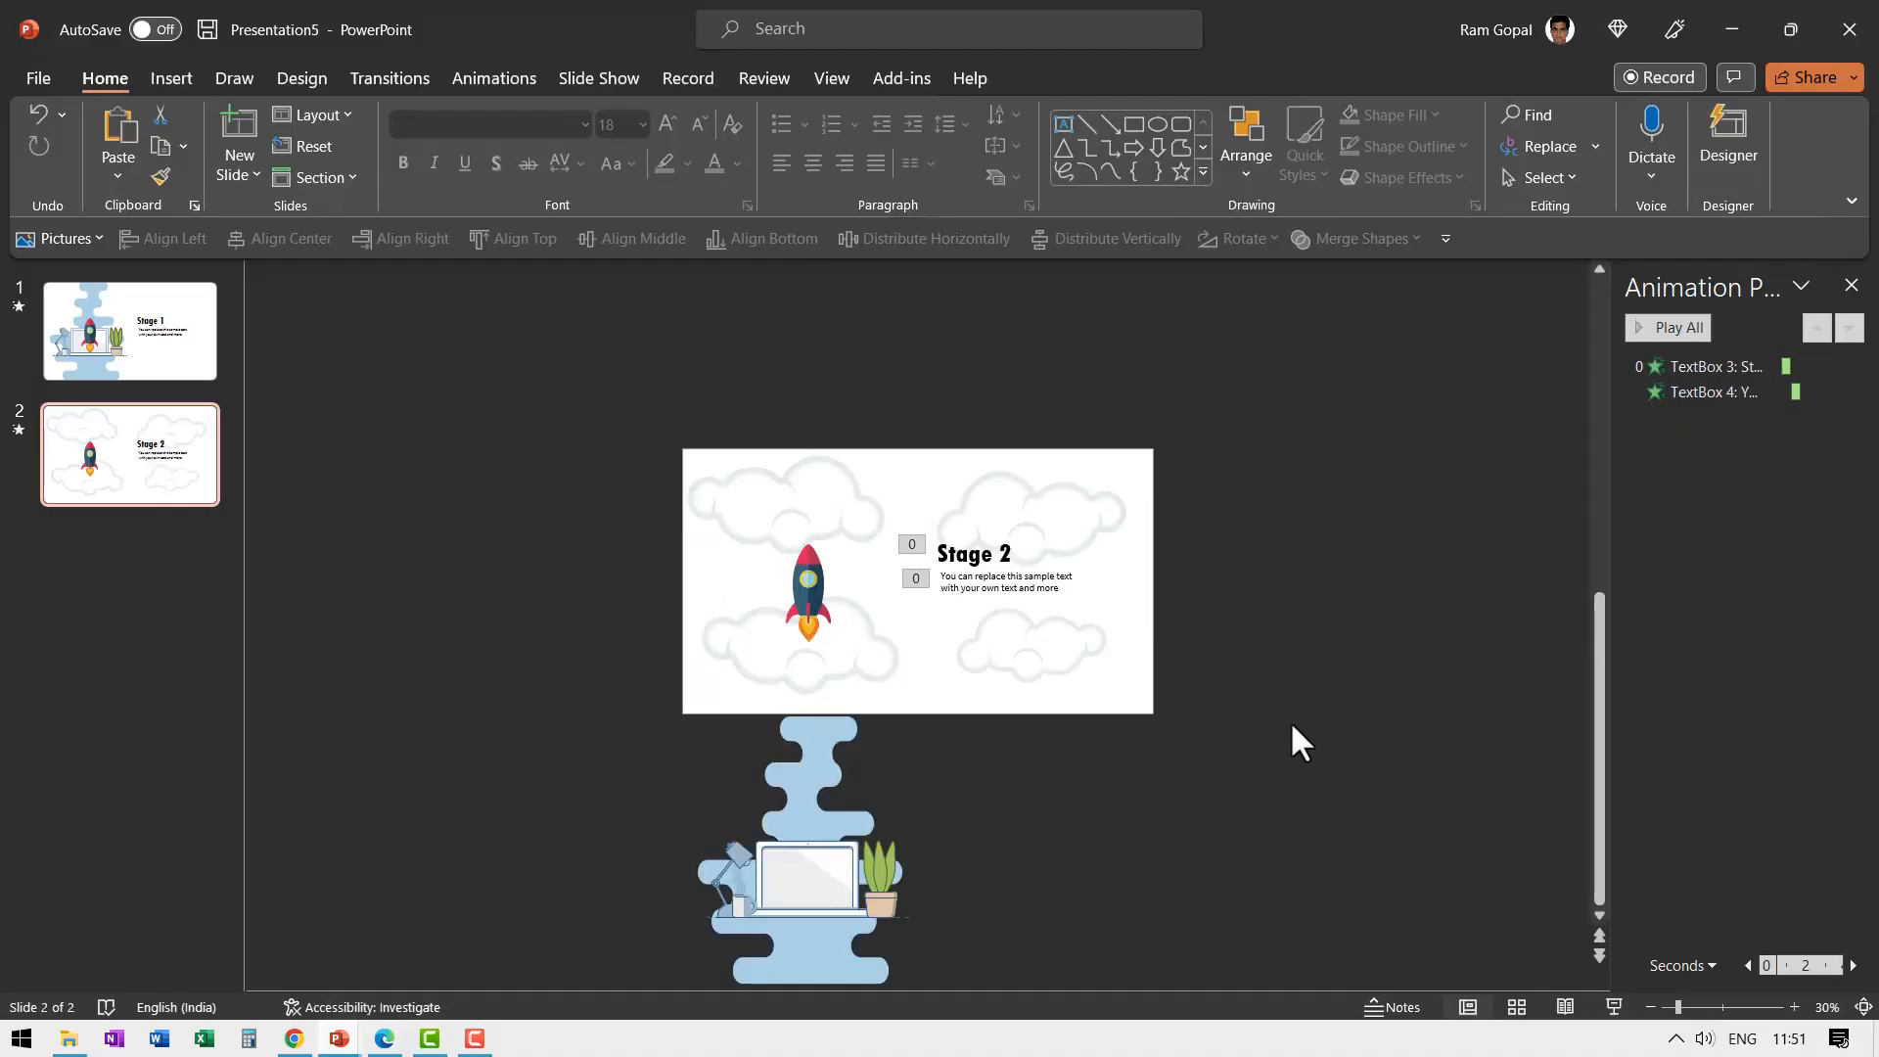
{"action": "mouse_move", "coordinate": [178, 707]}
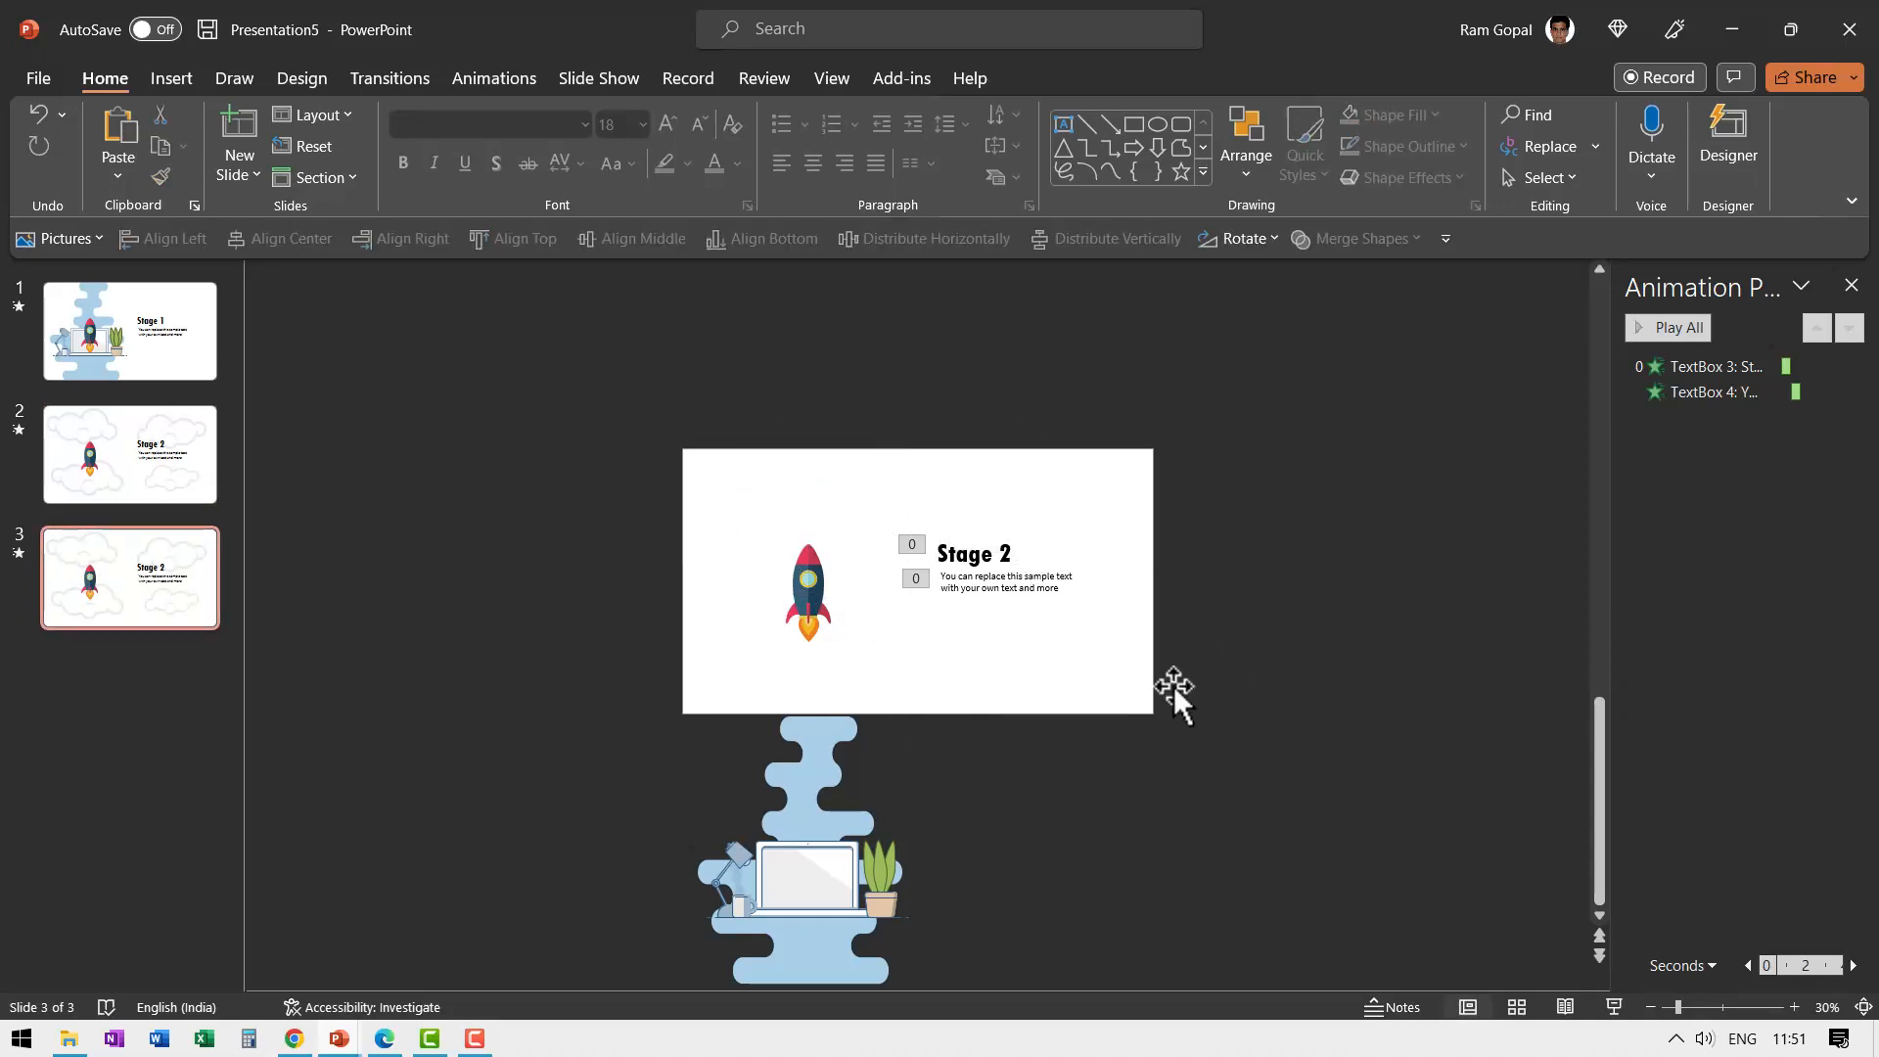
{"action": "mouse_move", "coordinate": [1216, 212]}
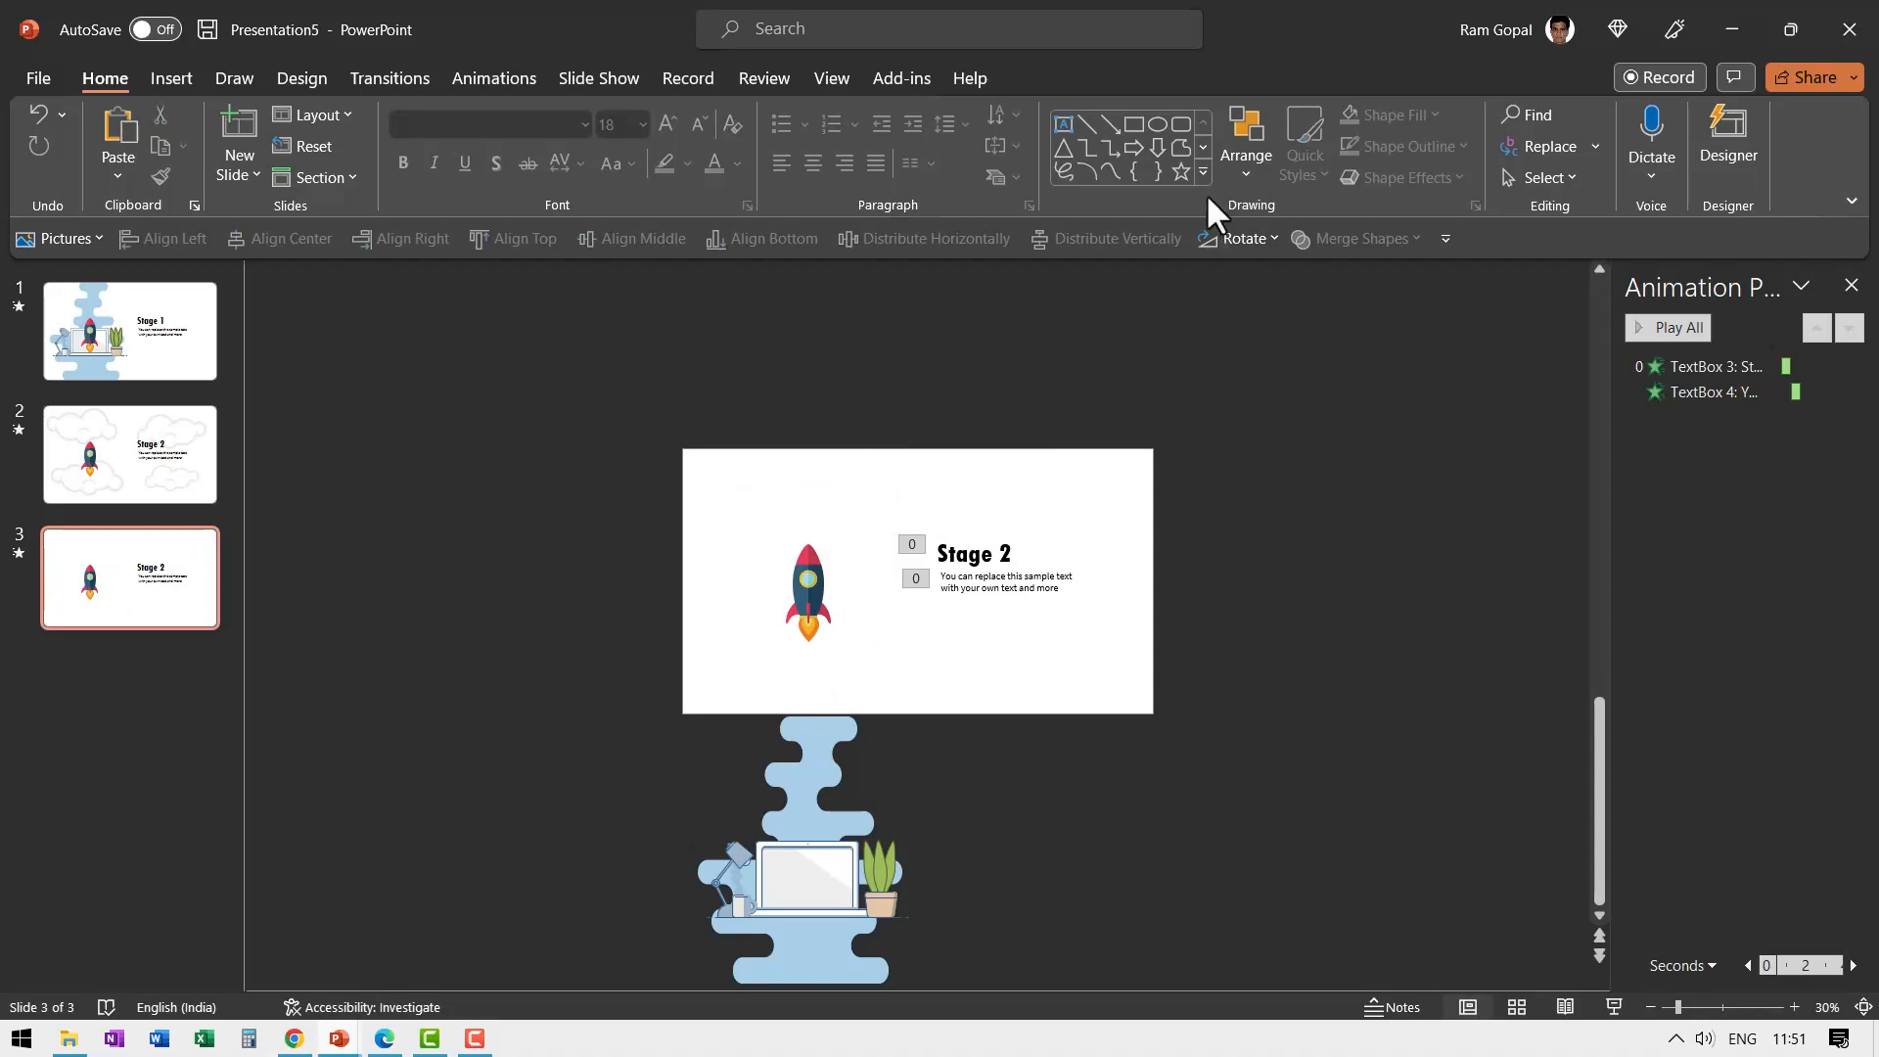
- Draw a small black Star: 5 Points shape on the upper part of slide 3
{"action": "left_click", "coordinate": [1202, 173]}
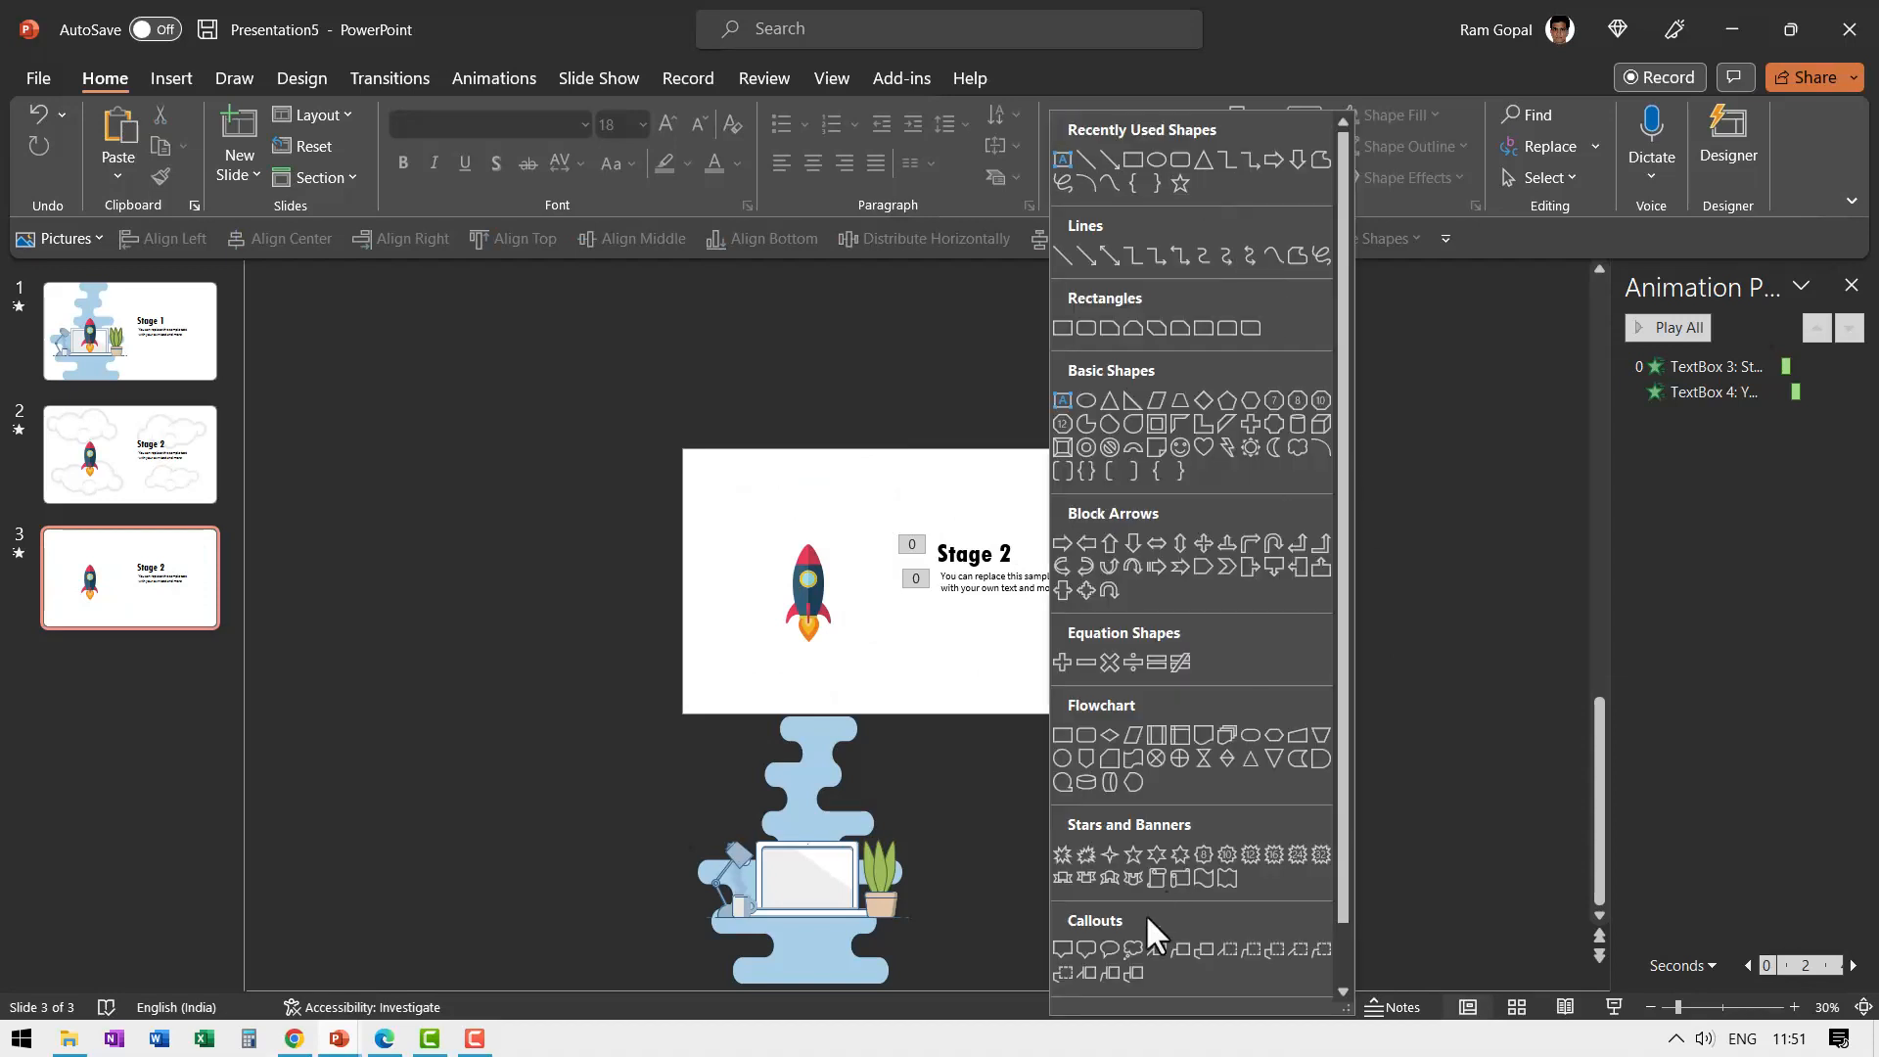
{"action": "mouse_move", "coordinate": [1106, 855]}
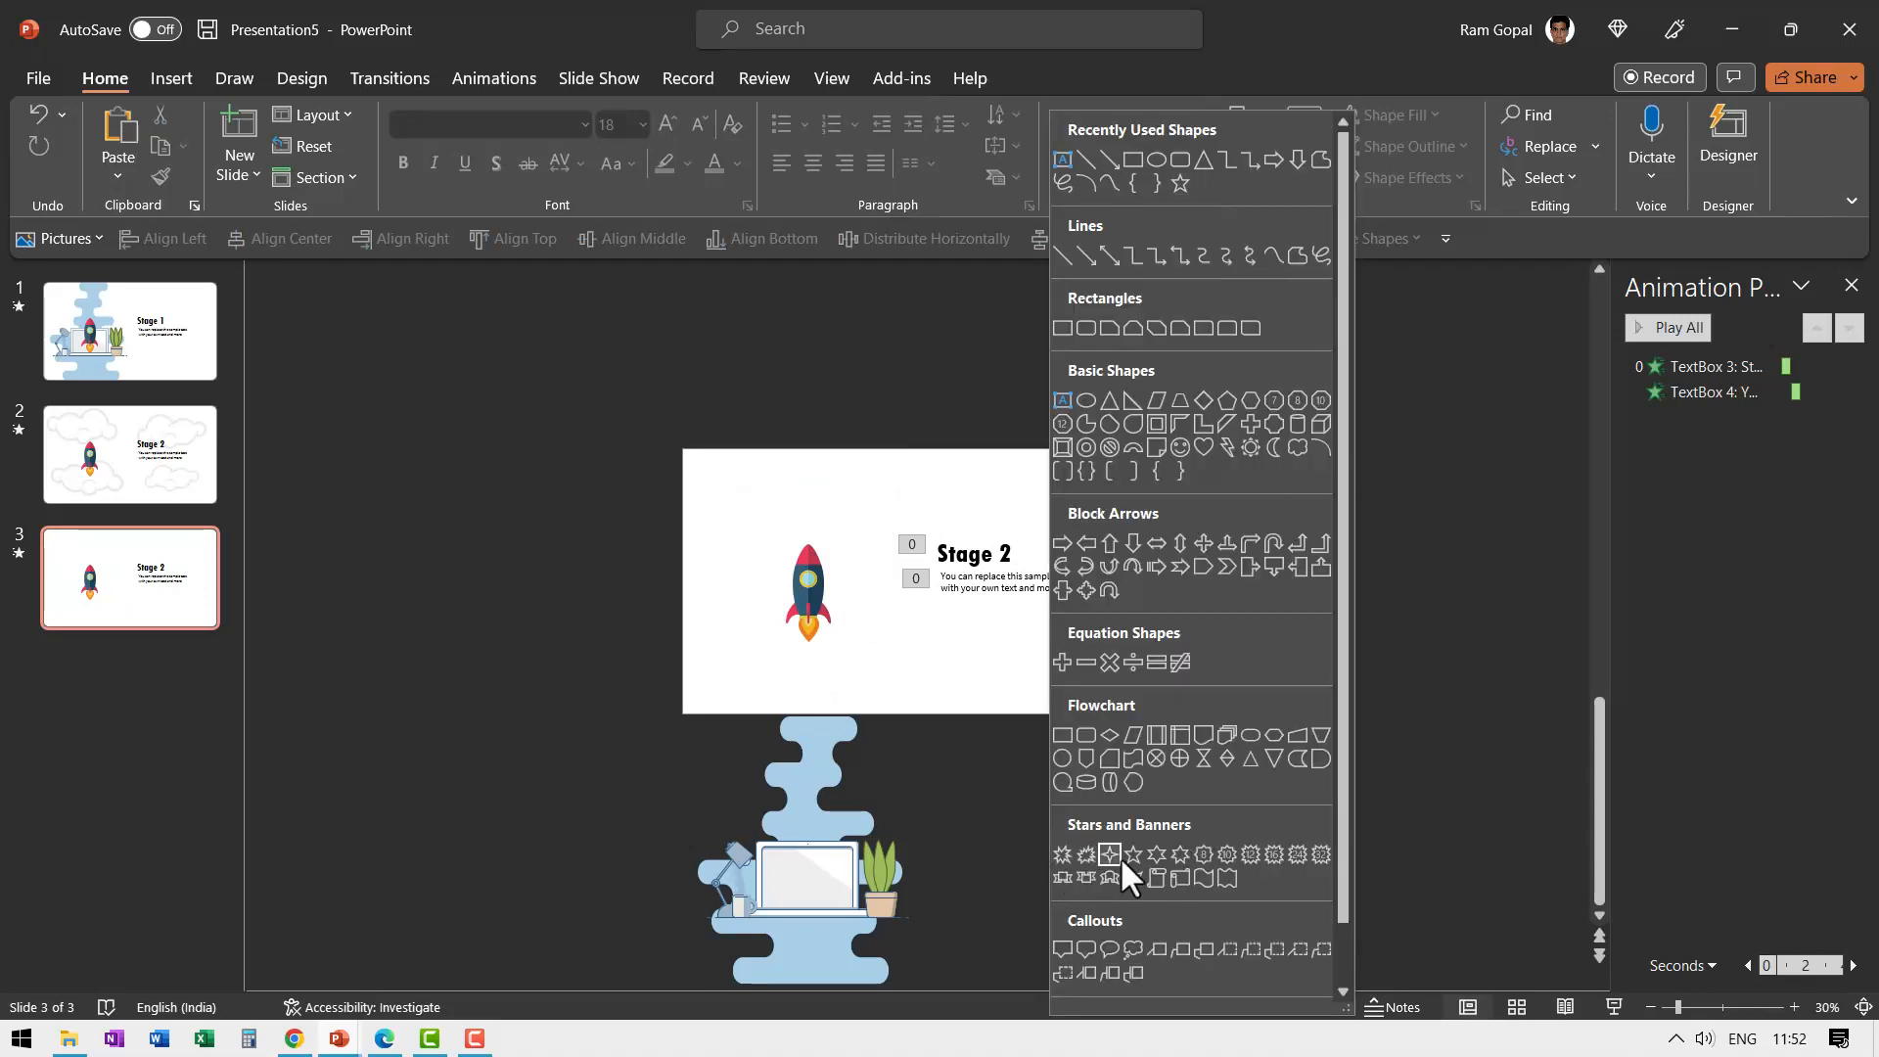
{"action": "mouse_move", "coordinate": [1133, 855]}
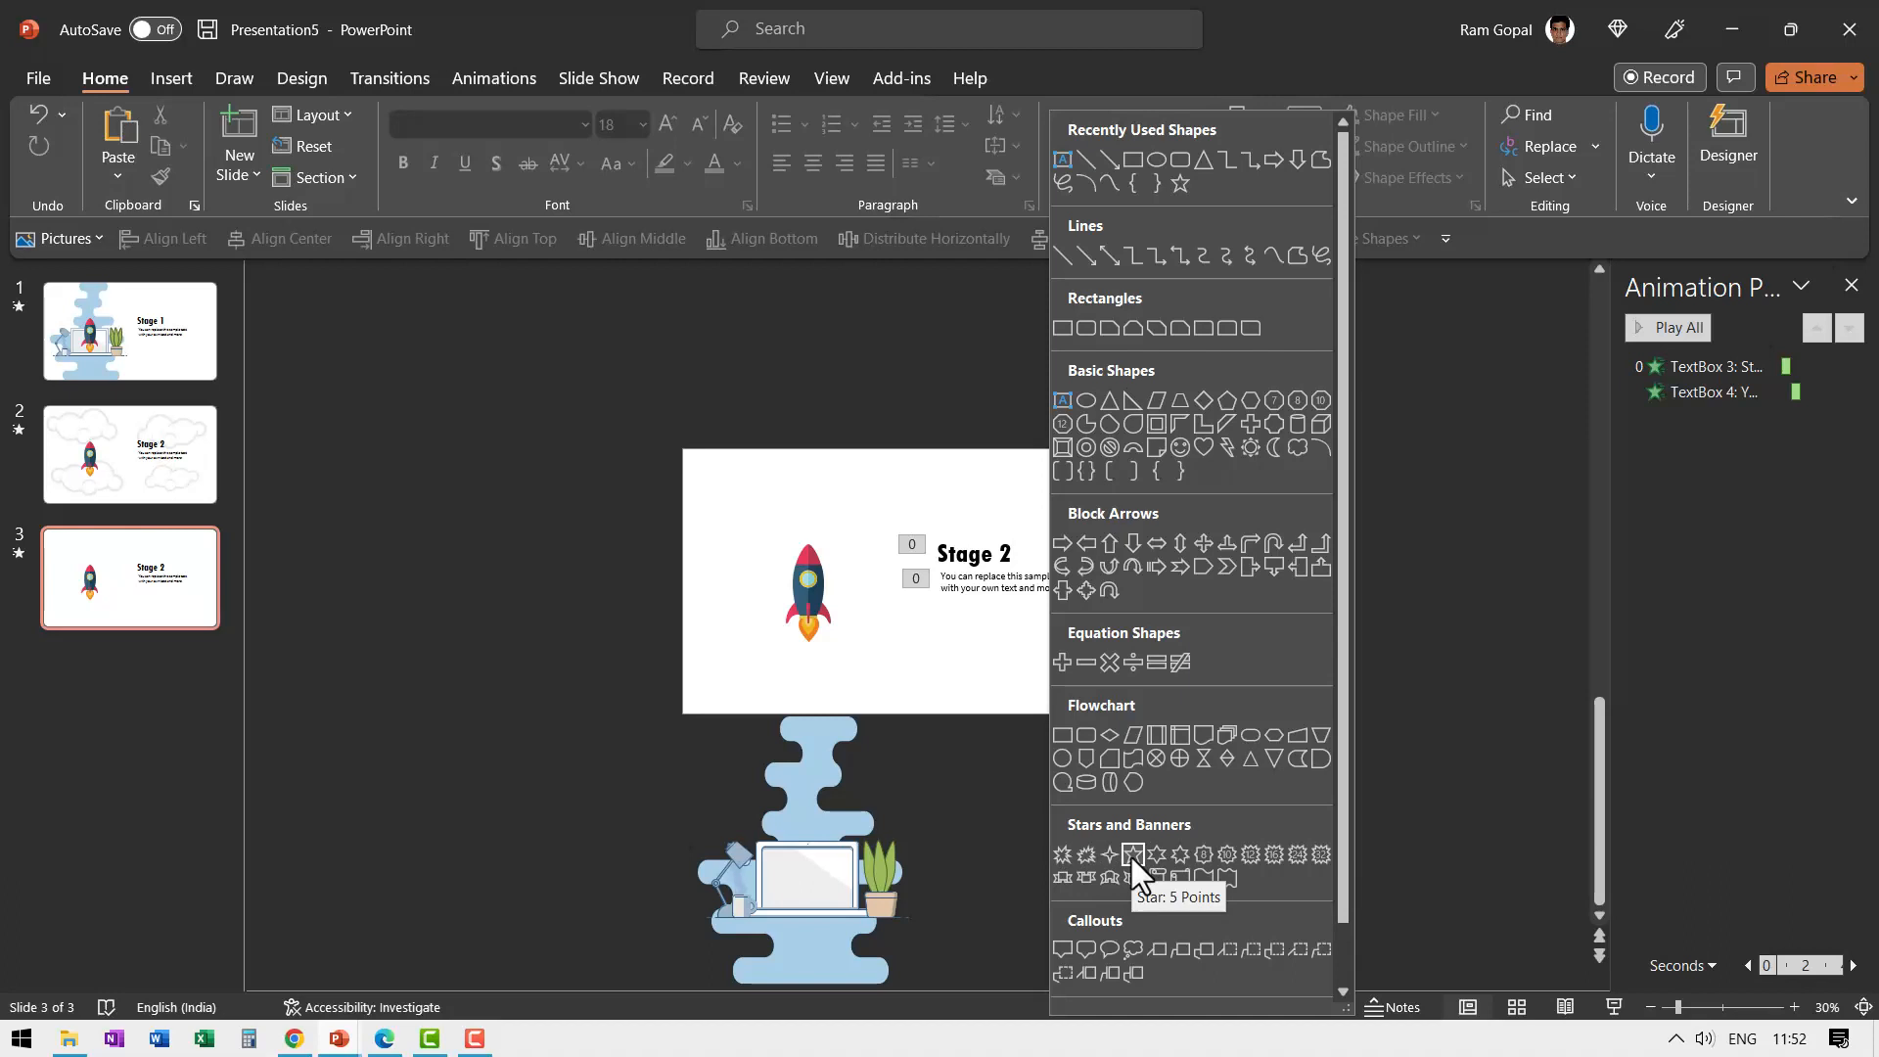
{"action": "left_click", "coordinate": [1129, 856]}
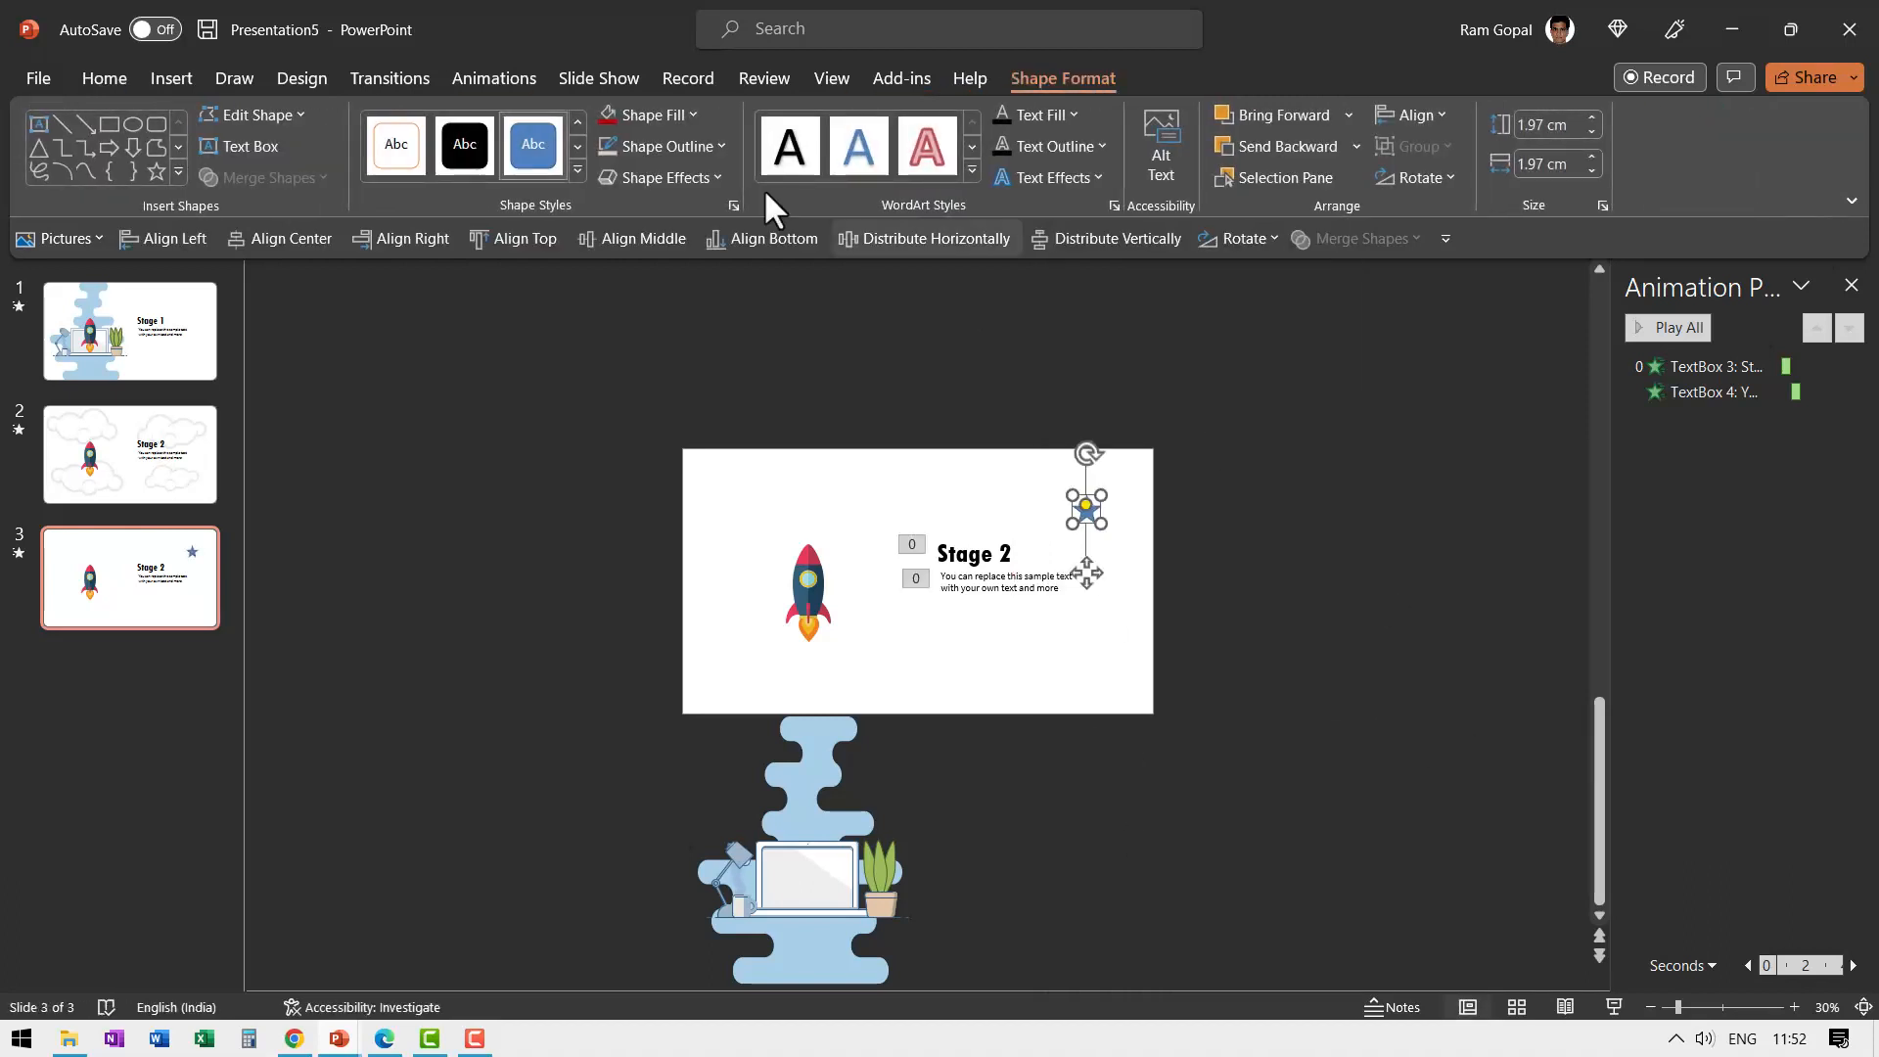
{"action": "mouse_move", "coordinate": [691, 186]}
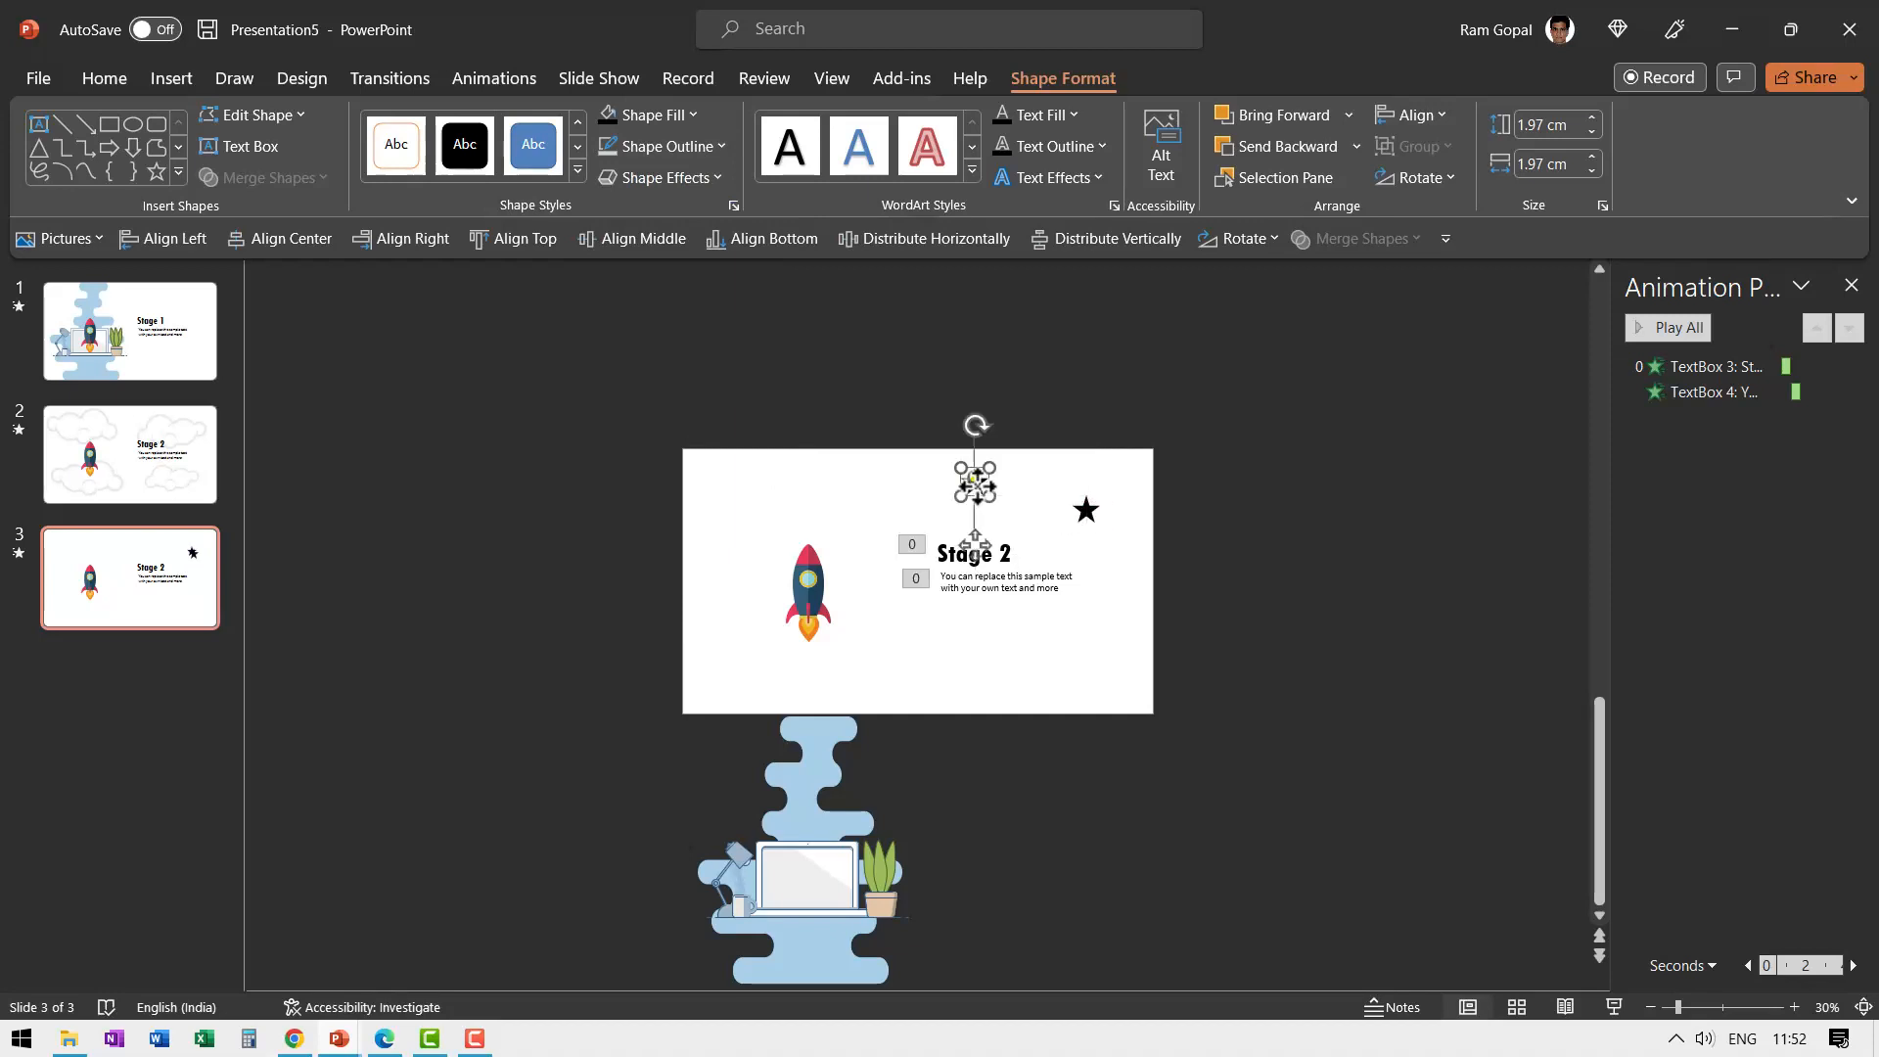
{"action": "left_click", "coordinate": [1083, 509]}
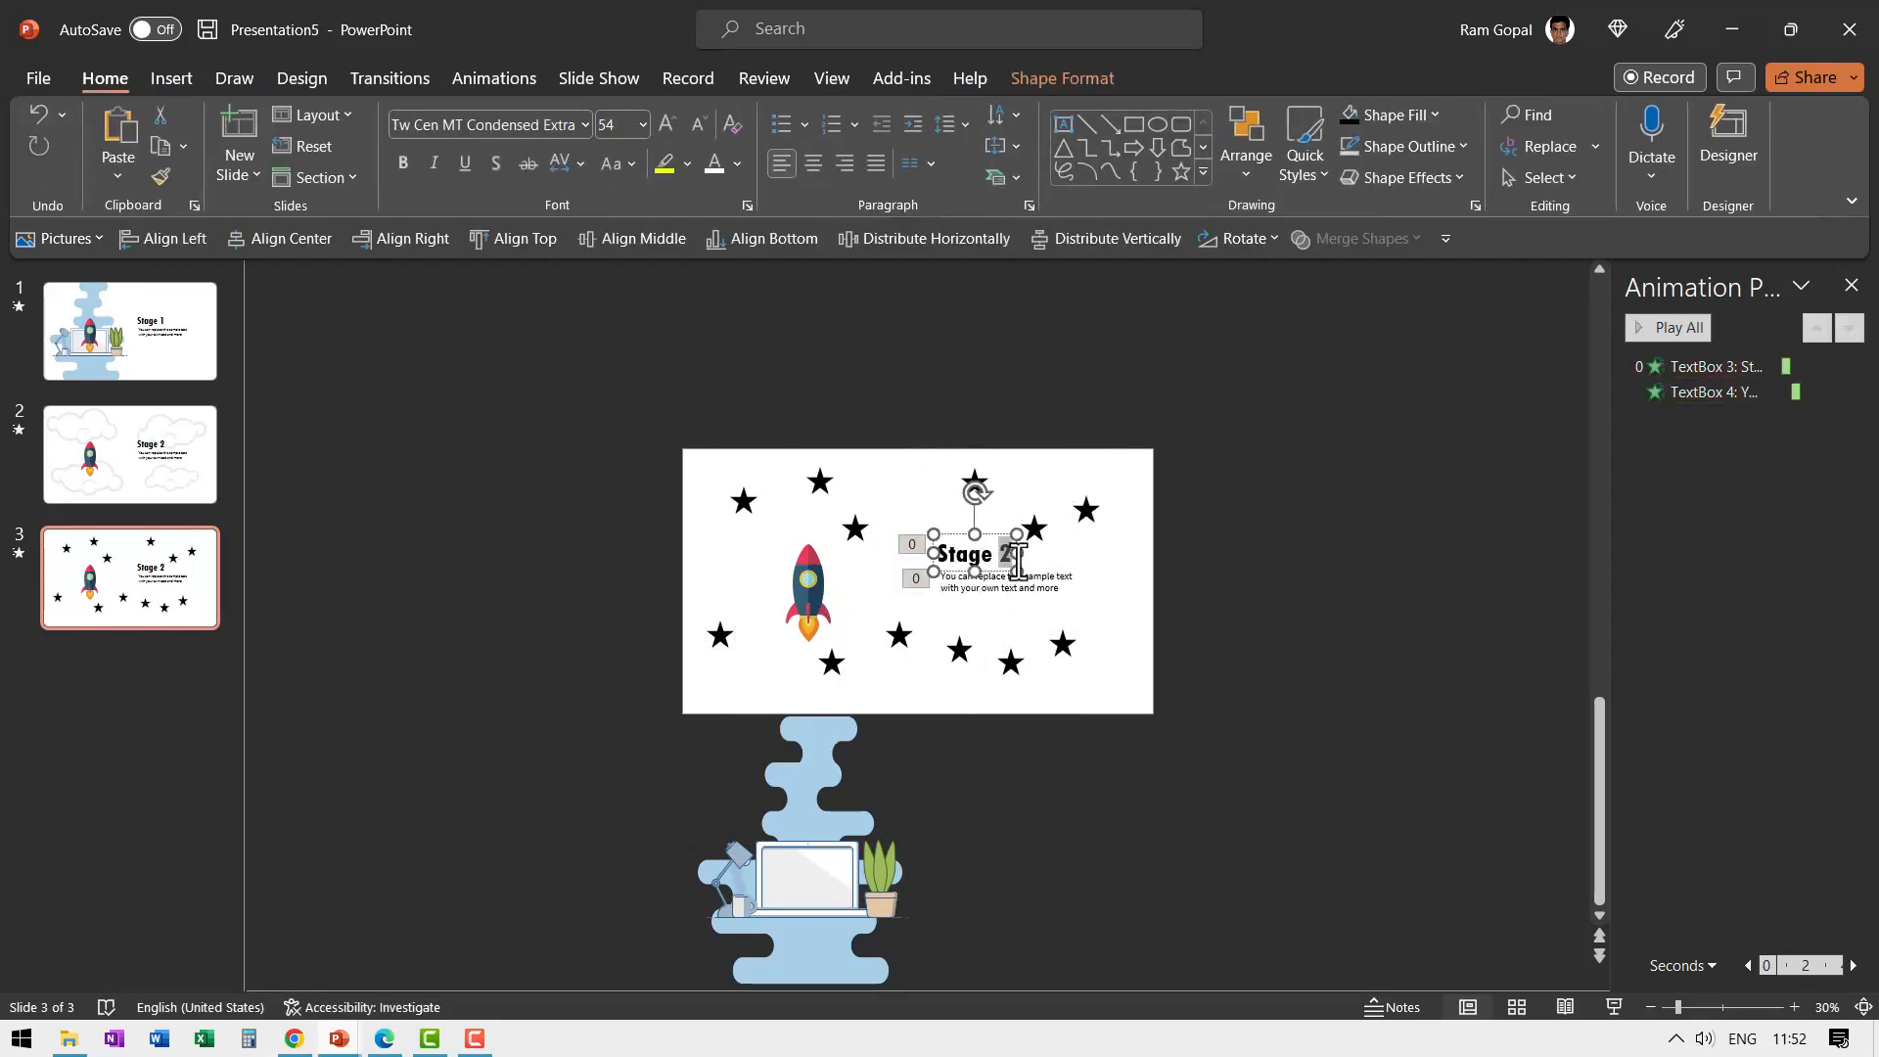
- Change the caption to Stage 3 and tilt the rocket among the stars
{"action": "left_click", "coordinate": [809, 592]}
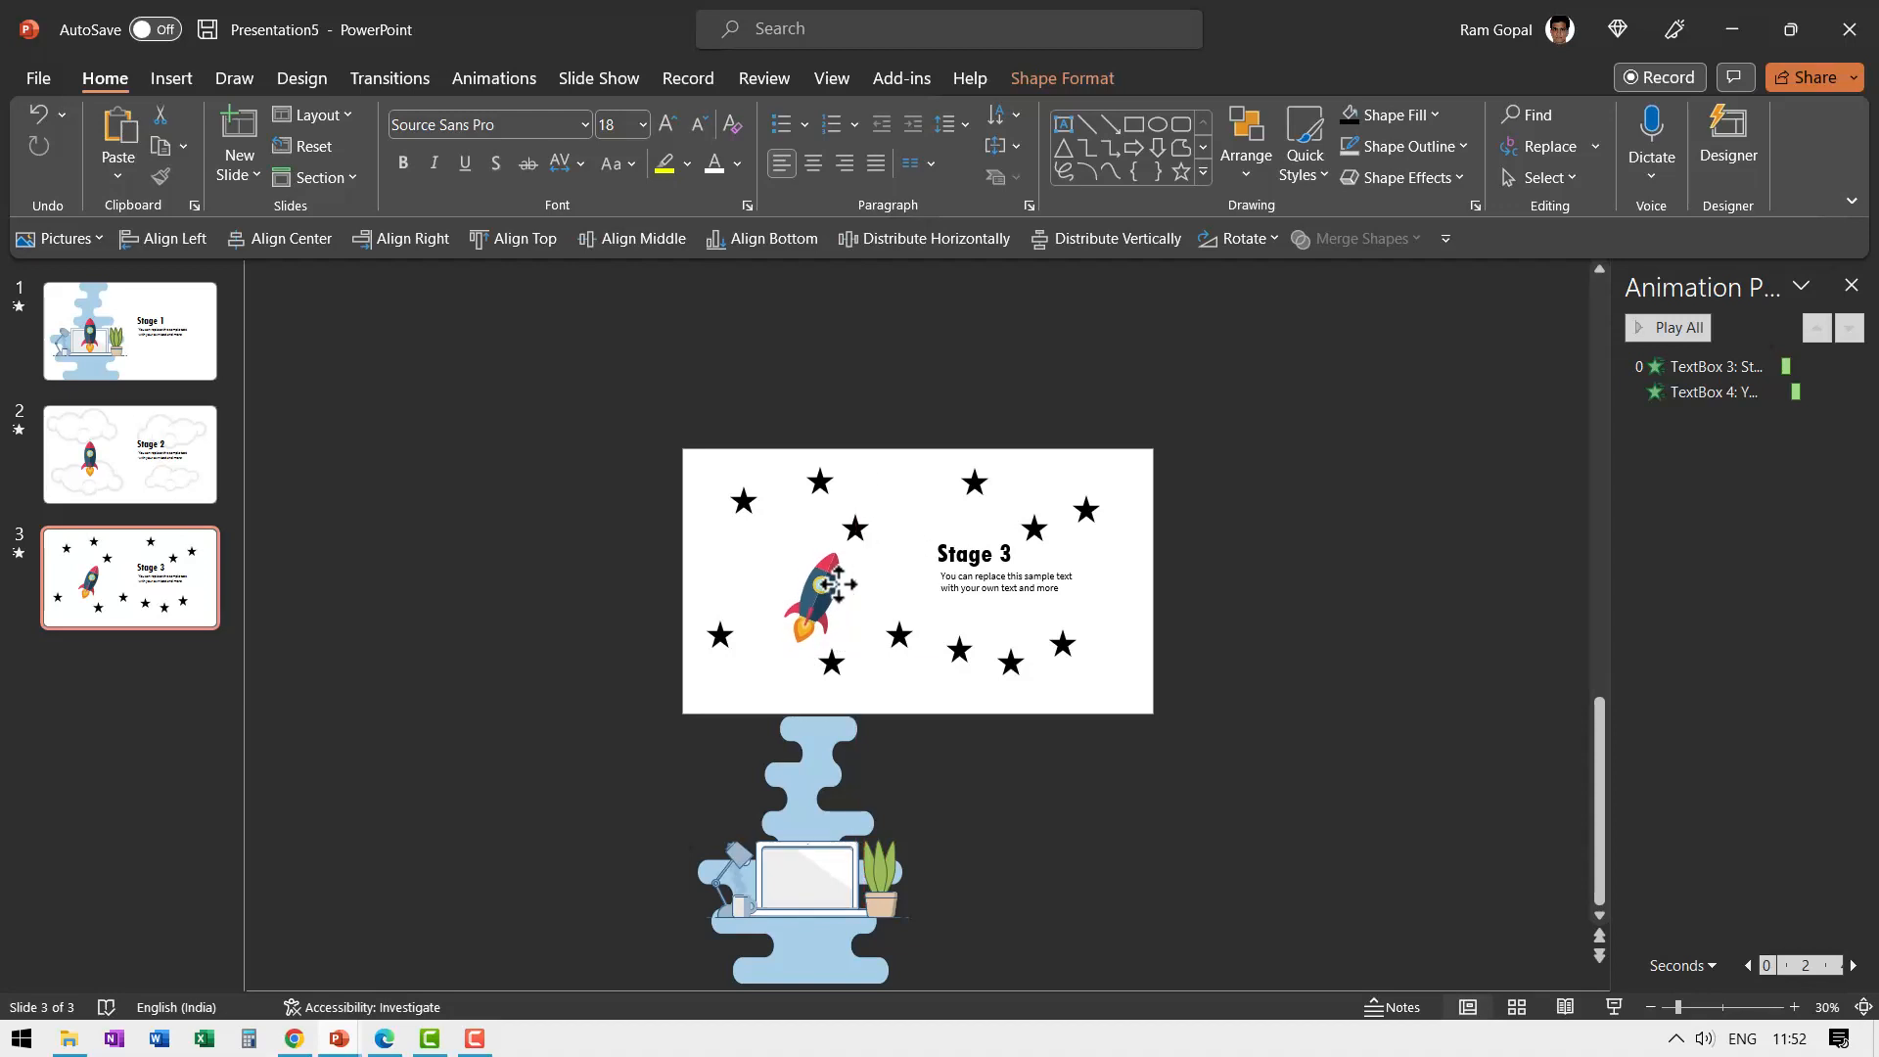
{"action": "left_click", "coordinate": [818, 599]}
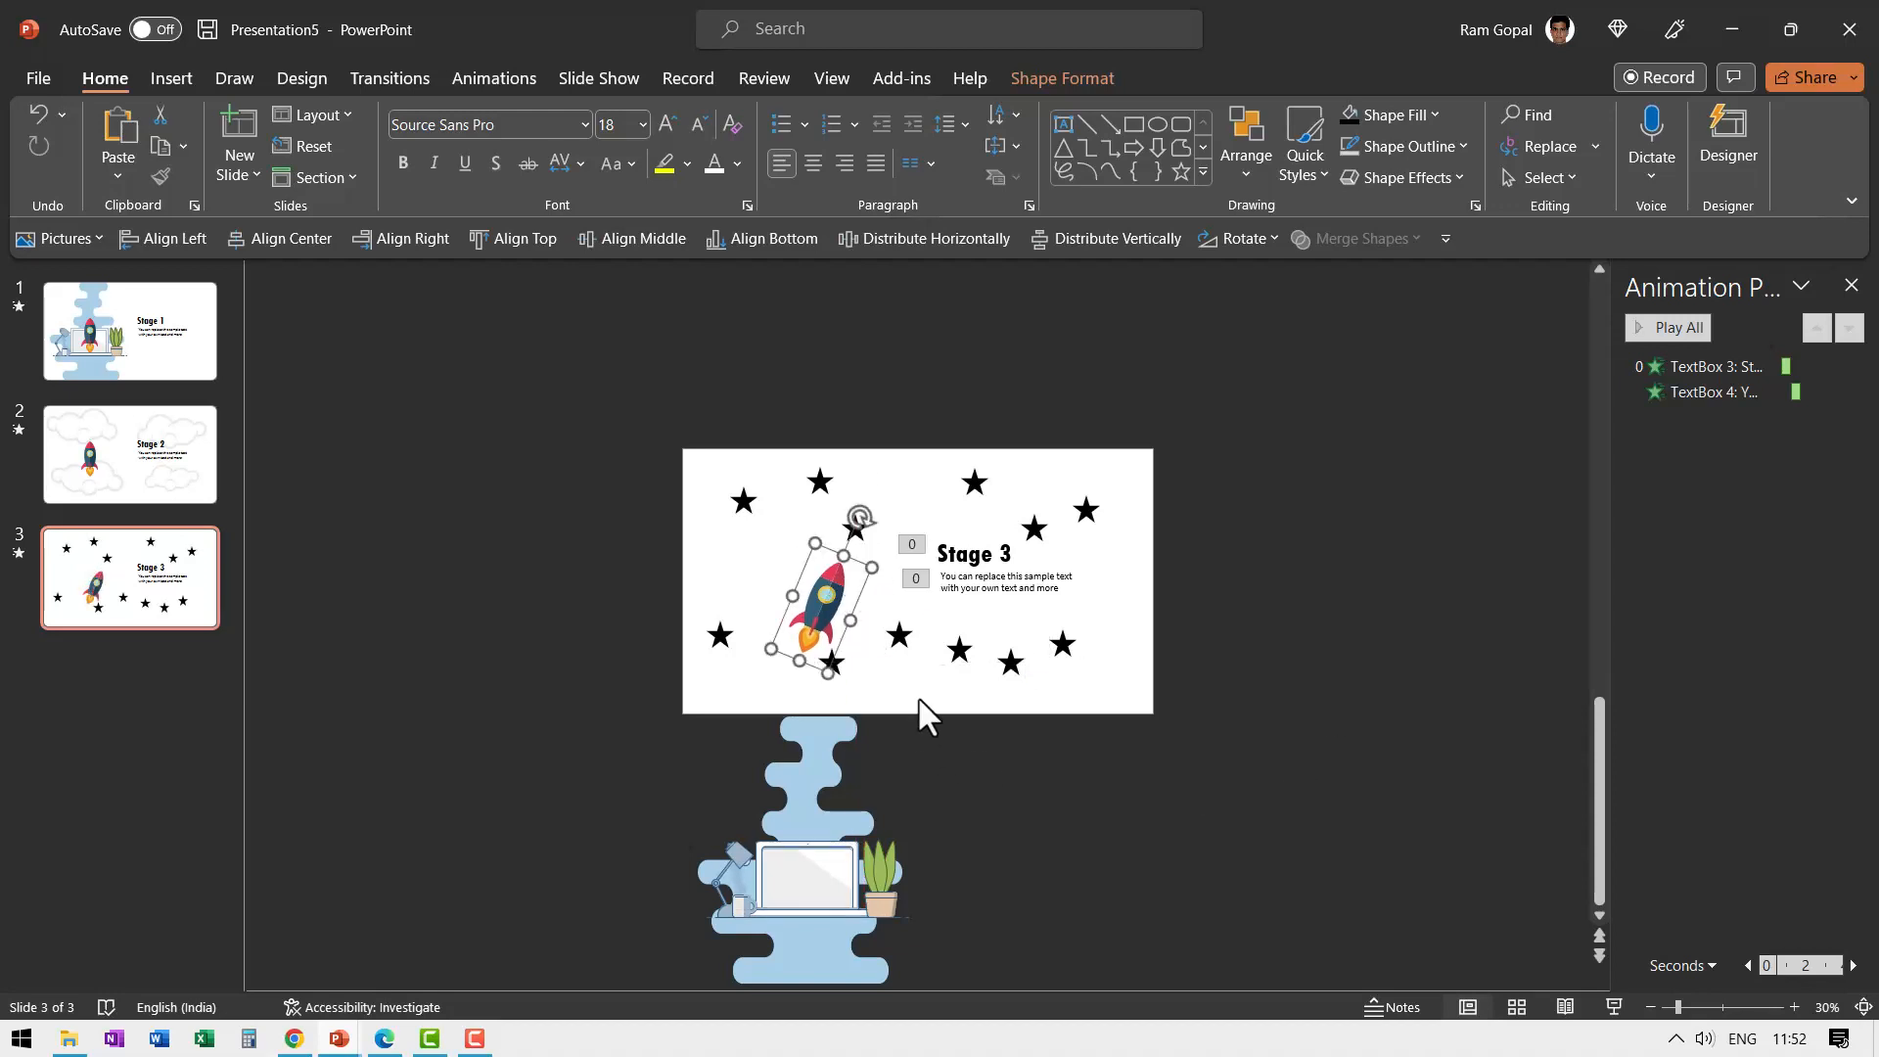
{"action": "mouse_move", "coordinate": [1222, 713]}
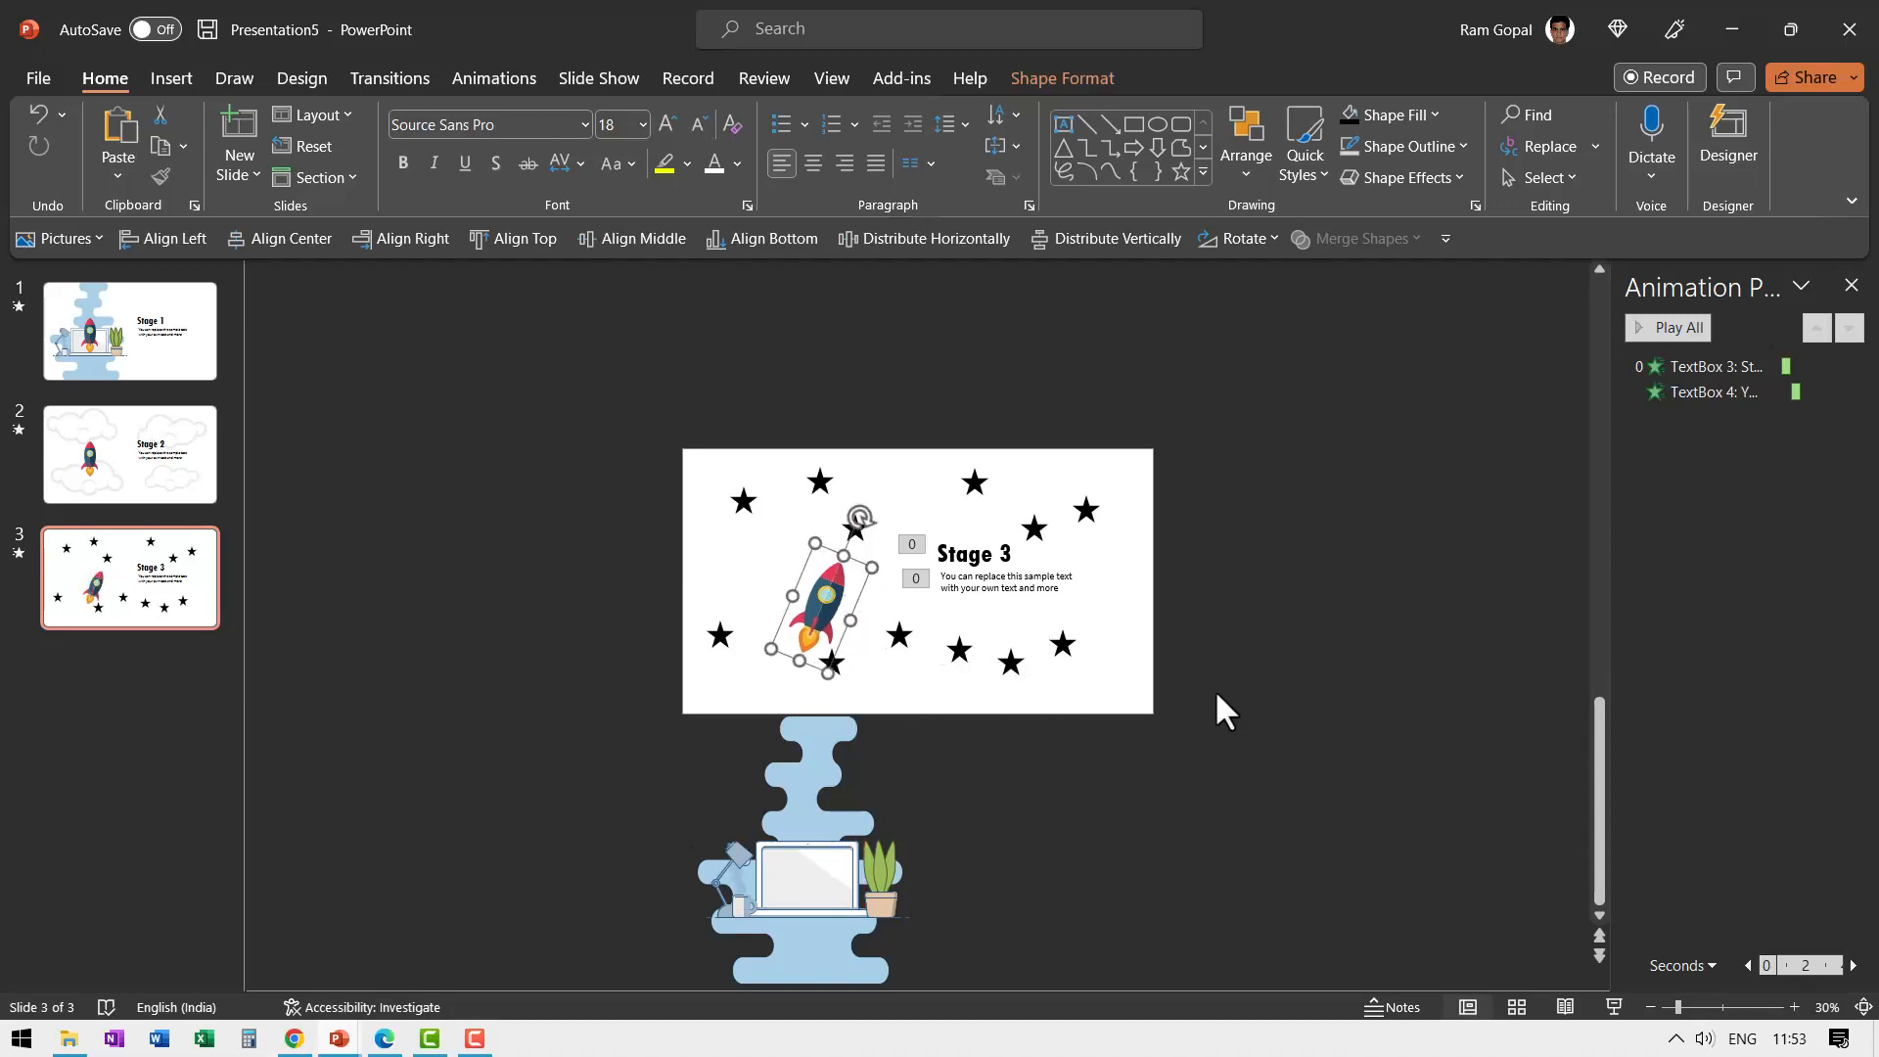
{"action": "mouse_move", "coordinate": [954, 689]}
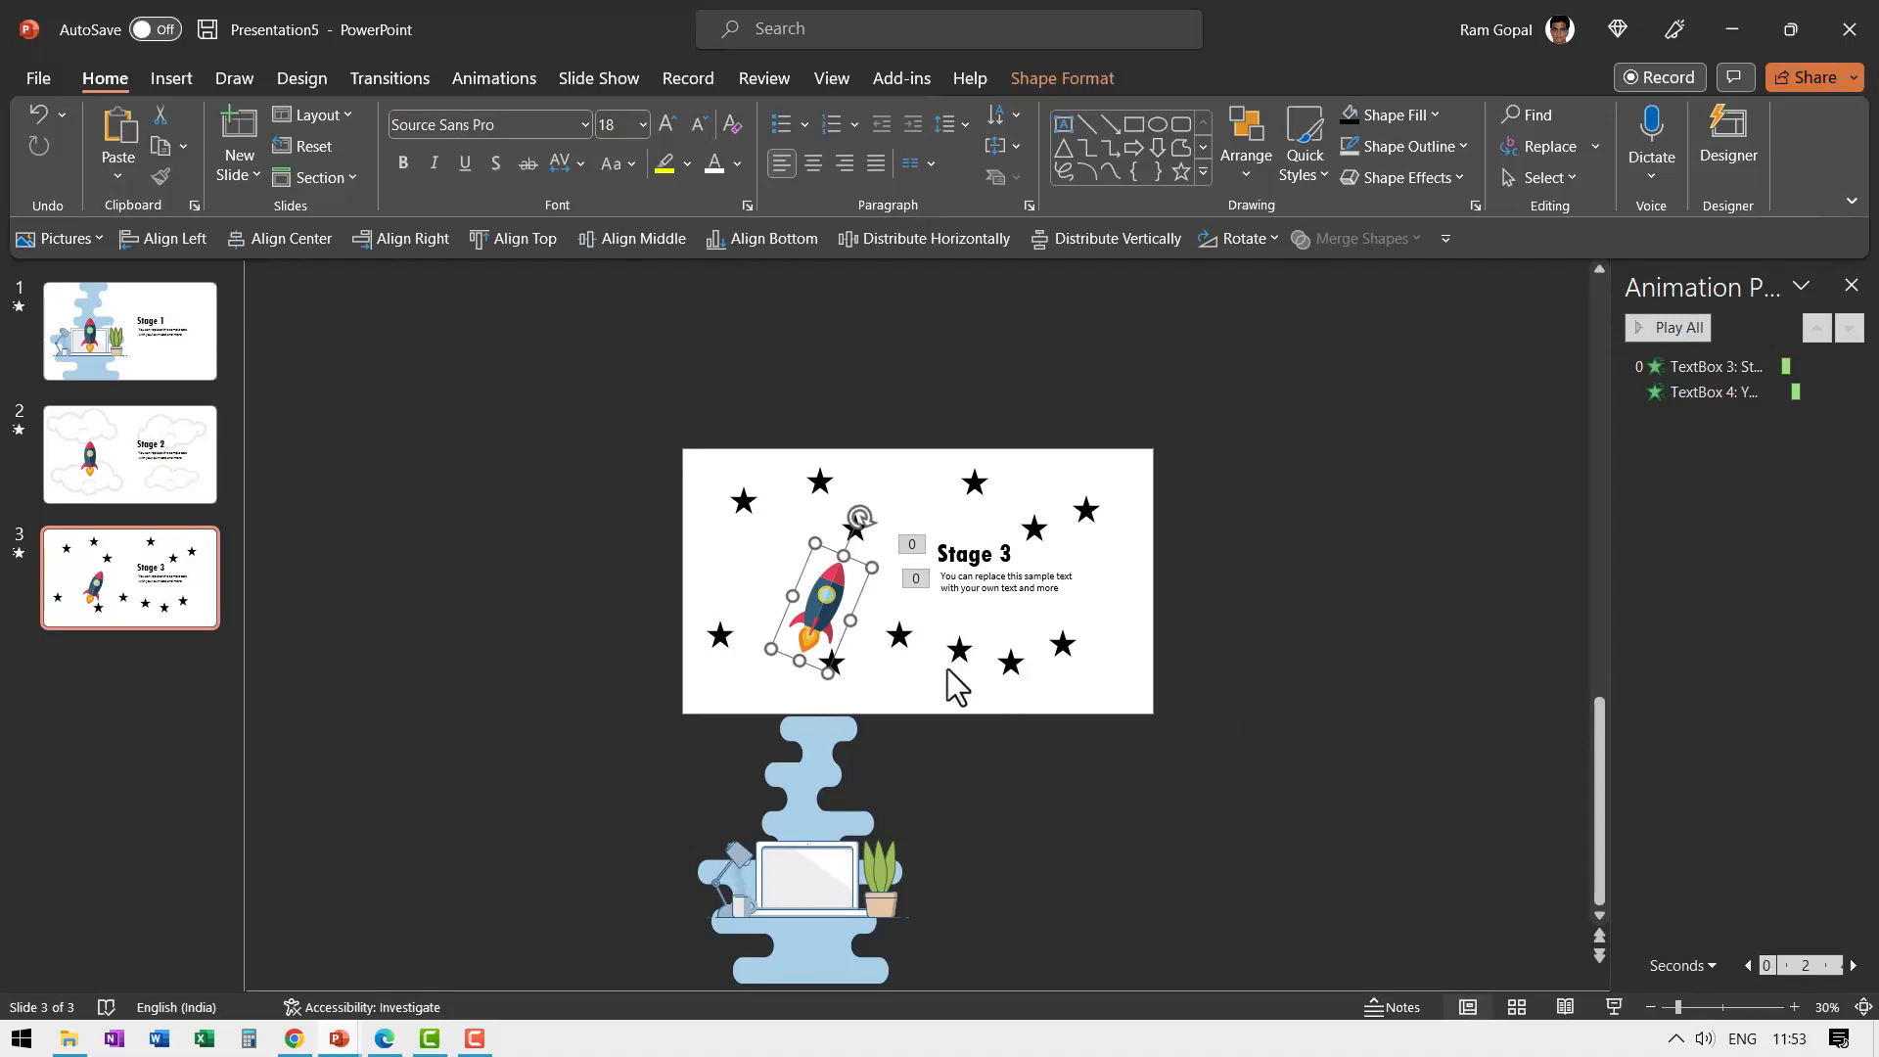
{"action": "mouse_move", "coordinate": [969, 689]}
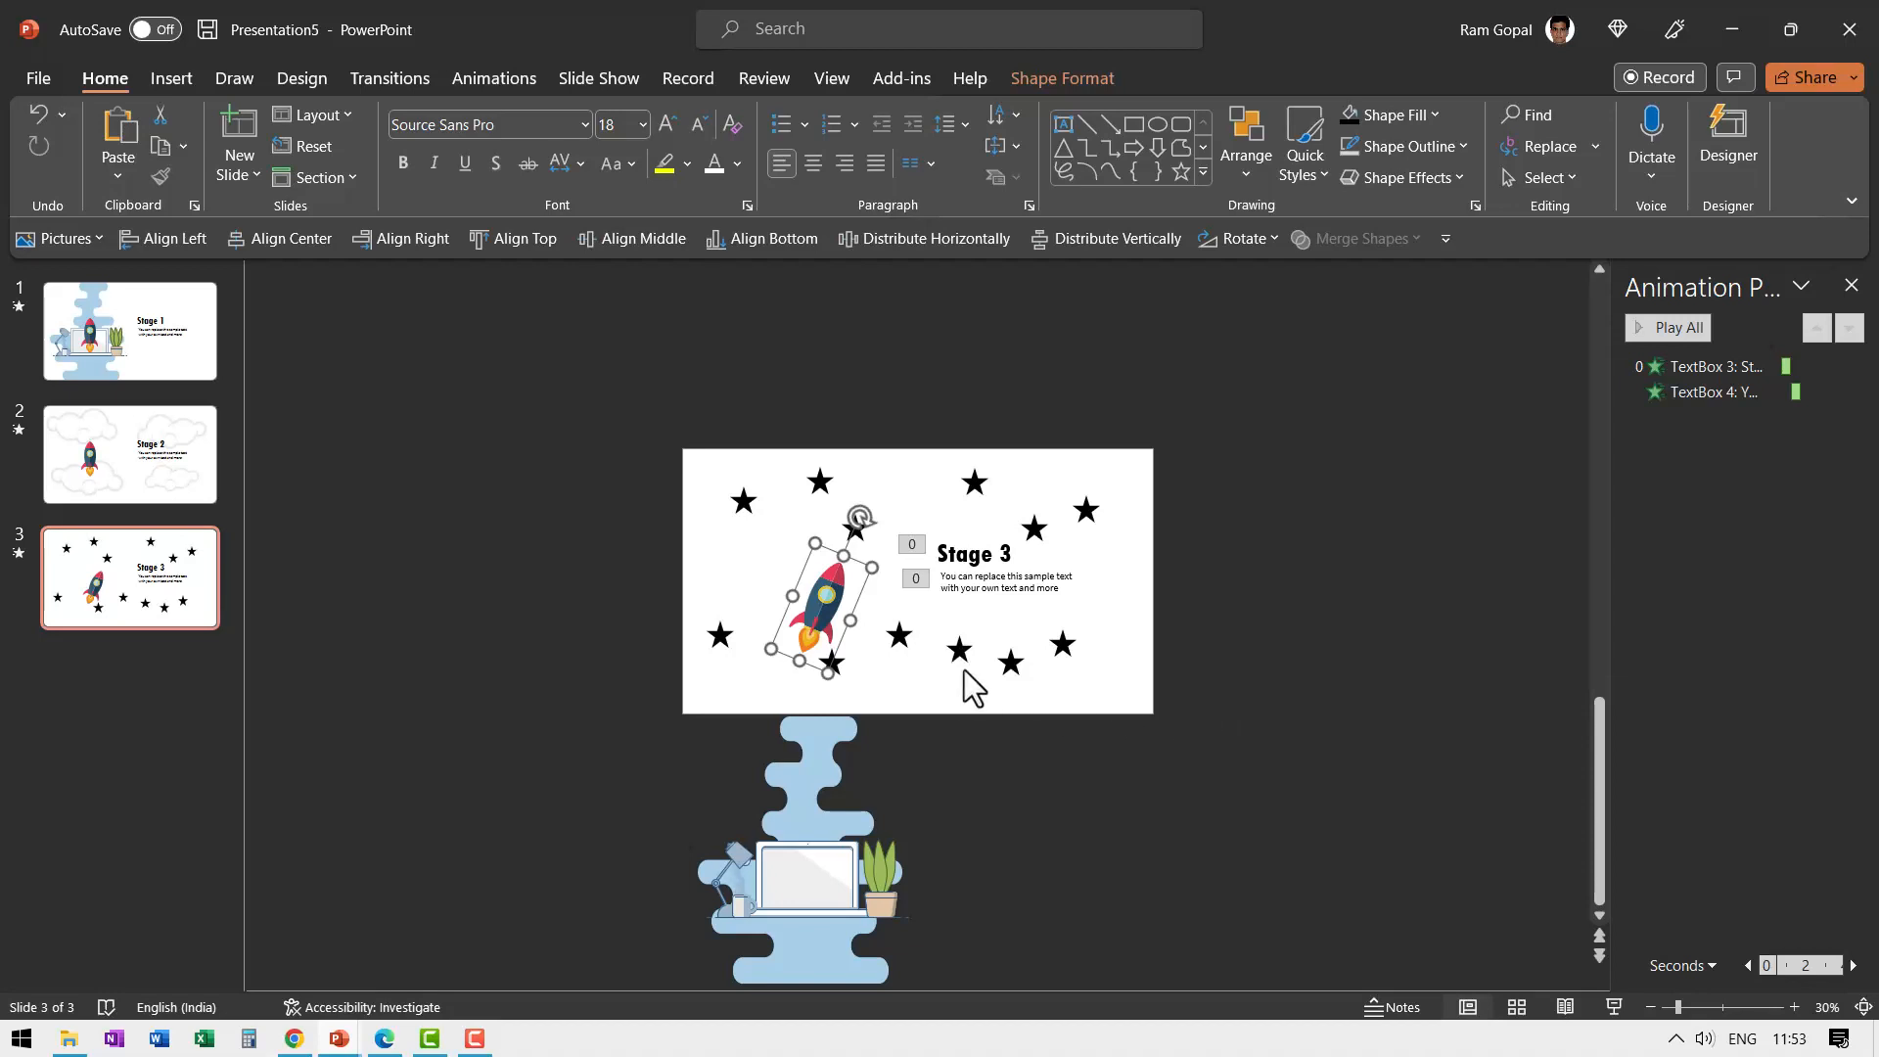
{"action": "mouse_move", "coordinate": [1169, 713]}
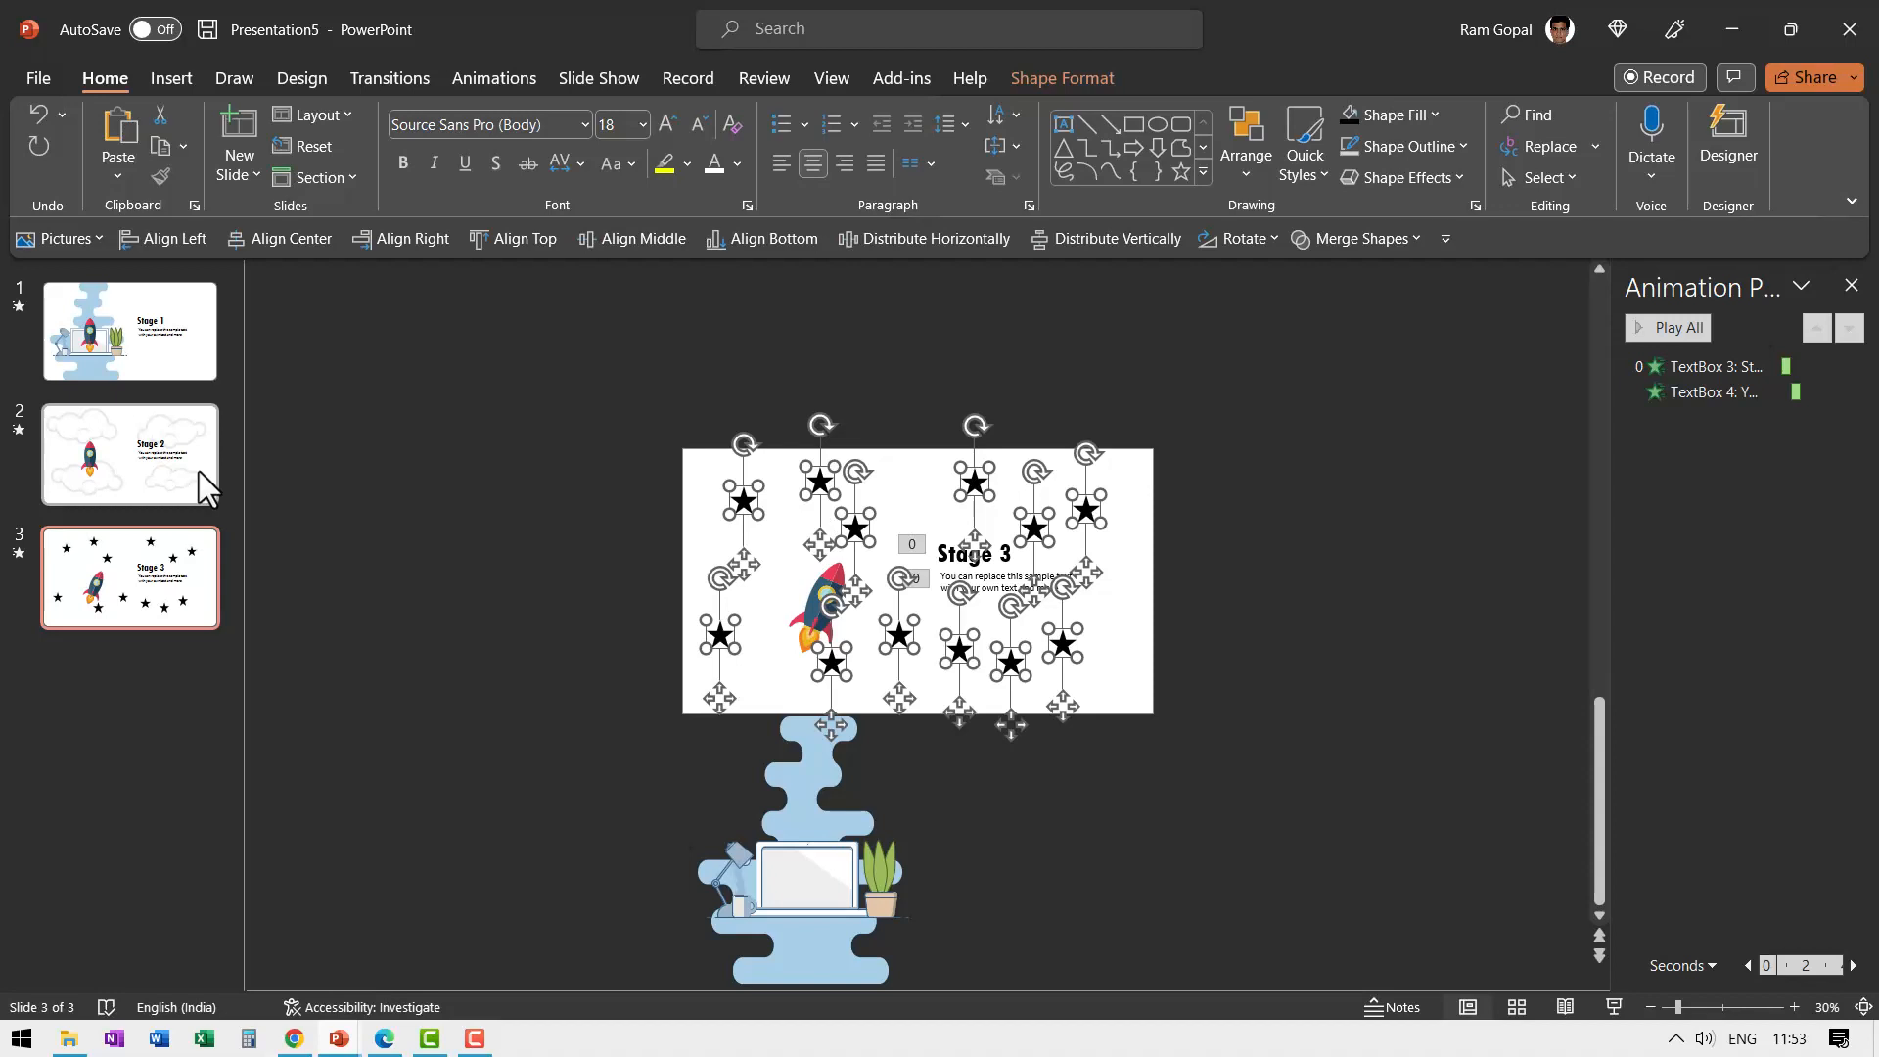
- Paste slide 3's stars onto the clouds slide, just above its top edge
{"action": "left_click", "coordinate": [129, 454]}
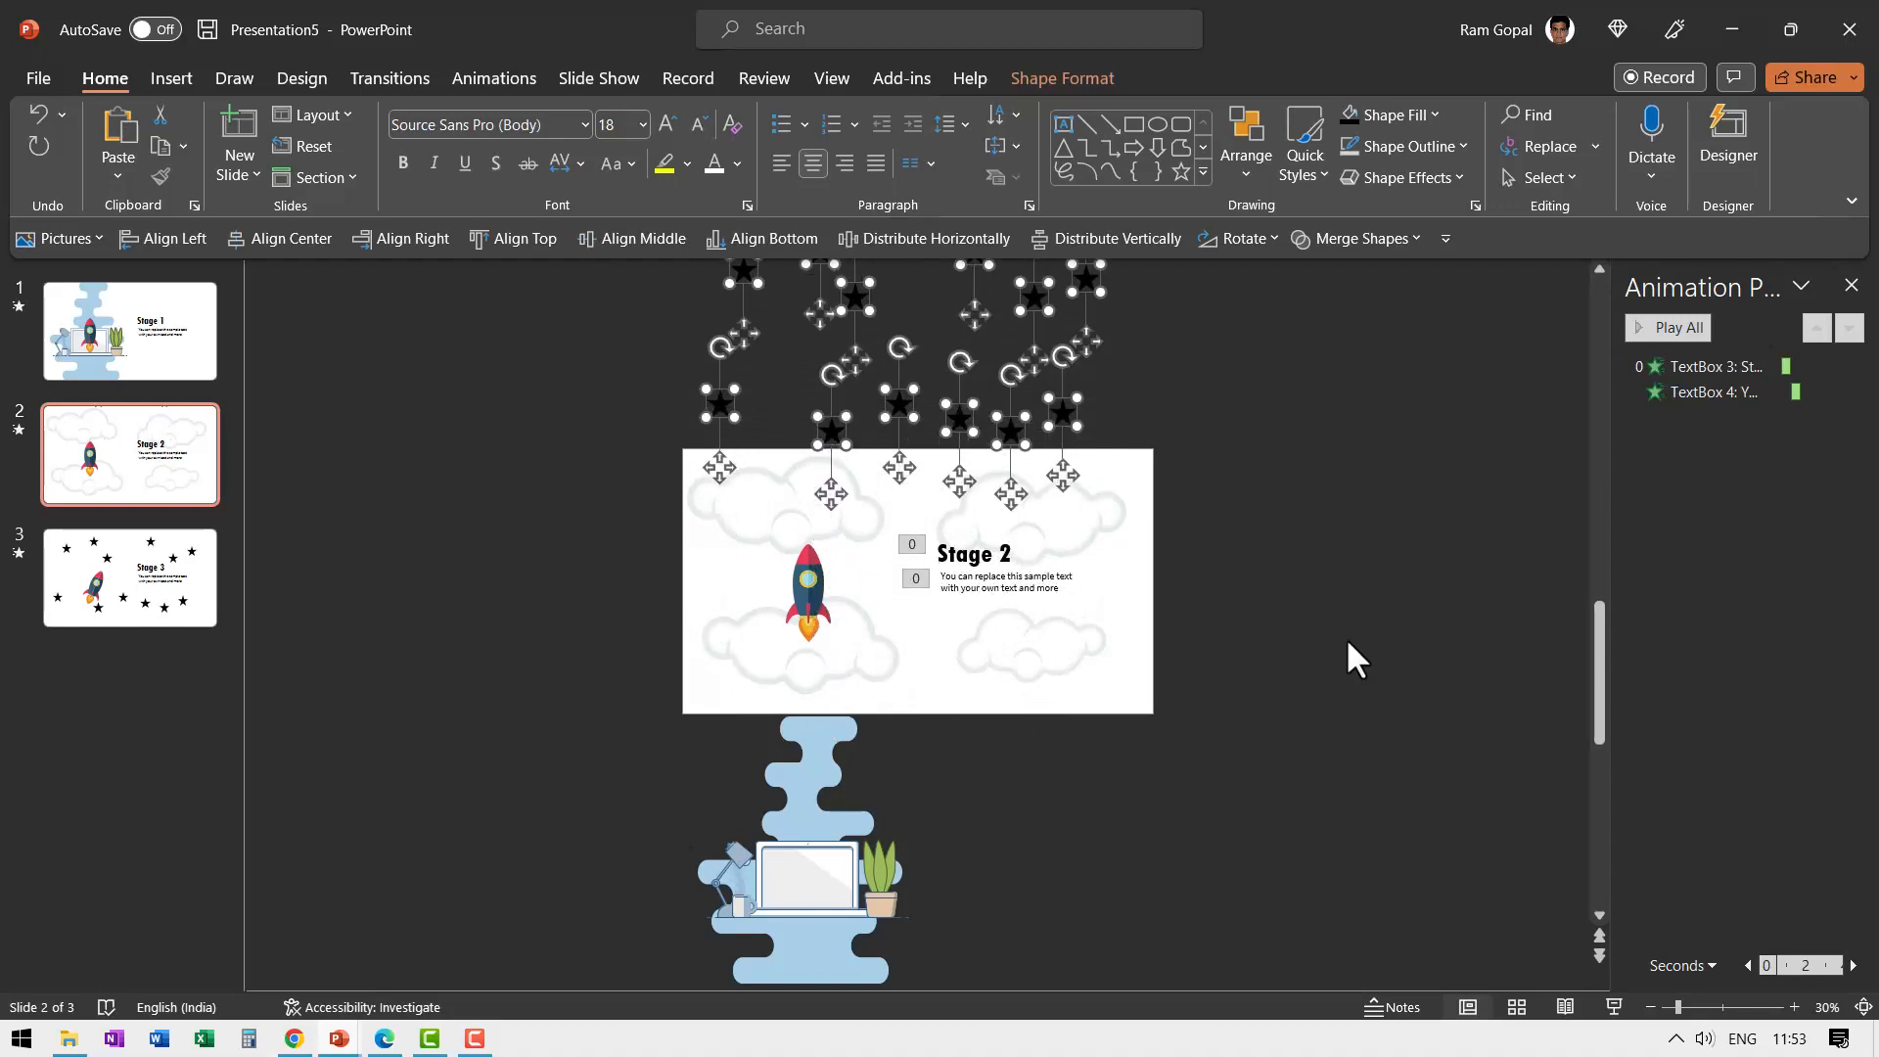
- Select slide 3 in the thumbnail pane to base the moon-stage slide on it
{"action": "left_click", "coordinate": [129, 579]}
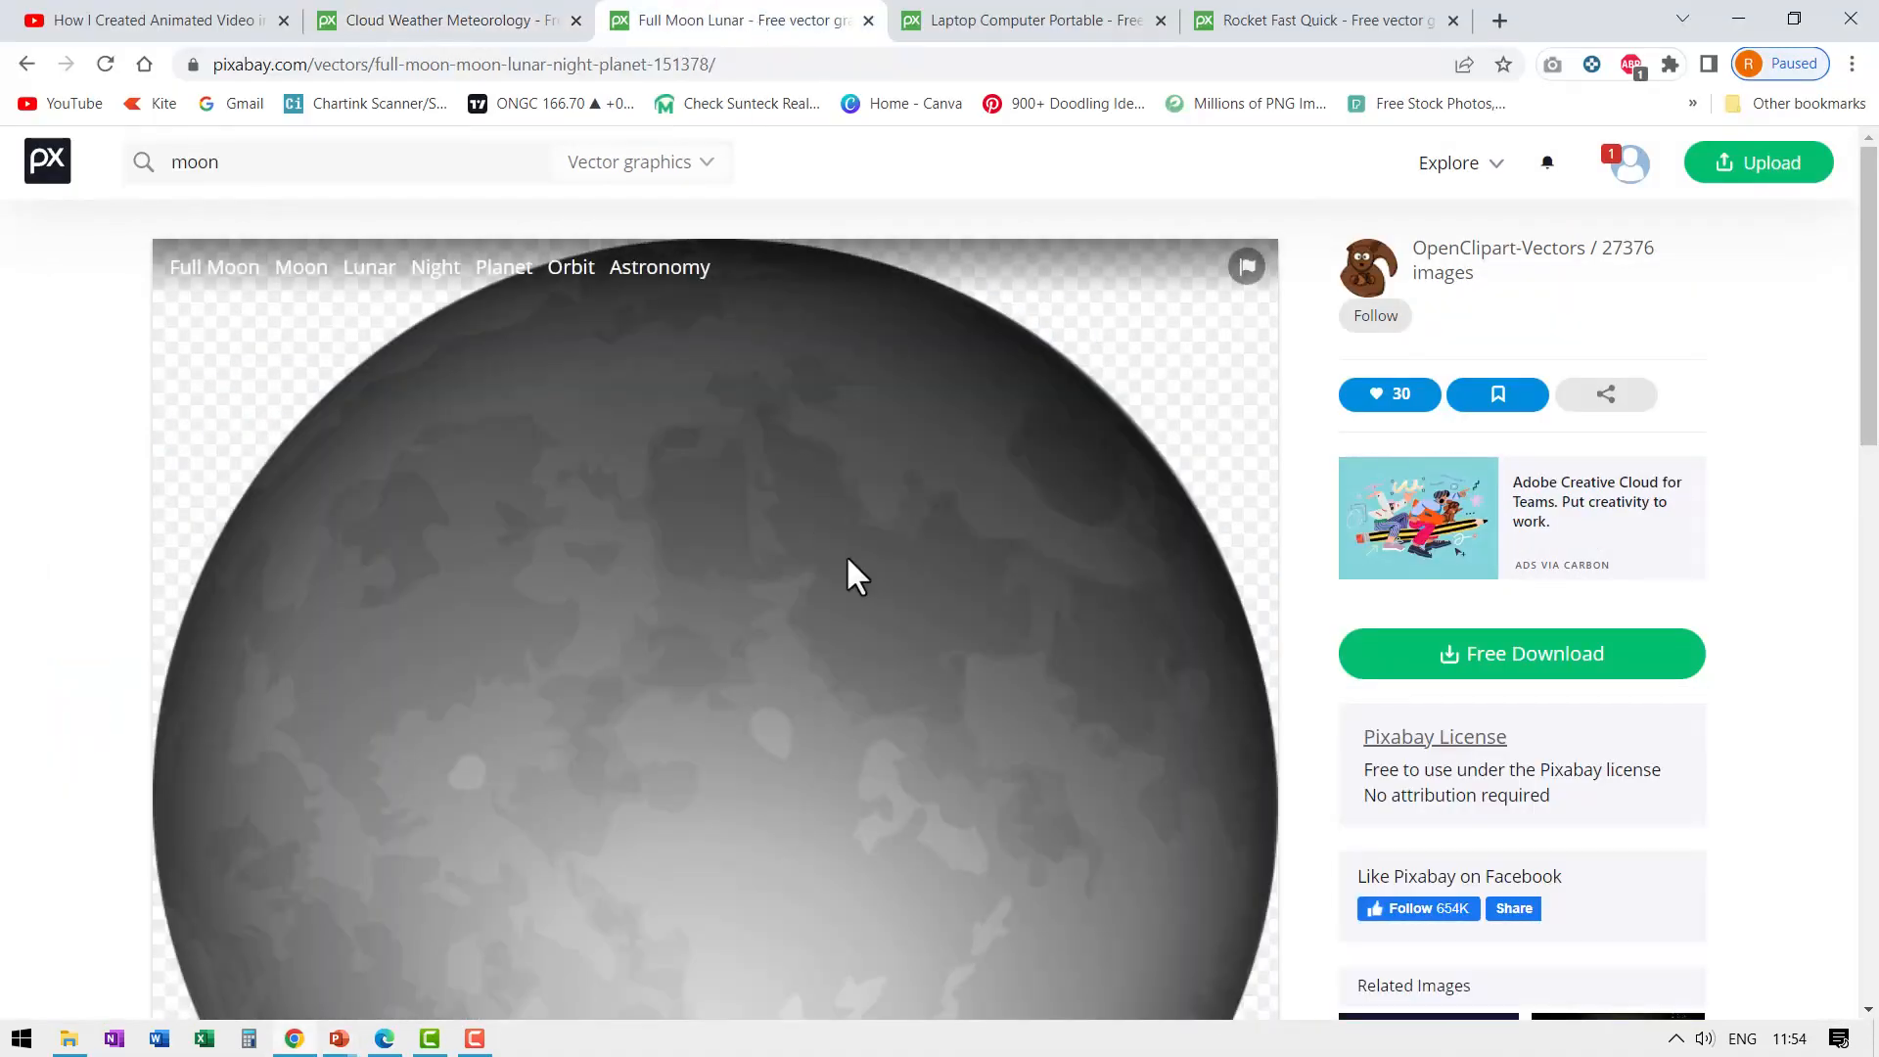
{"action": "mouse_move", "coordinate": [851, 570]}
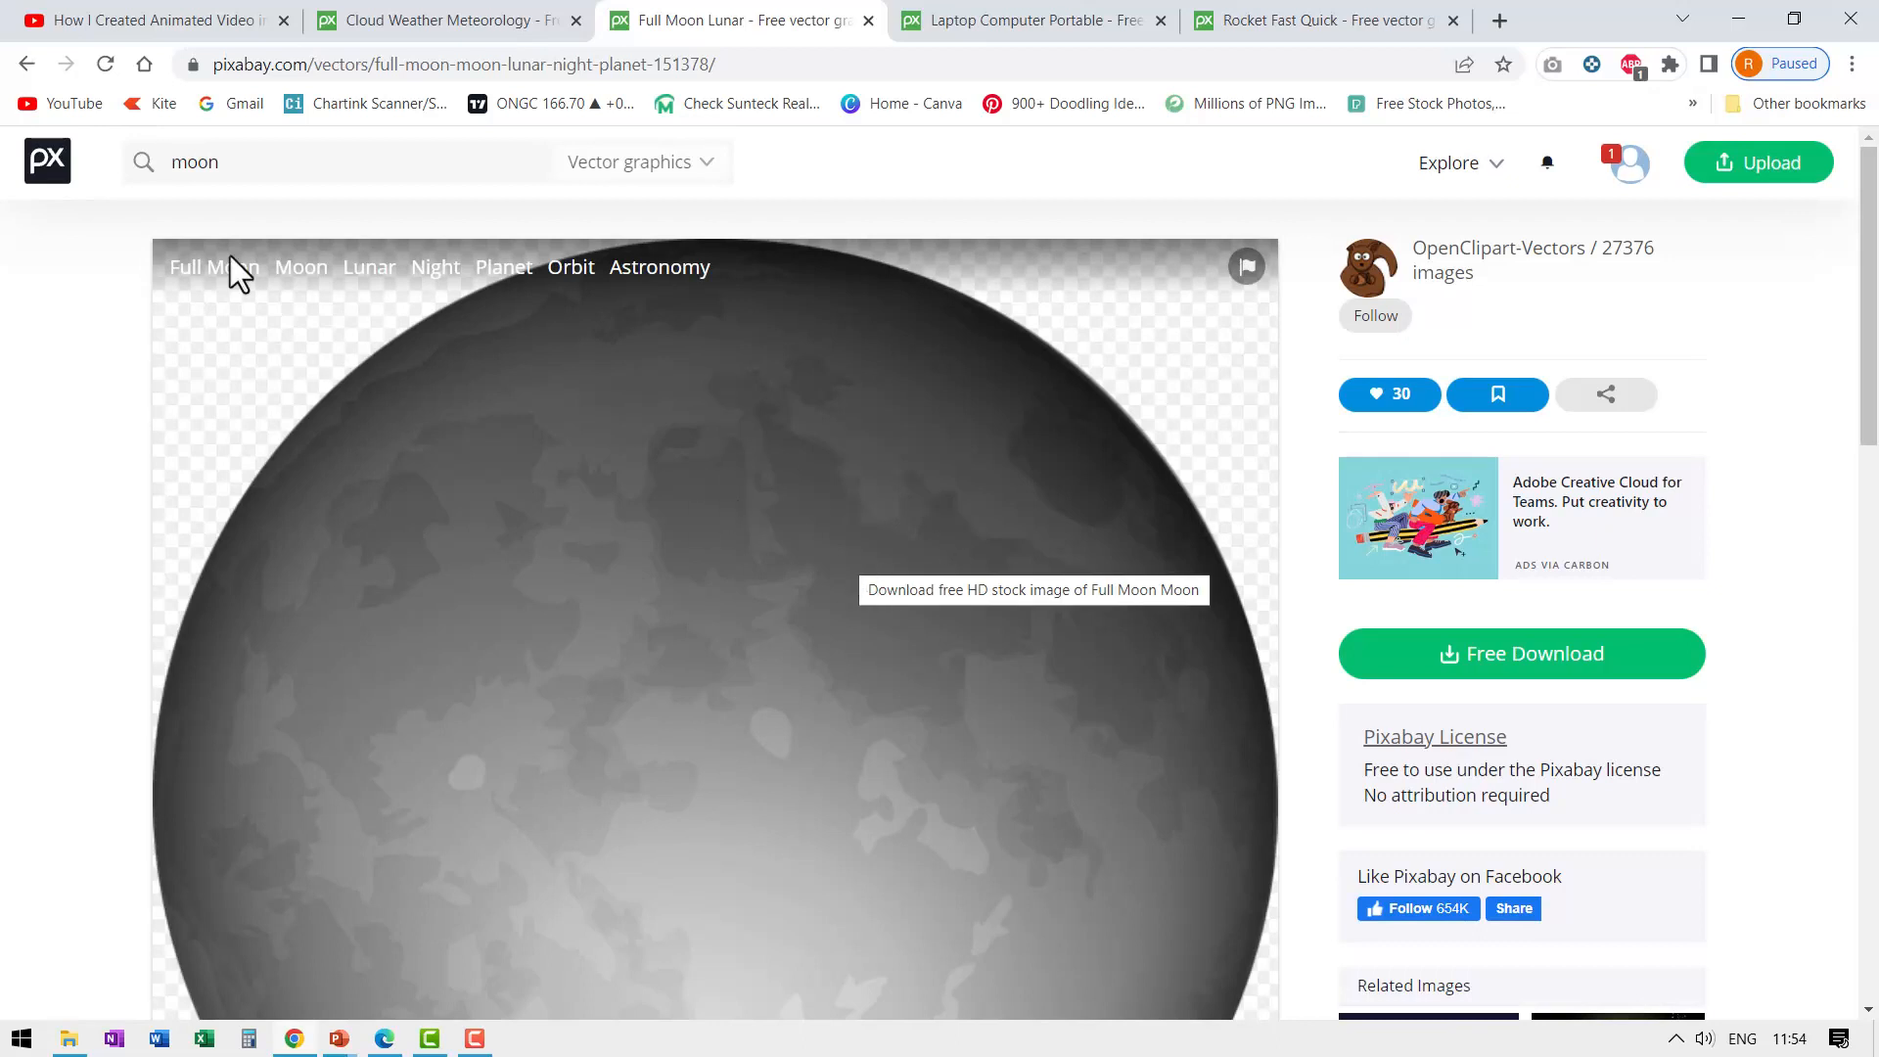
{"action": "mouse_move", "coordinate": [1133, 587]}
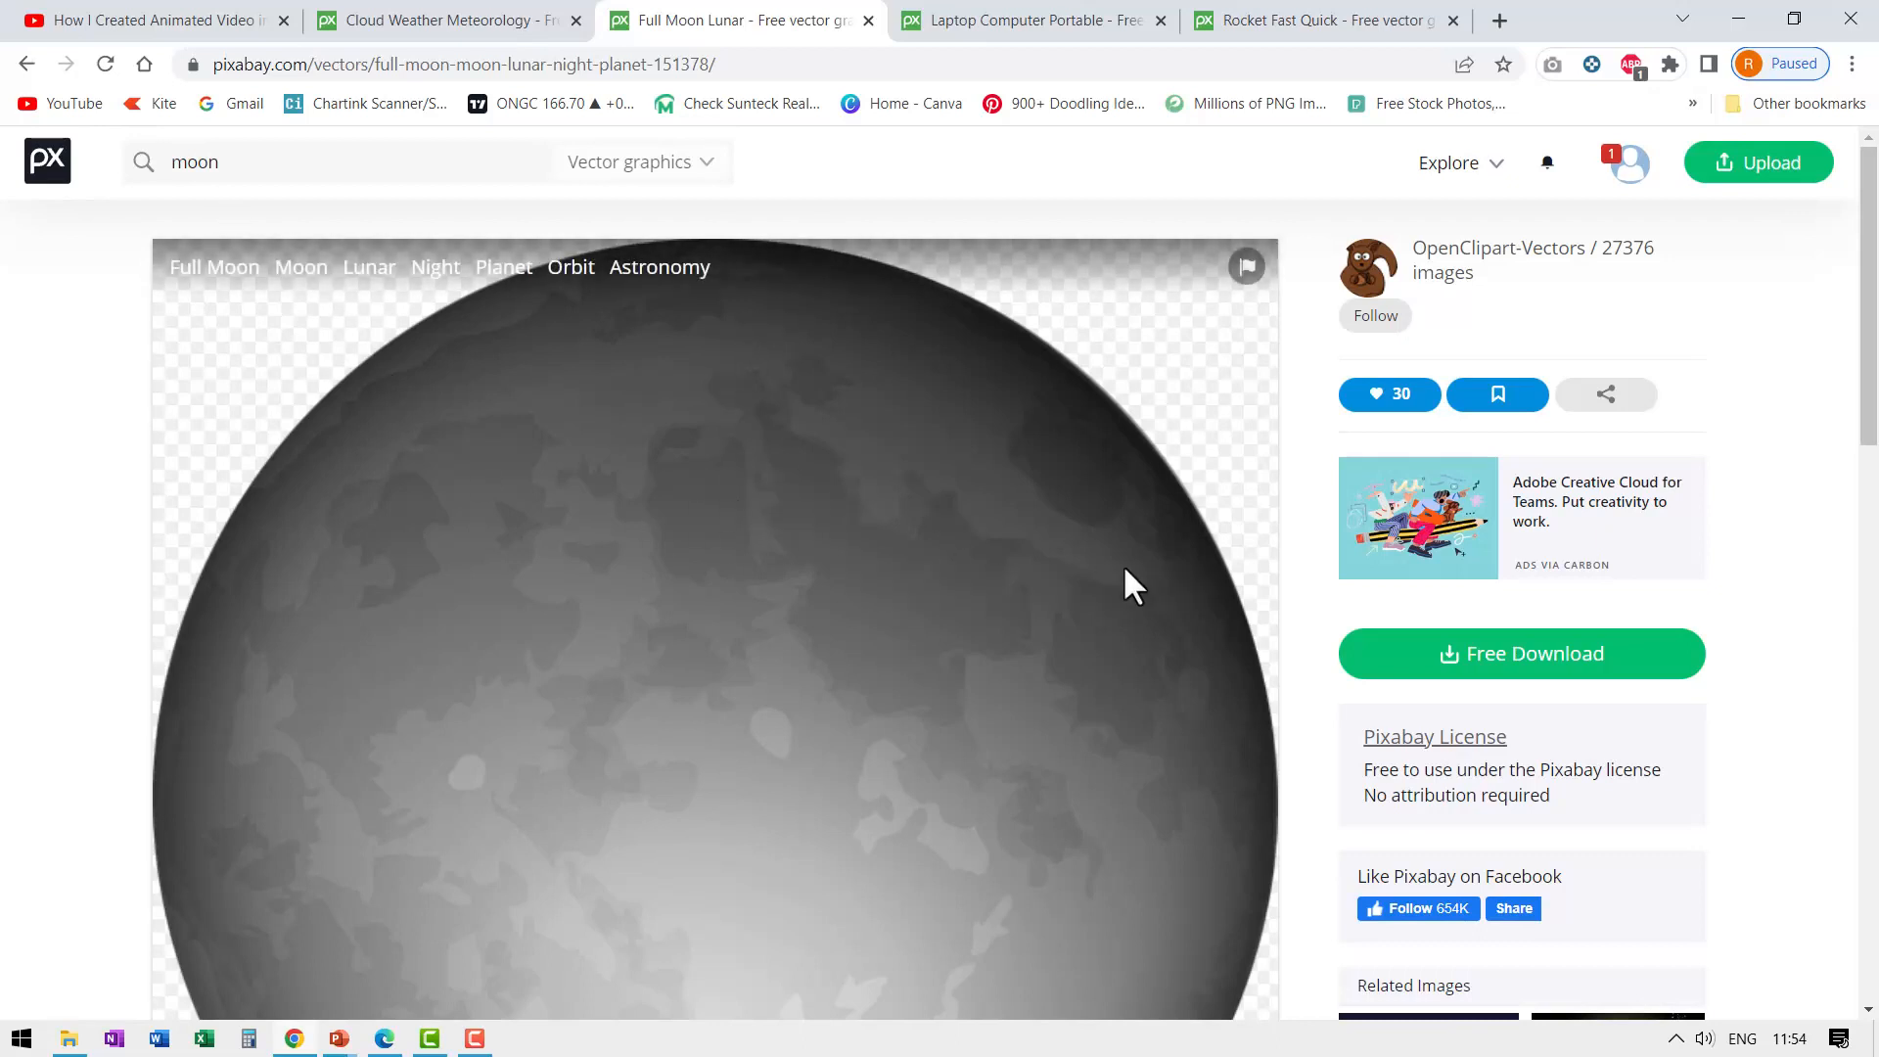
- Download the full moon as a 1280×1272 PNG and handle it from the download bar menu
{"action": "left_click", "coordinate": [1521, 654]}
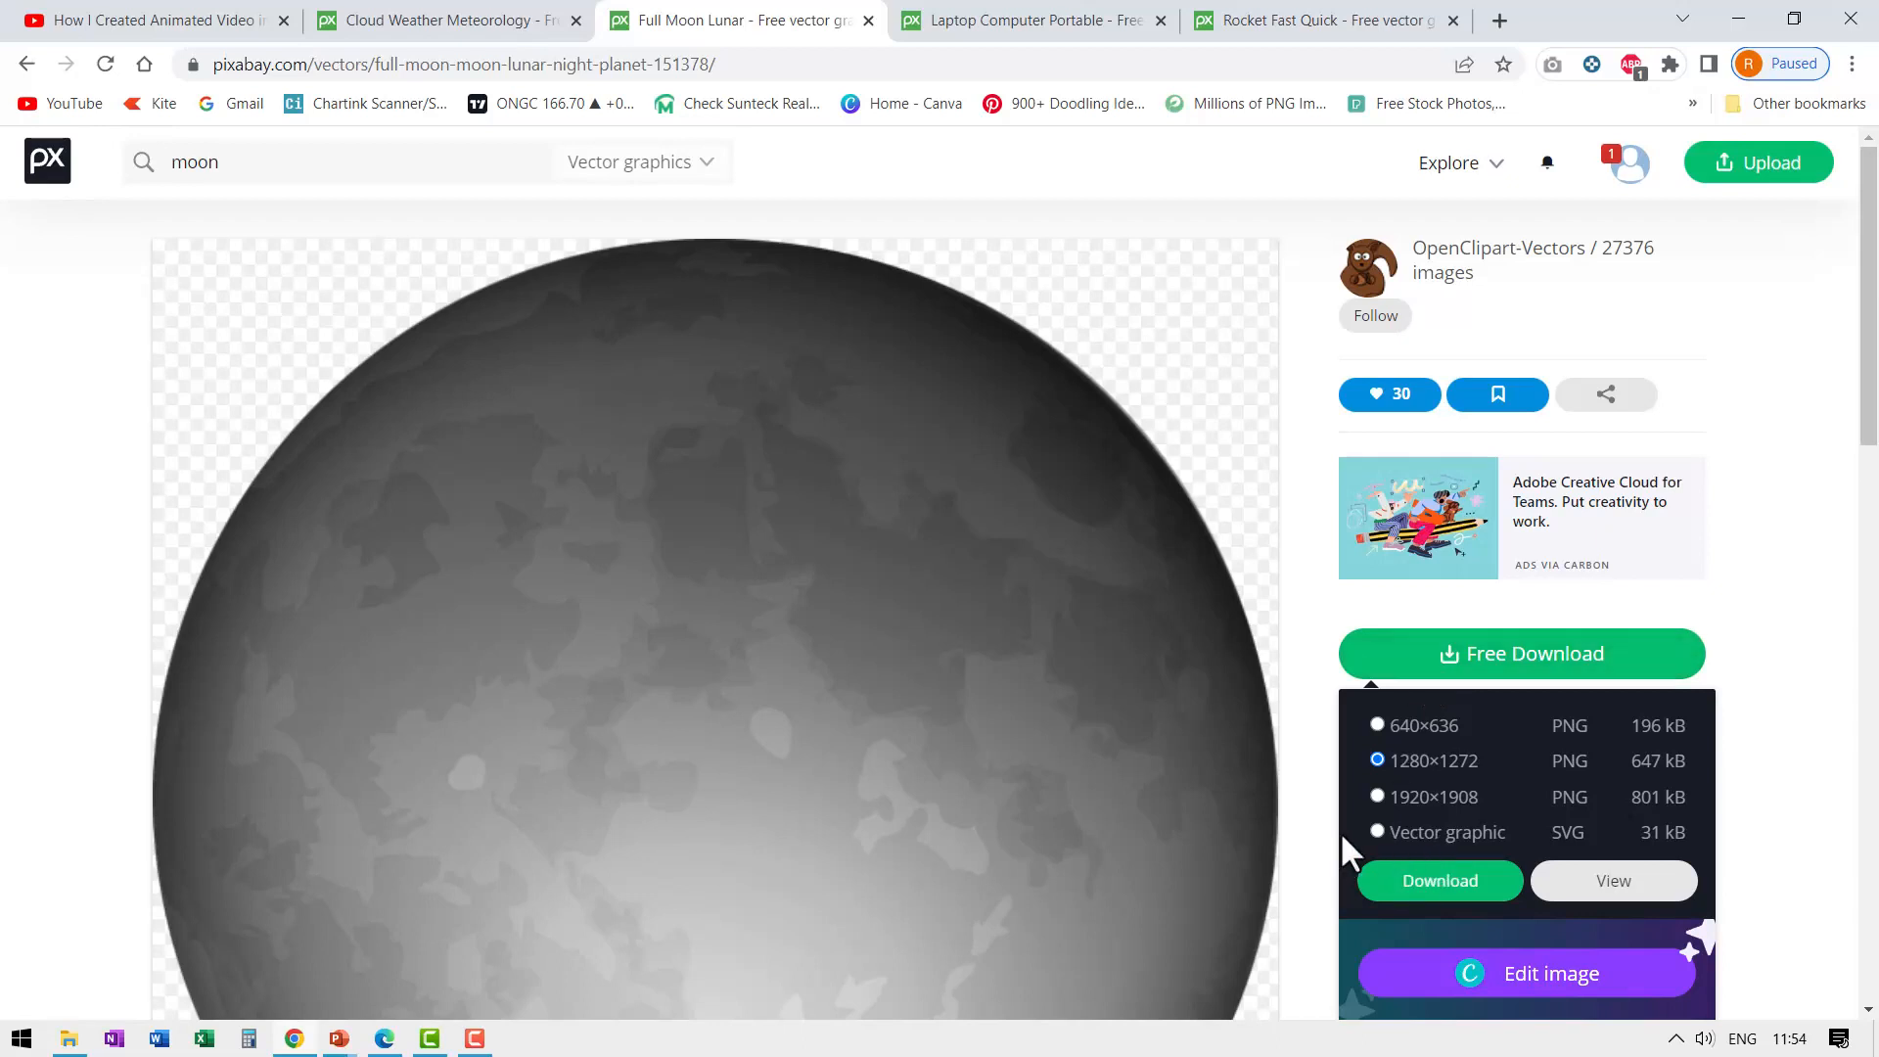
{"action": "mouse_move", "coordinate": [589, 871]}
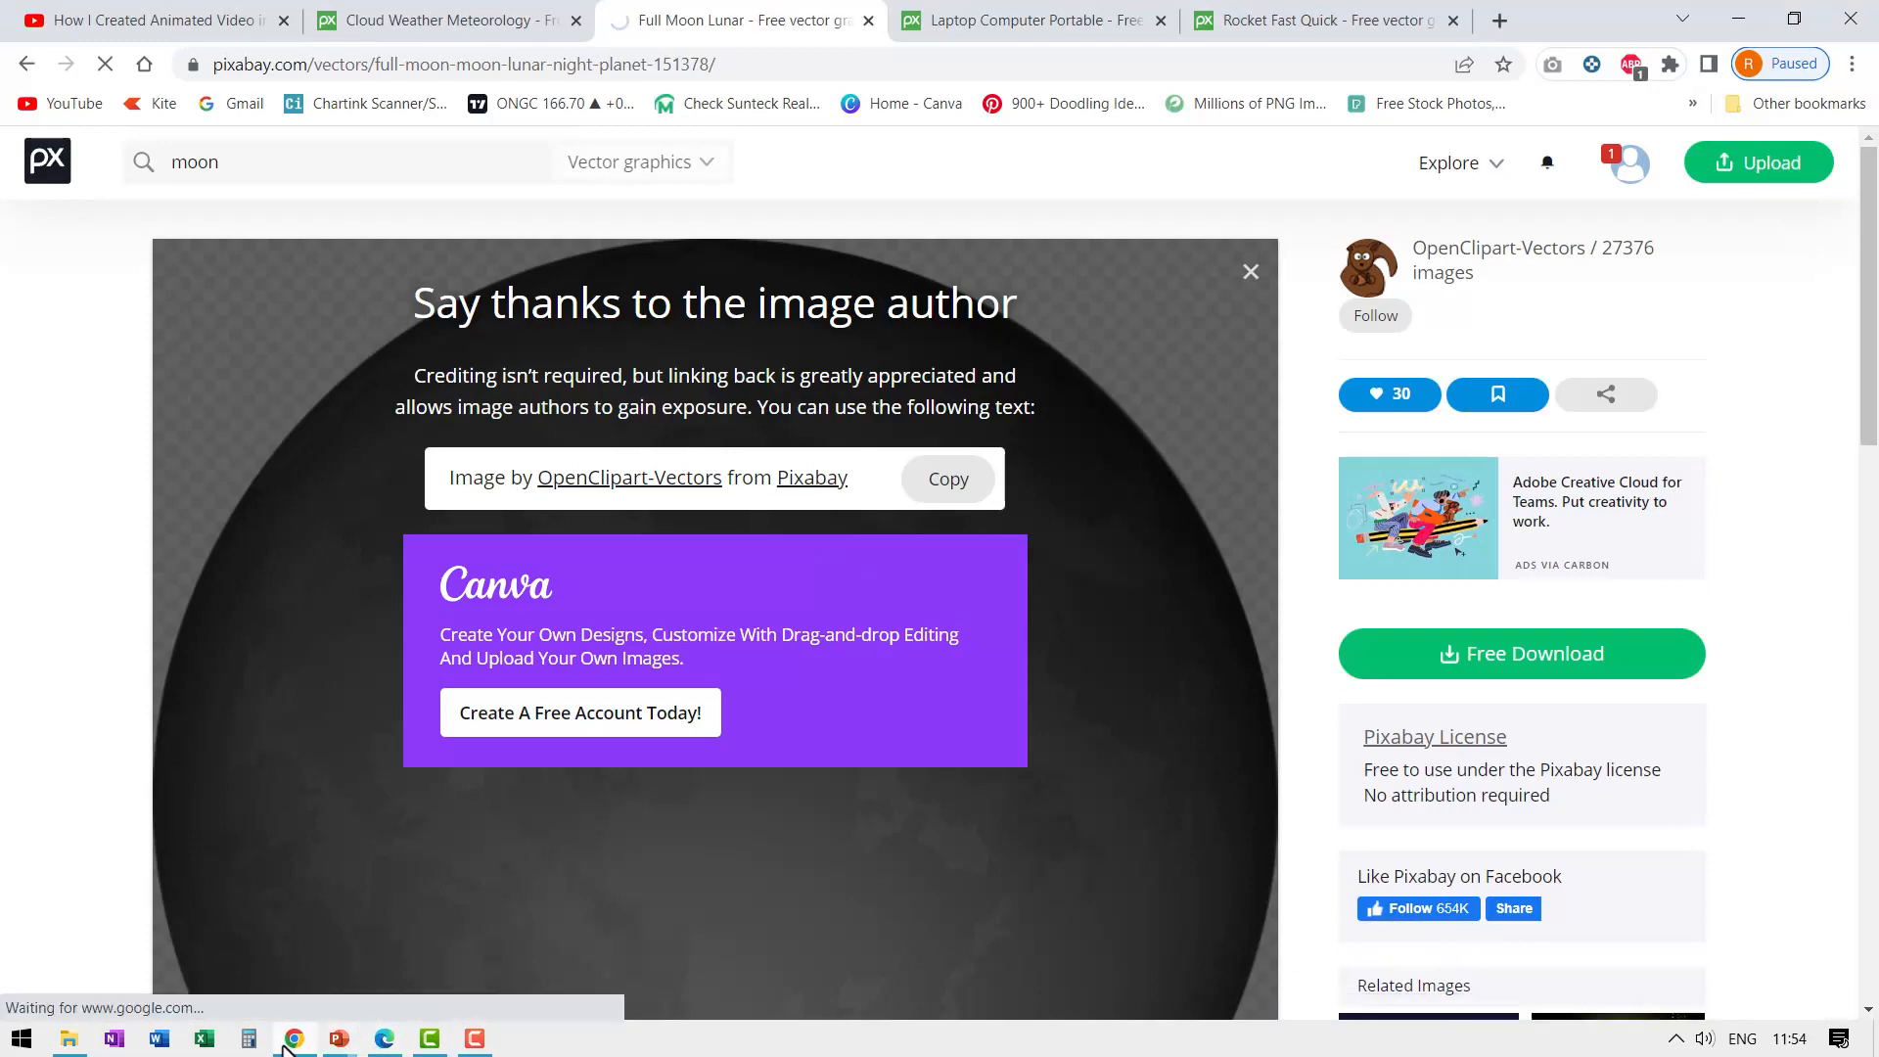
{"action": "left_click", "coordinate": [261, 986]}
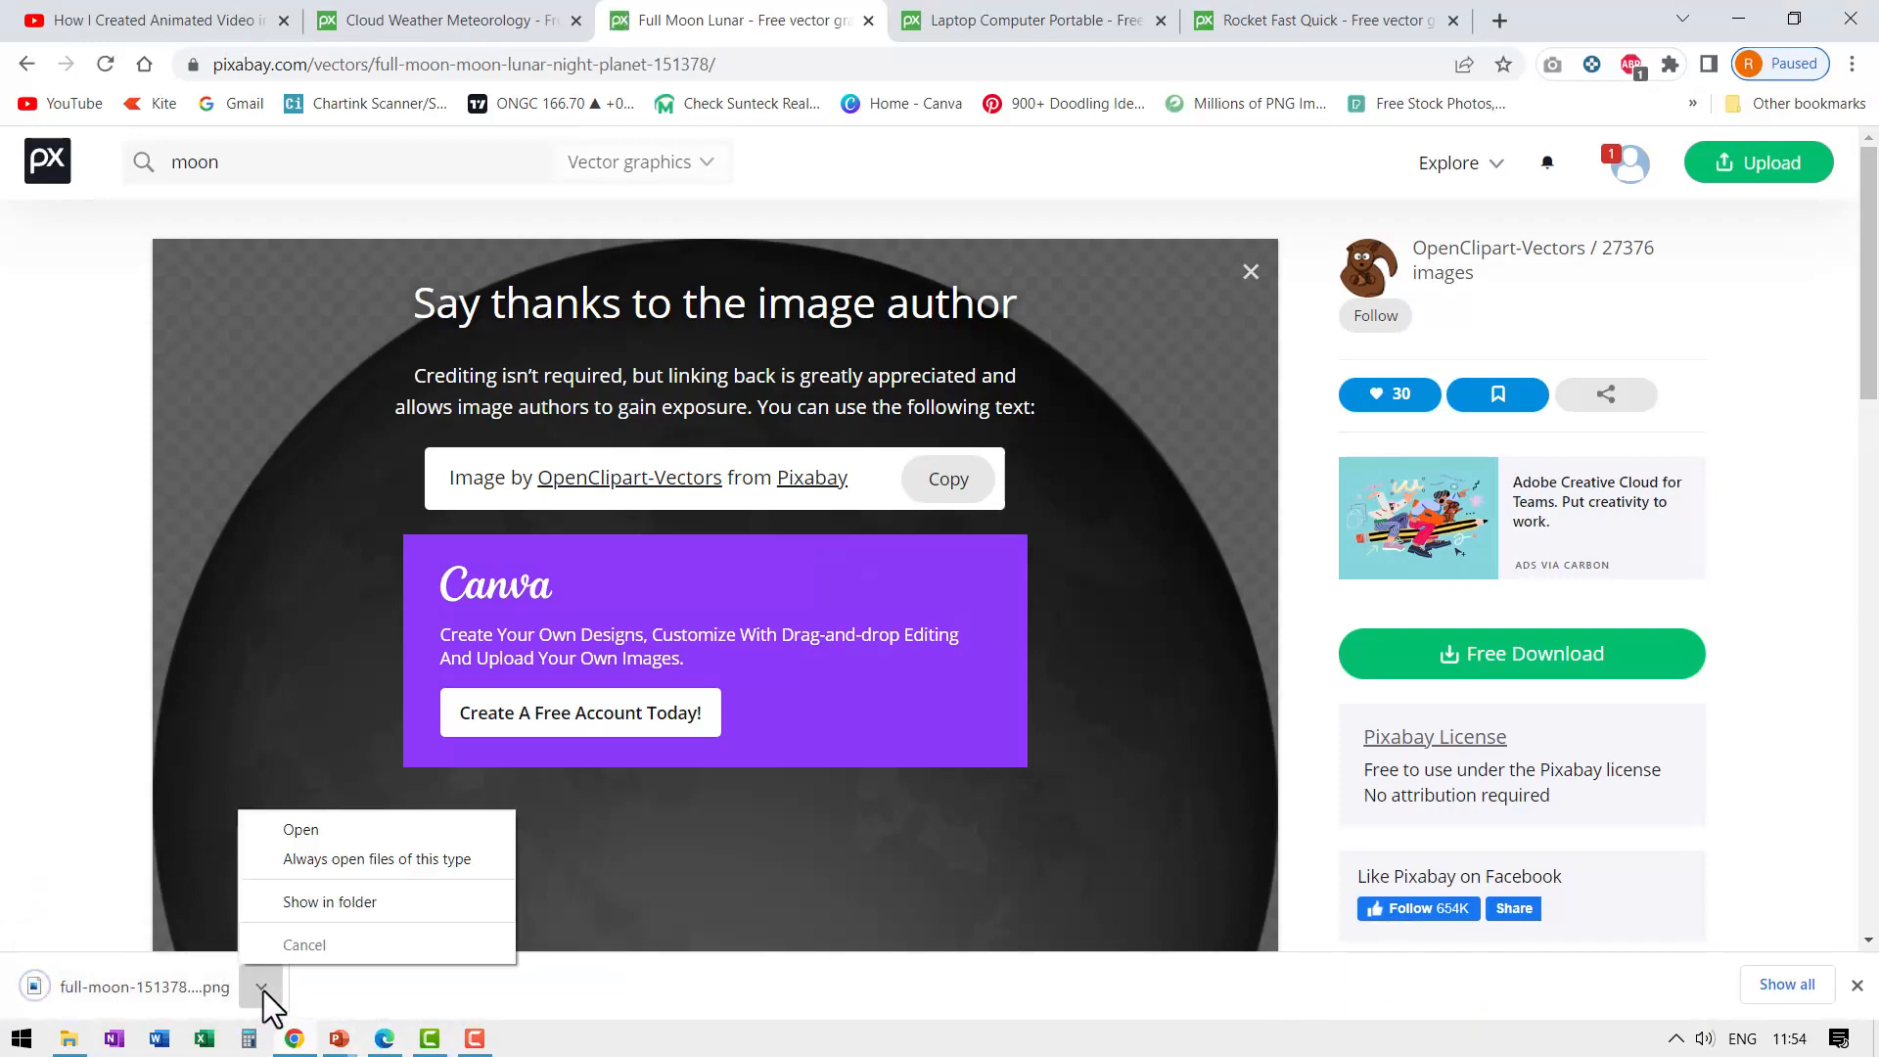
{"action": "left_click", "coordinate": [329, 900]}
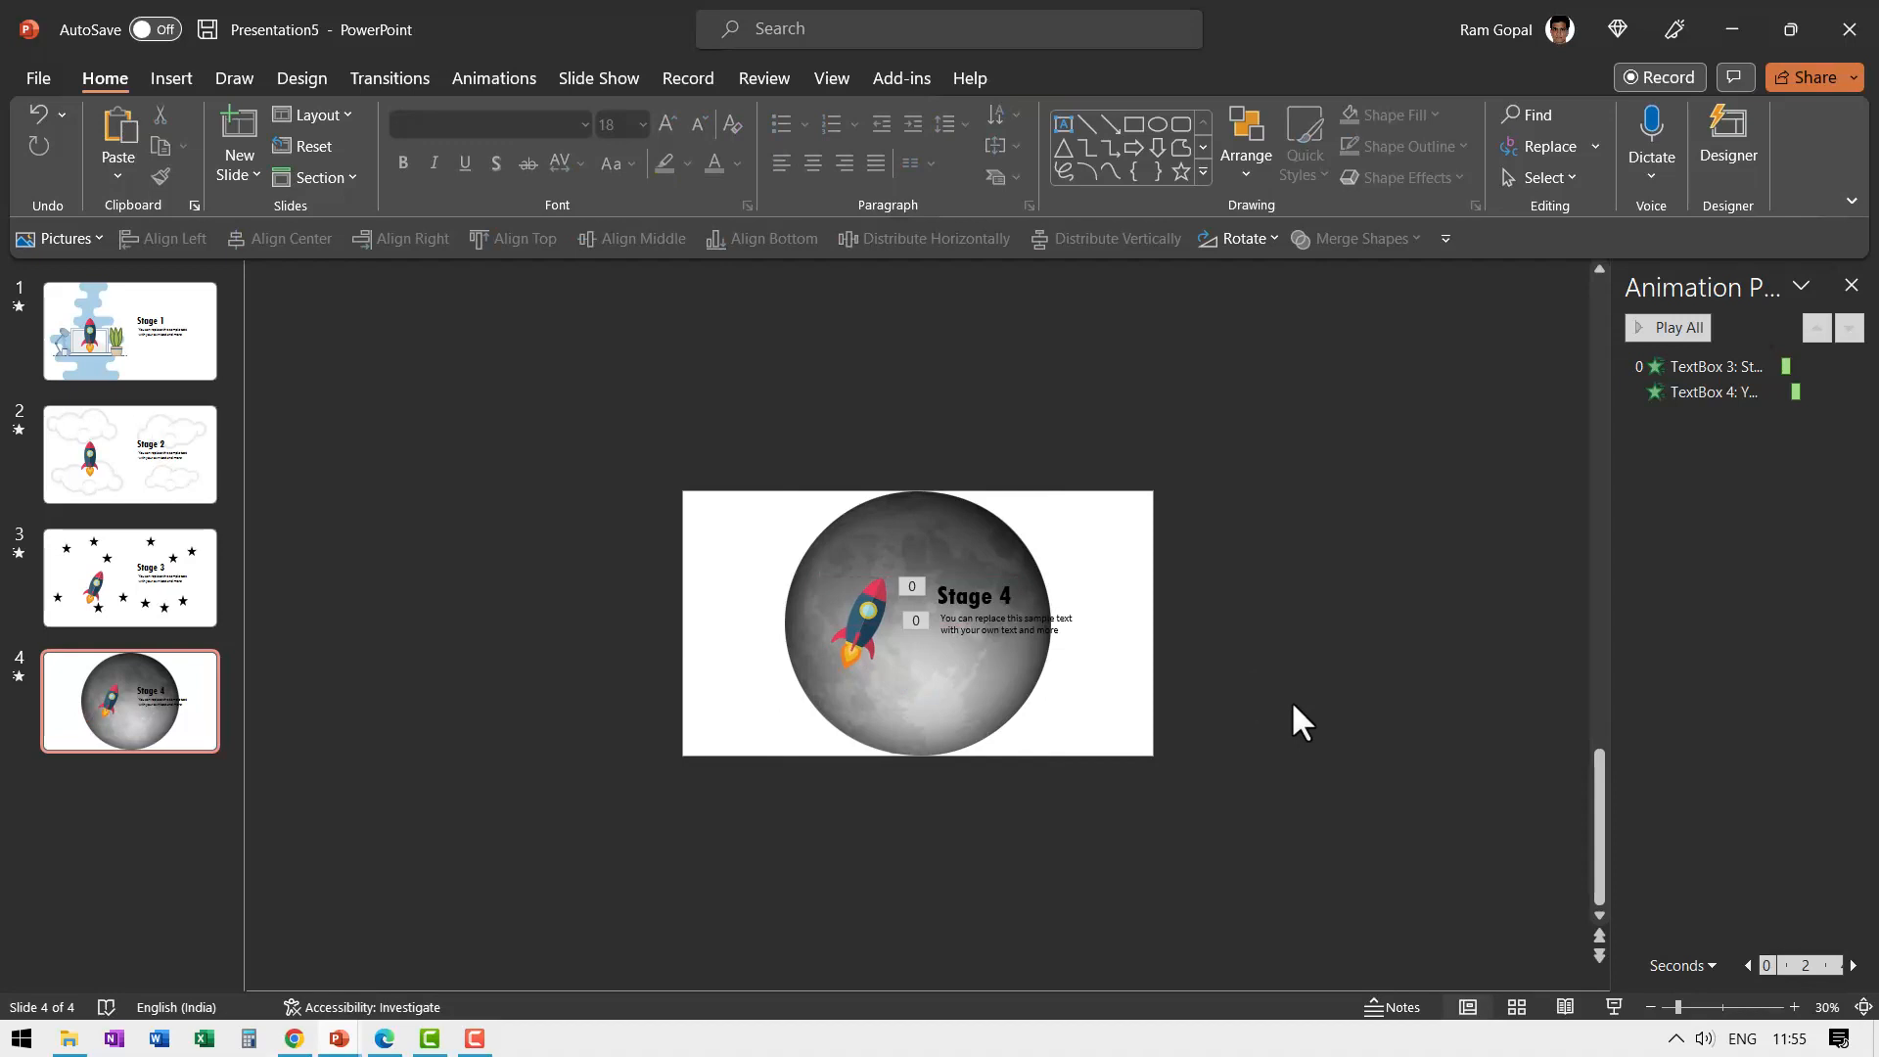
{"action": "mouse_move", "coordinate": [197, 632]}
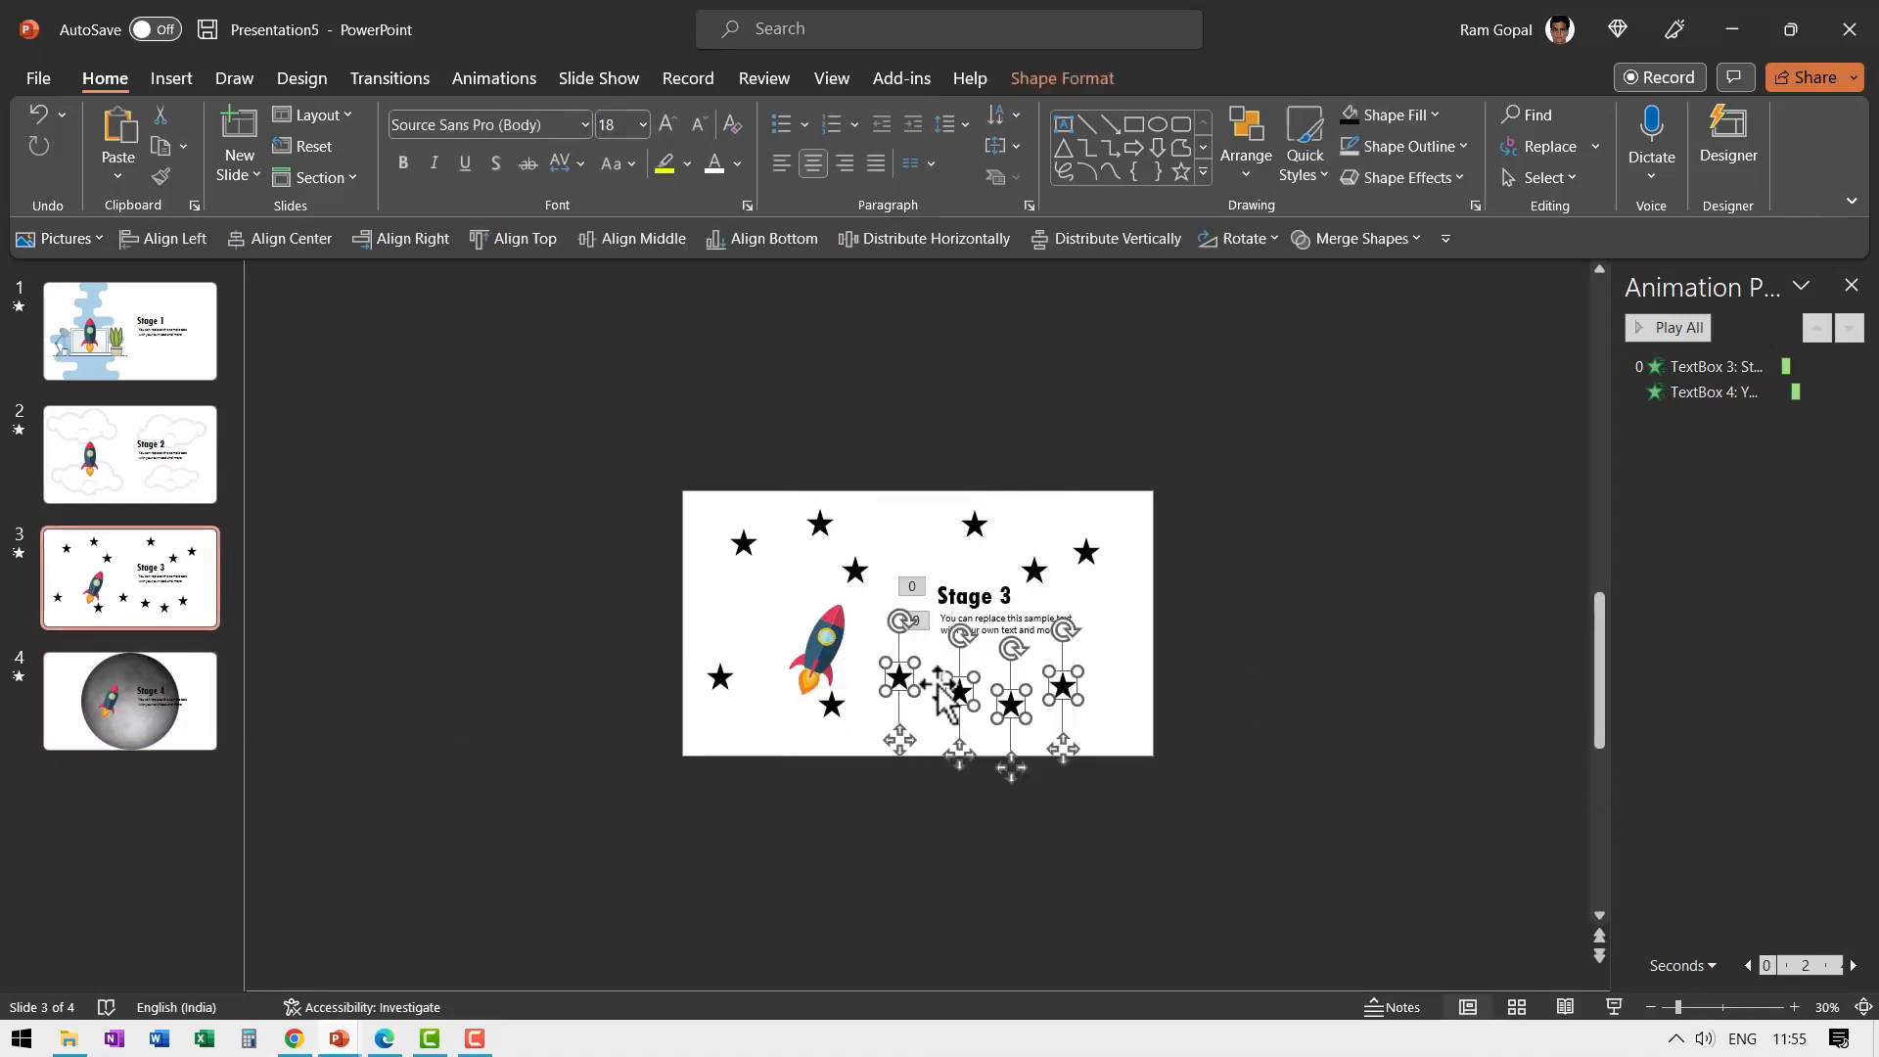
- Paste the copied slide 3 stars onto the moon slide with Ctrl+V
{"action": "left_click", "coordinate": [129, 701]}
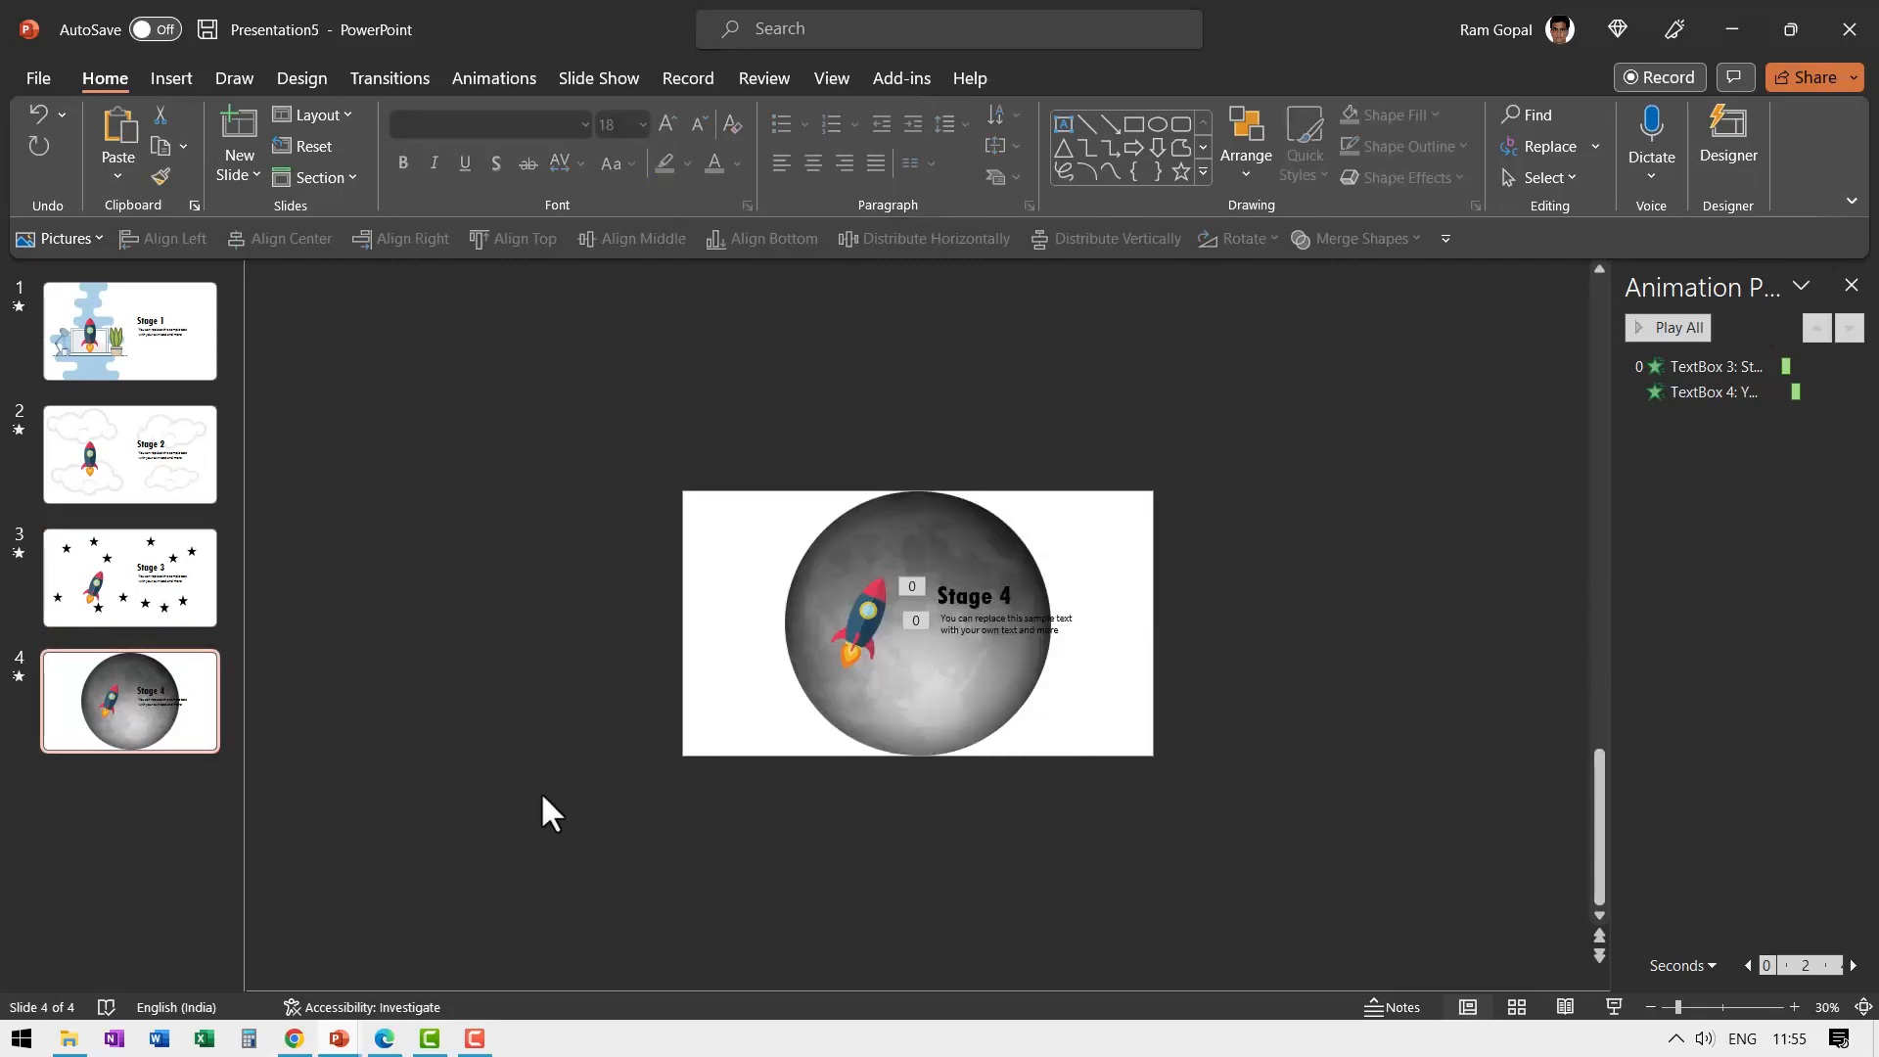
{"action": "key", "text": "ctrl+v"}
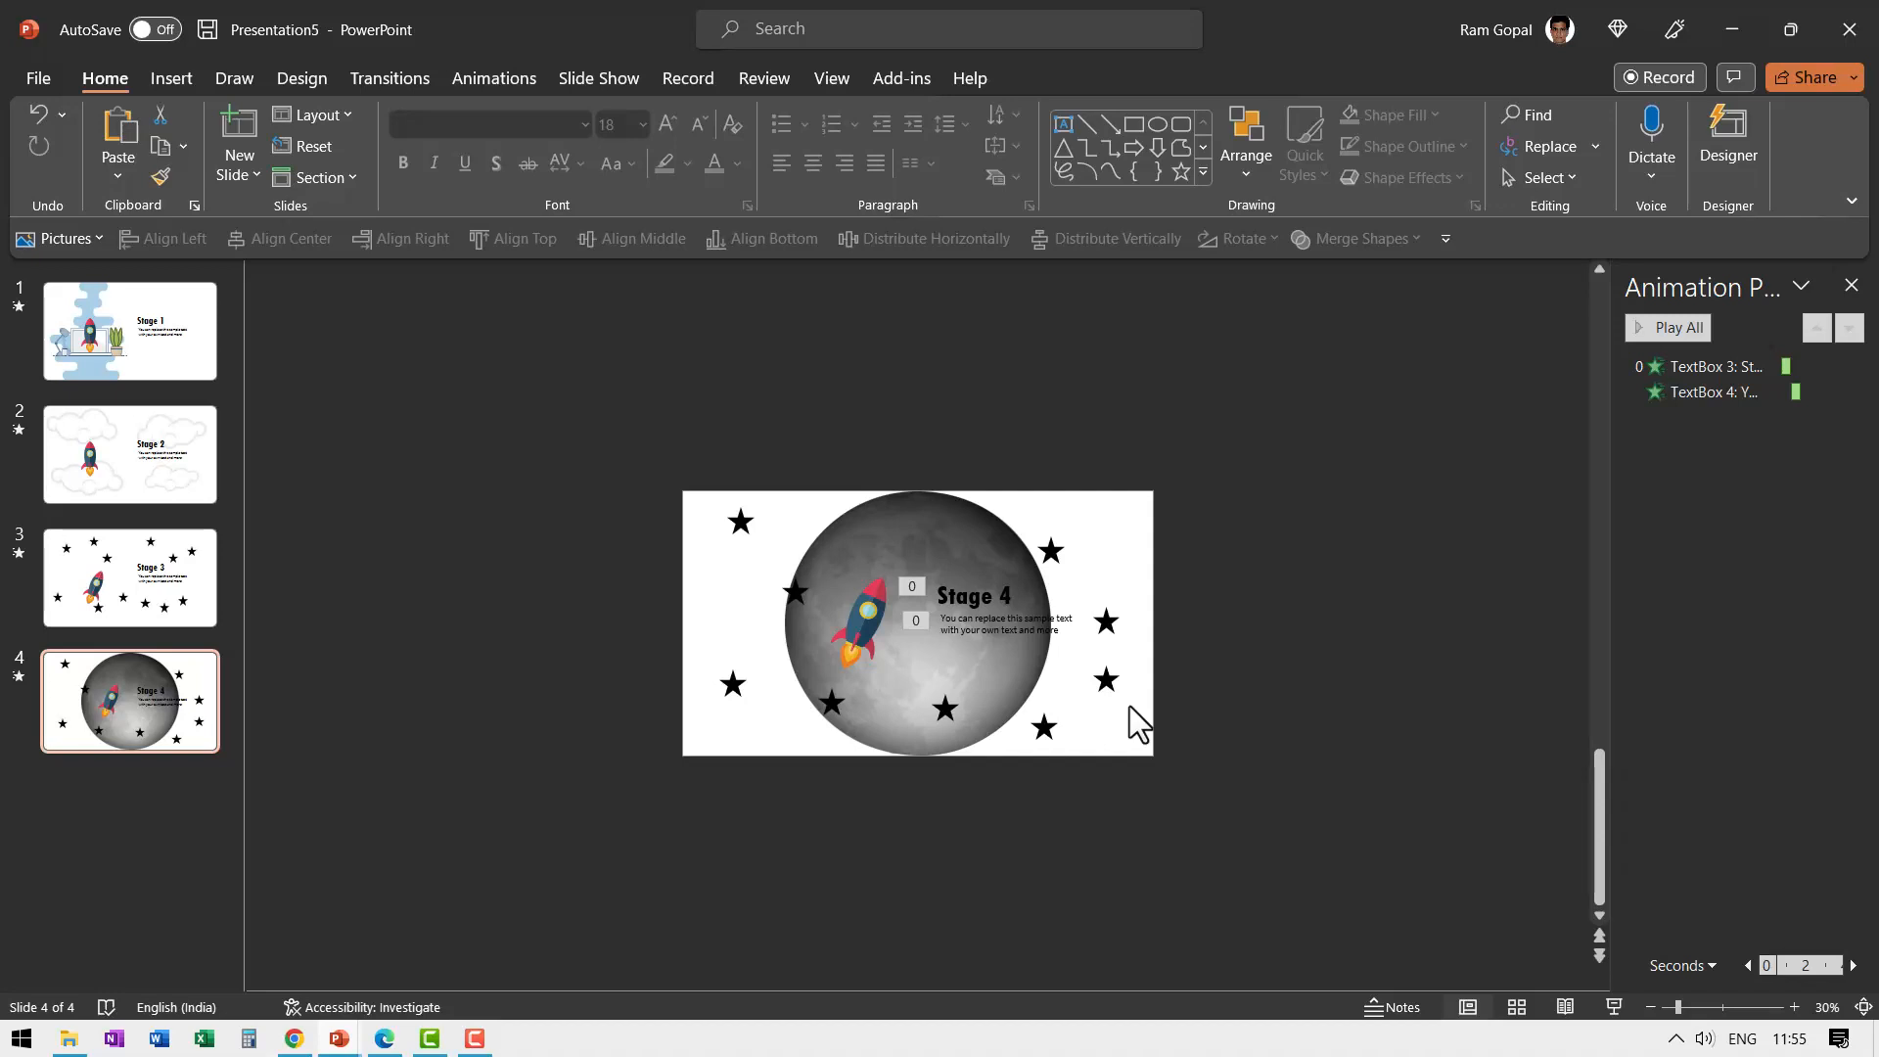
{"action": "mouse_move", "coordinate": [227, 617]}
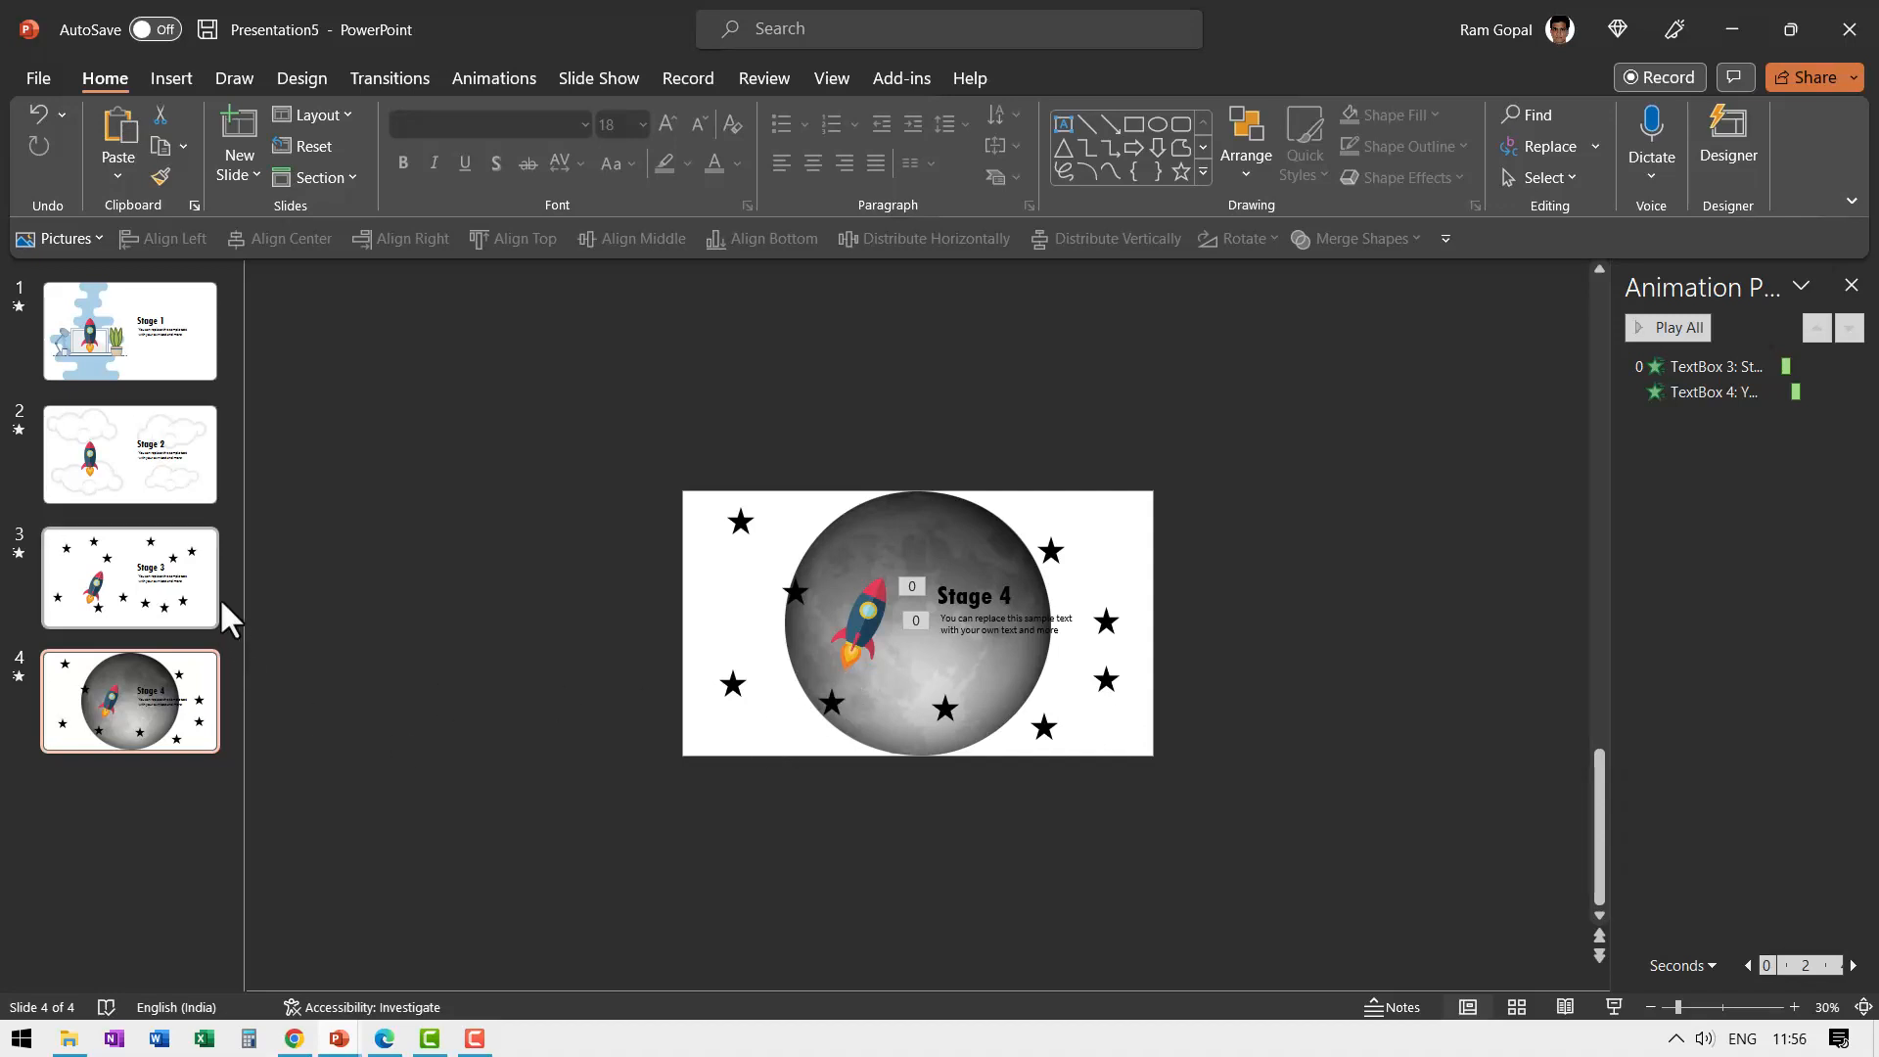
- Leave the stars scattered around the moon and select the first slide
{"action": "left_click", "coordinate": [129, 332]}
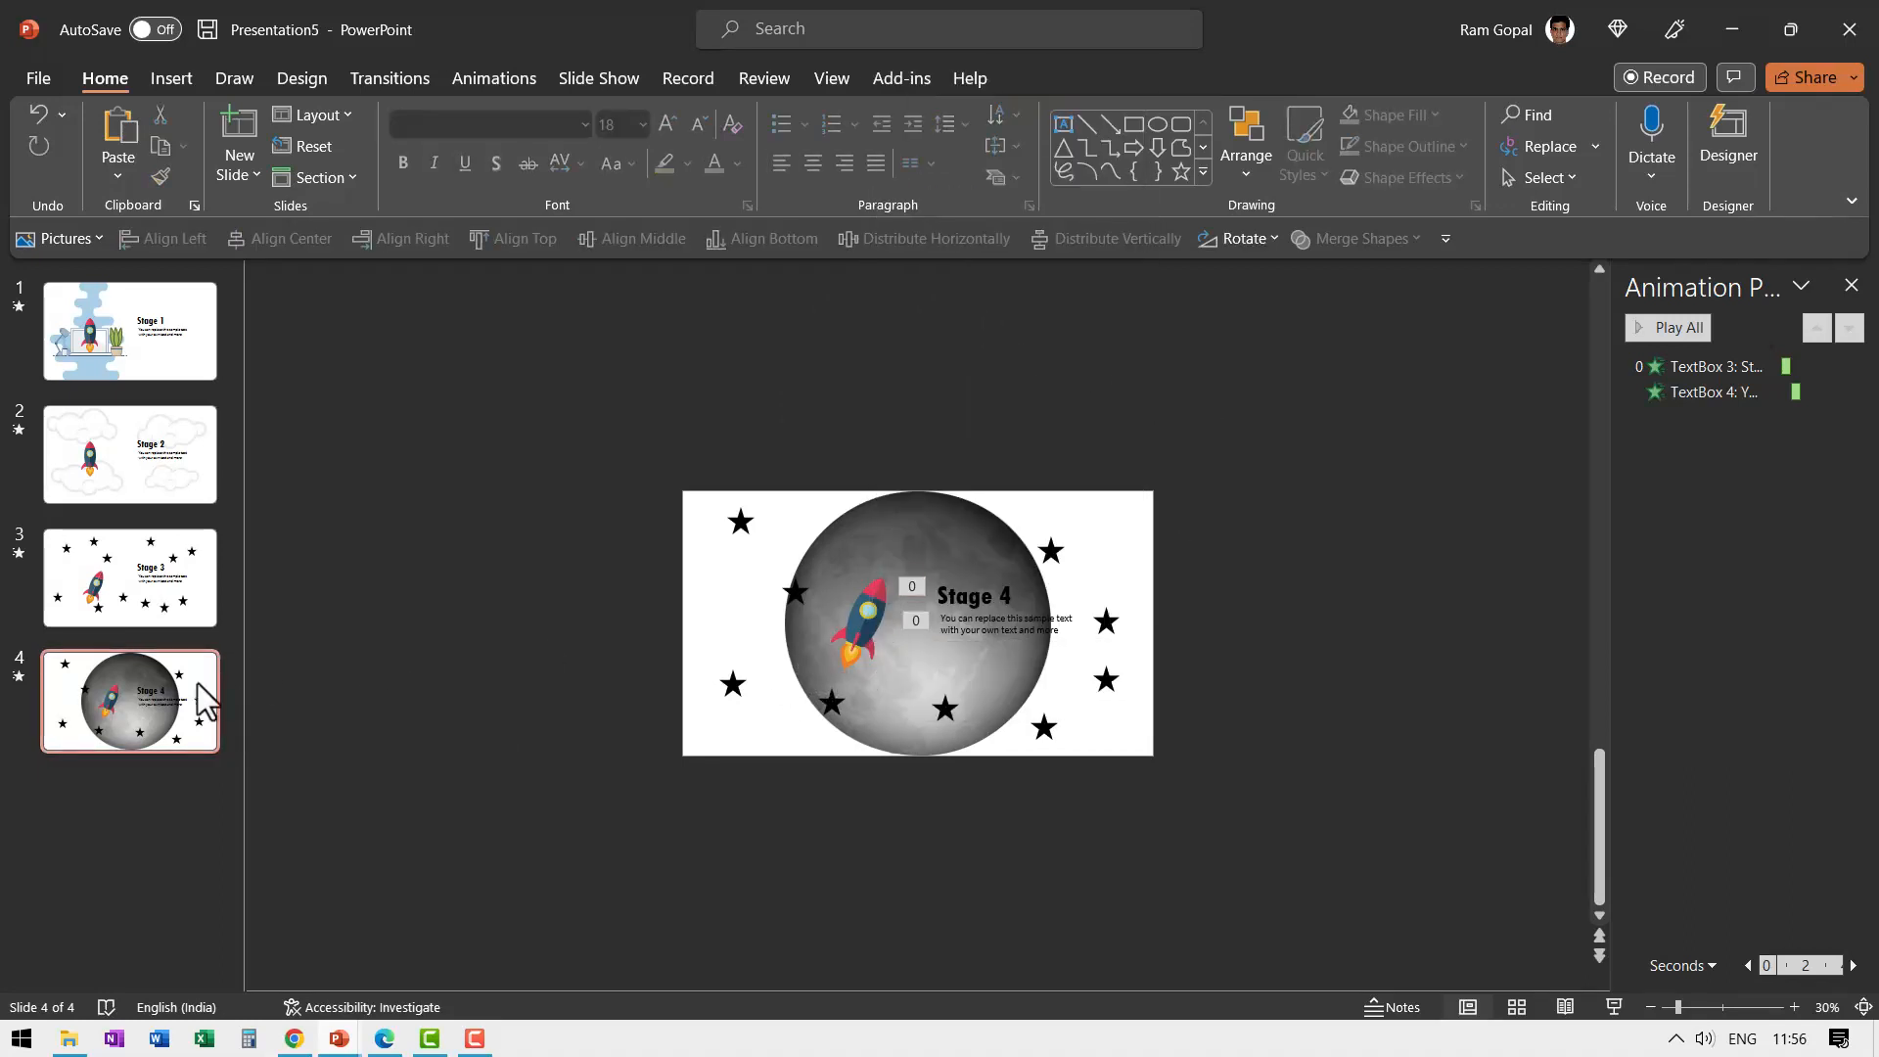
- Drop the Stage 4 caption nearer the rocket on slide 4, then return to slide 1
{"action": "left_click", "coordinate": [129, 576]}
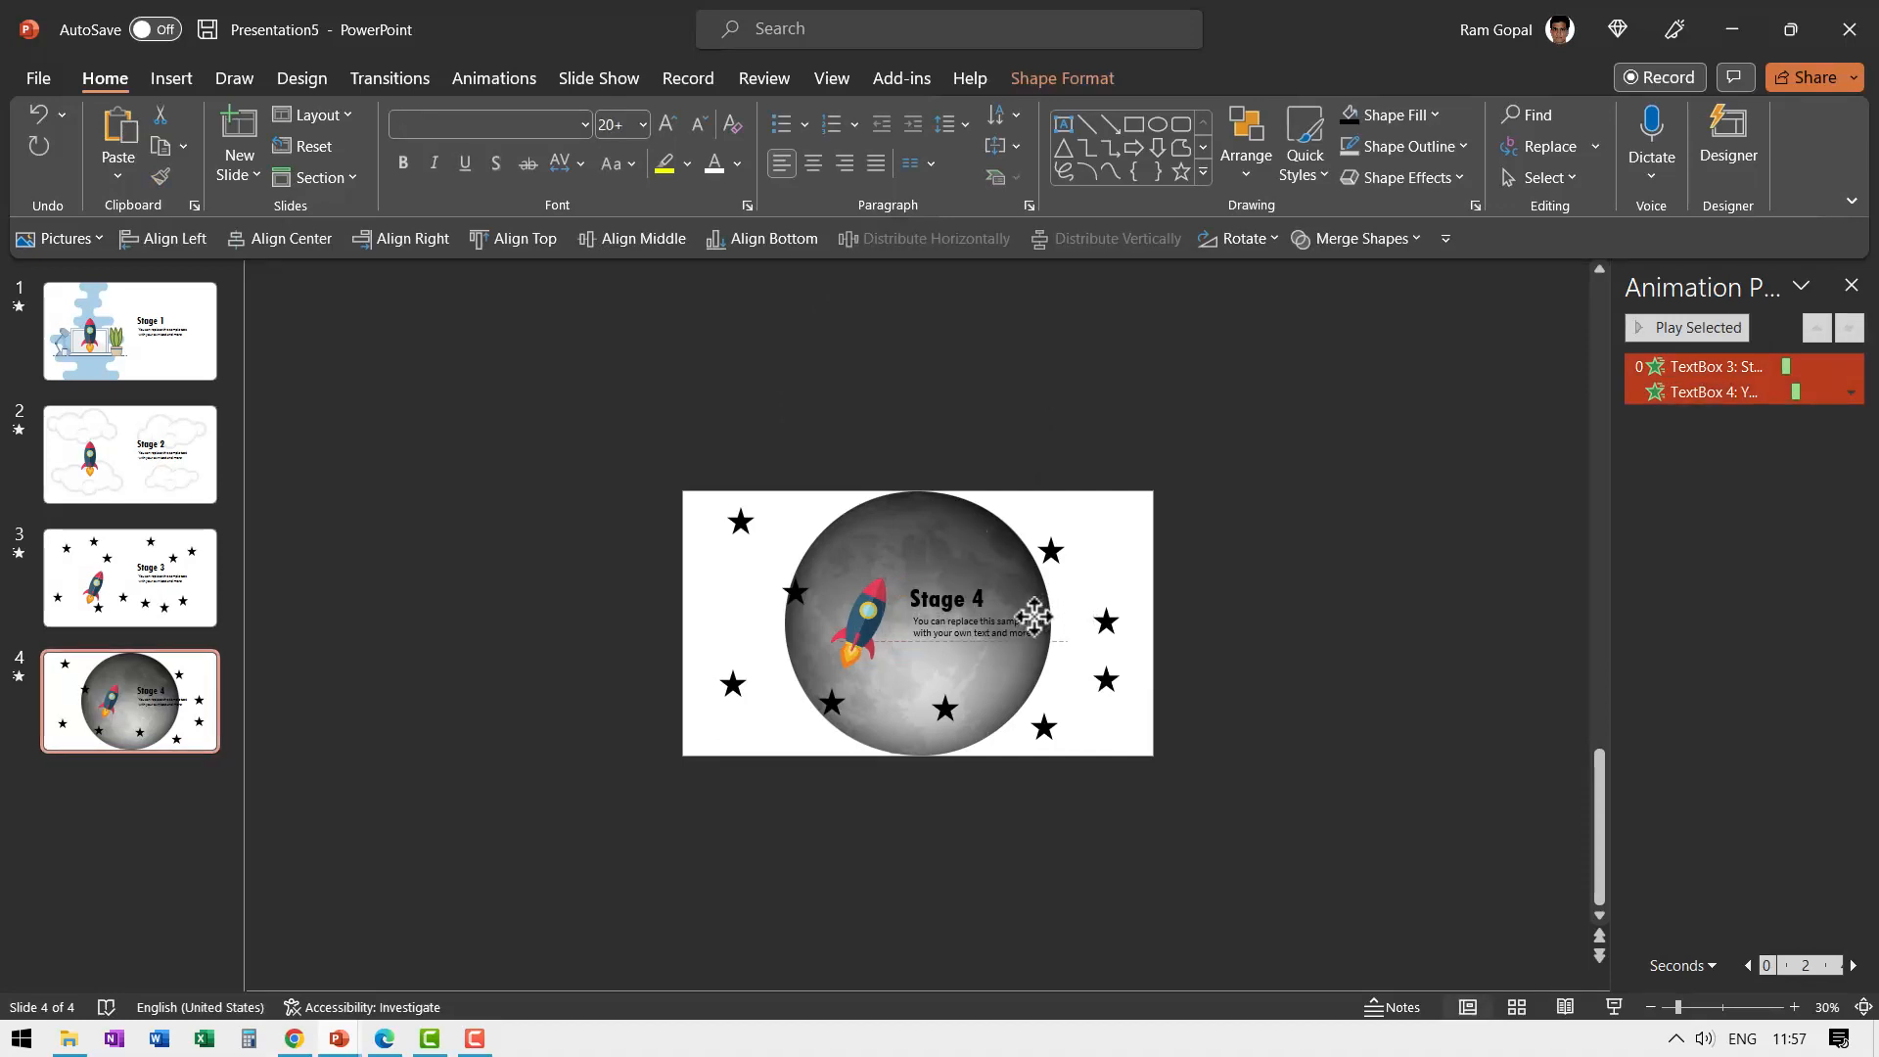
{"action": "left_click", "coordinate": [1253, 928]}
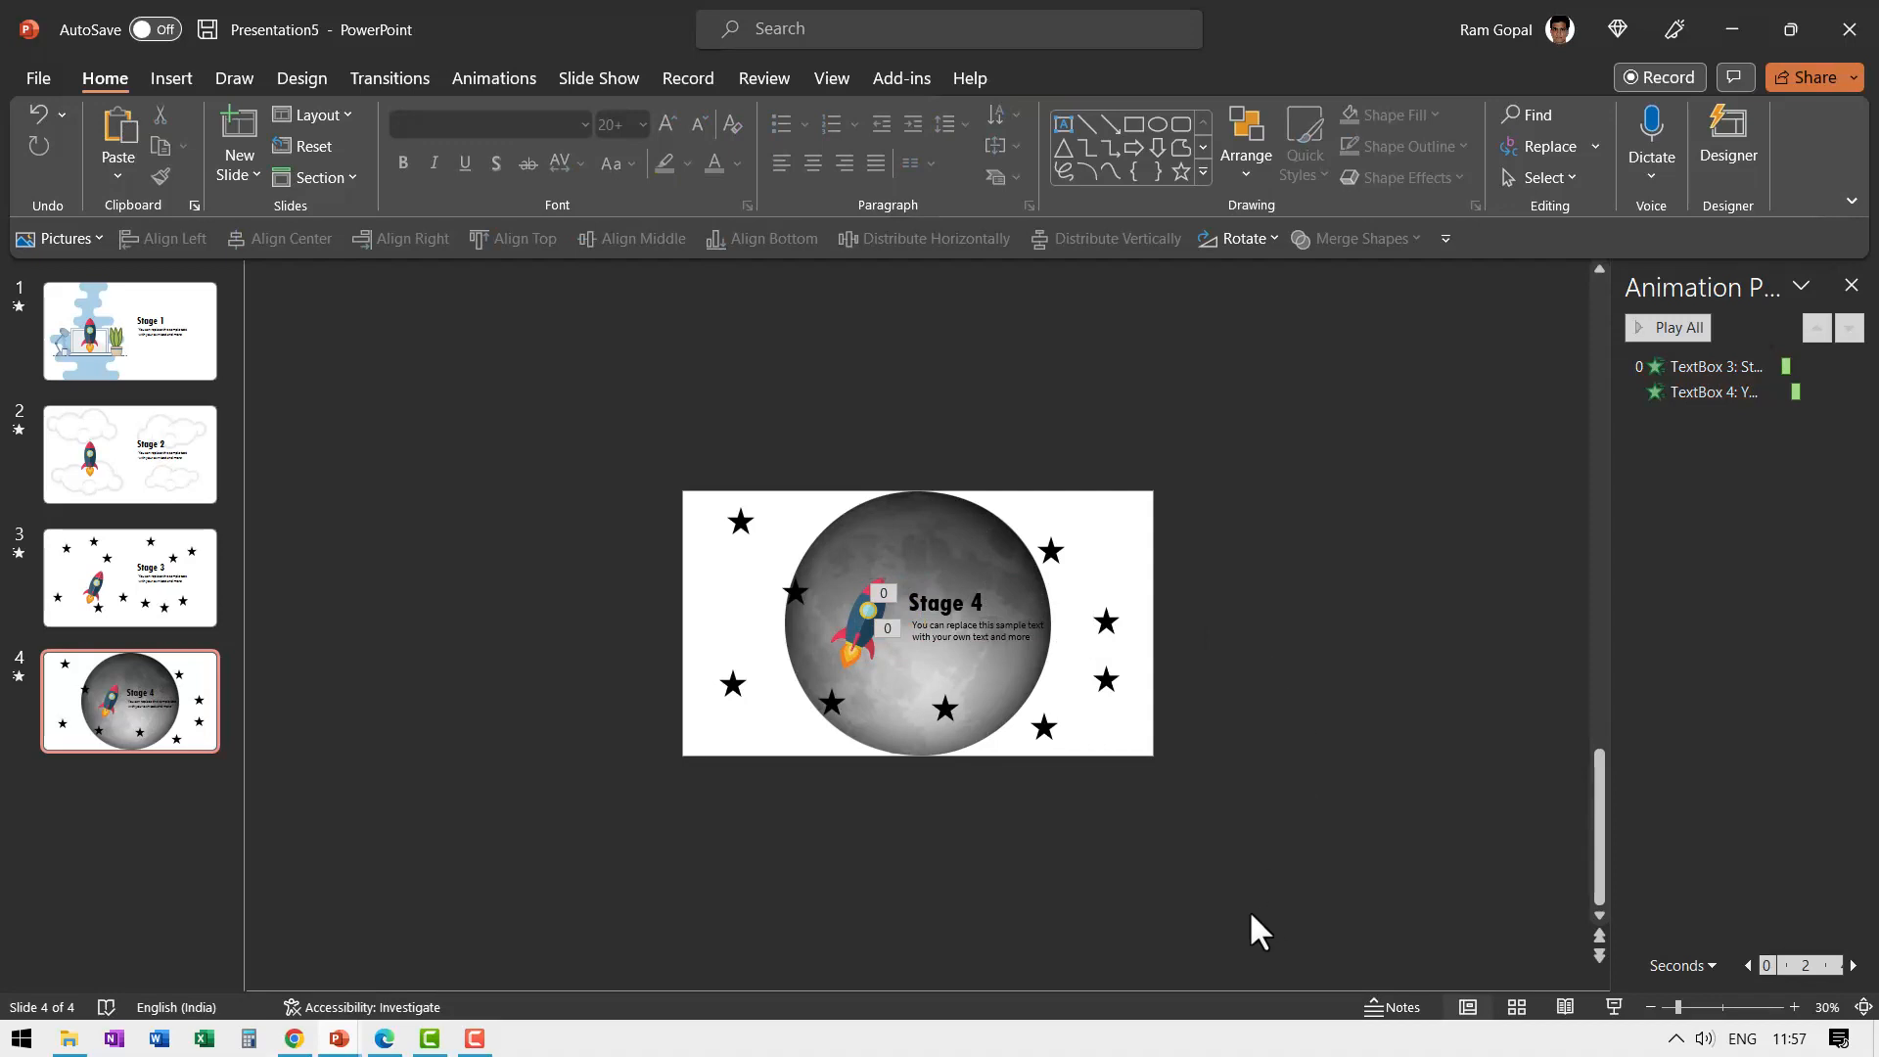
{"action": "left_click", "coordinate": [129, 331]}
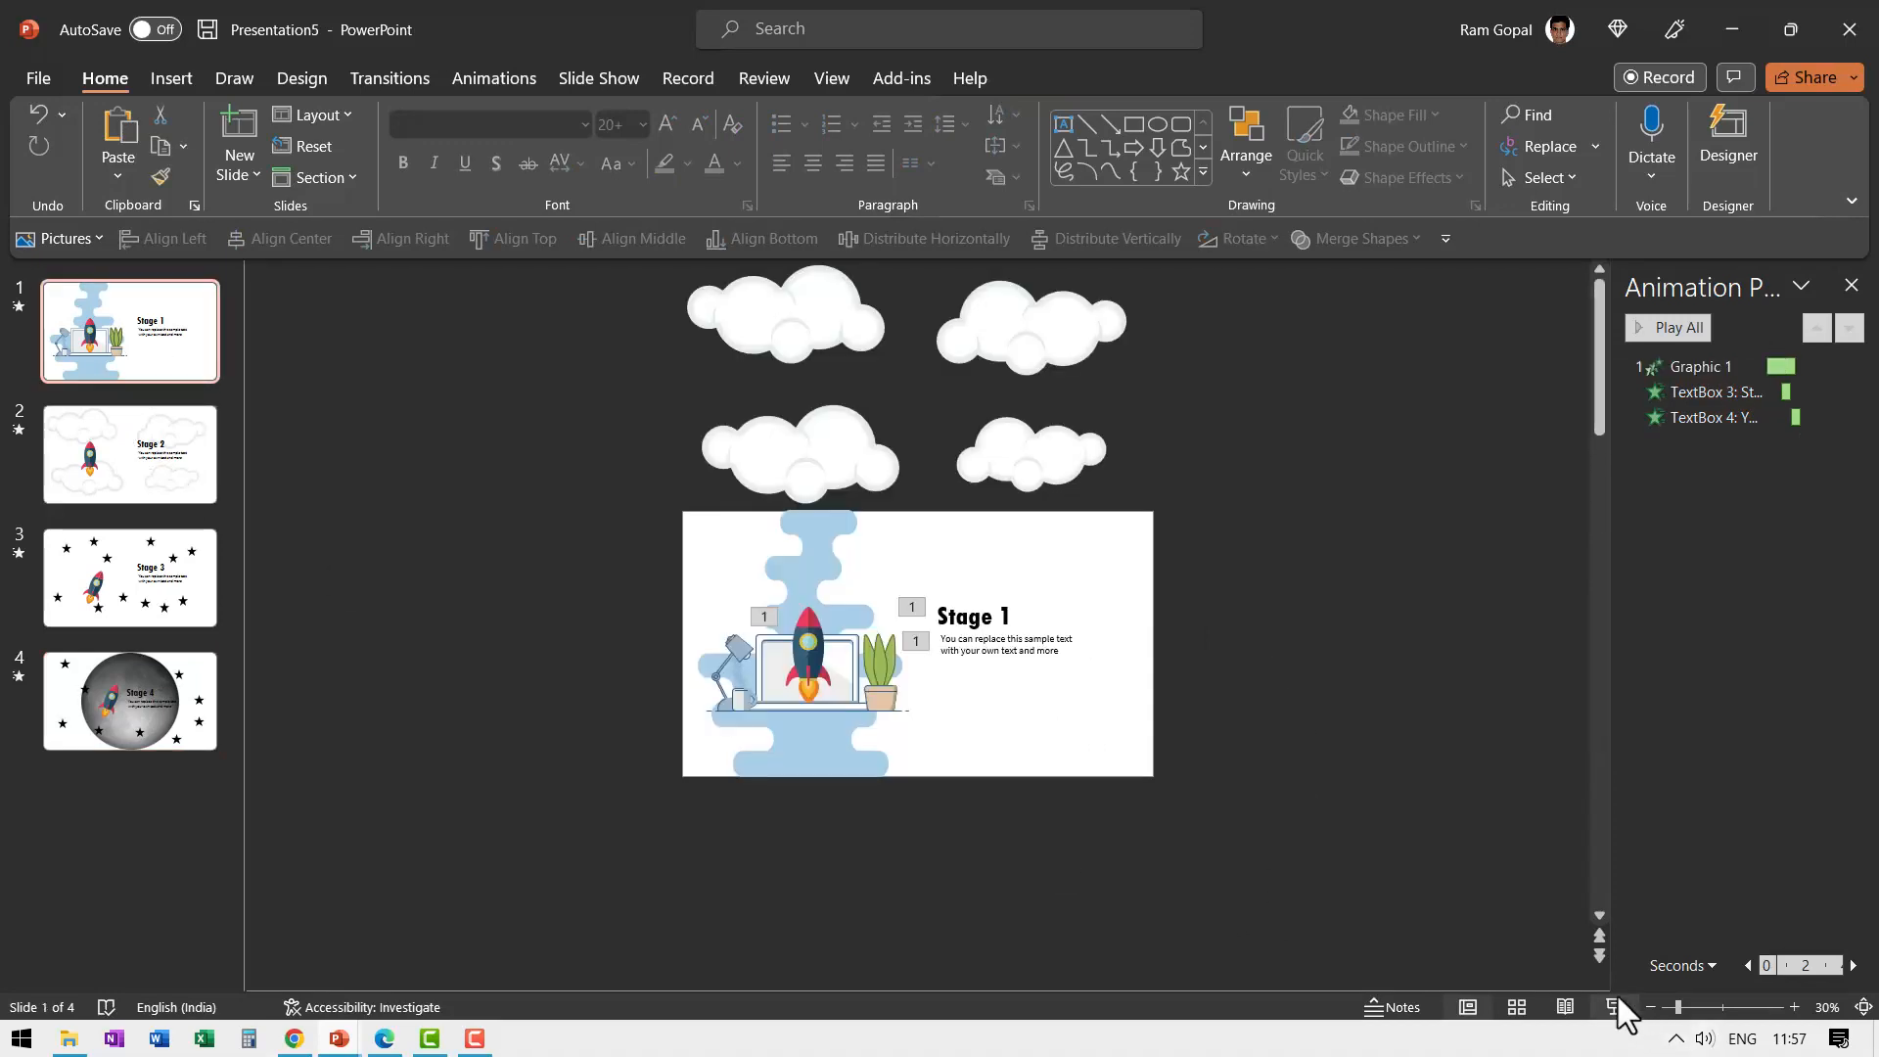
- Start the slide show from slide 1 to play the rocket morph animation
{"action": "left_click", "coordinate": [1613, 1006]}
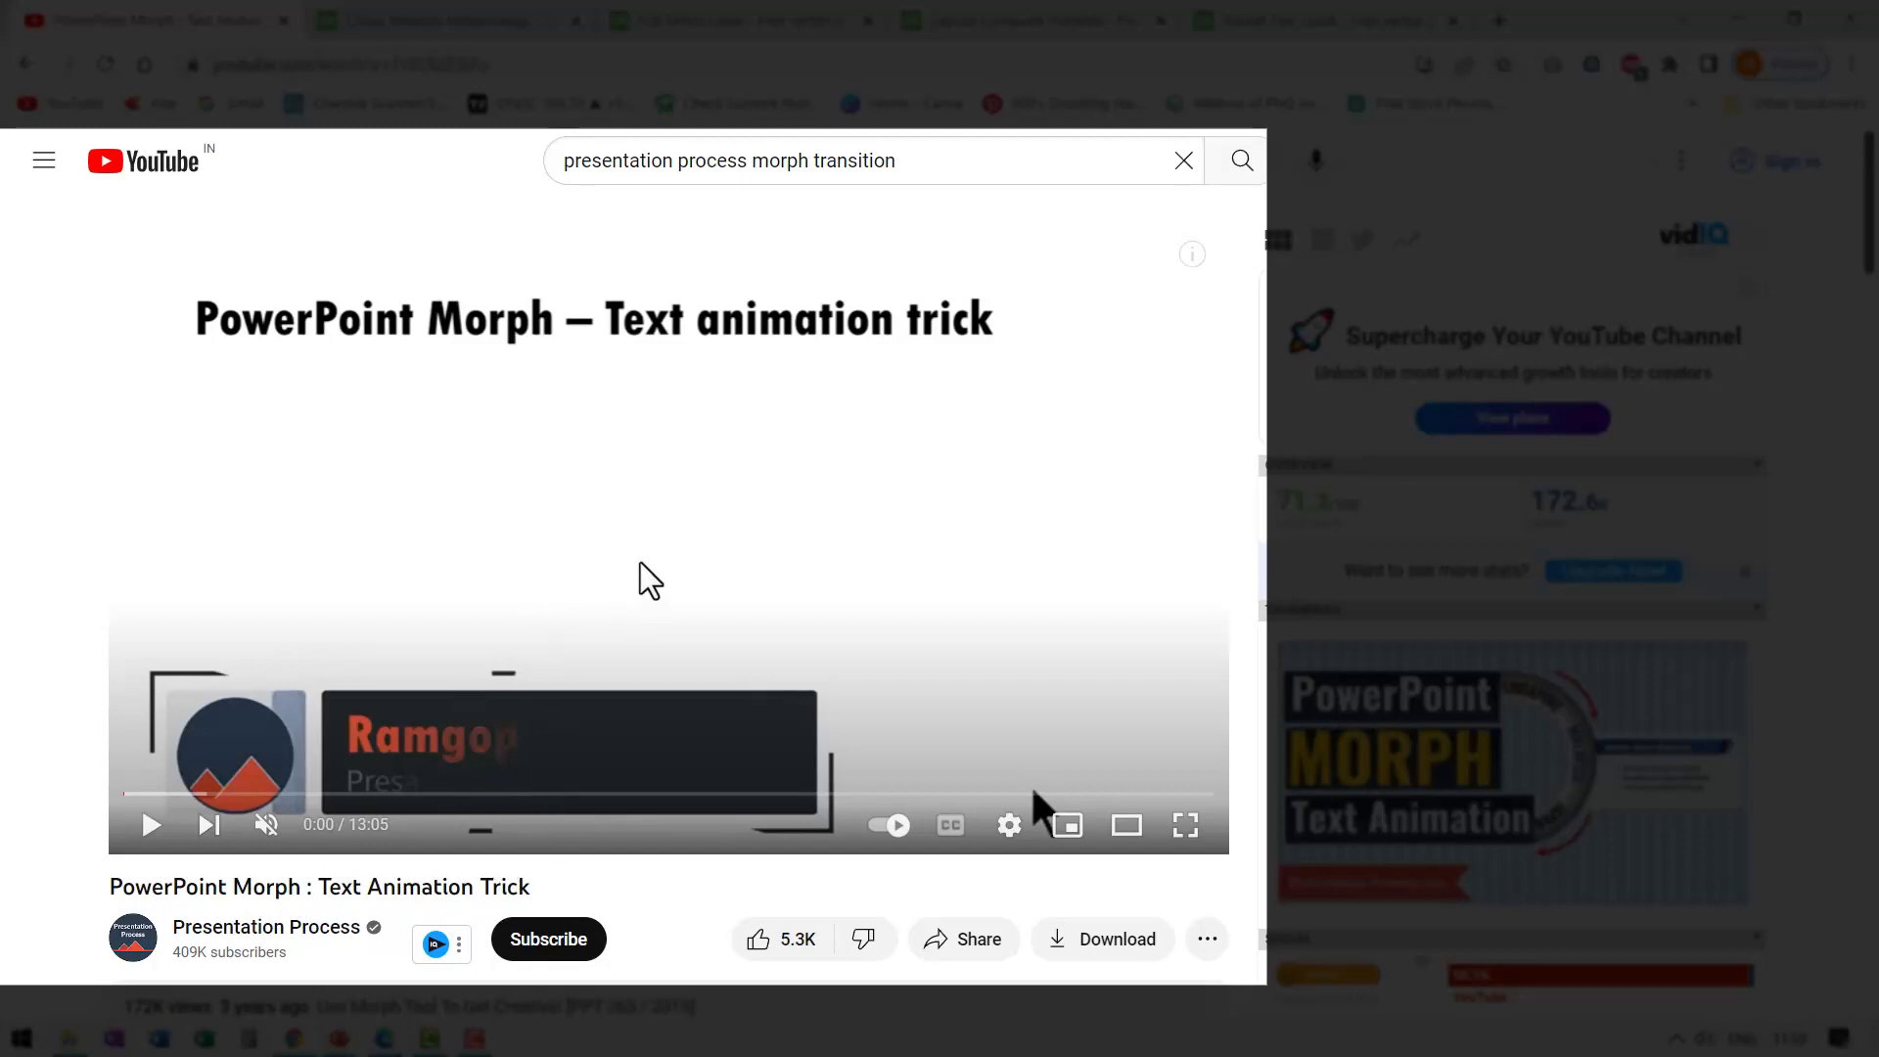
{"action": "mouse_move", "coordinate": [644, 605]}
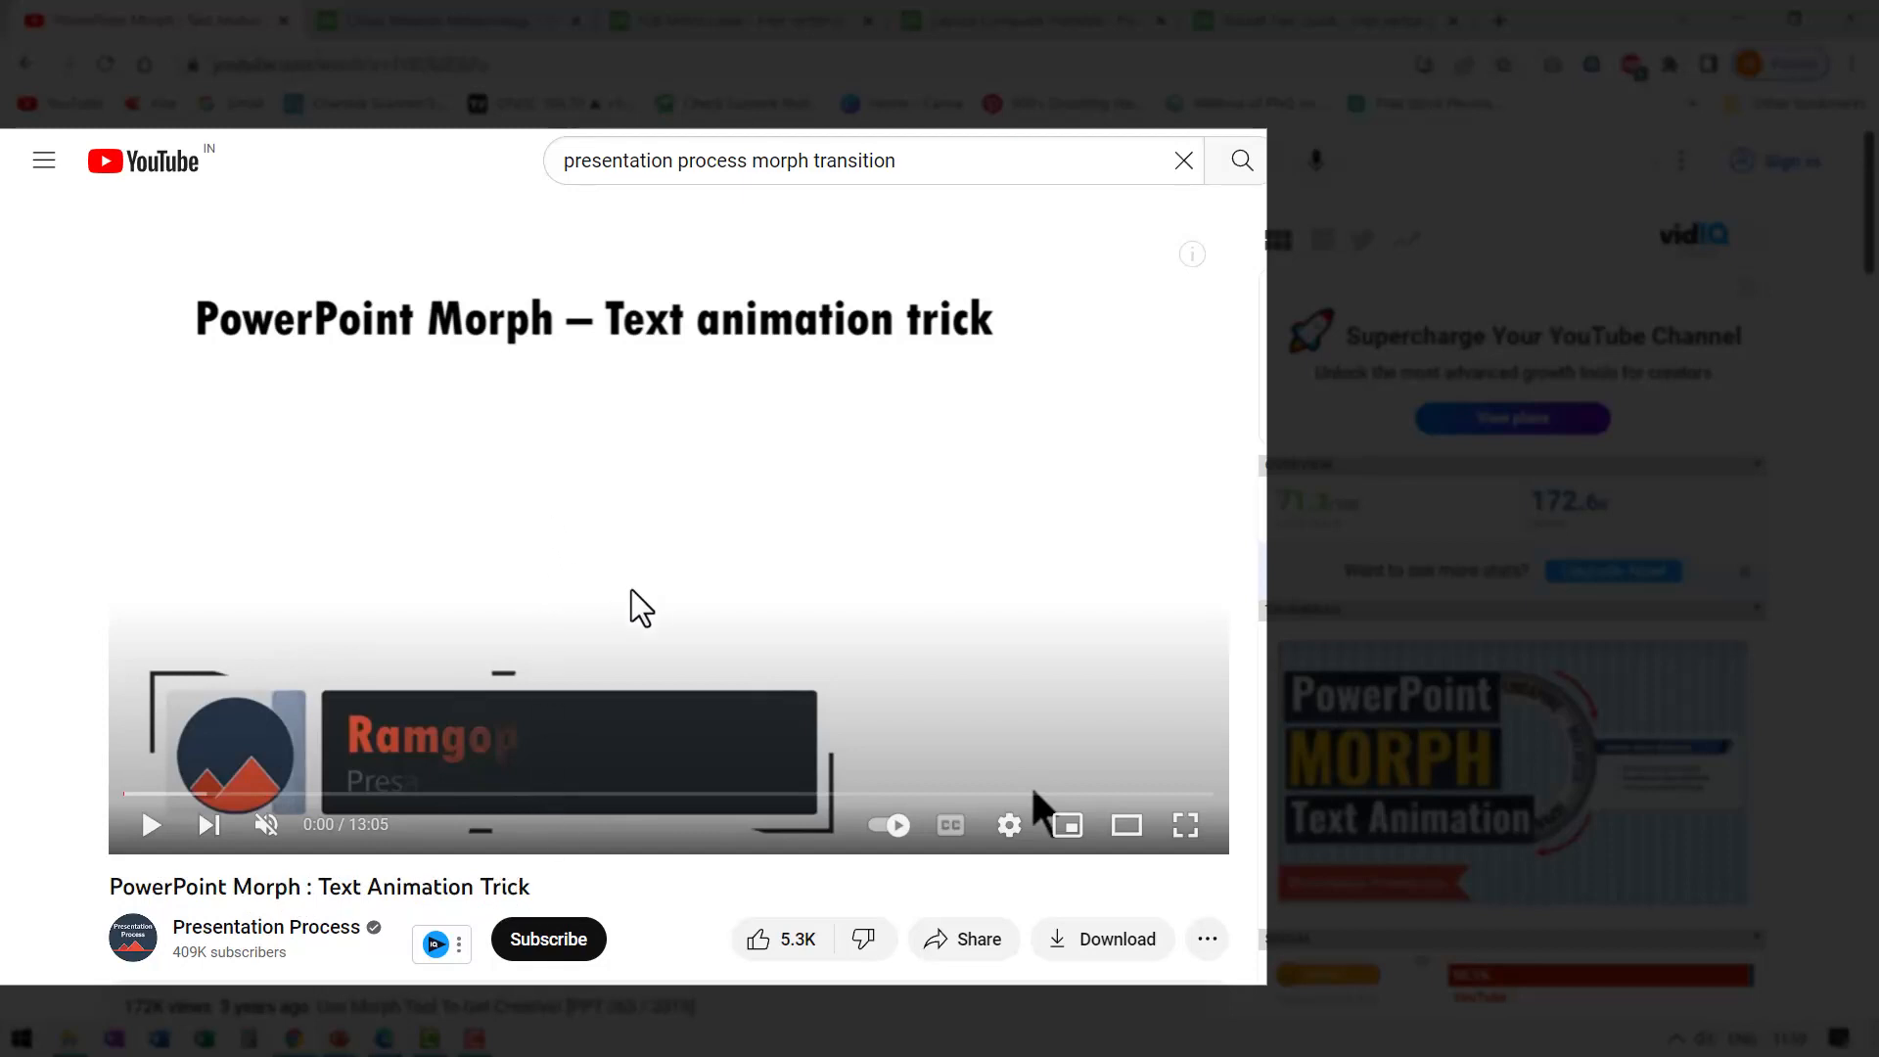